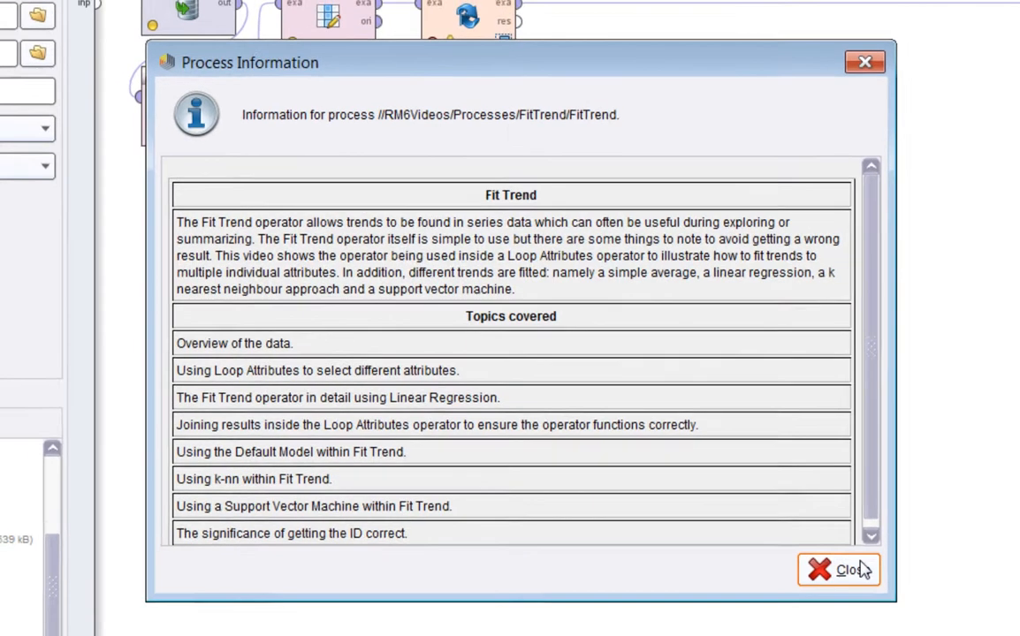
- Dismiss the Process Information window to reveal the FitTrend process design
{"action": "left_click", "coordinate": [844, 567]}
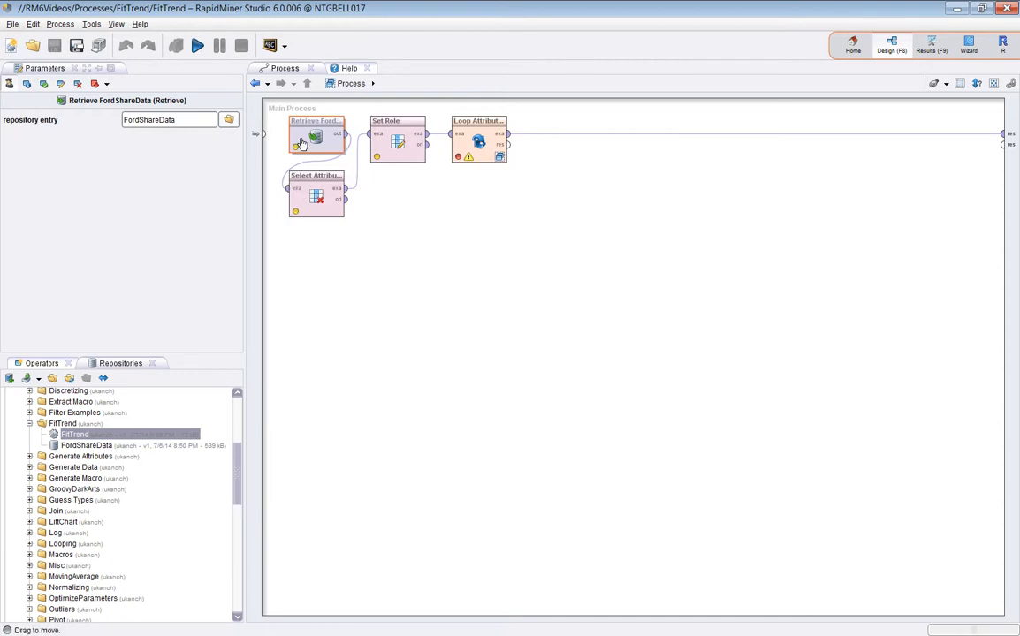
- Check that Select Attributes keeps Adj Close, Close and Volume, then cancel without changes
{"action": "left_click", "coordinate": [316, 196]}
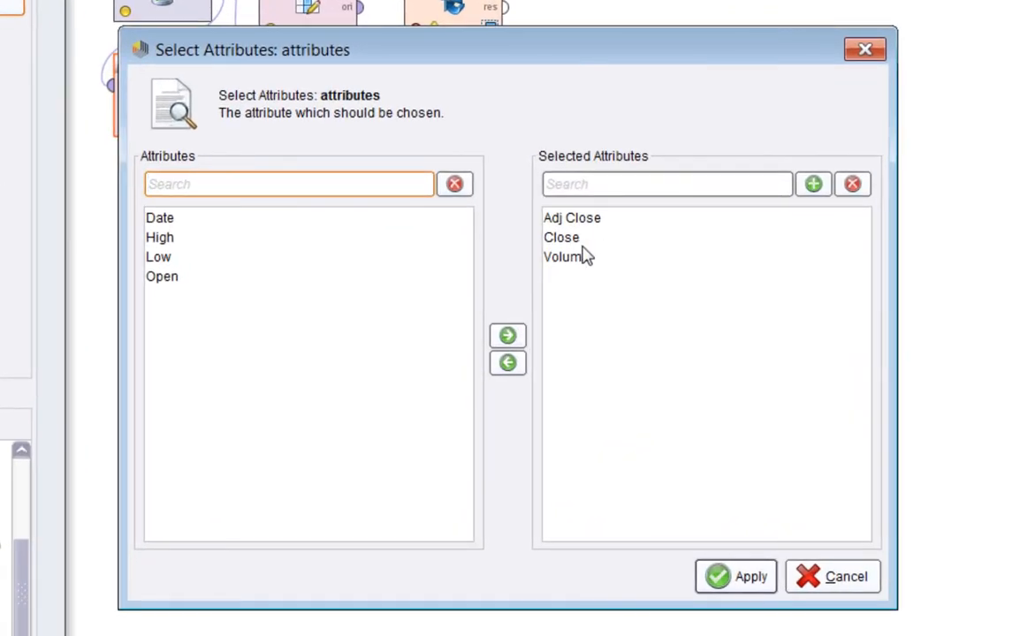
{"action": "mouse_move", "coordinate": [583, 246]}
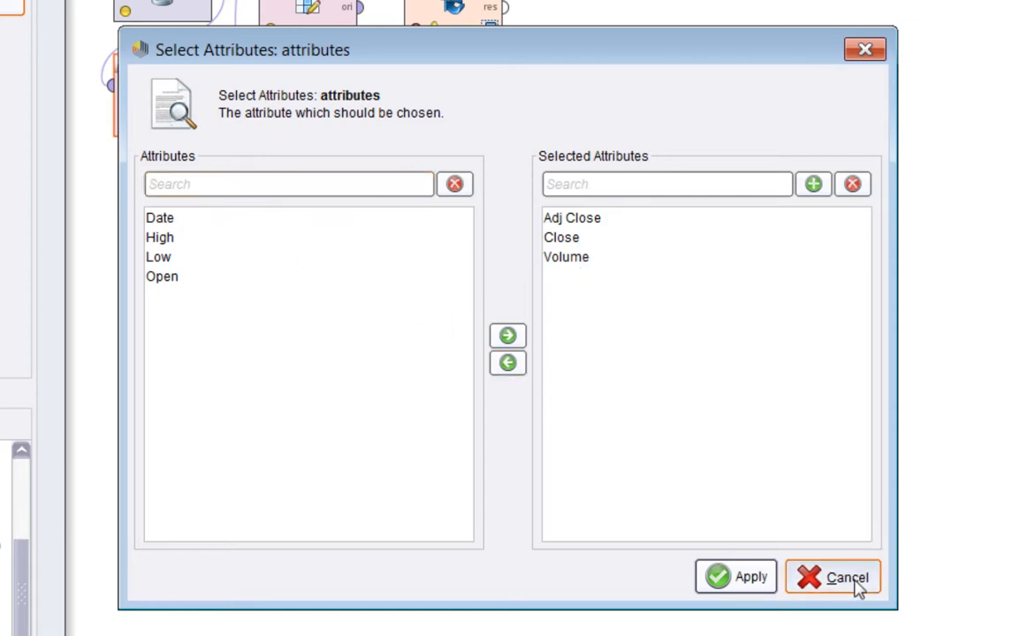
{"action": "left_click", "coordinate": [850, 577]}
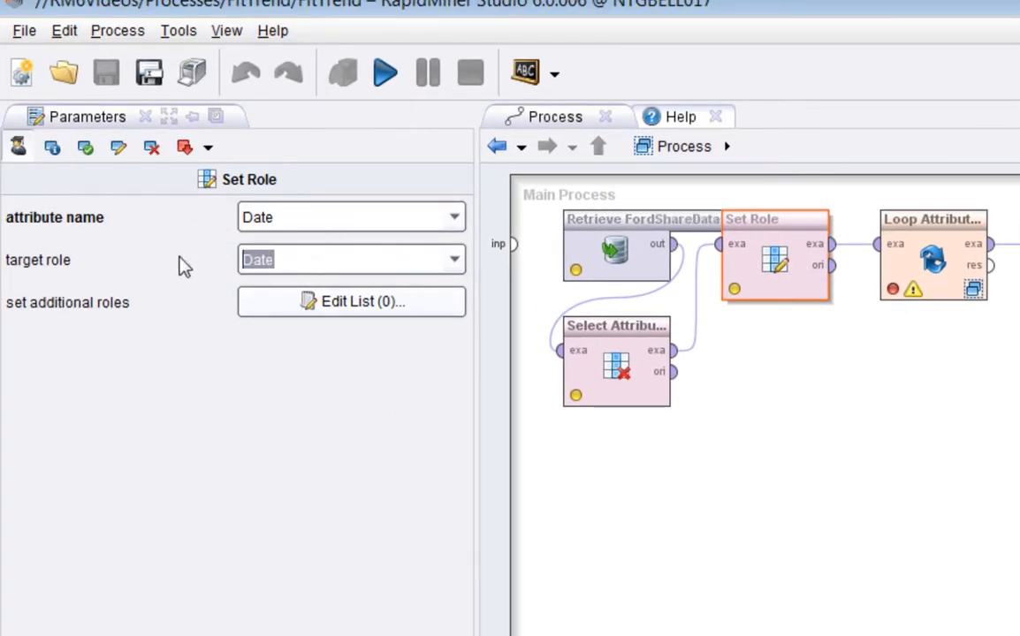
{"action": "mouse_move", "coordinate": [776, 300]}
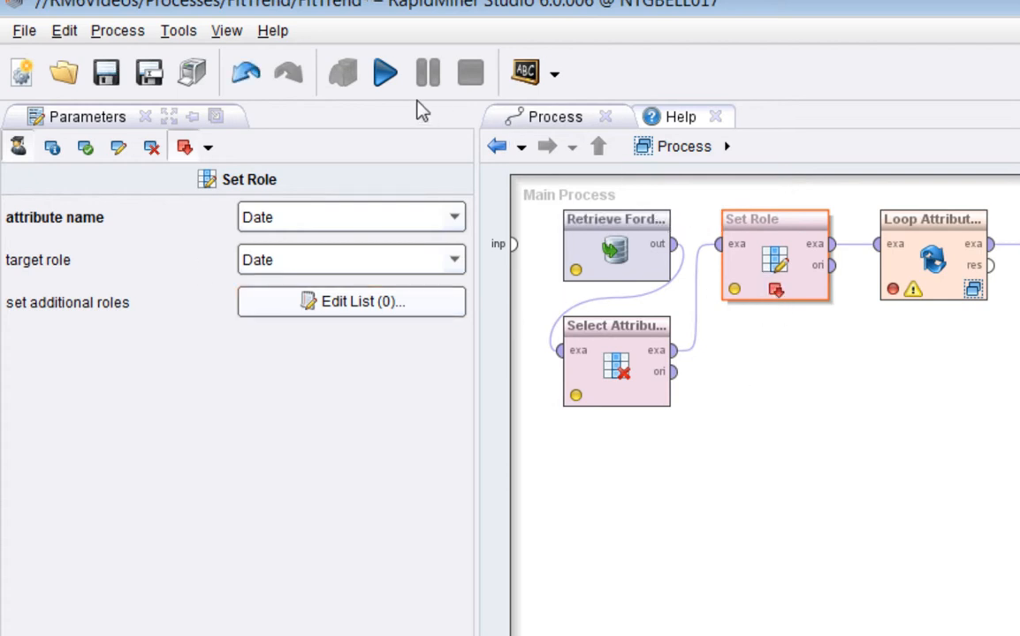
- Run the process to the Set Role breakpoint, yielding 10,615 examples
{"action": "left_click", "coordinate": [385, 72]}
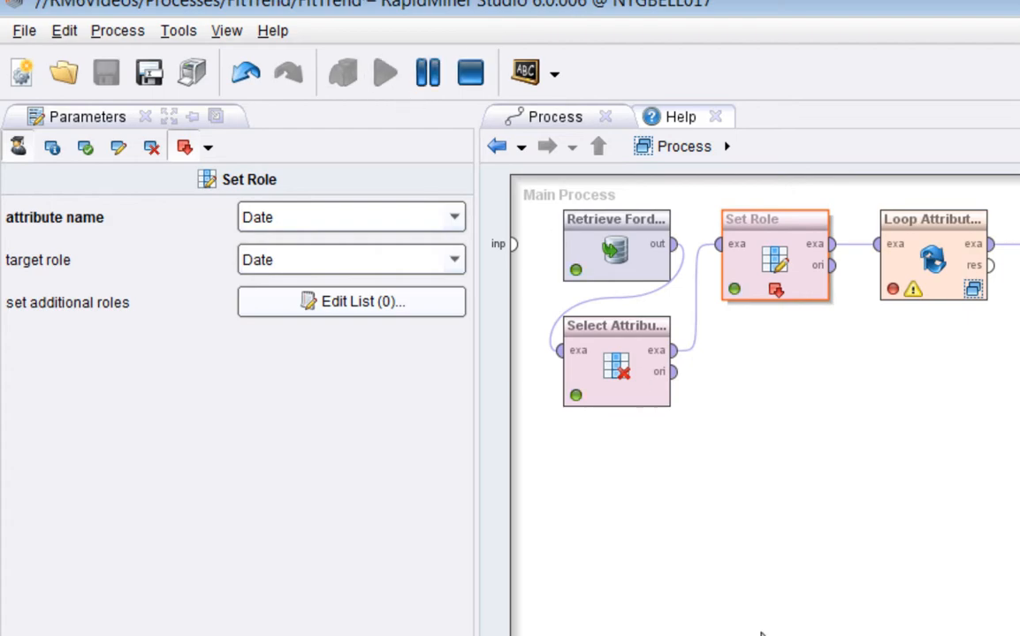
{"action": "left_click", "coordinate": [390, 73]}
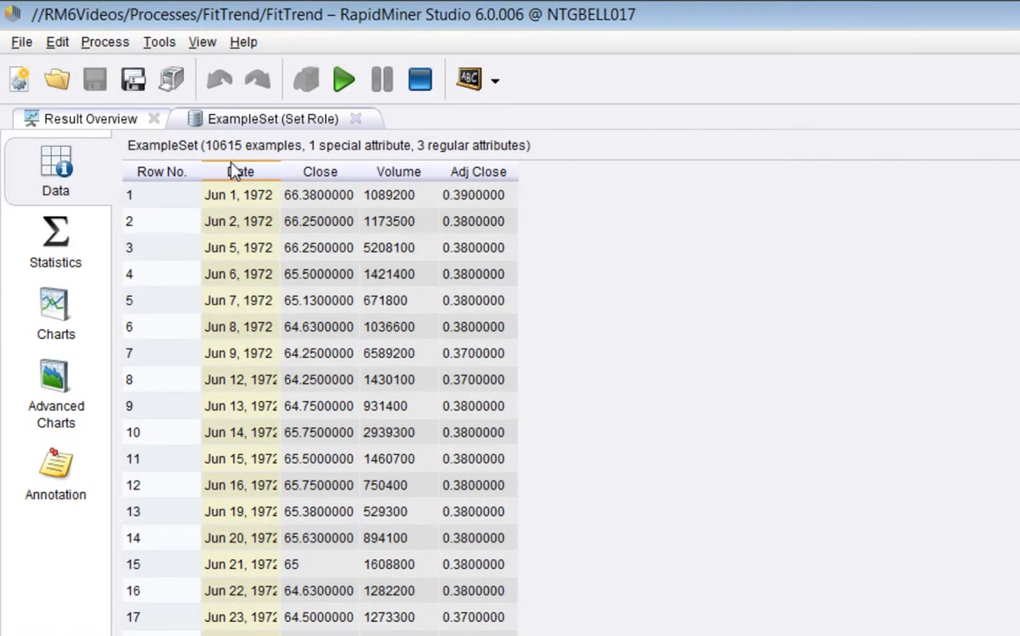
{"action": "mouse_move", "coordinate": [259, 203]}
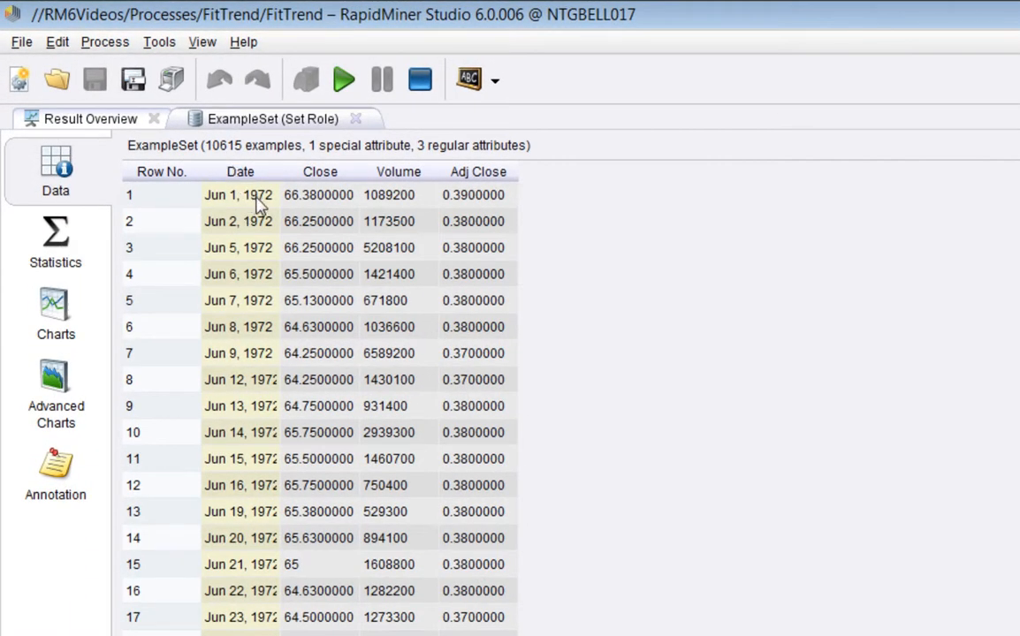
{"action": "mouse_move", "coordinate": [281, 205]}
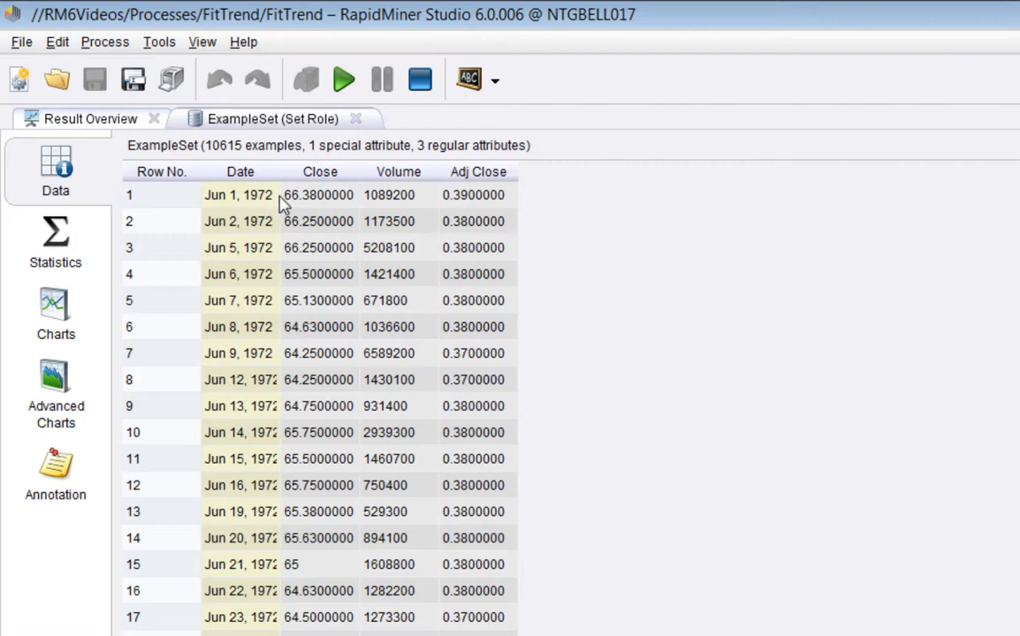
{"action": "mouse_move", "coordinate": [960, 308]}
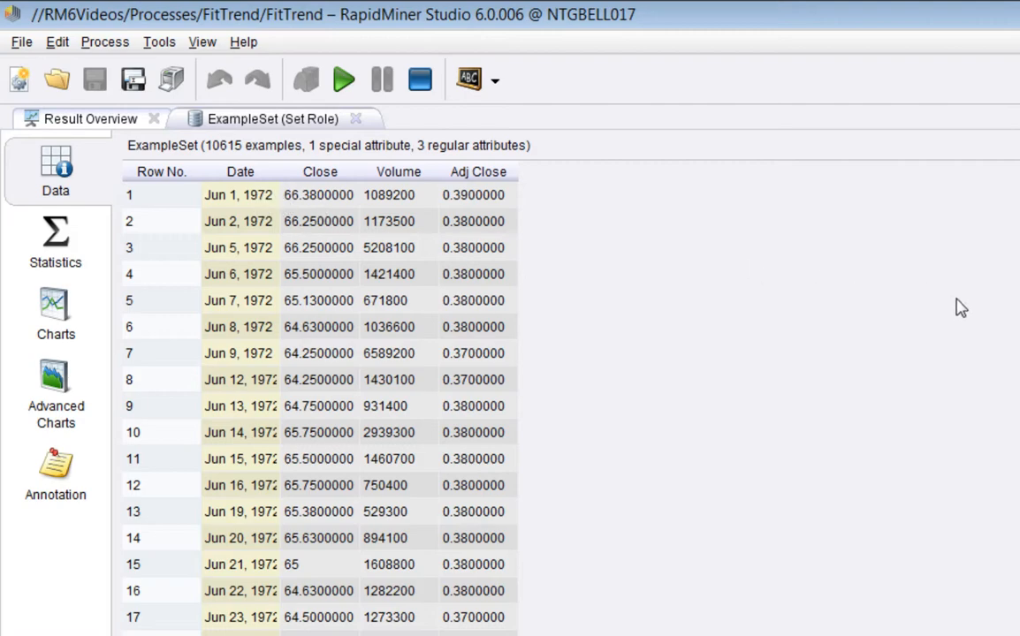
{"action": "mouse_move", "coordinate": [281, 183]}
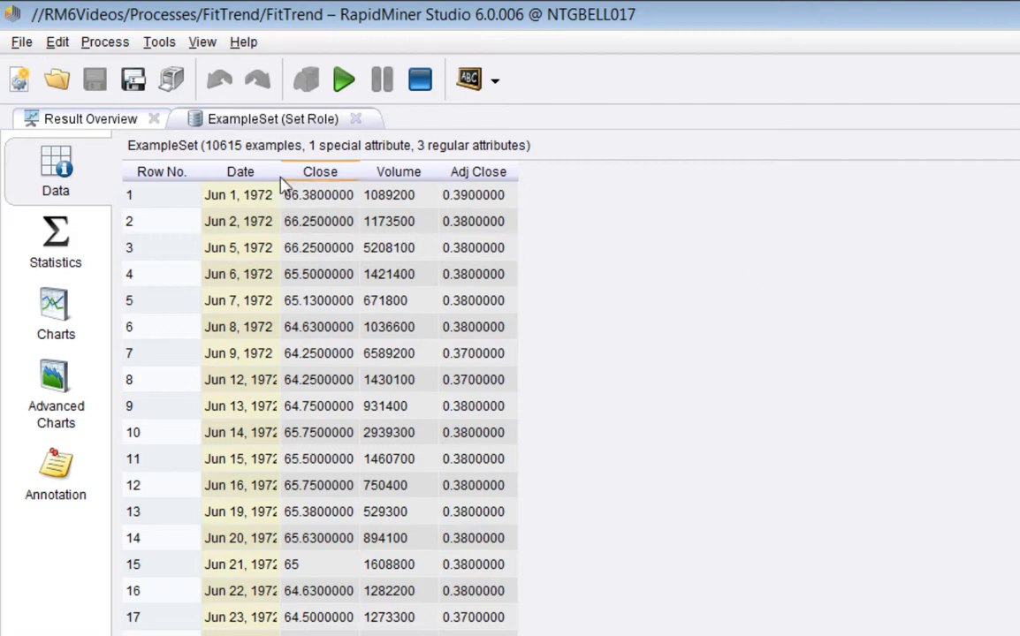
- Chart the breakpoint data as a Series over Date, plotting Close
{"action": "left_click", "coordinate": [55, 314]}
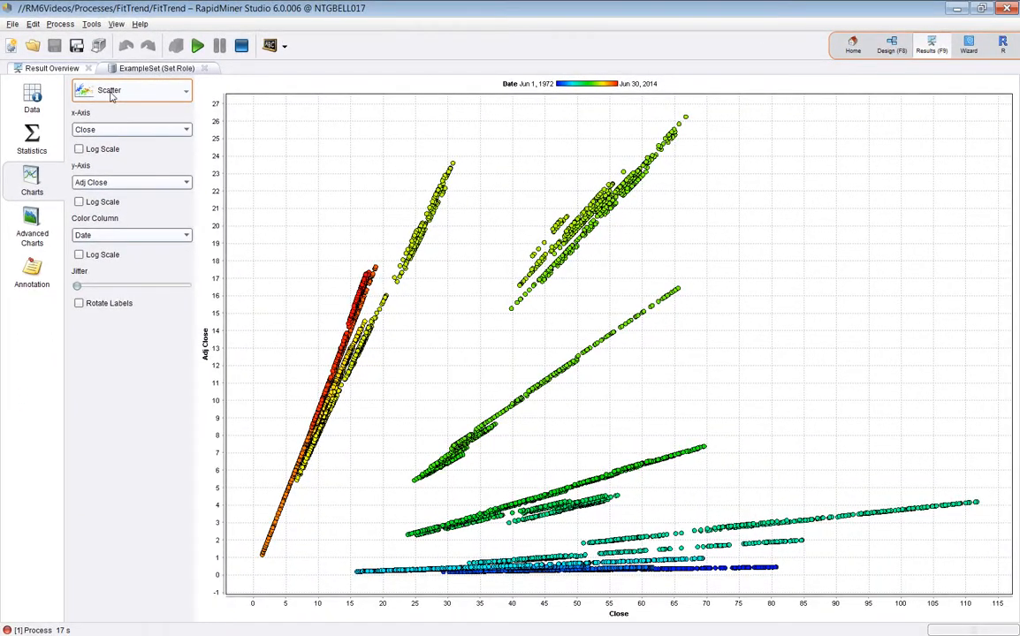
{"action": "left_click", "coordinate": [132, 92]}
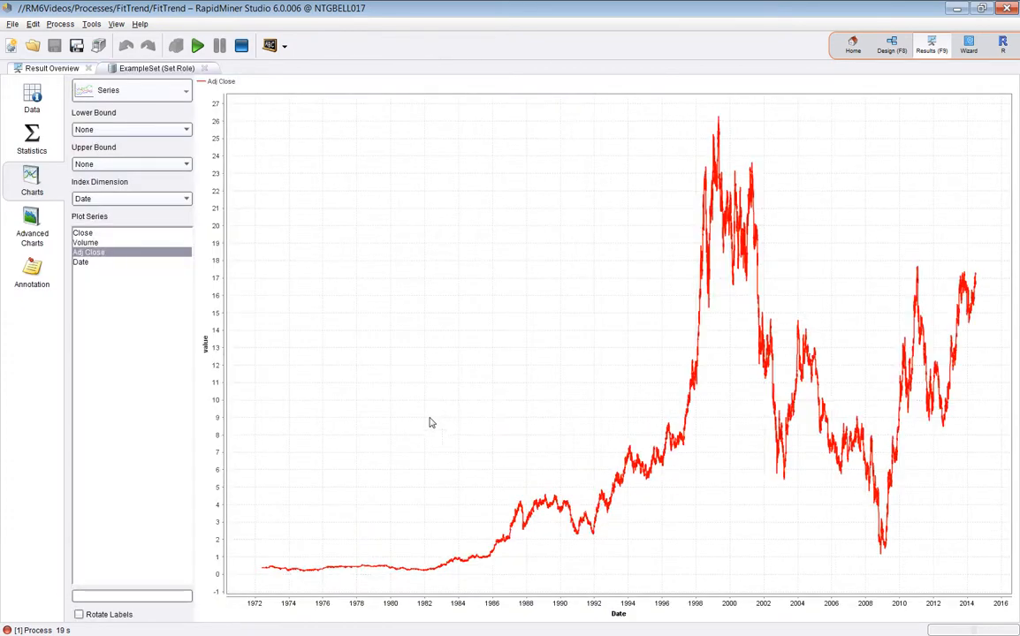
{"action": "left_click", "coordinate": [101, 232]}
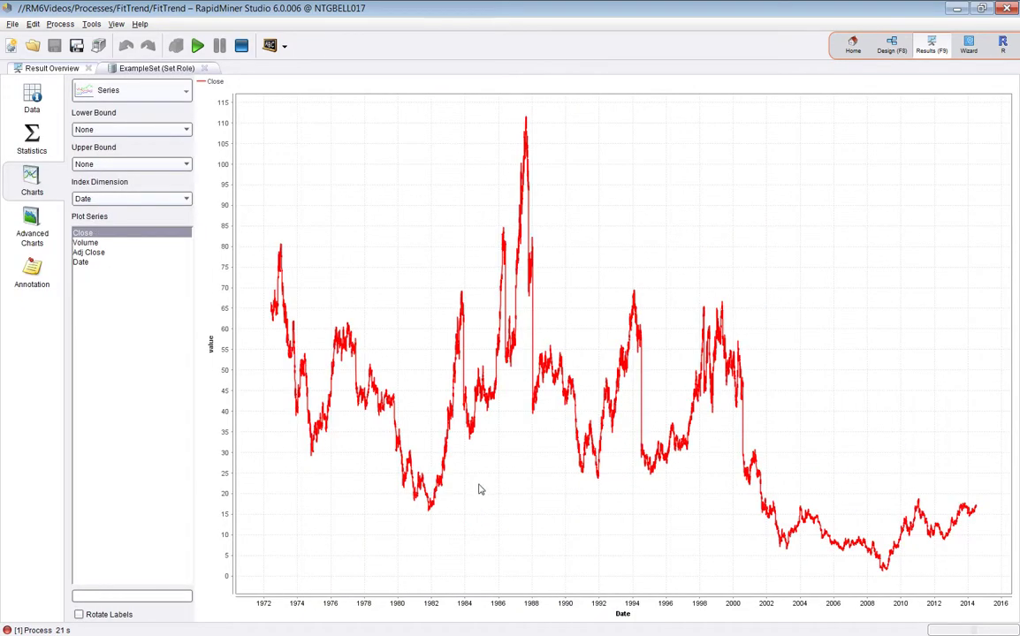
{"action": "mouse_move", "coordinate": [404, 605]}
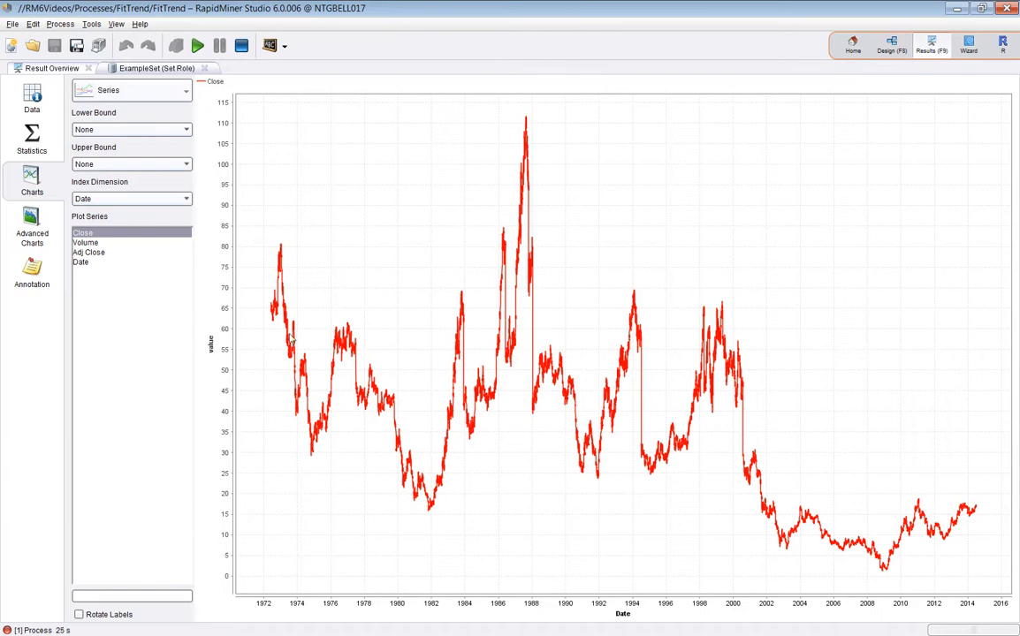
{"action": "mouse_move", "coordinate": [84, 262]}
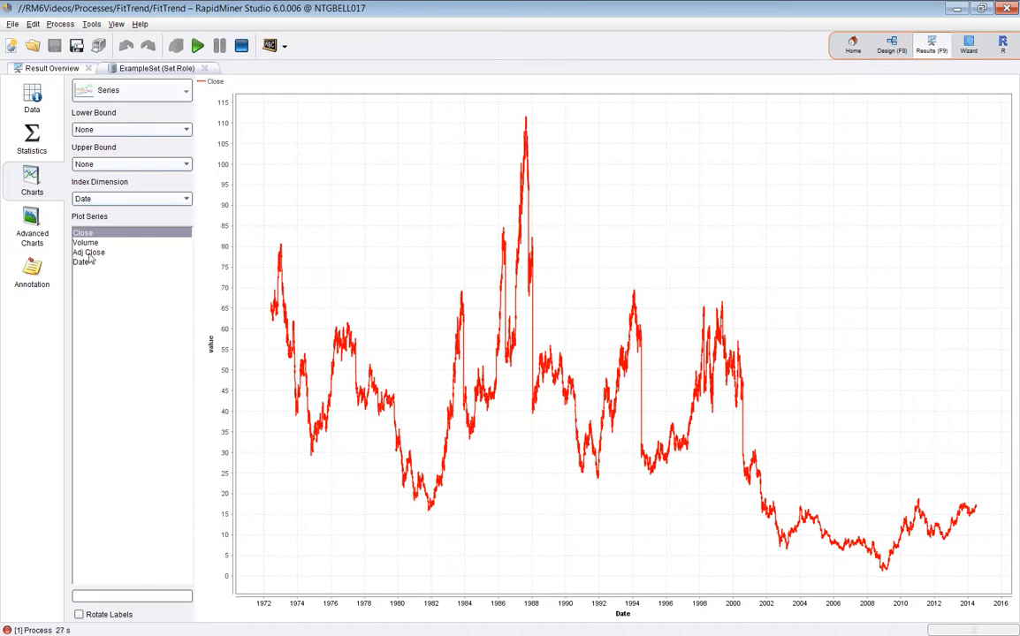
- Plot Adj Close, then Close with Adj Close, then only Volume against Date
{"action": "left_click", "coordinate": [89, 252]}
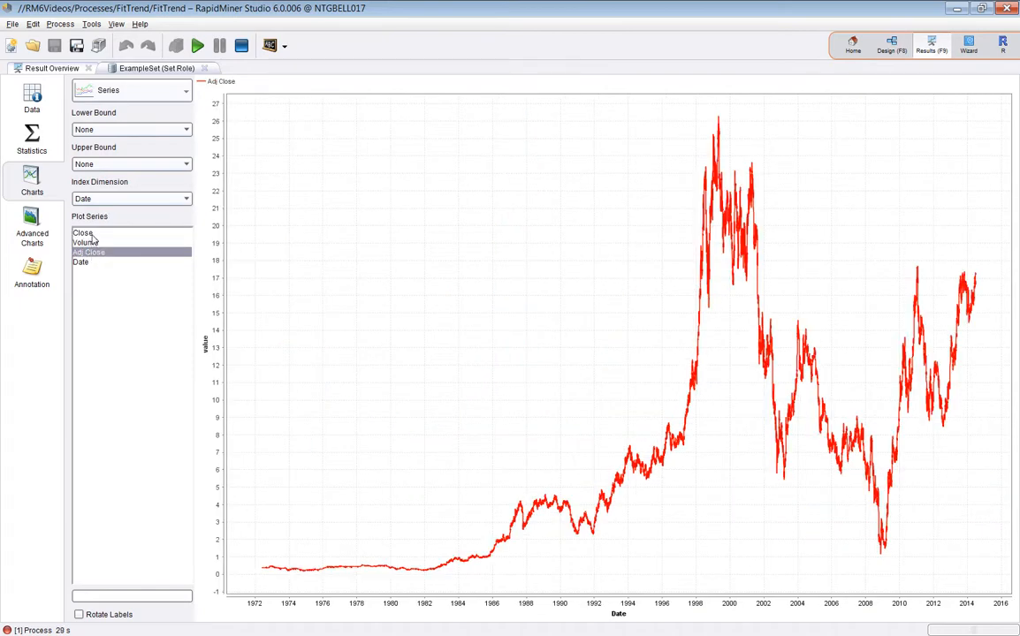
{"action": "left_click", "coordinate": [82, 232]}
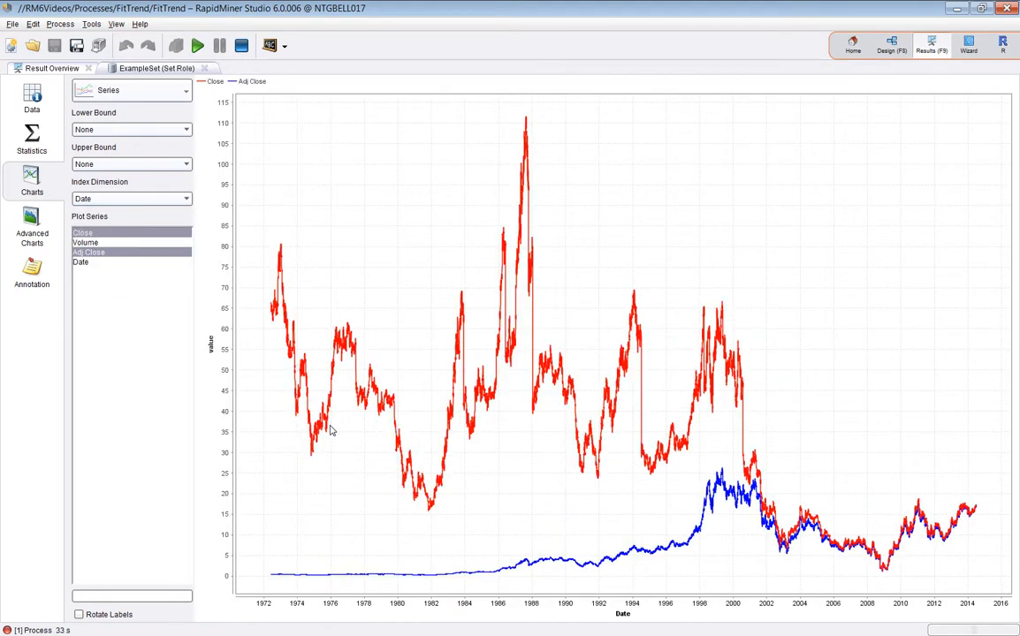
{"action": "left_click", "coordinate": [87, 242]}
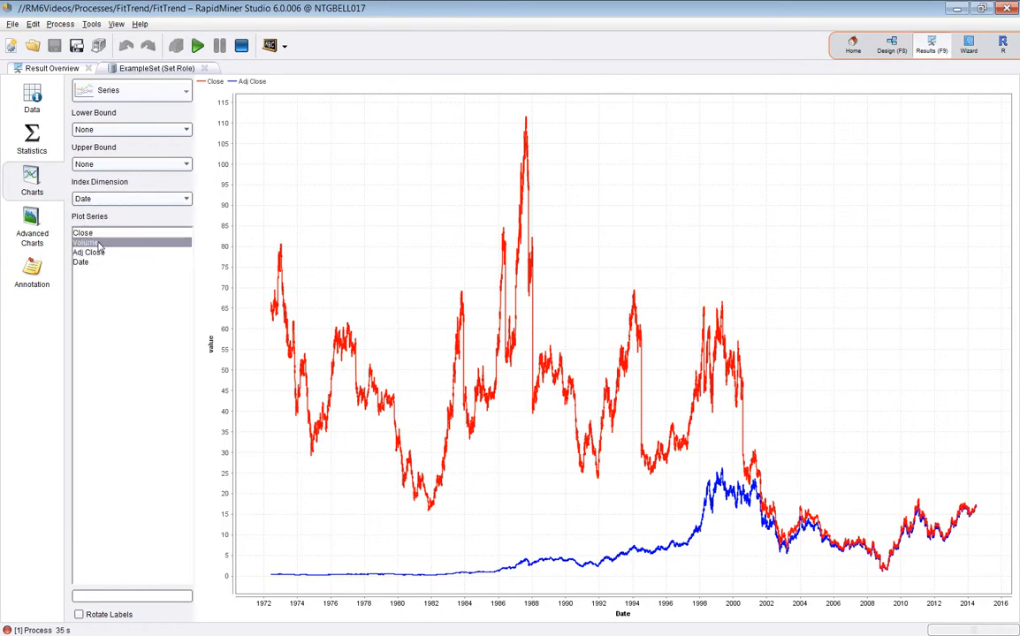
{"action": "left_click", "coordinate": [86, 242]}
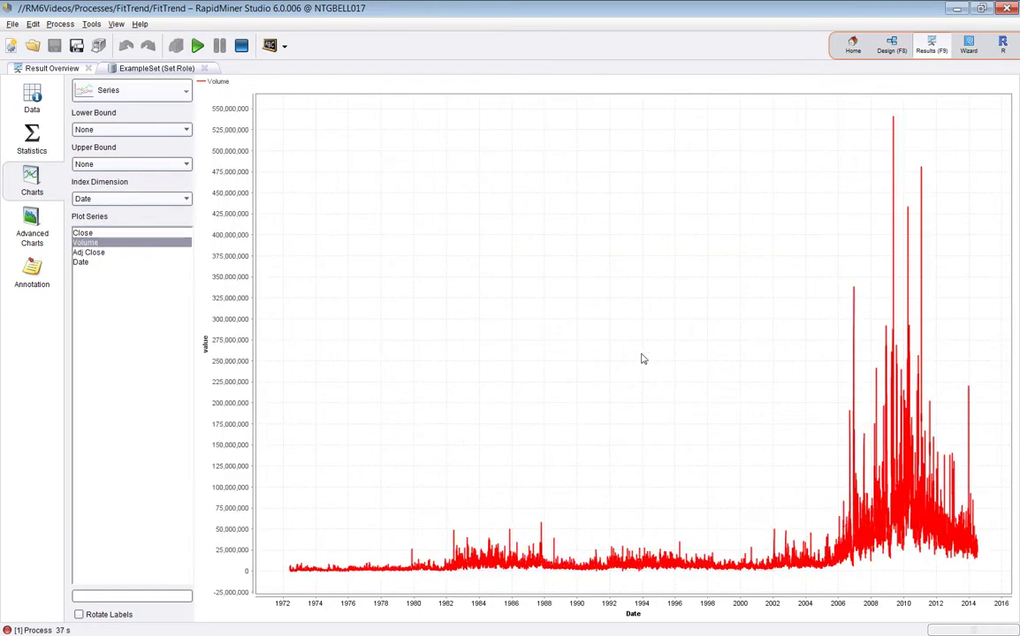
{"action": "mouse_move", "coordinate": [801, 354]}
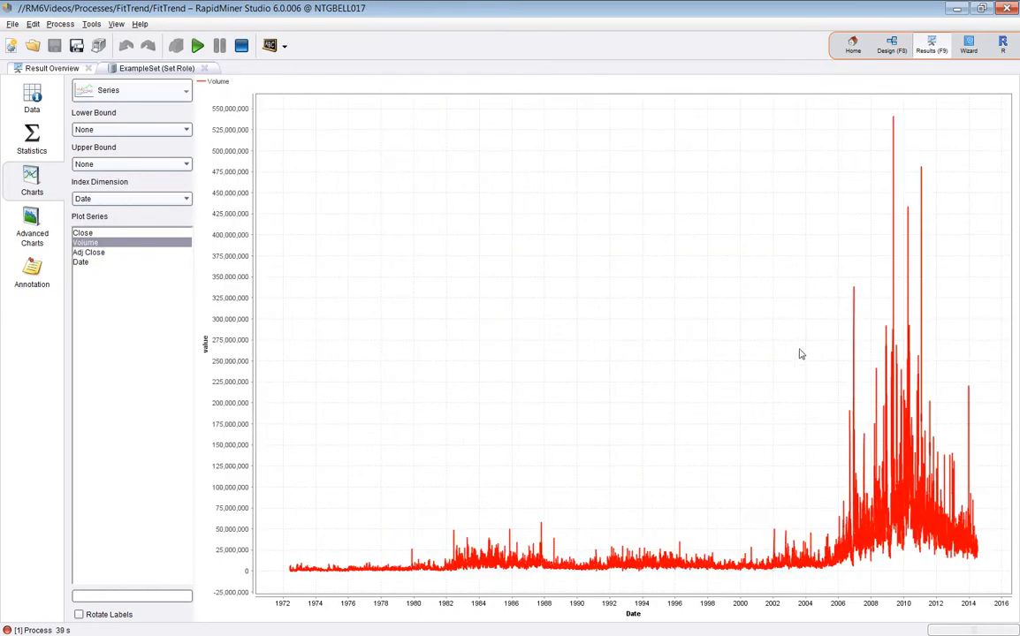
{"action": "mouse_move", "coordinate": [834, 248]}
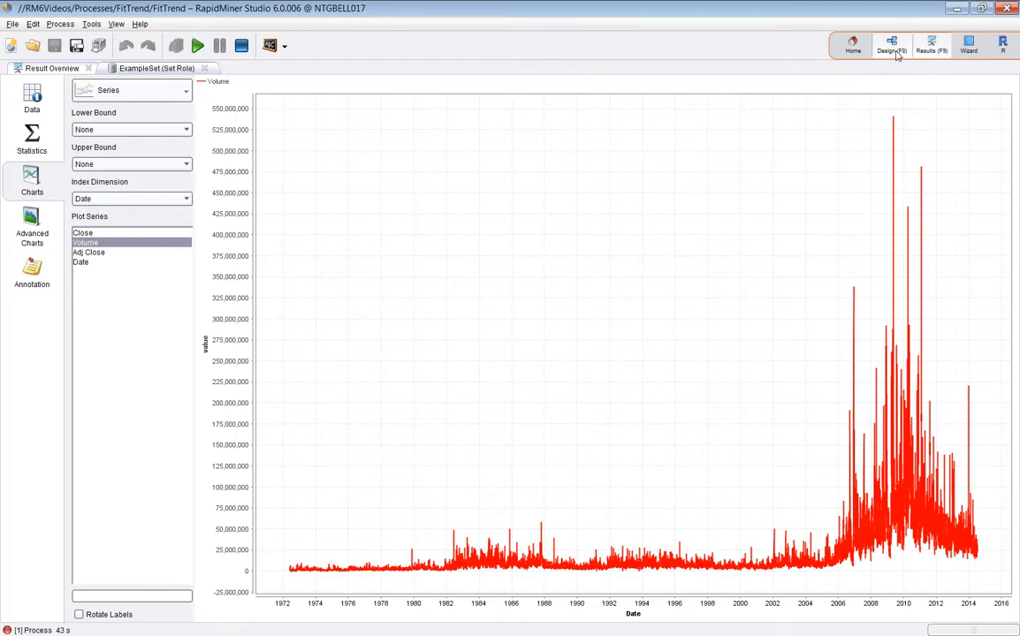
- Return to Design and inspect Loop Attributes' iteration macro loop_attribute
{"action": "left_click", "coordinate": [891, 47]}
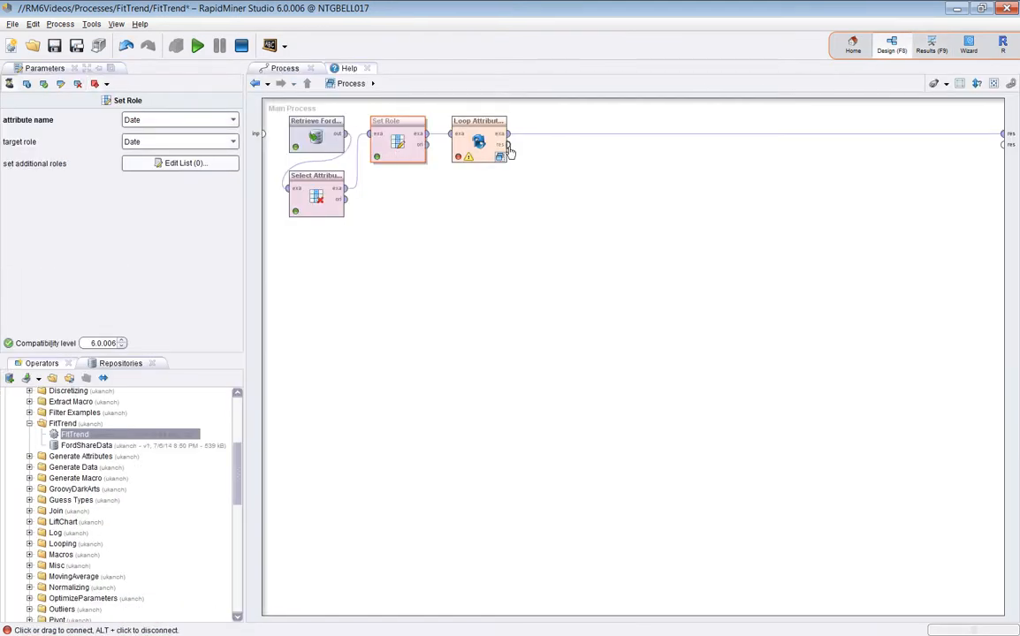
{"action": "left_click", "coordinate": [480, 141]}
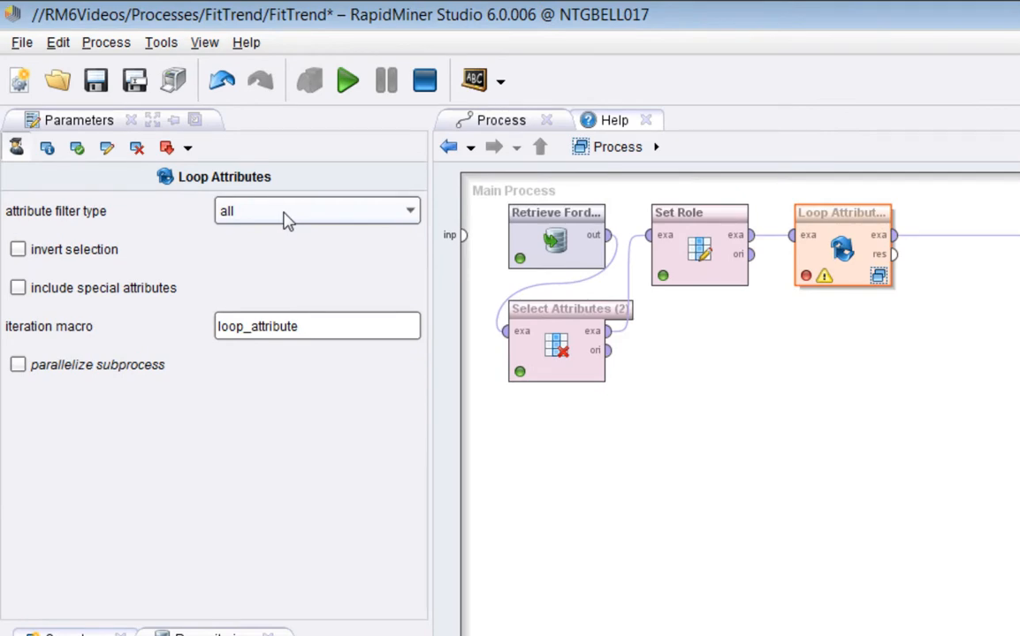
{"action": "mouse_move", "coordinate": [287, 219]}
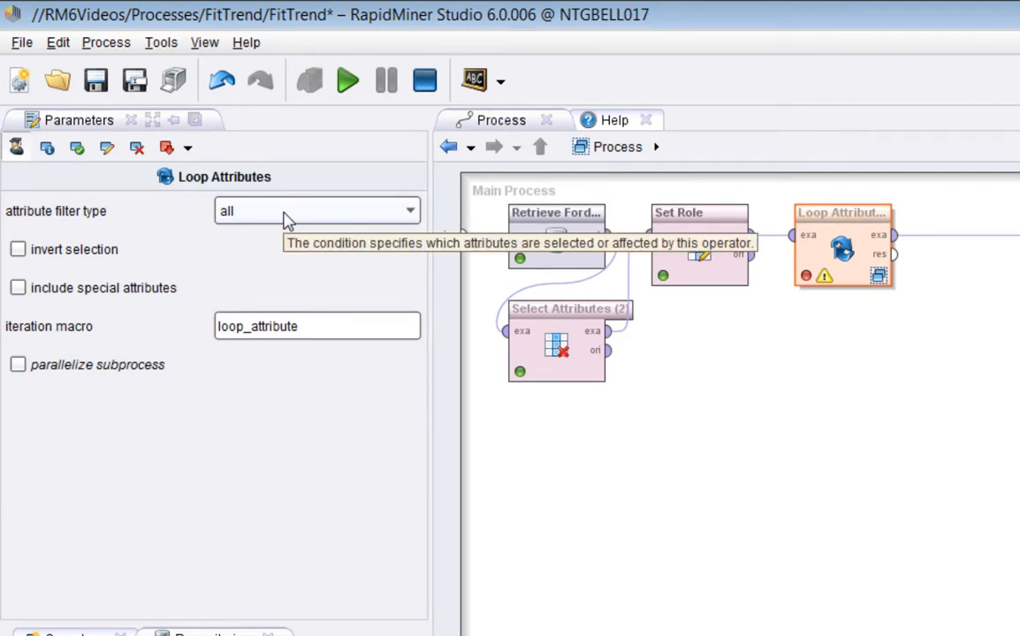
{"action": "mouse_move", "coordinate": [112, 314]}
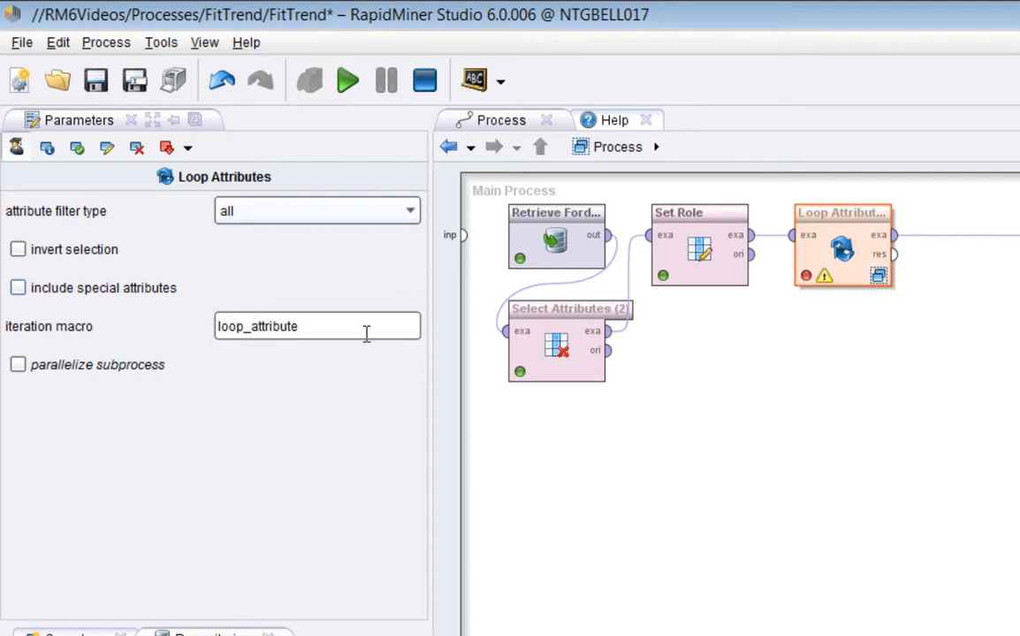
{"action": "triple_click", "coordinate": [283, 326]}
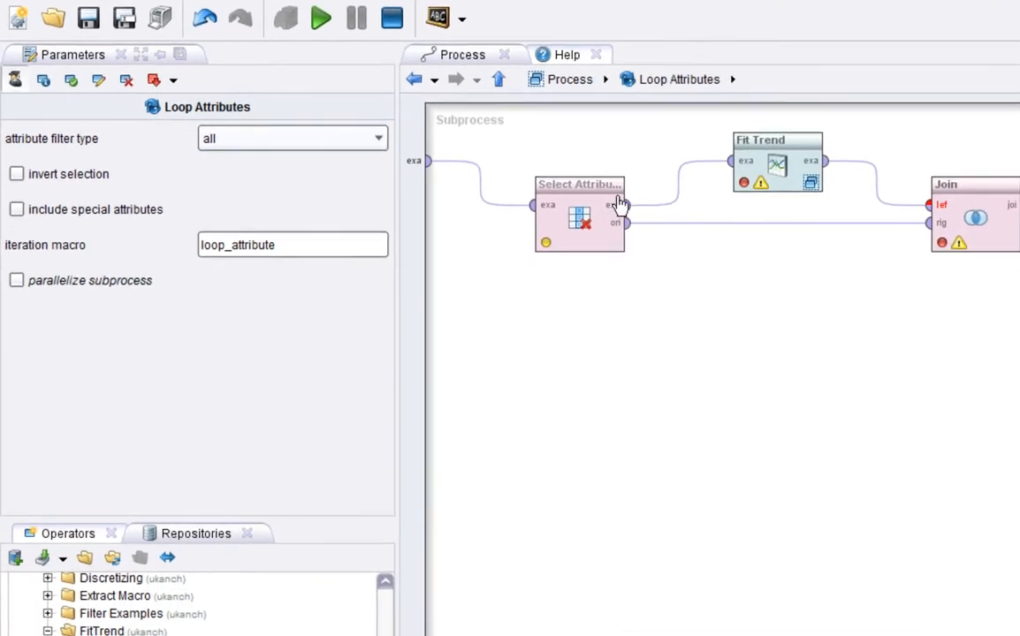
- Review the inner Select Attributes, Fit Trend and Join settings, ending on Fit Trend
{"action": "left_click", "coordinate": [579, 212]}
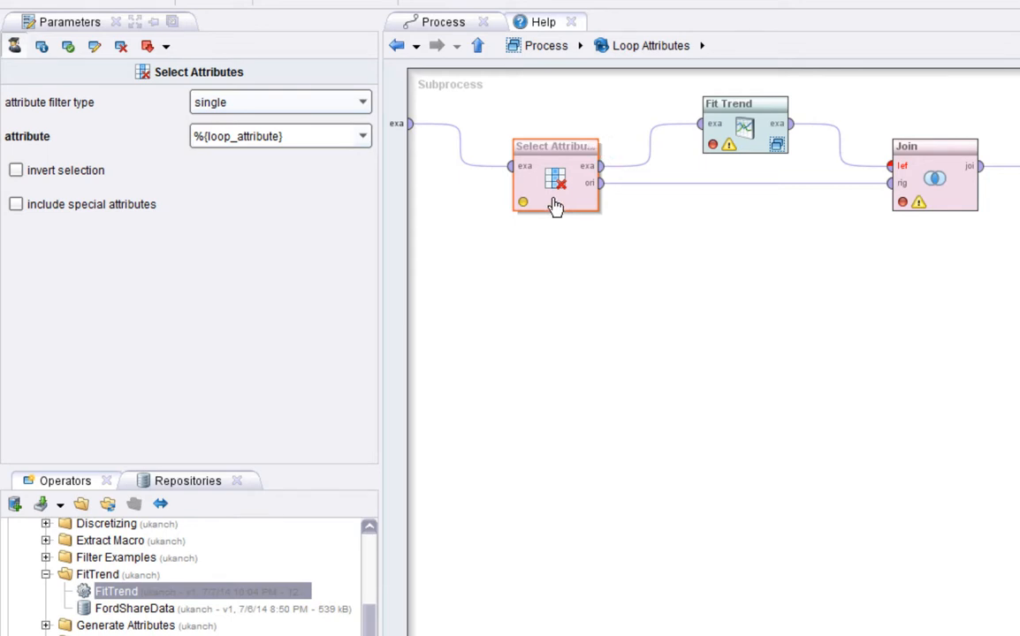
{"action": "mouse_move", "coordinate": [558, 177]}
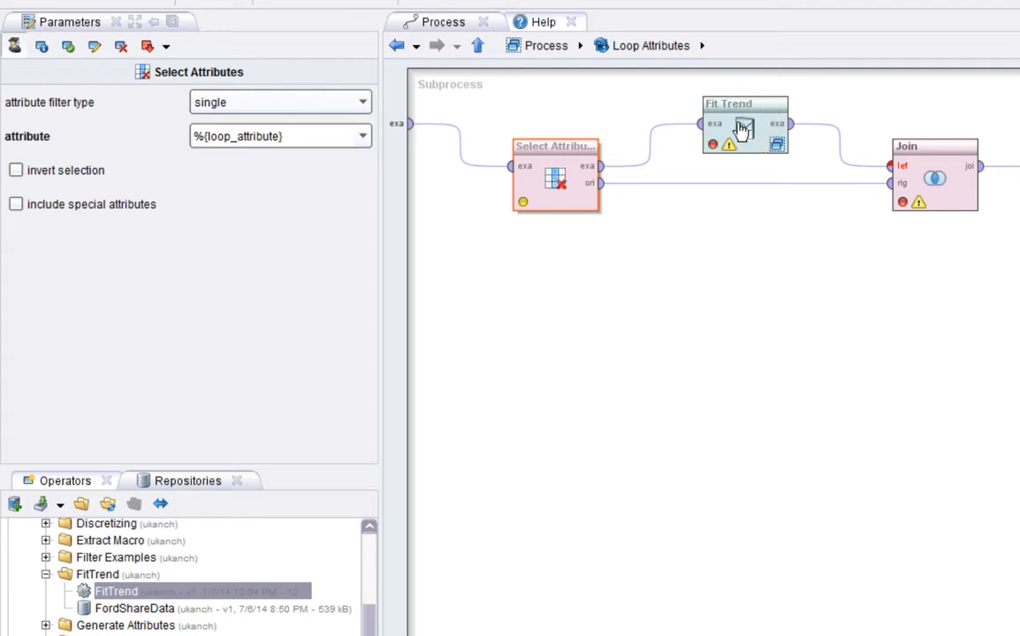
{"action": "left_click", "coordinate": [739, 132]}
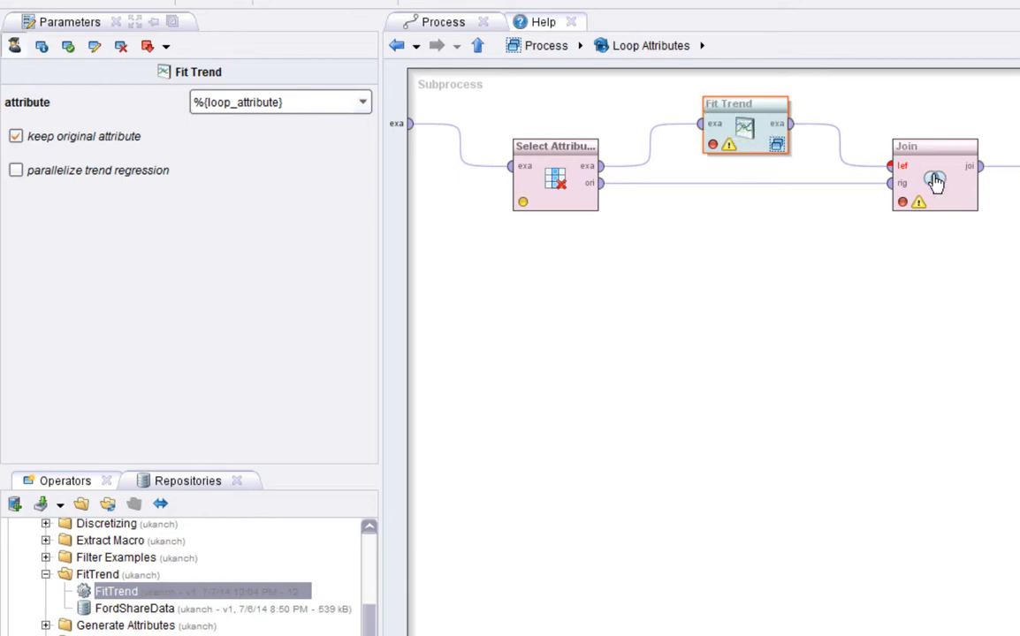
{"action": "left_click", "coordinate": [929, 177]}
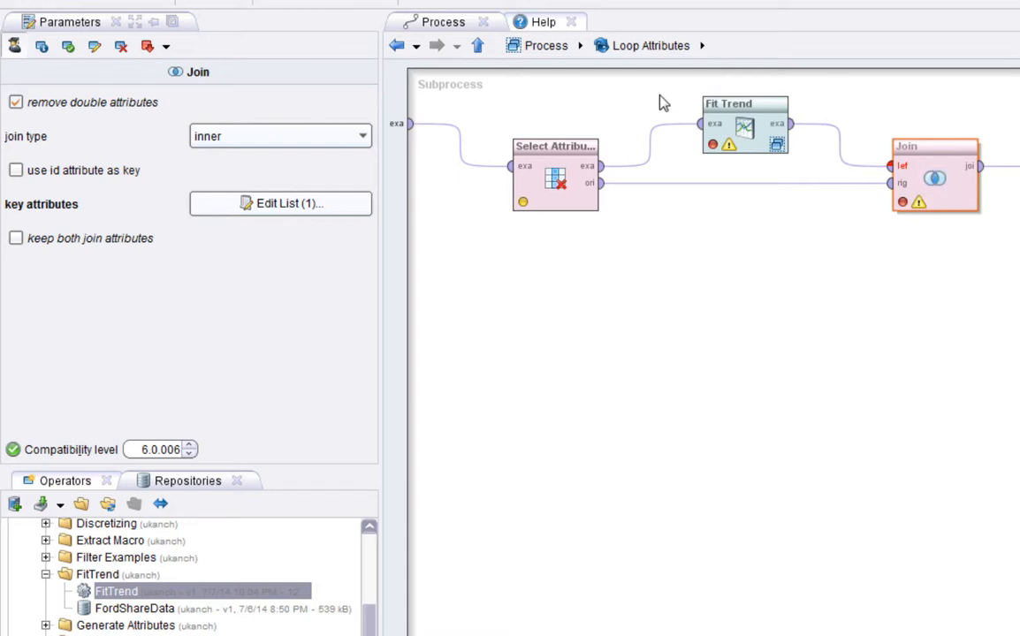
{"action": "mouse_move", "coordinate": [996, 185]}
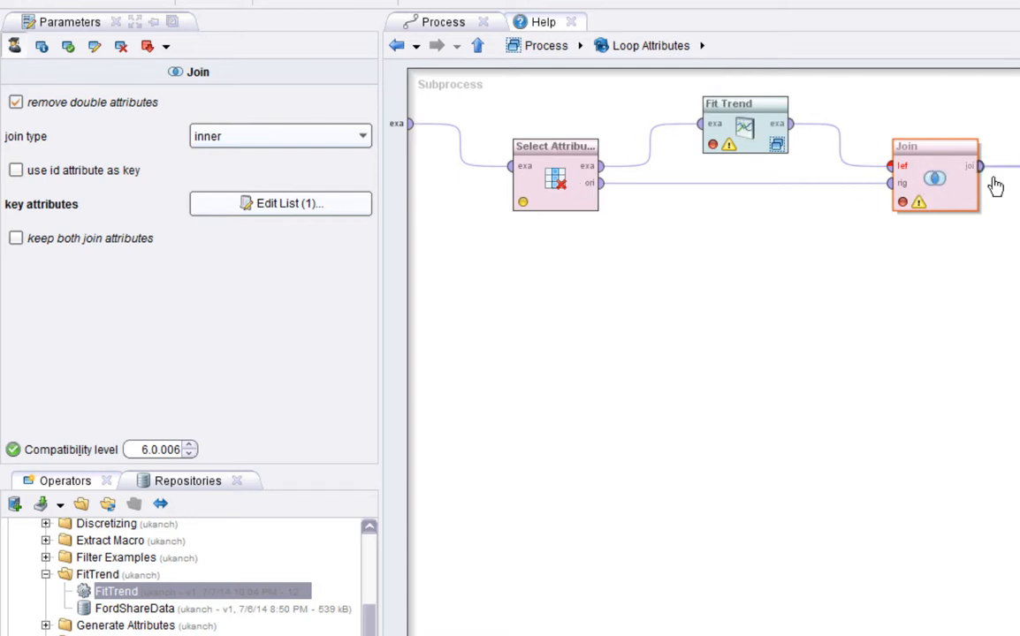
{"action": "mouse_move", "coordinate": [820, 130]}
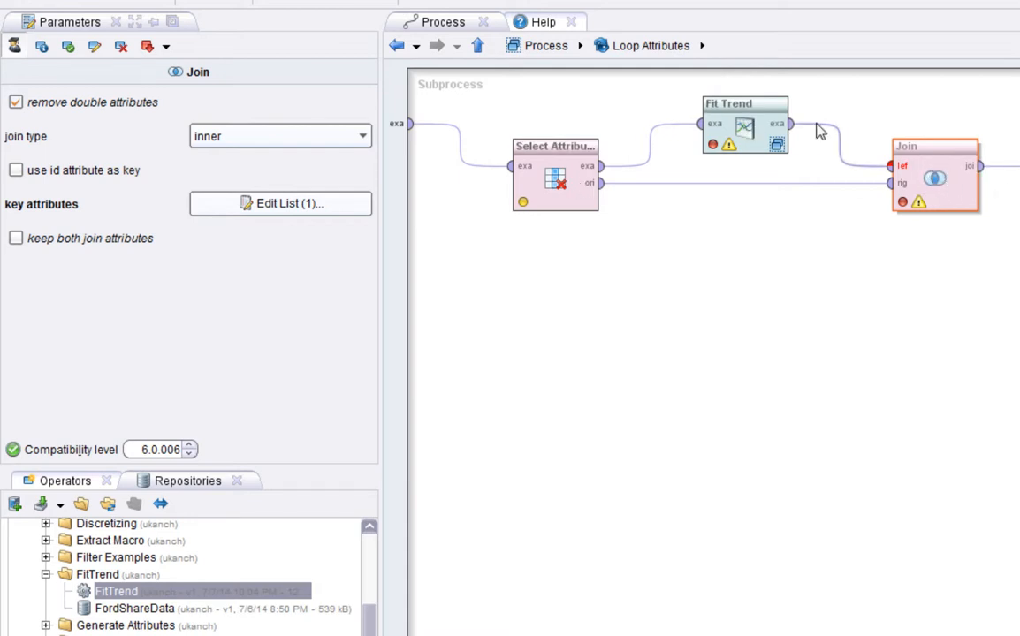
{"action": "left_click", "coordinate": [742, 128]}
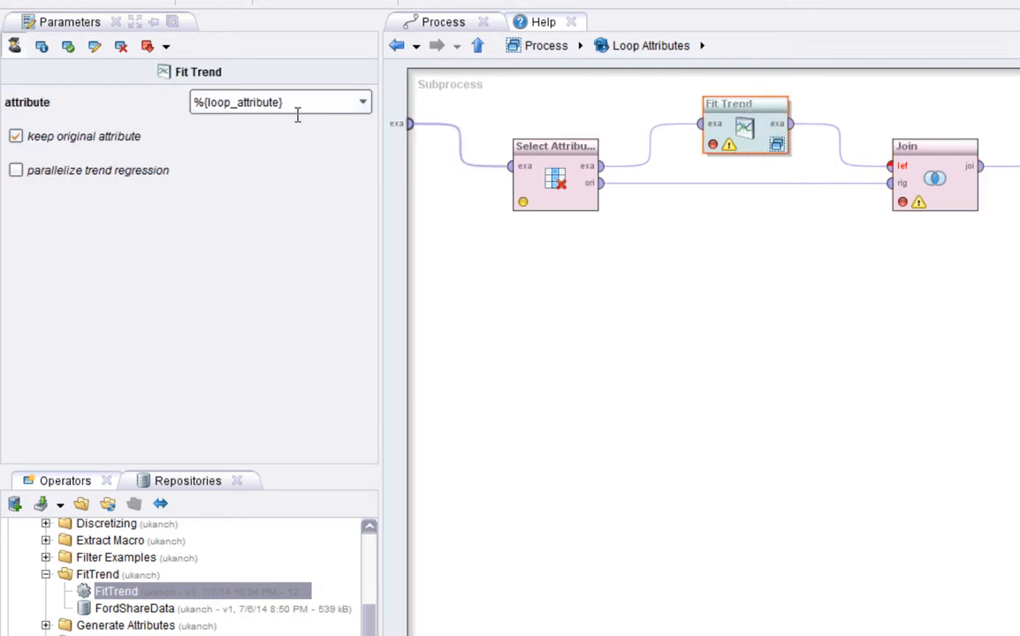
{"action": "mouse_move", "coordinate": [341, 114]}
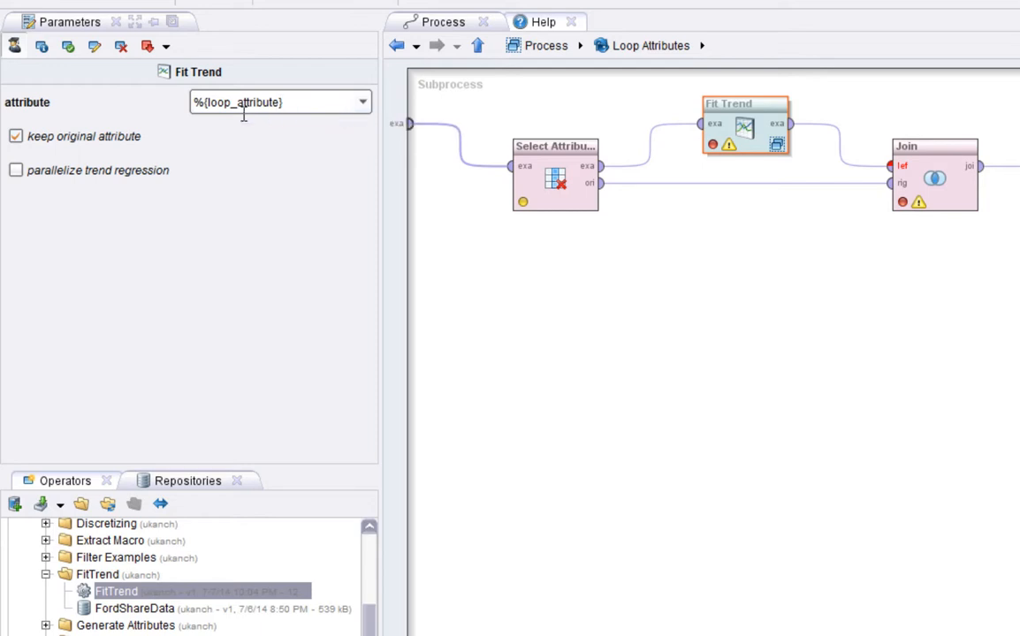
- Place a breakpoint on the Fit Trend operator
{"action": "double_click", "coordinate": [247, 102]}
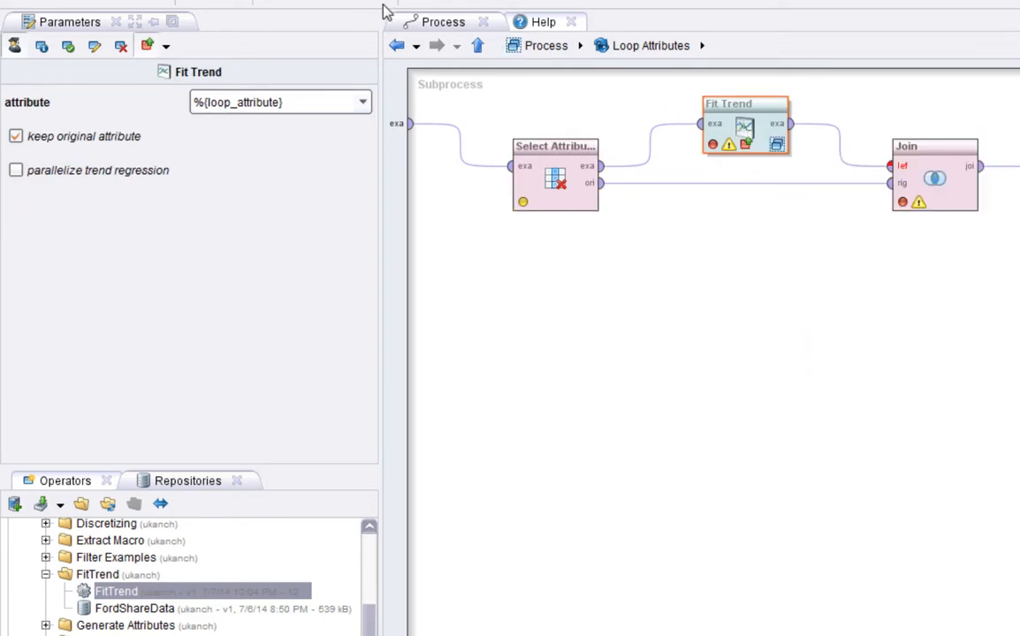
{"action": "mouse_move", "coordinate": [929, 380]}
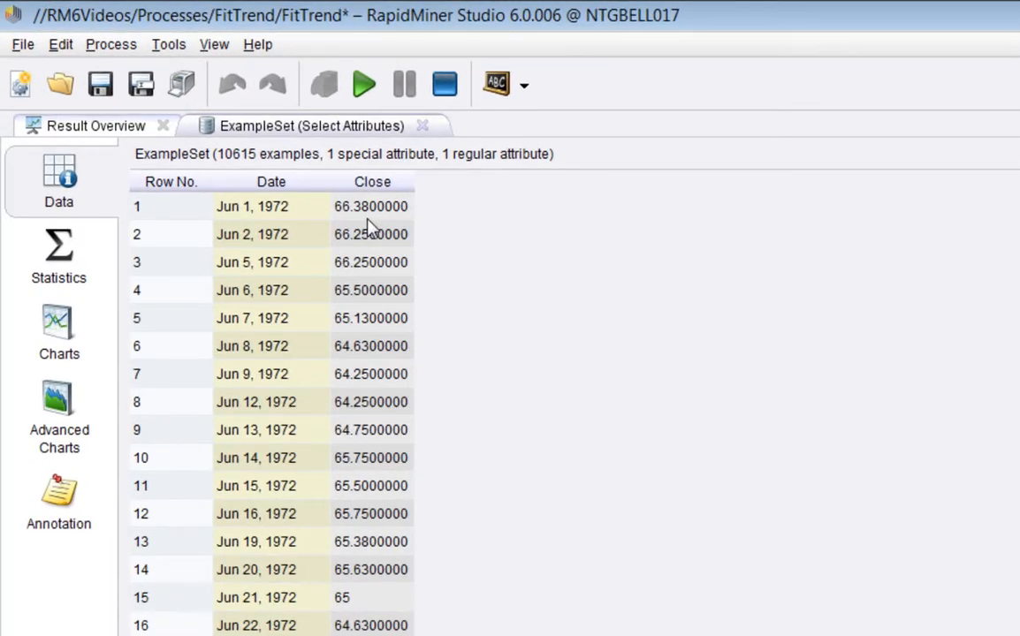
{"action": "mouse_move", "coordinate": [418, 244]}
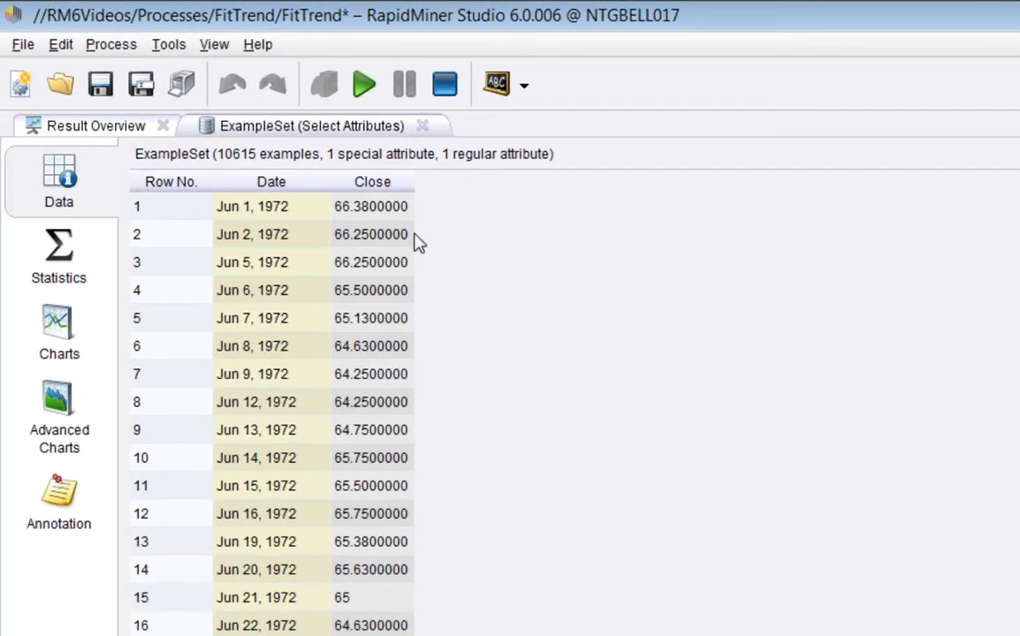
{"action": "mouse_move", "coordinate": [369, 211]}
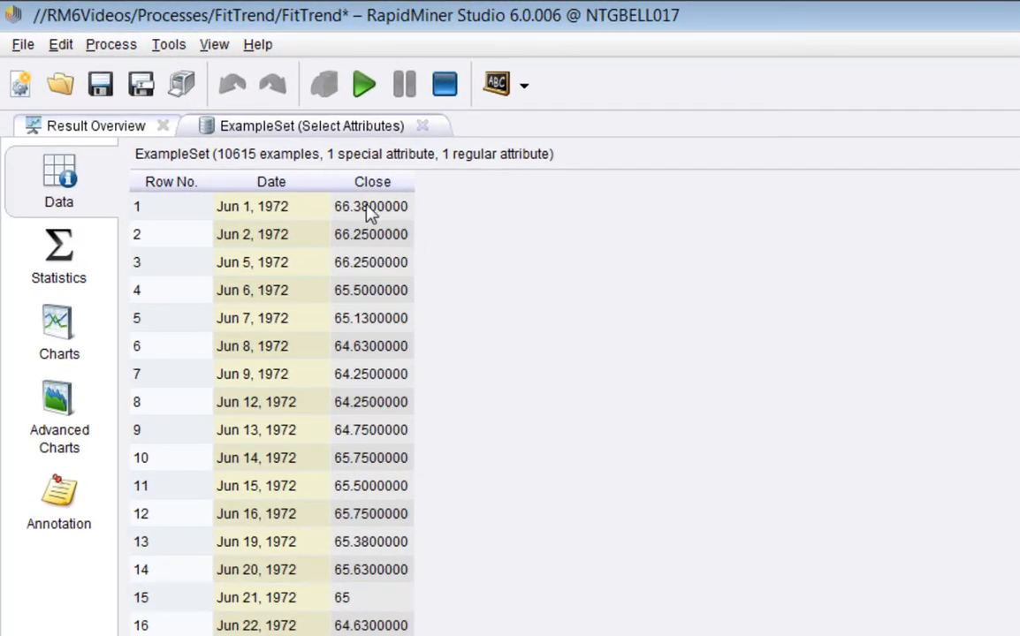
- Chart the paused loop's Close data as a series over Date, 1972–2014
{"action": "left_click", "coordinate": [58, 331]}
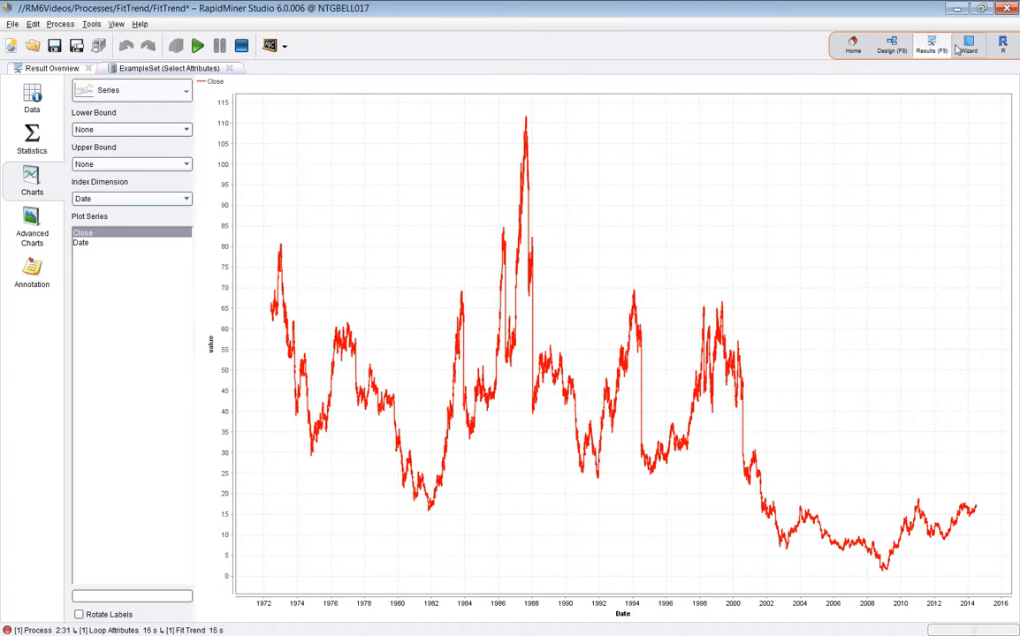
- Inside Fit Trend's Trend Regression, set Breakpoint Before on Linear Regression
{"action": "left_click", "coordinate": [893, 46]}
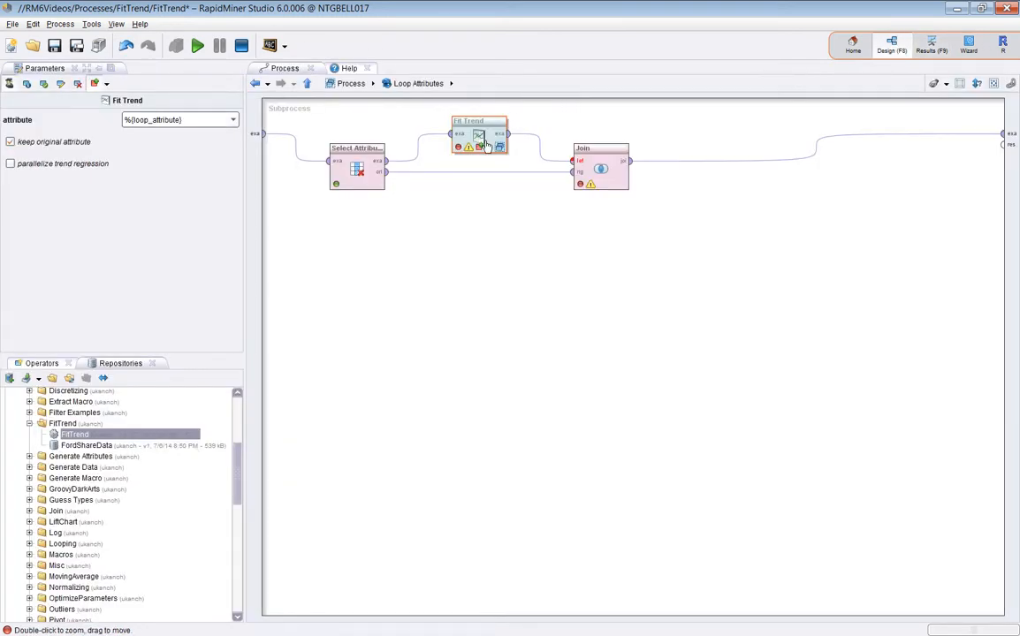
{"action": "double_click", "coordinate": [475, 132]}
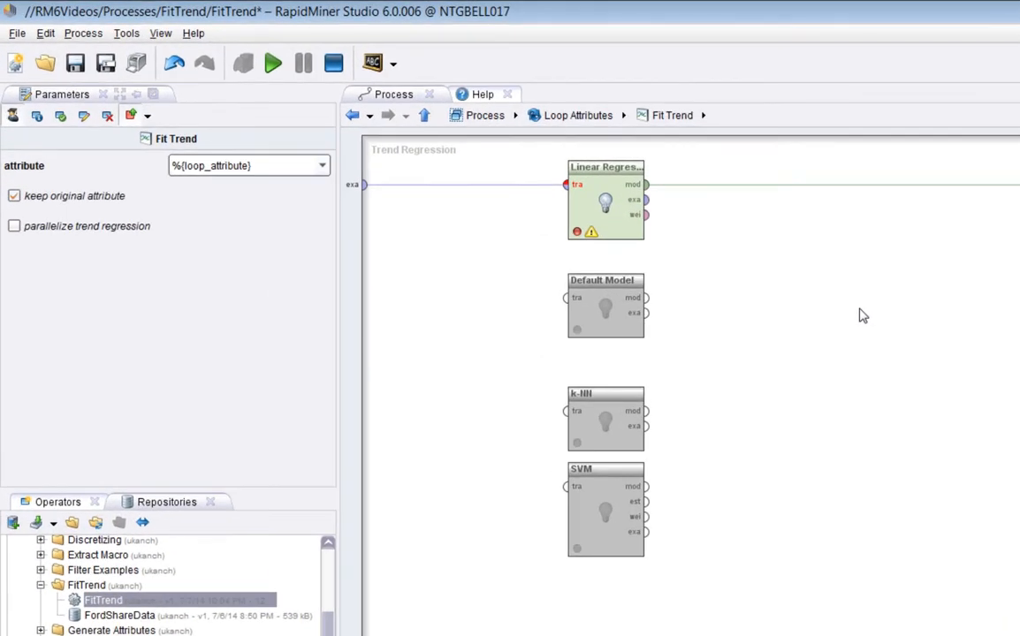
{"action": "mouse_move", "coordinate": [612, 200]}
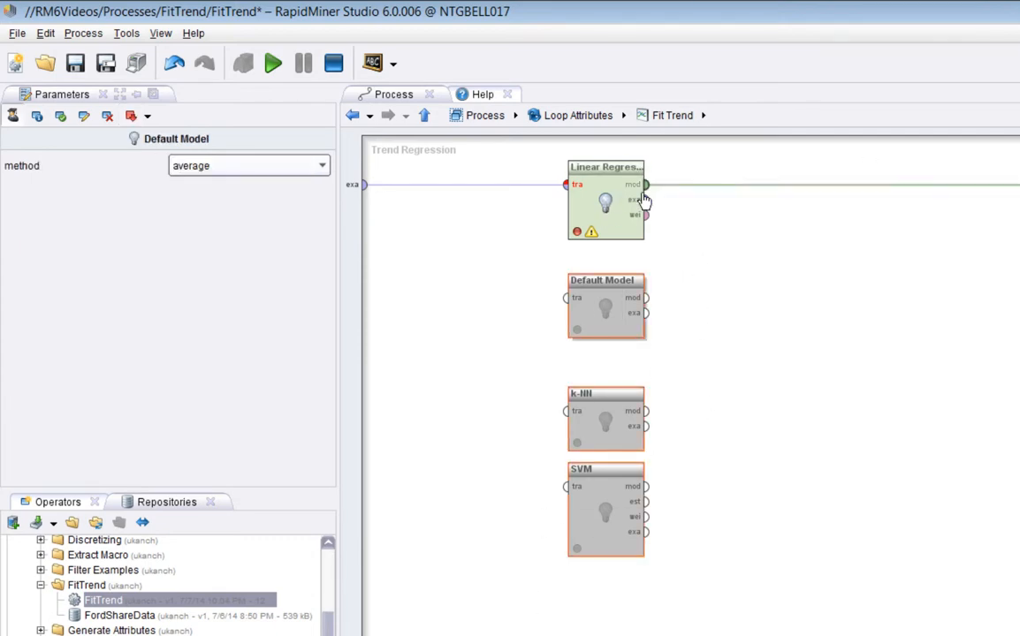
{"action": "left_click", "coordinate": [606, 199]}
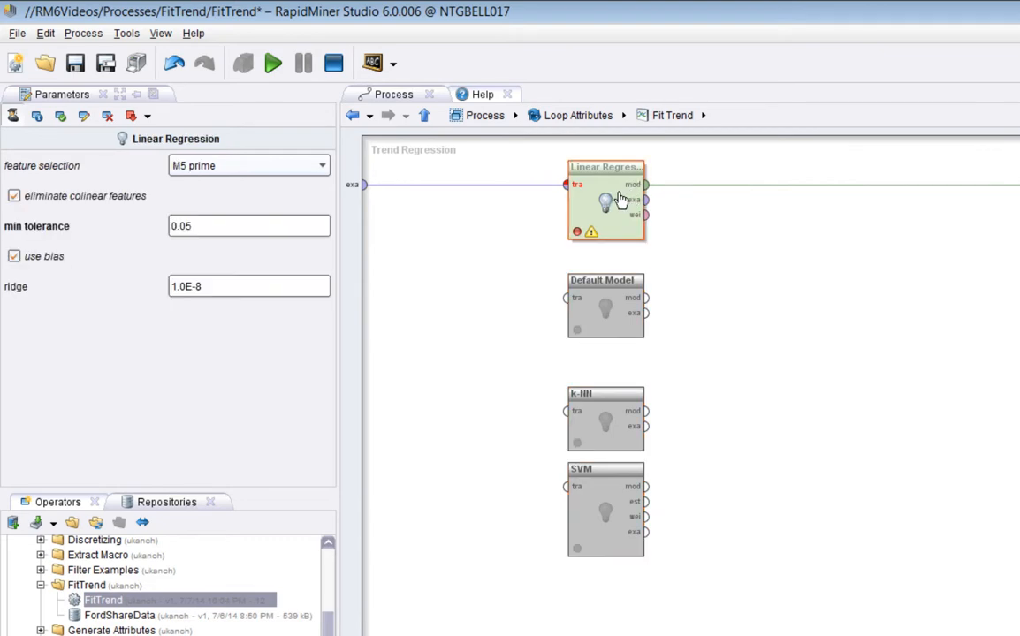
{"action": "mouse_move", "coordinate": [612, 207]}
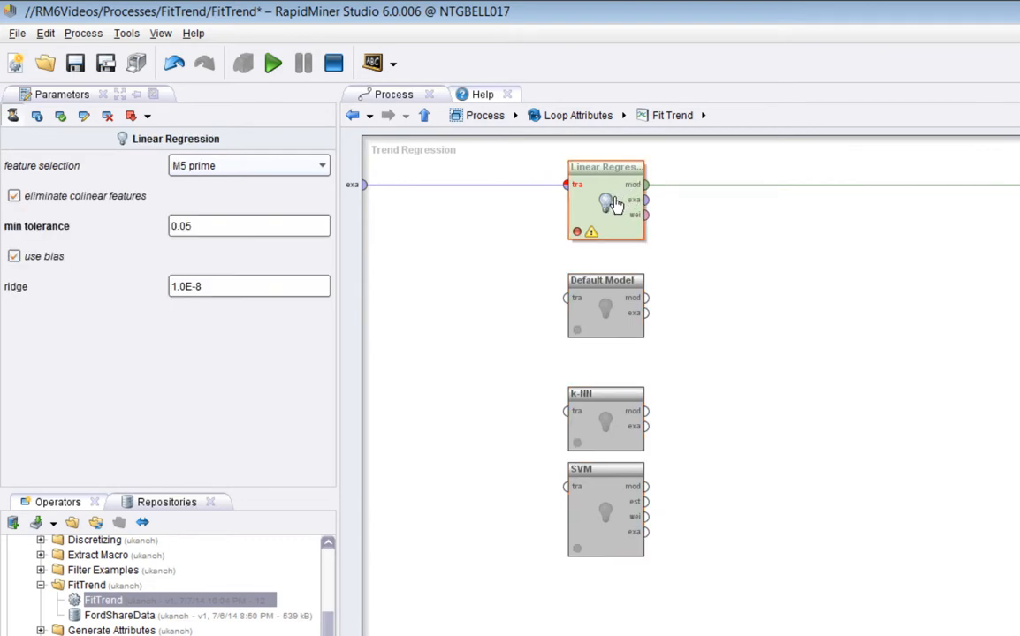
{"action": "mouse_move", "coordinate": [625, 239]}
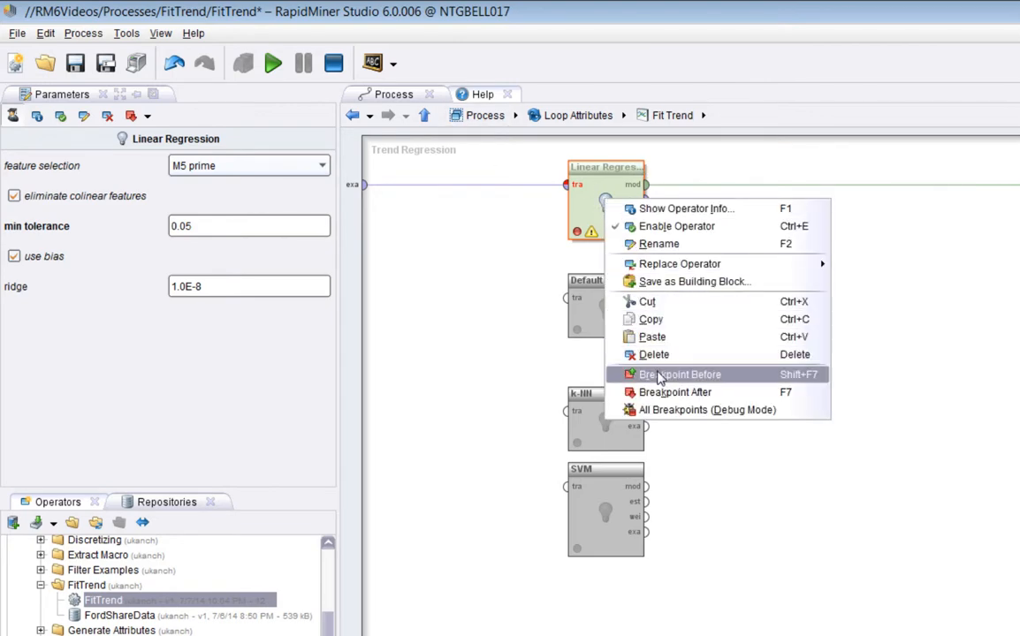
{"action": "left_click", "coordinate": [681, 374]}
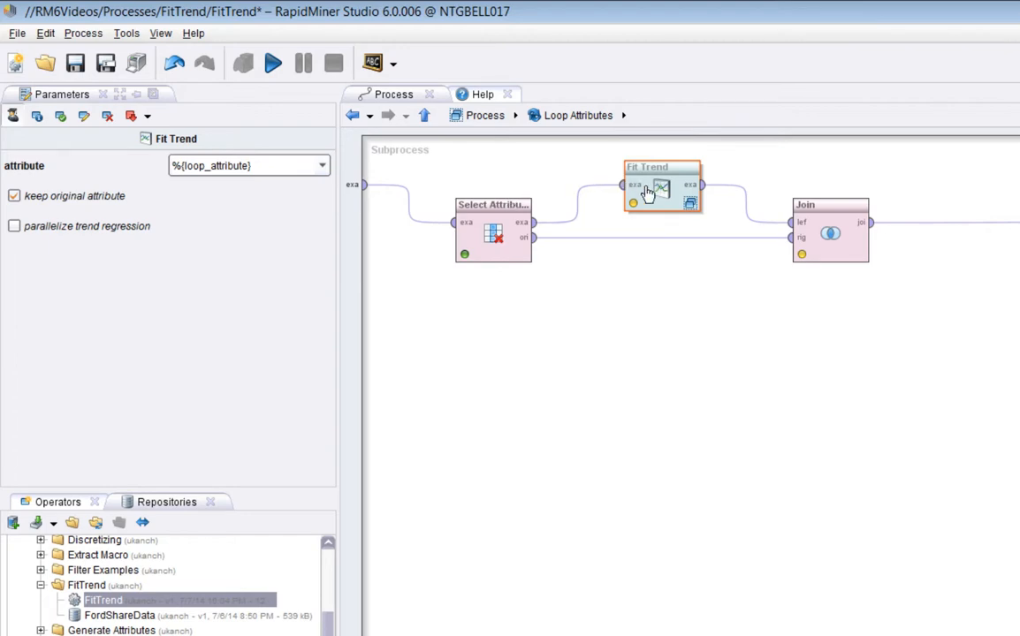
{"action": "mouse_move", "coordinate": [641, 190]}
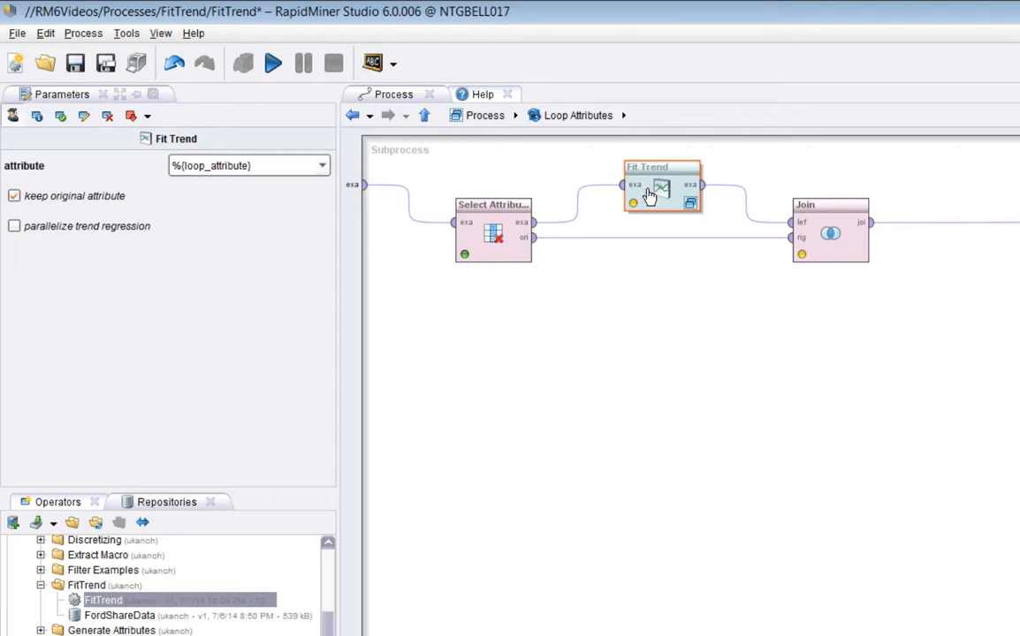
{"action": "mouse_move", "coordinate": [656, 192]}
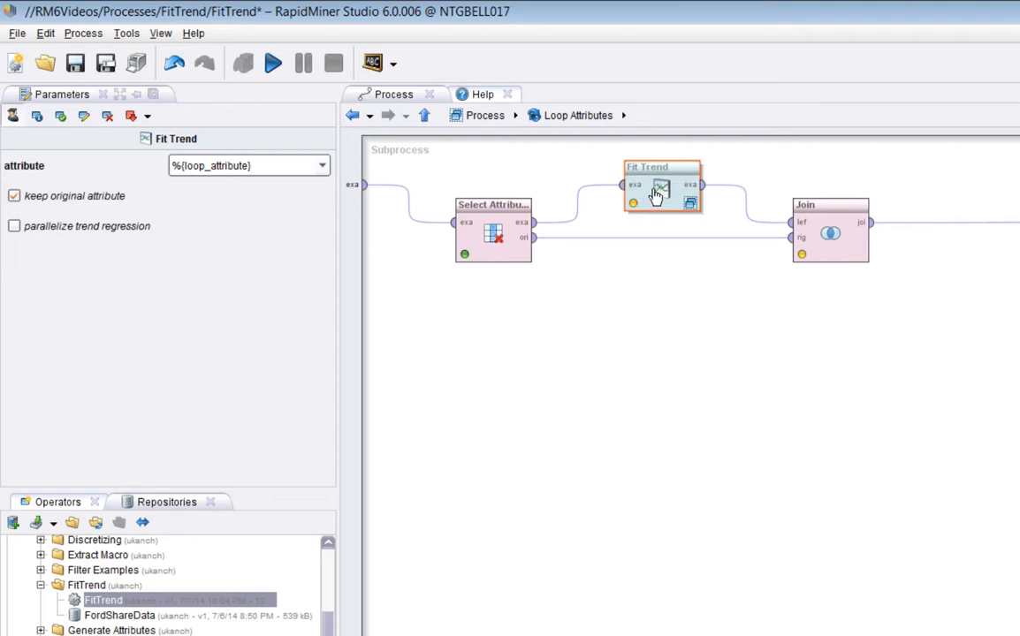
- Reopen Fit Trend's Trend Regression subprocess showing Linear Regression's breakpoint
{"action": "double_click", "coordinate": [661, 186]}
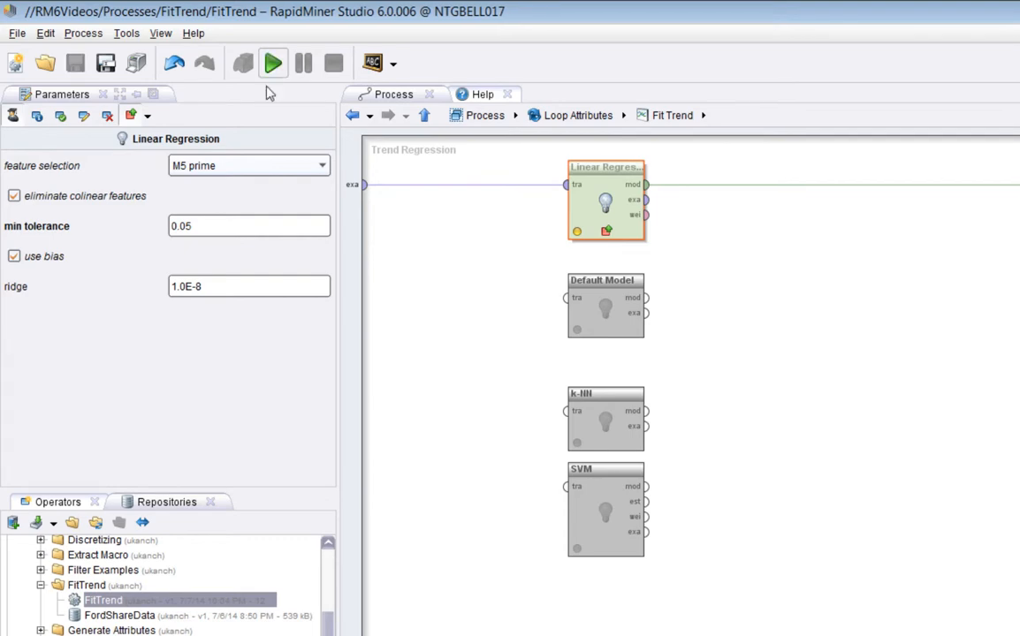
- Run to the breakpoint and view statistics: Close label, Date 1972–2014, id
{"action": "left_click", "coordinate": [272, 62]}
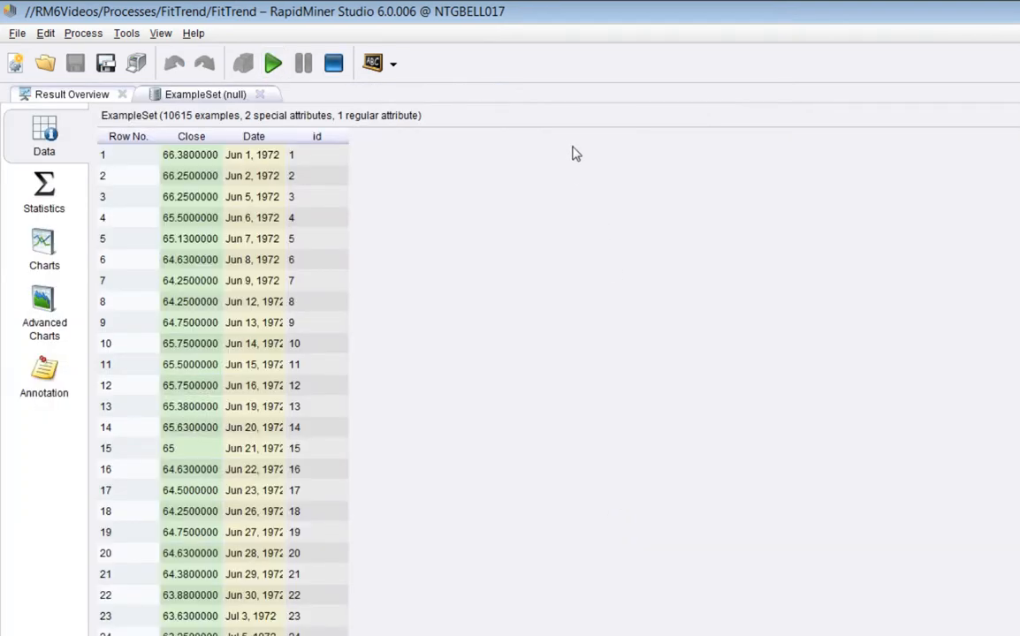
{"action": "mouse_move", "coordinate": [228, 136]}
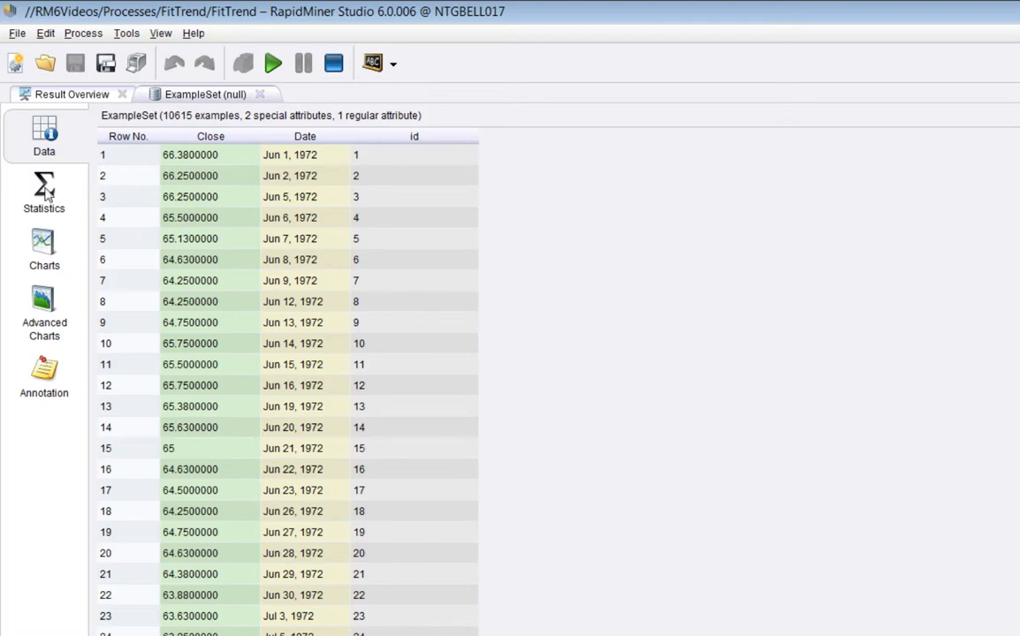
{"action": "left_click", "coordinate": [43, 191]}
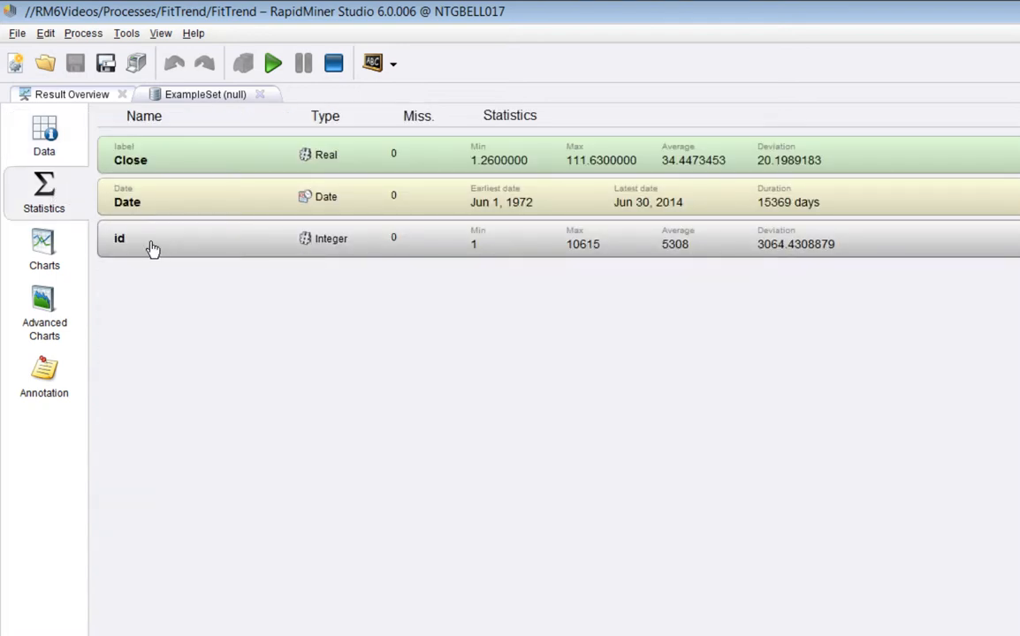
{"action": "mouse_move", "coordinate": [143, 254]}
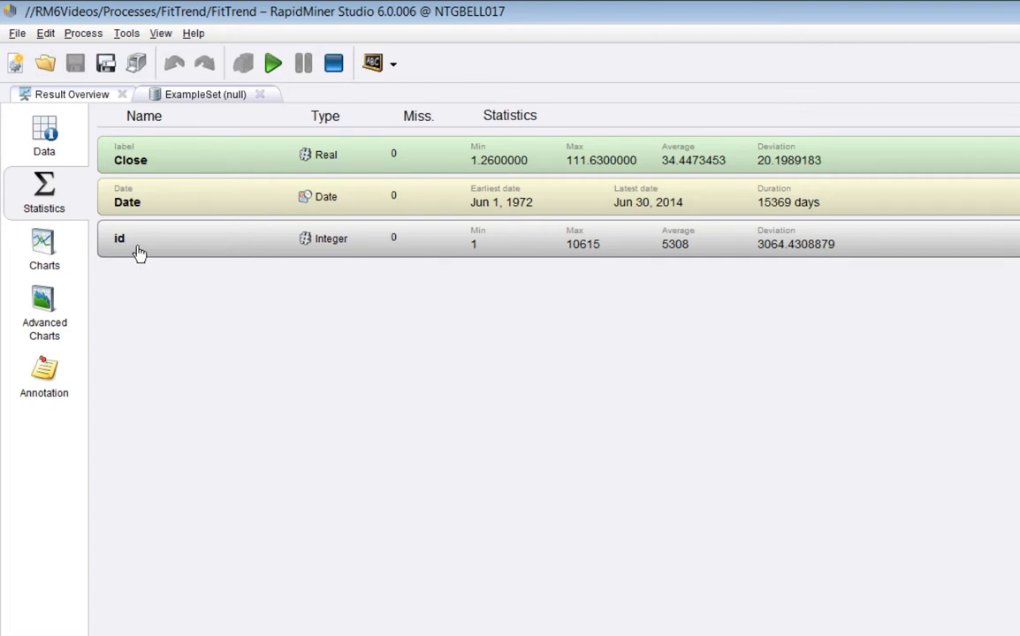
{"action": "mouse_move", "coordinate": [131, 205]}
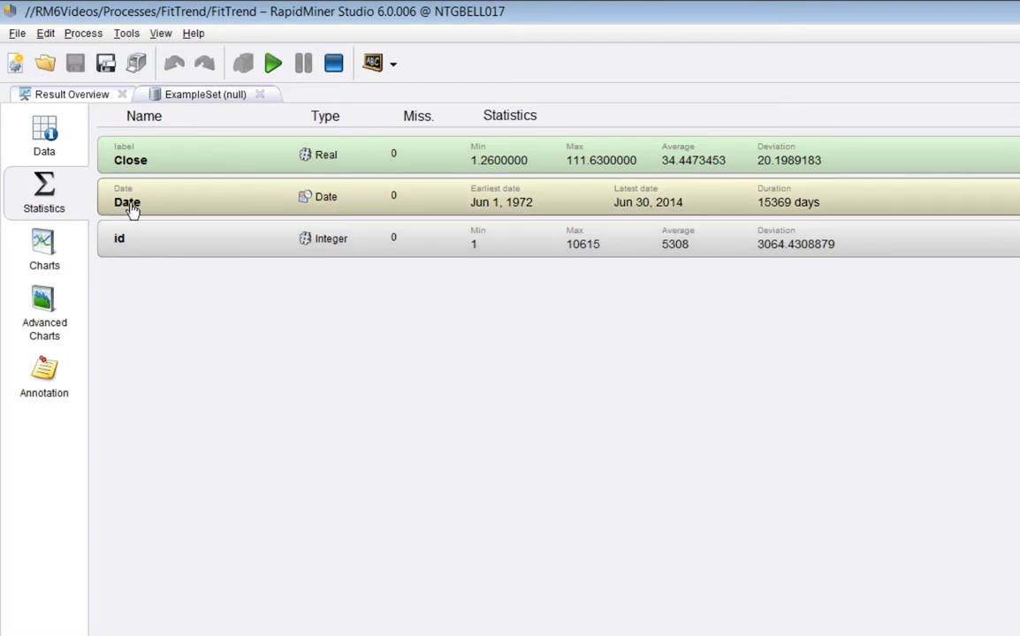
{"action": "mouse_move", "coordinate": [126, 204]}
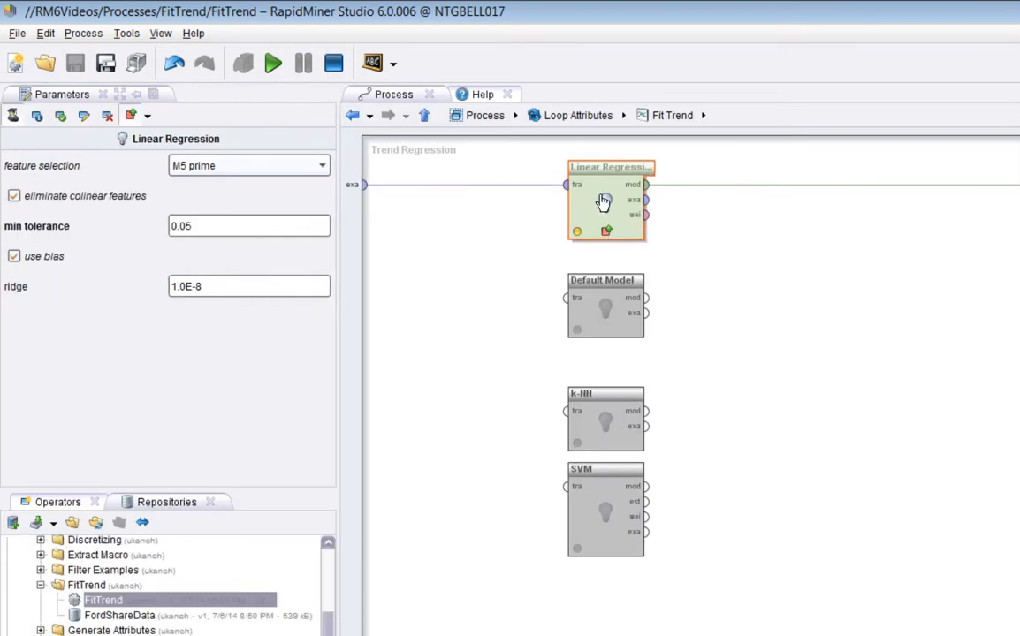
{"action": "mouse_move", "coordinate": [689, 253]}
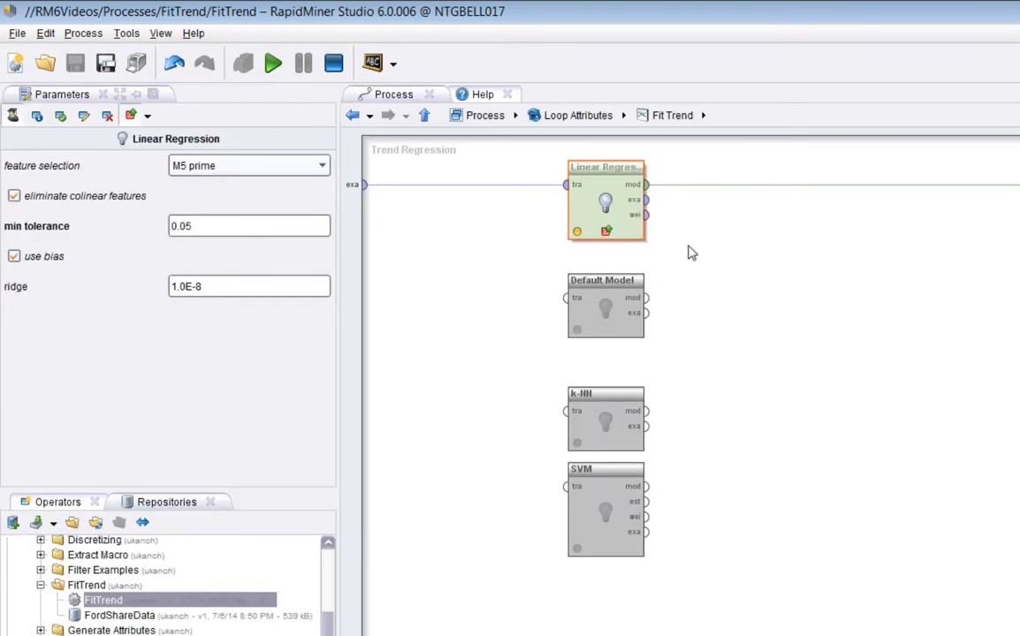
{"action": "mouse_move", "coordinate": [716, 218]}
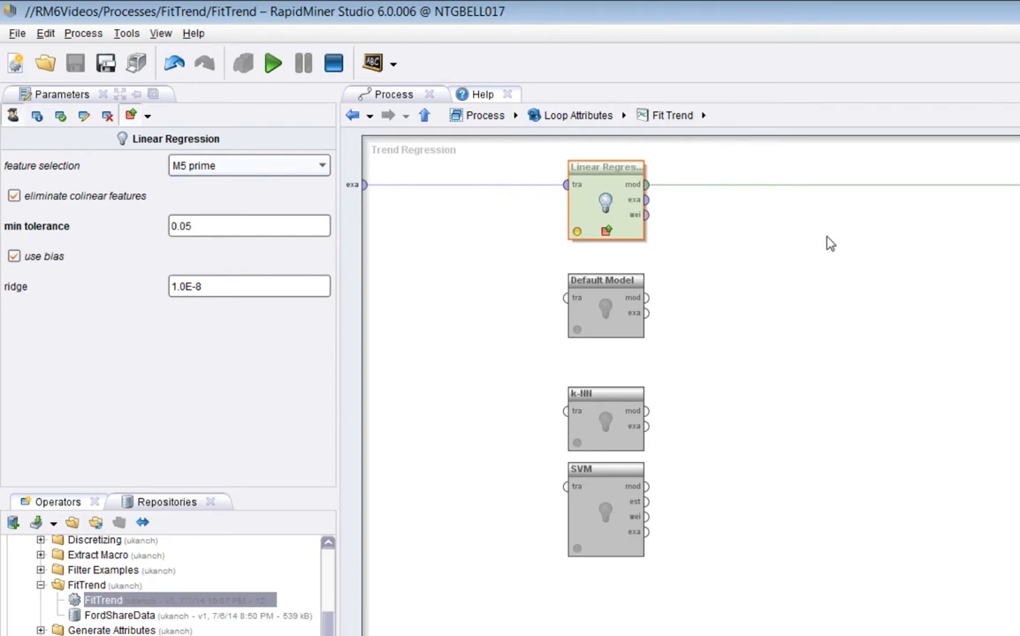
{"action": "mouse_move", "coordinate": [824, 234]}
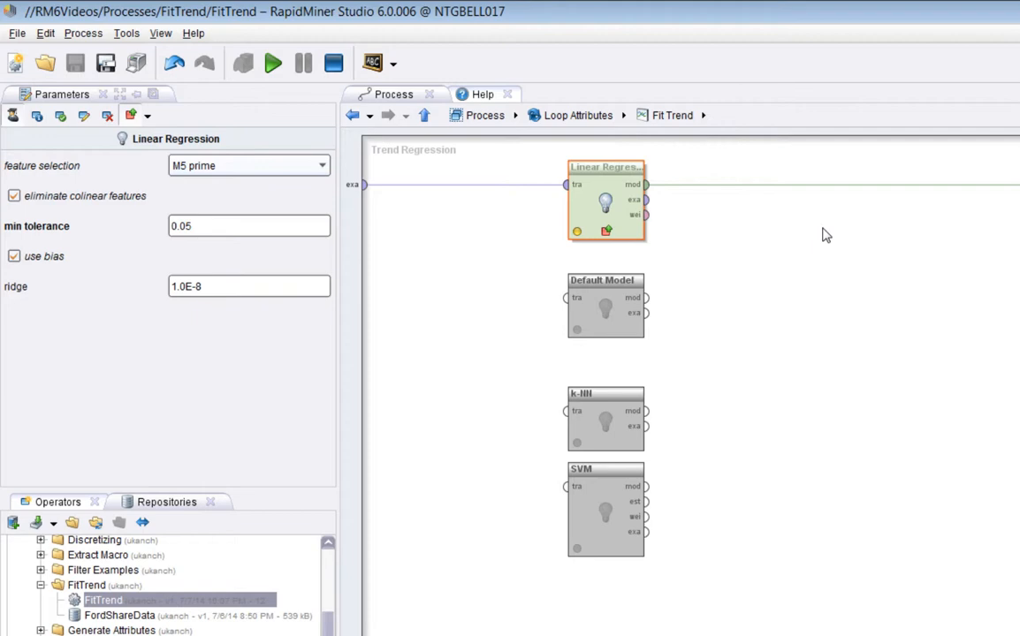
{"action": "mouse_move", "coordinate": [813, 371]}
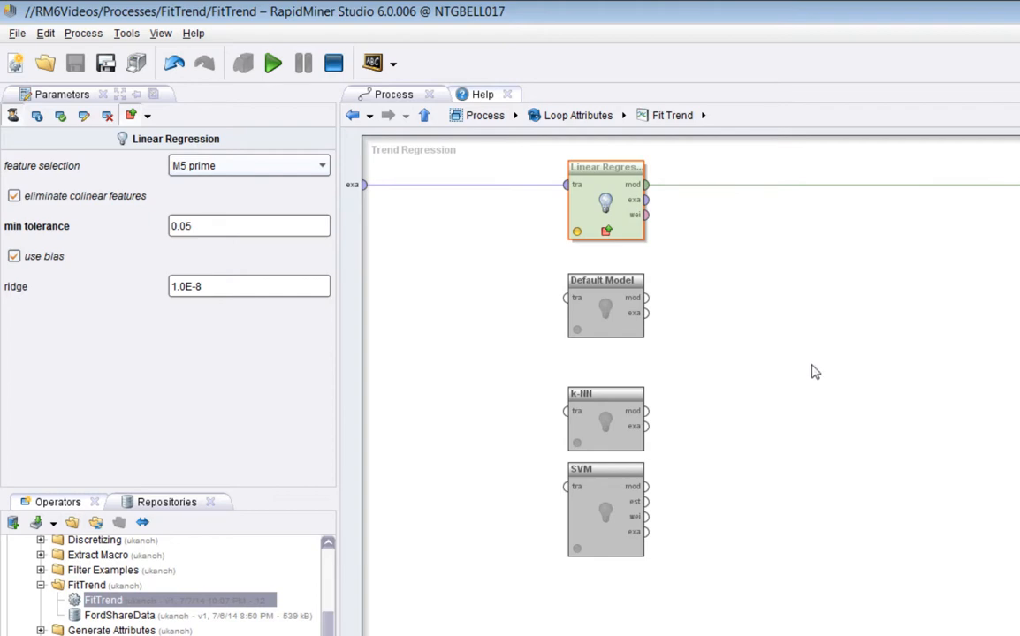
{"action": "mouse_move", "coordinate": [855, 352]}
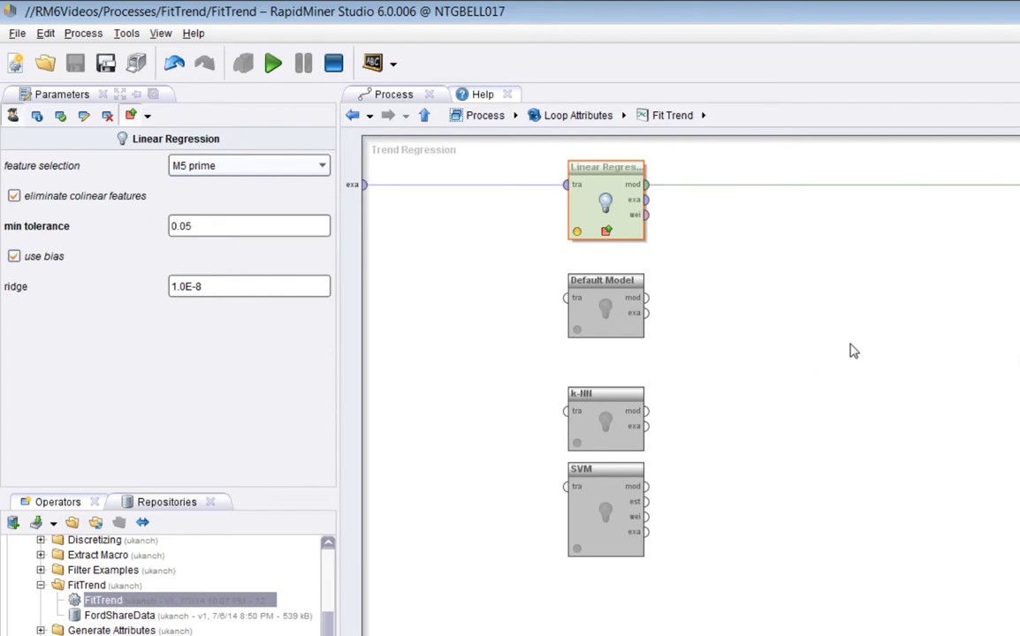
{"action": "mouse_move", "coordinate": [873, 300]}
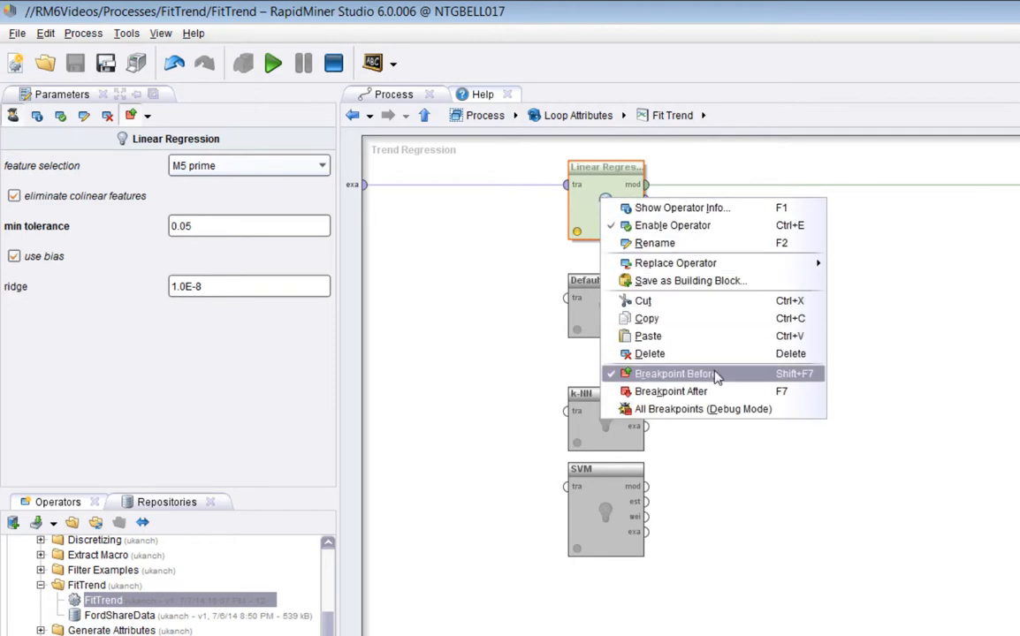
- Set a breakpoint before Linear Regression and run the process
{"action": "left_click", "coordinate": [671, 373]}
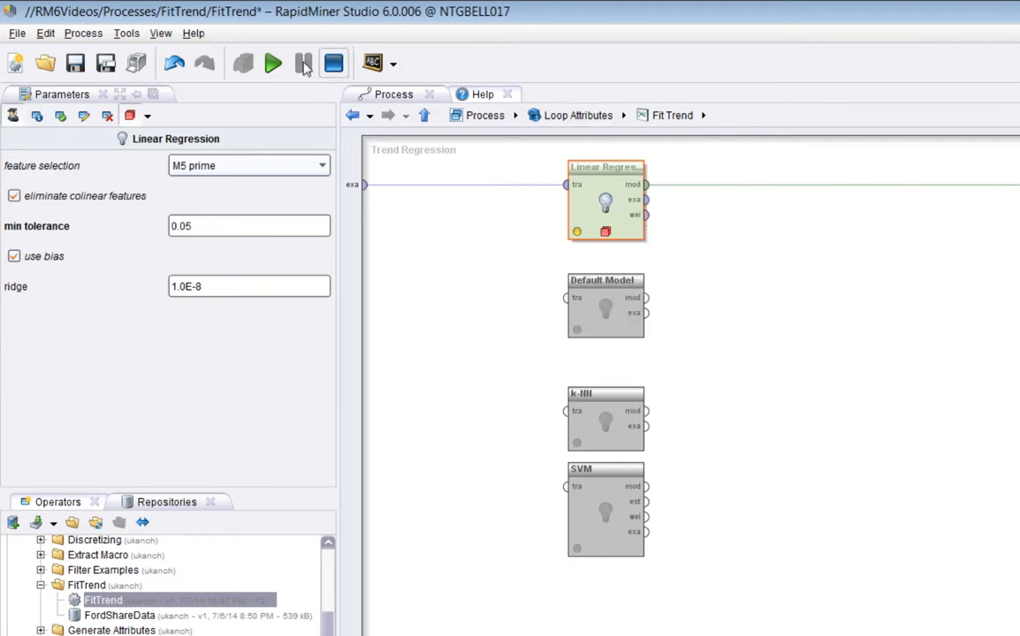
{"action": "left_click", "coordinate": [276, 63]}
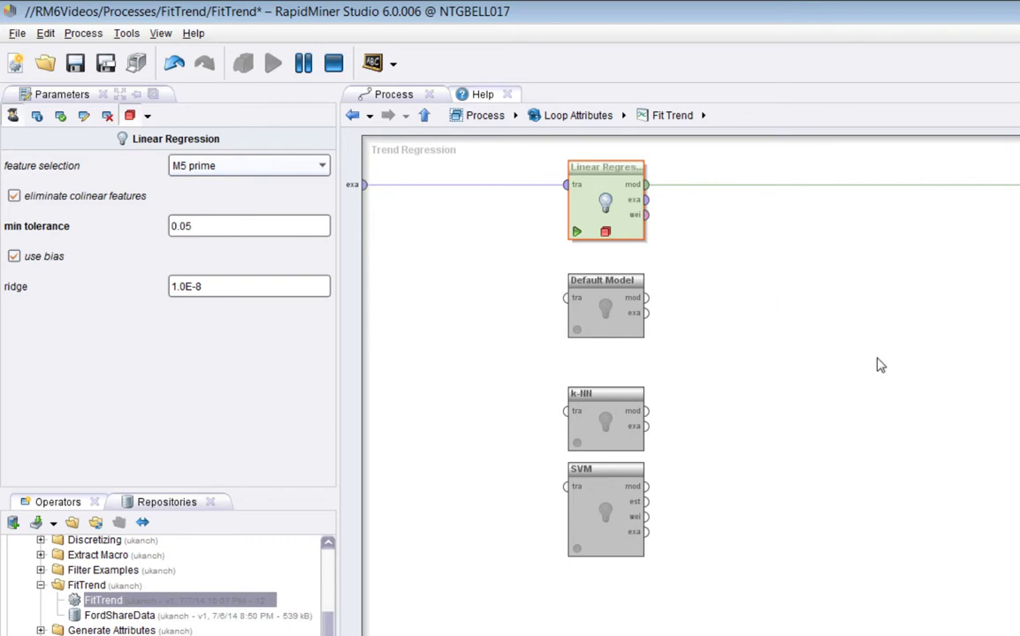
- View the LinearRegression model equation −0.0043113 * id + 57.3317029 in the results
{"action": "left_click", "coordinate": [273, 63]}
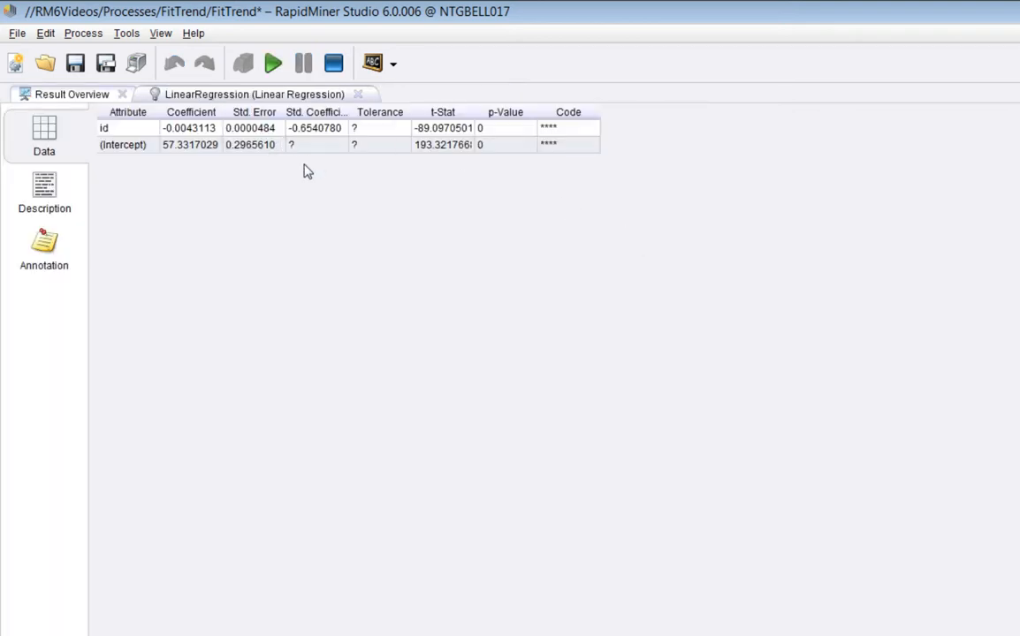
{"action": "left_click", "coordinate": [44, 192]}
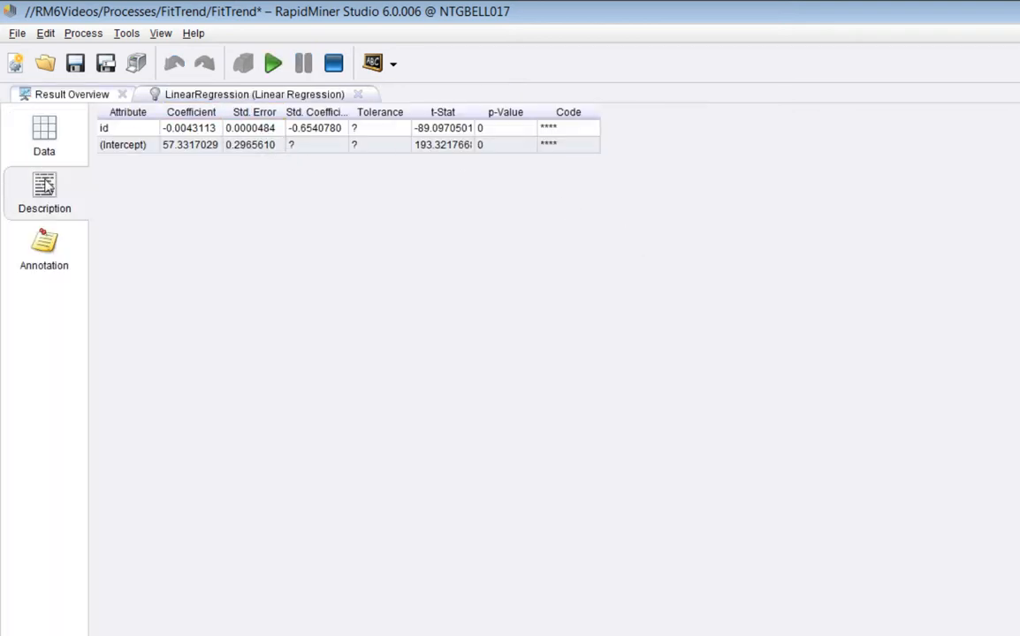
{"action": "left_click", "coordinate": [43, 189]}
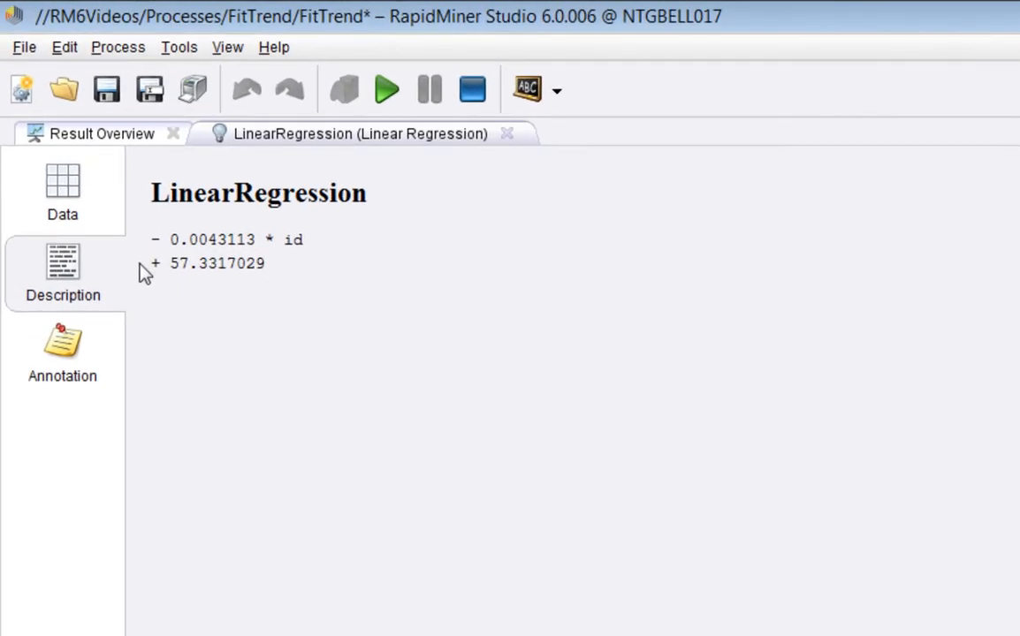
{"action": "mouse_move", "coordinate": [180, 276]}
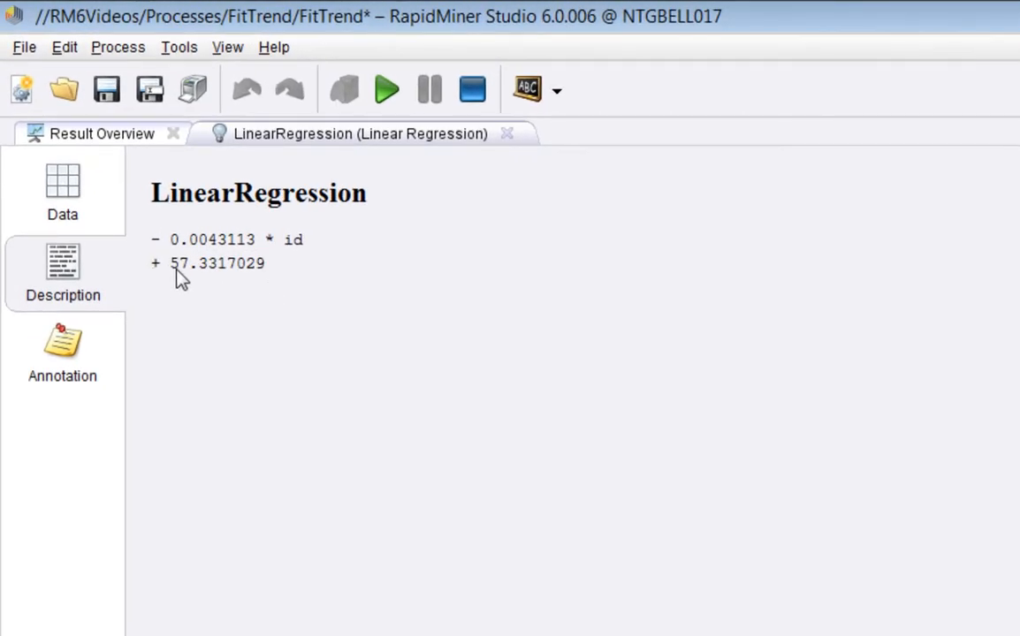
{"action": "mouse_move", "coordinate": [192, 276]}
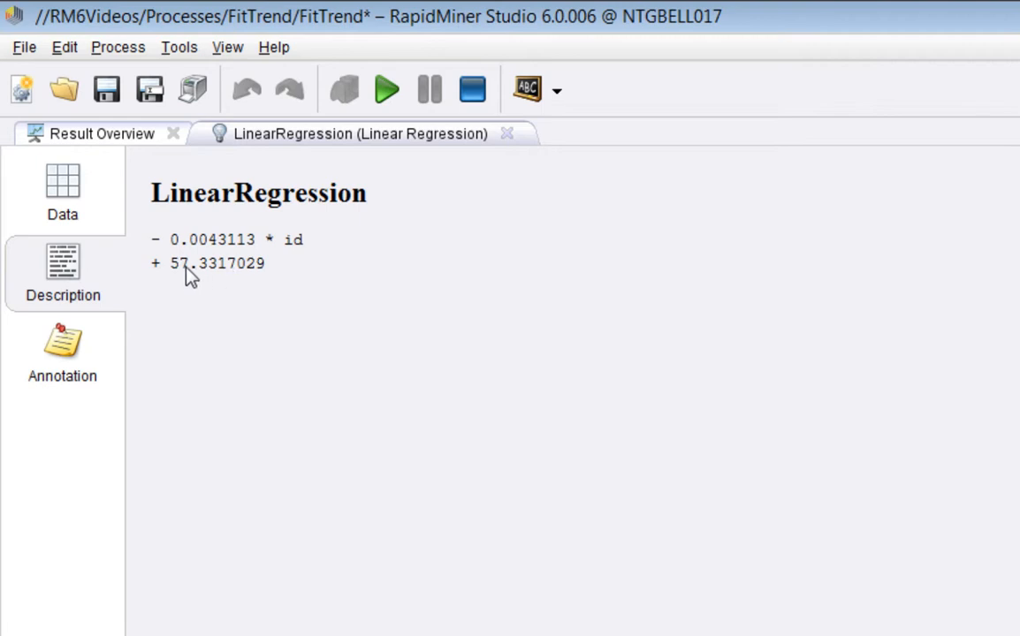
{"action": "mouse_move", "coordinate": [188, 276]}
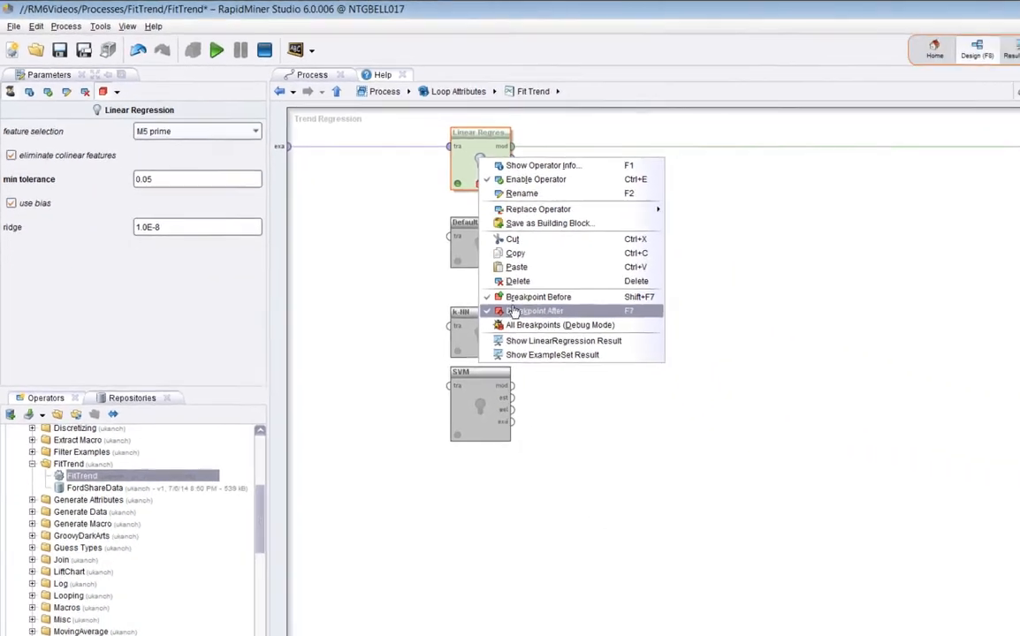
- Toggle Linear Regression's after-breakpoint, breakpoint Fit Trend in Loop Attributes, and resume
{"action": "left_click", "coordinate": [533, 310]}
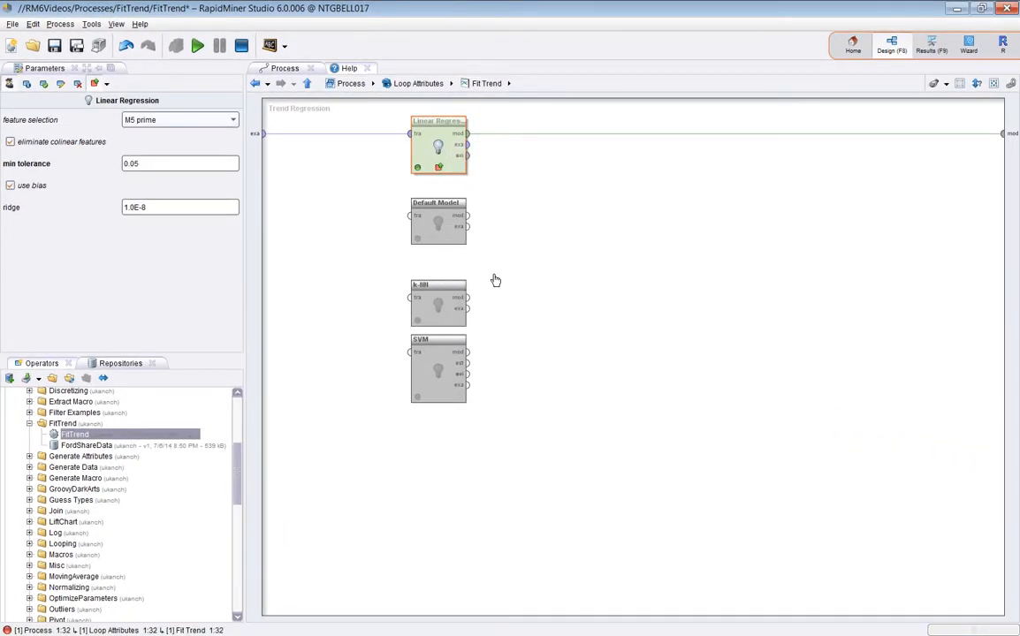
{"action": "left_click", "coordinate": [414, 83]}
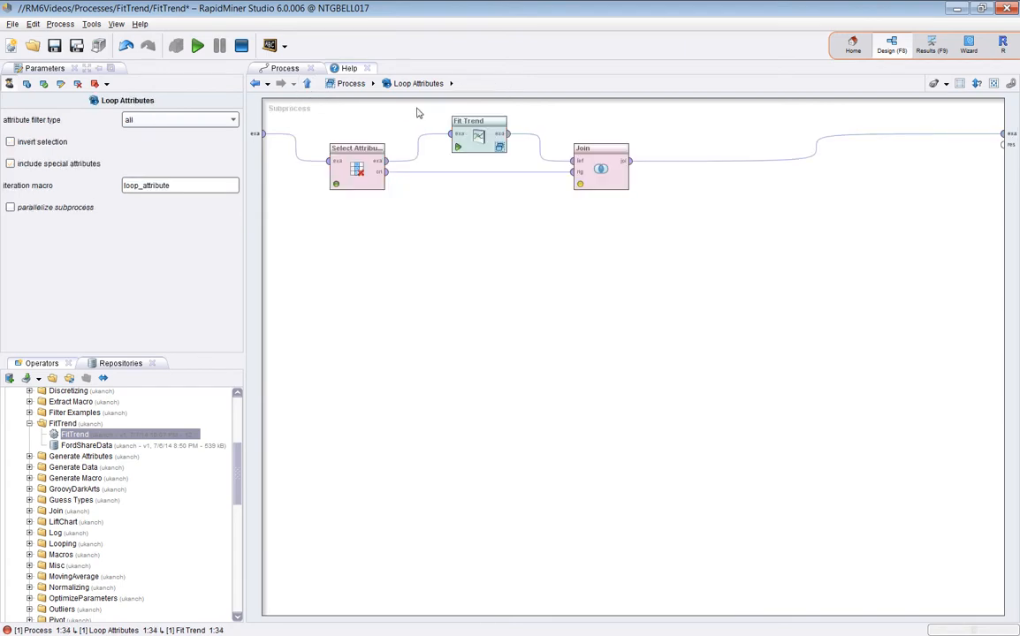
{"action": "right_click", "coordinate": [478, 134]}
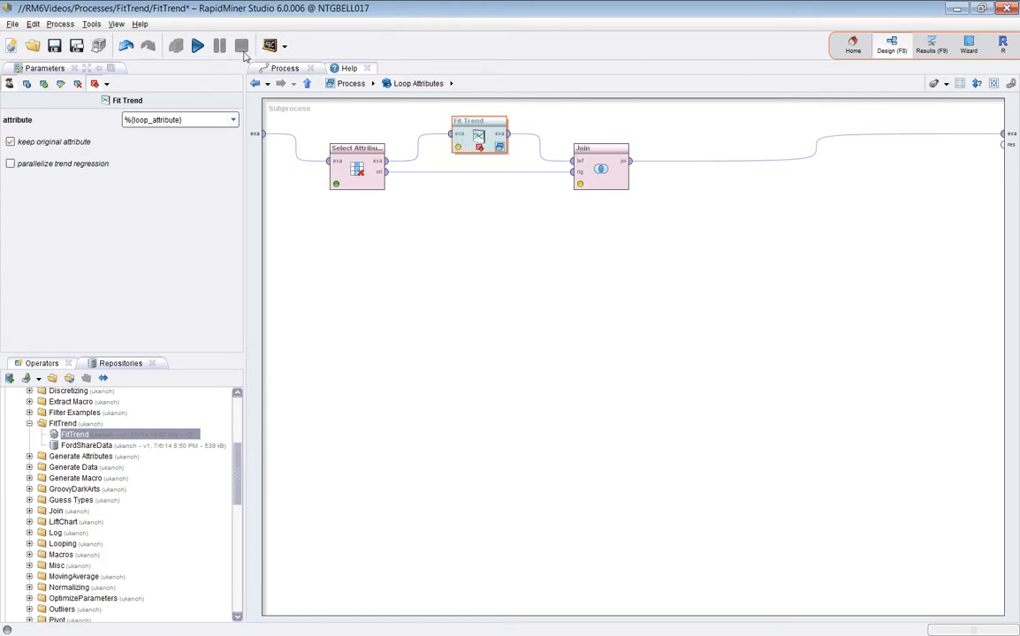
{"action": "left_click", "coordinate": [230, 45]}
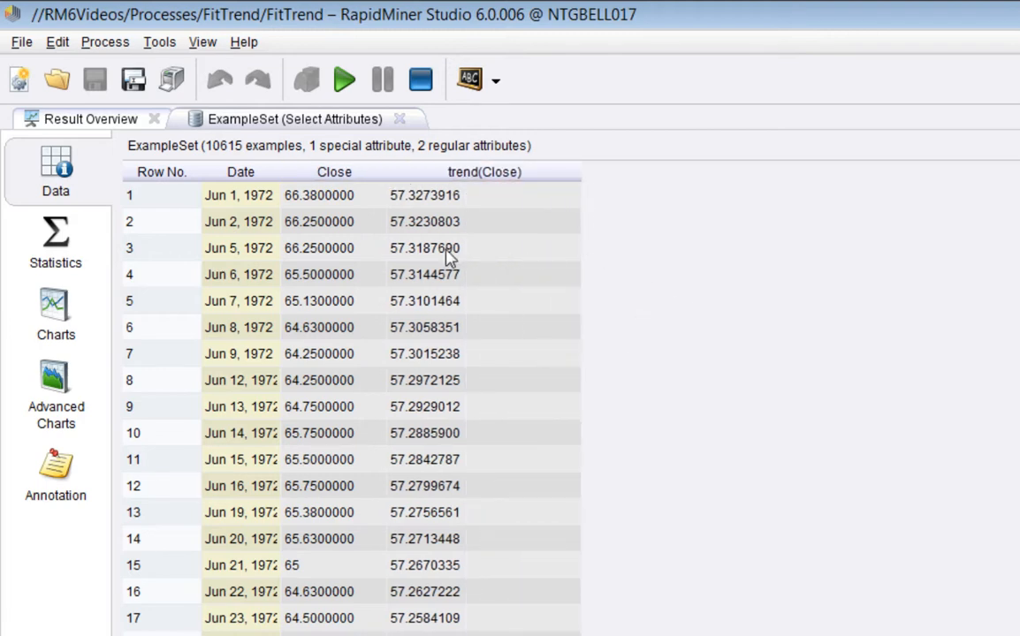
- Chart Close and trend(Close) as a series against Date
{"action": "left_click", "coordinate": [55, 304]}
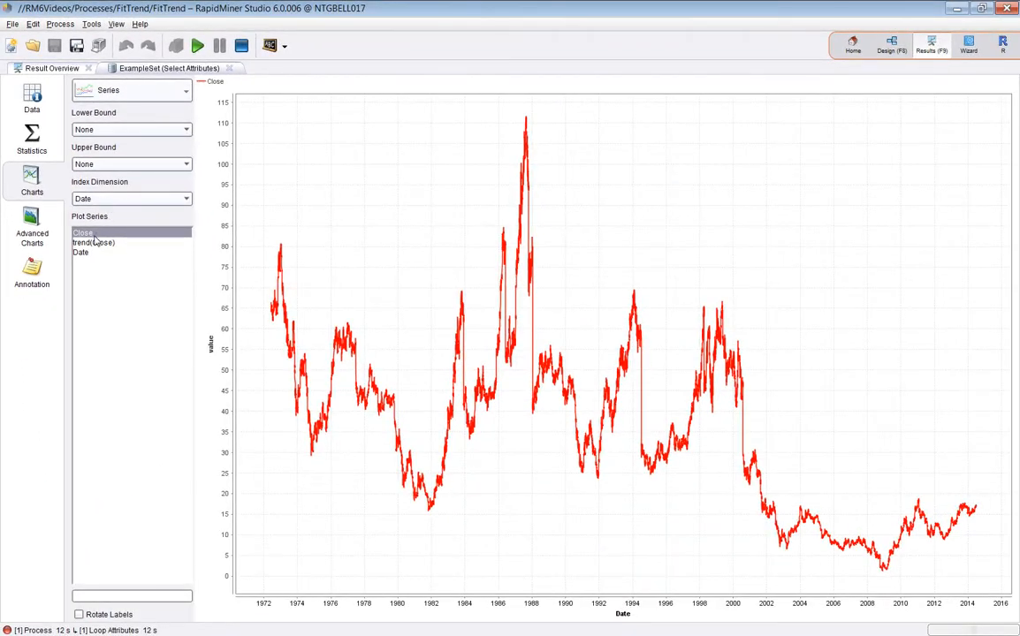
{"action": "mouse_move", "coordinate": [119, 253]}
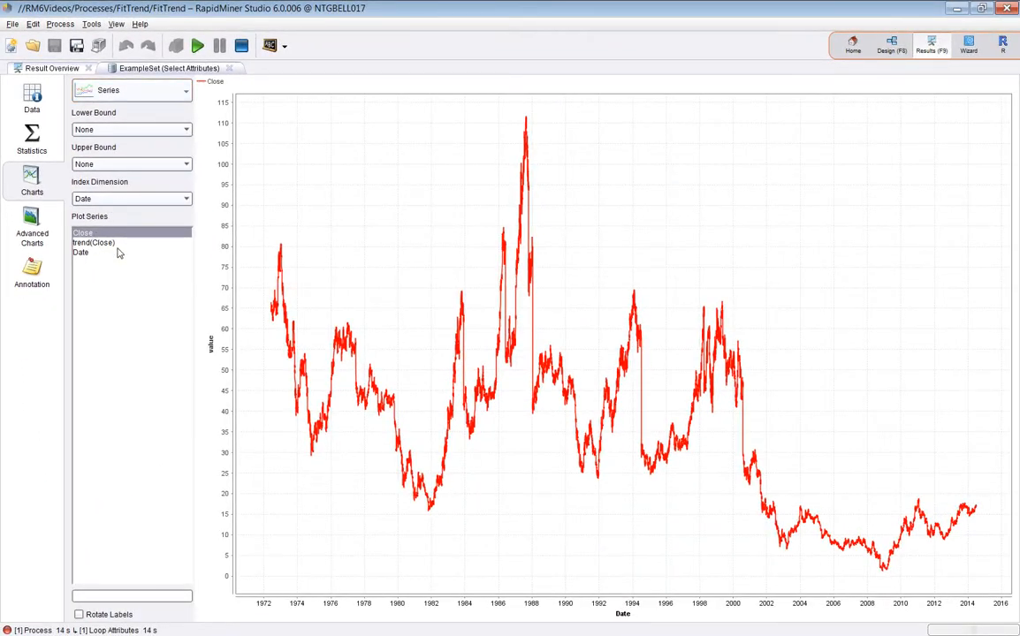
{"action": "left_click", "coordinate": [92, 243]}
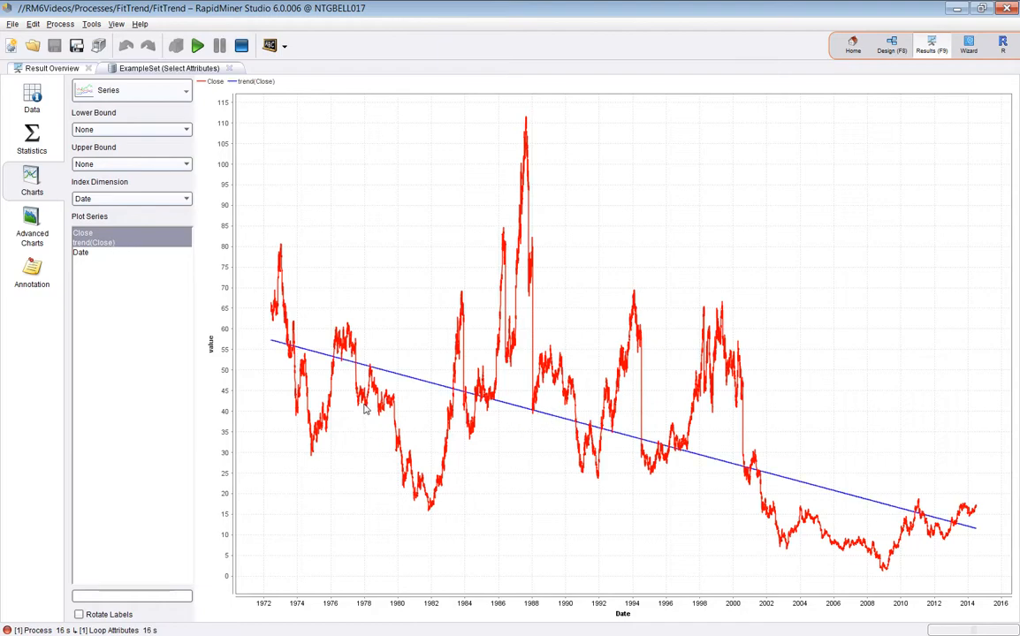
{"action": "mouse_move", "coordinate": [924, 530]}
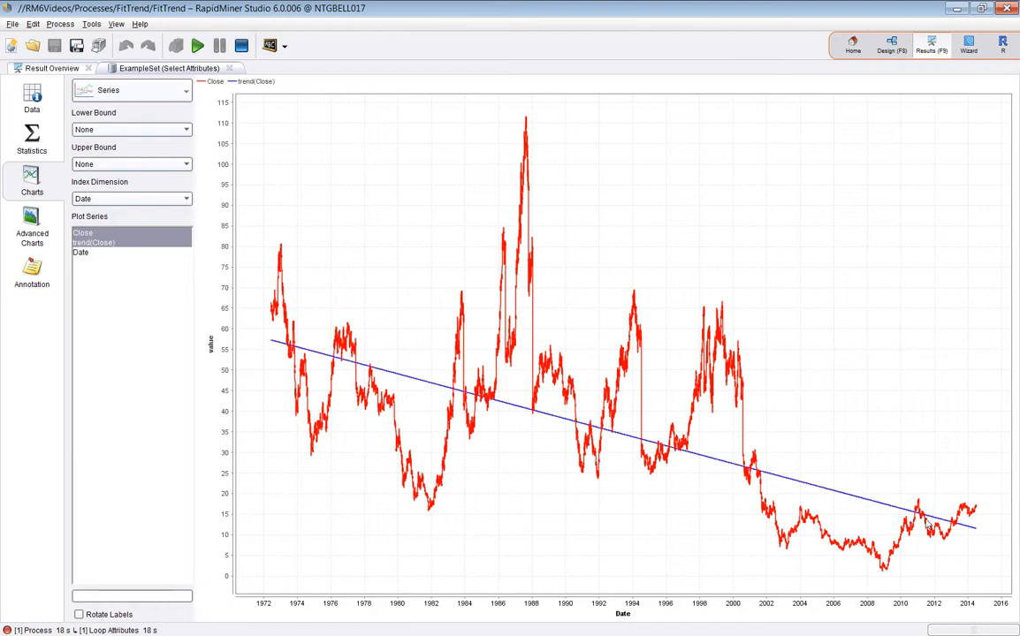
{"action": "mouse_move", "coordinate": [276, 356]}
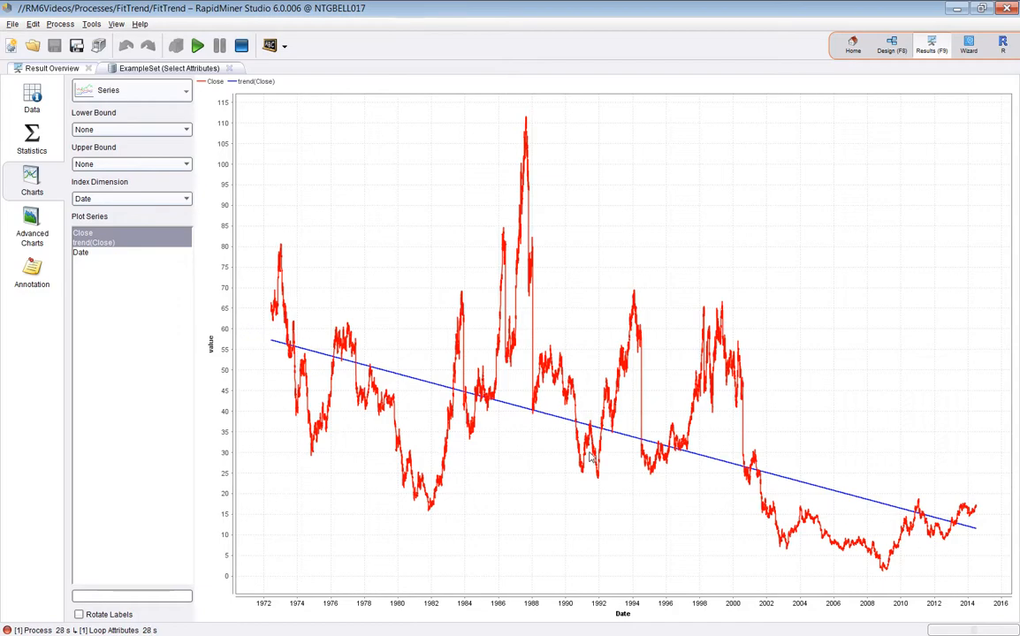
{"action": "mouse_move", "coordinate": [604, 323]}
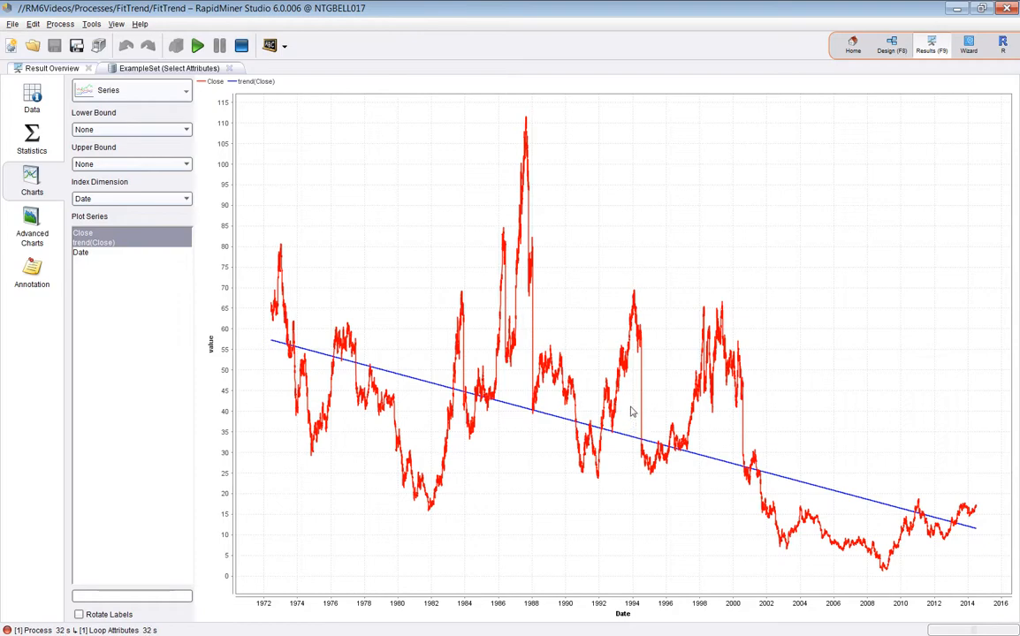
{"action": "mouse_move", "coordinate": [490, 215]}
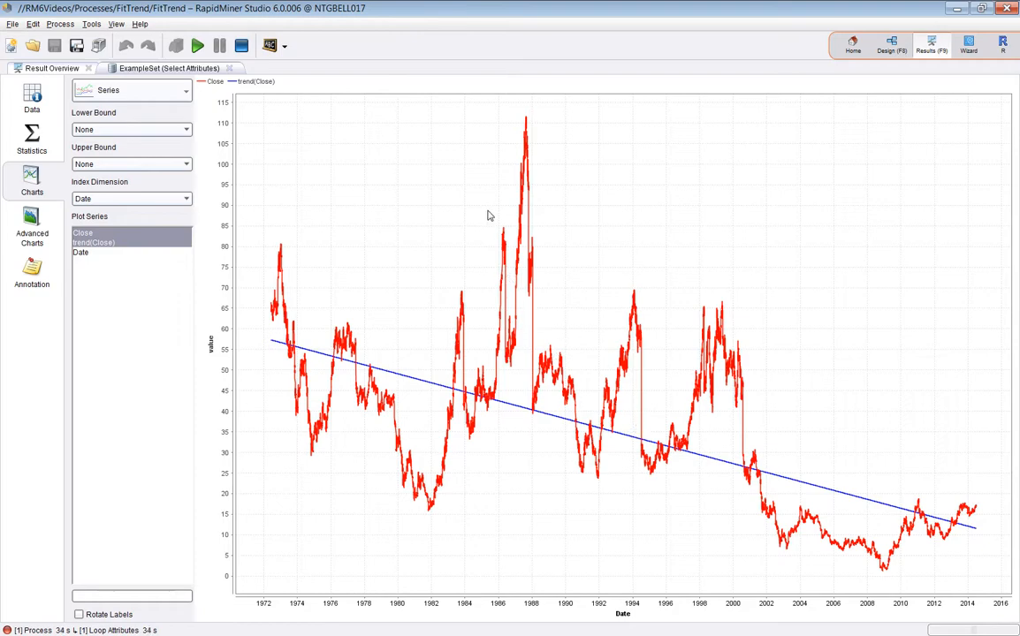
{"action": "mouse_move", "coordinate": [255, 336]}
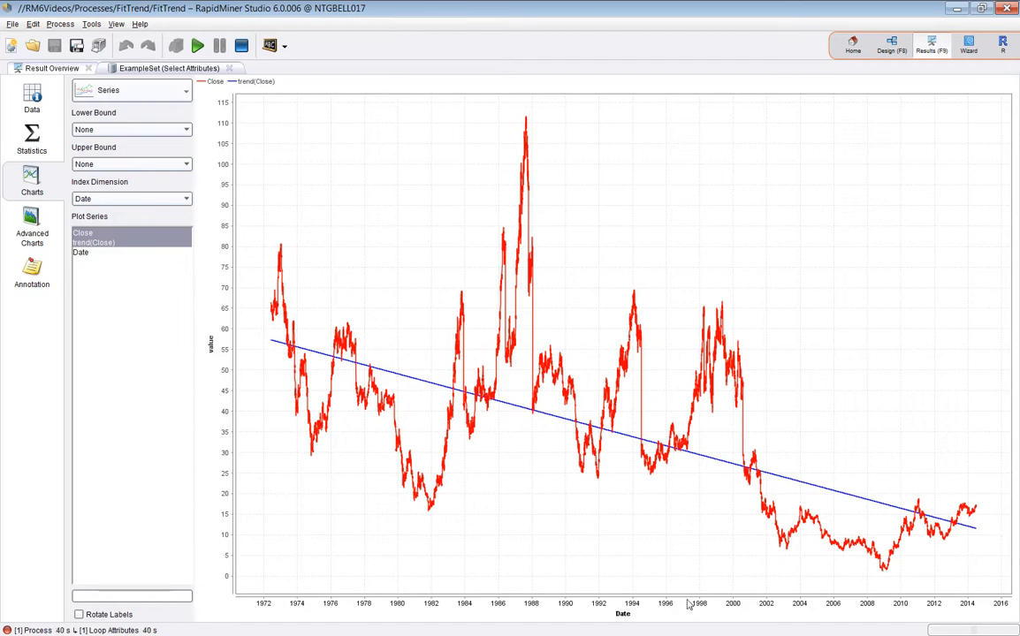
{"action": "mouse_move", "coordinate": [192, 395]}
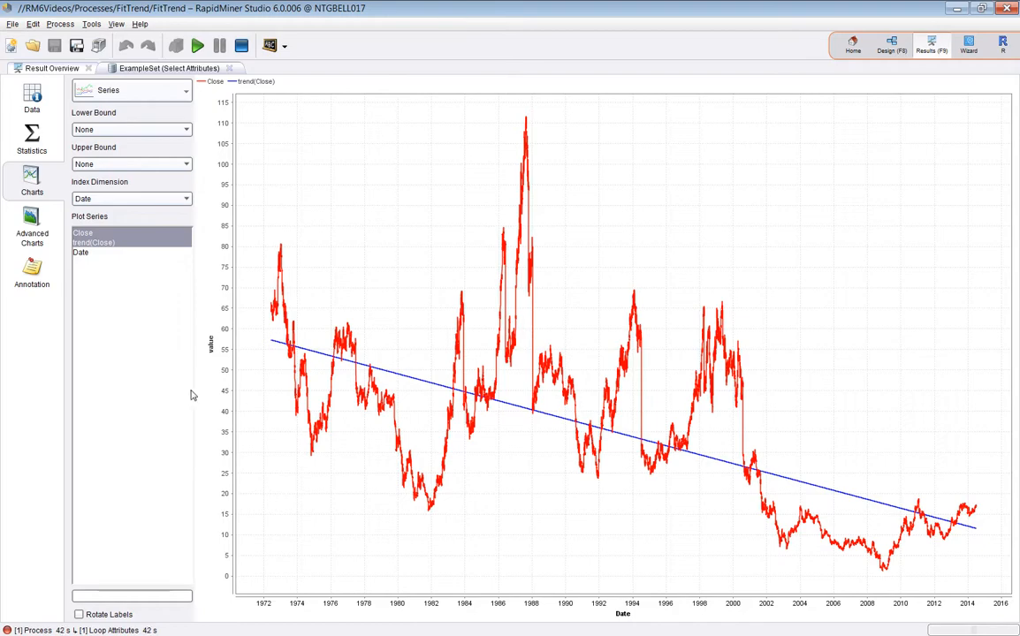
{"action": "mouse_move", "coordinate": [421, 330]}
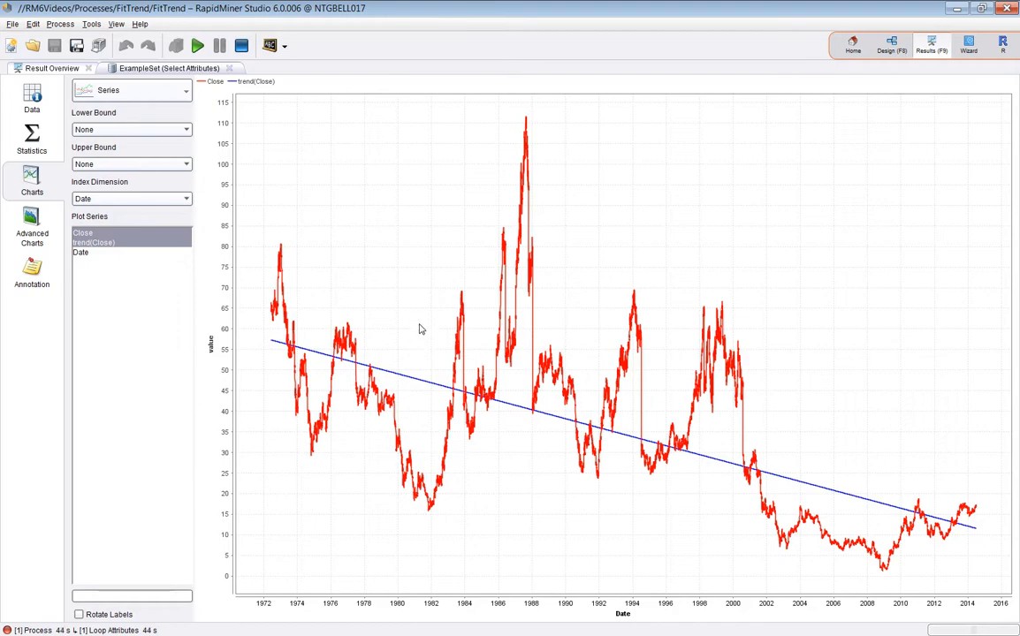
{"action": "mouse_move", "coordinate": [353, 240]}
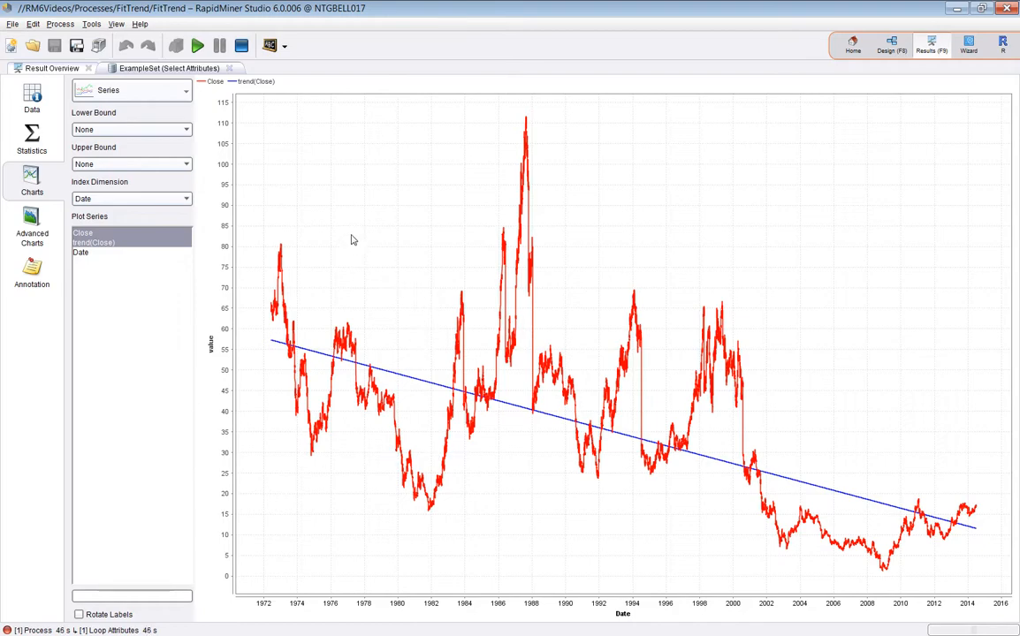
{"action": "mouse_move", "coordinate": [420, 369]}
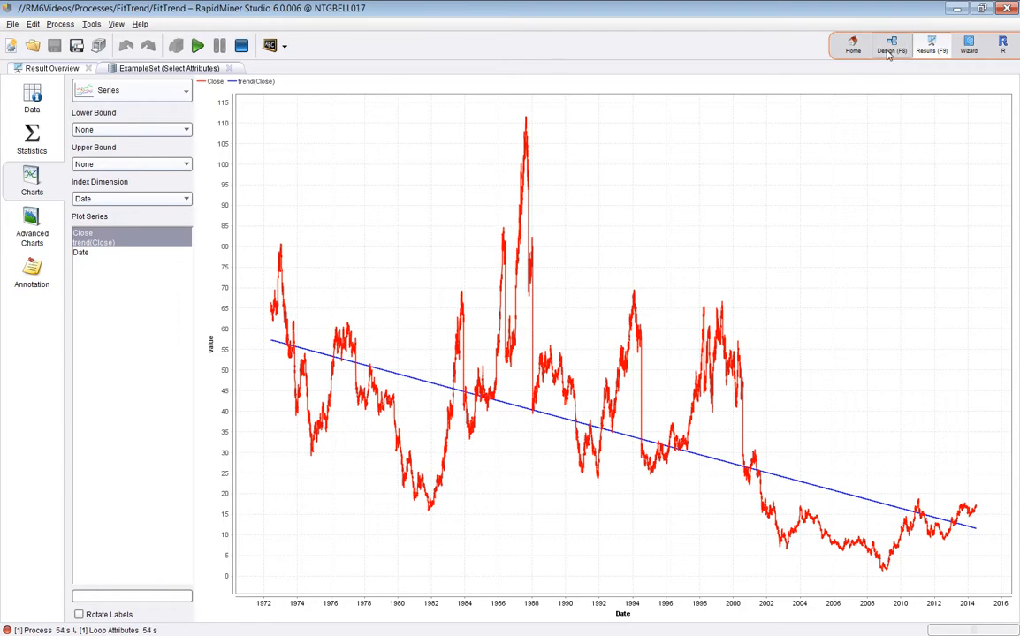
{"action": "mouse_move", "coordinate": [888, 53]}
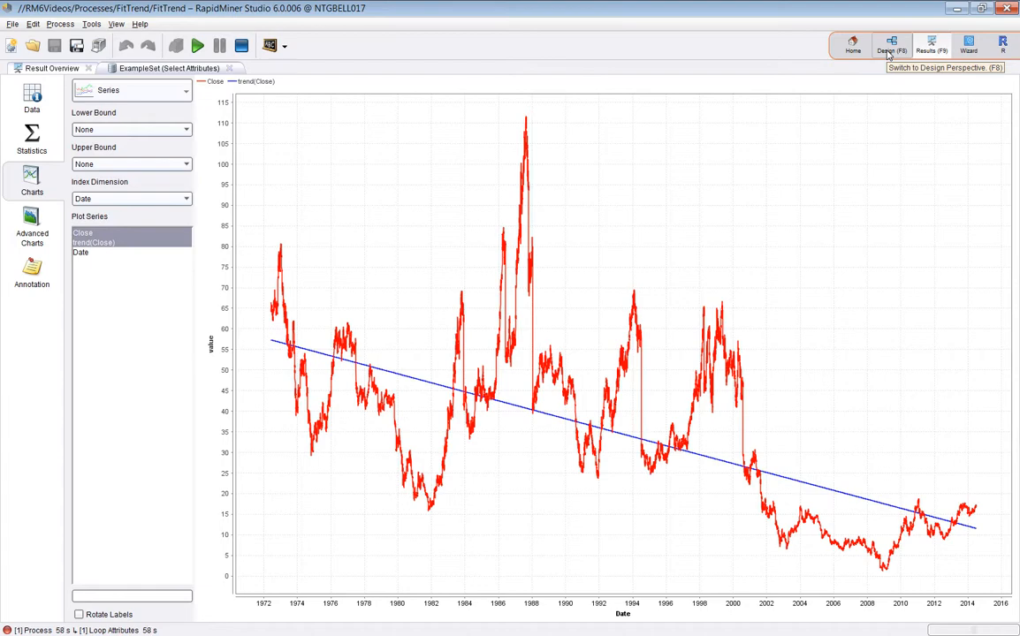
- Remove the Fit Trend breakpoint in Design view and rerun the whole process
{"action": "left_click", "coordinate": [890, 46]}
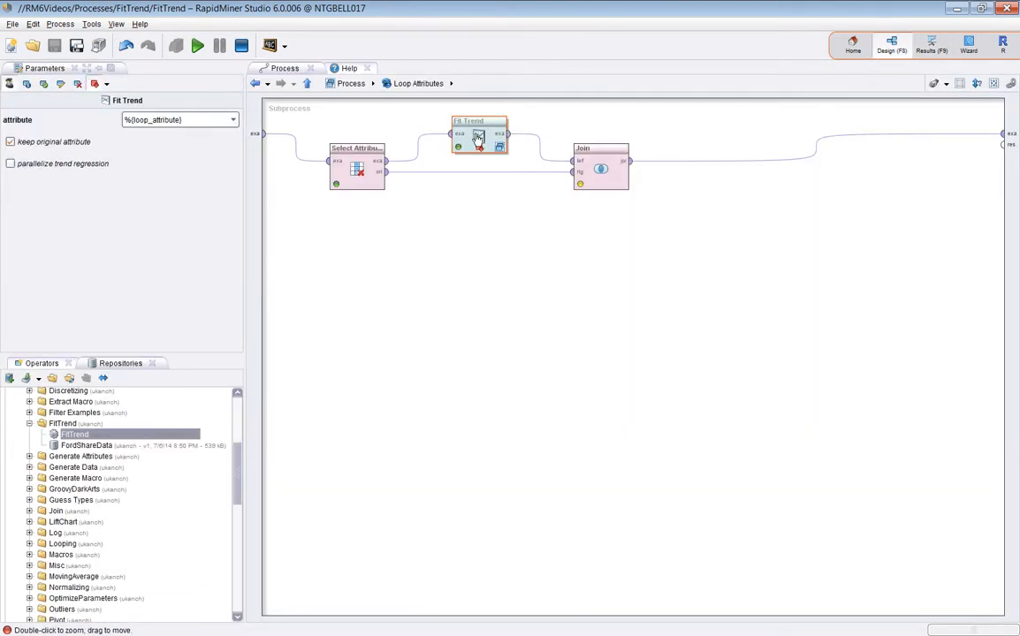
{"action": "mouse_move", "coordinate": [494, 158]}
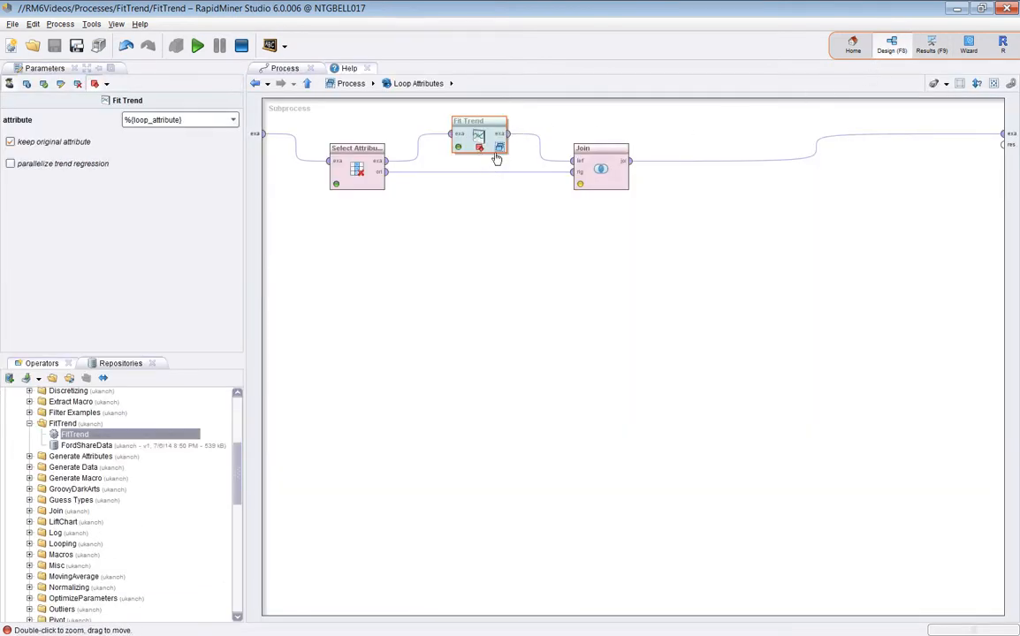
{"action": "right_click", "coordinate": [477, 137]}
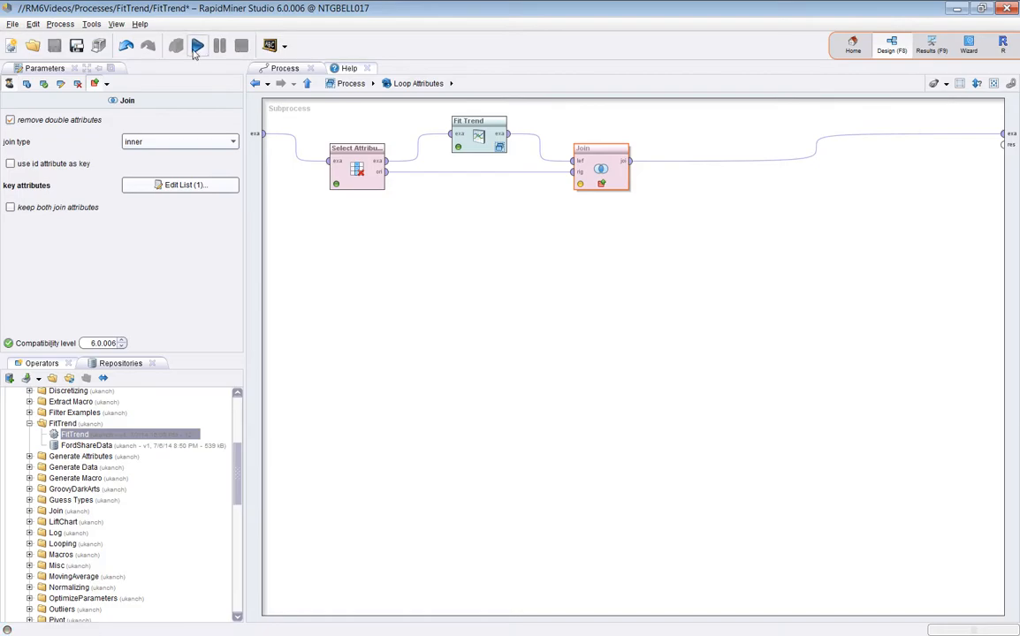
{"action": "left_click", "coordinate": [186, 47]}
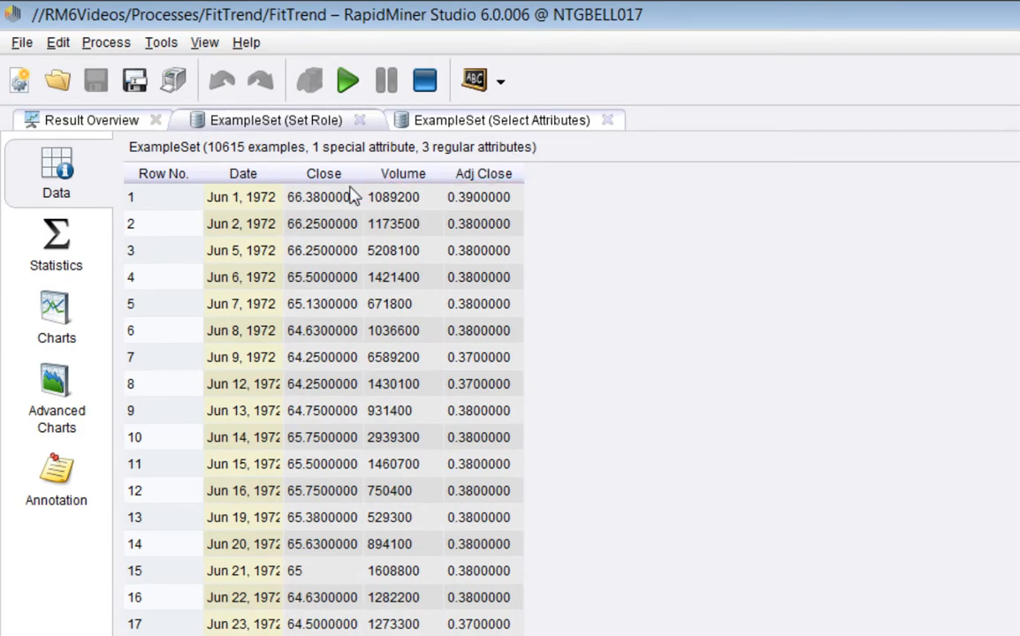
{"action": "mouse_move", "coordinate": [312, 205]}
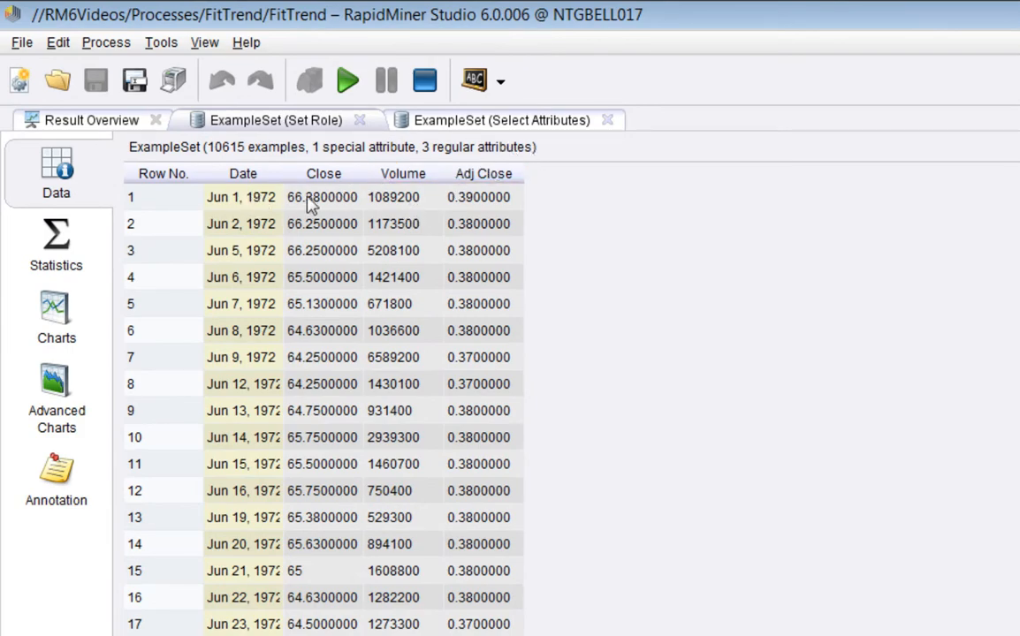
{"action": "mouse_move", "coordinate": [472, 201]}
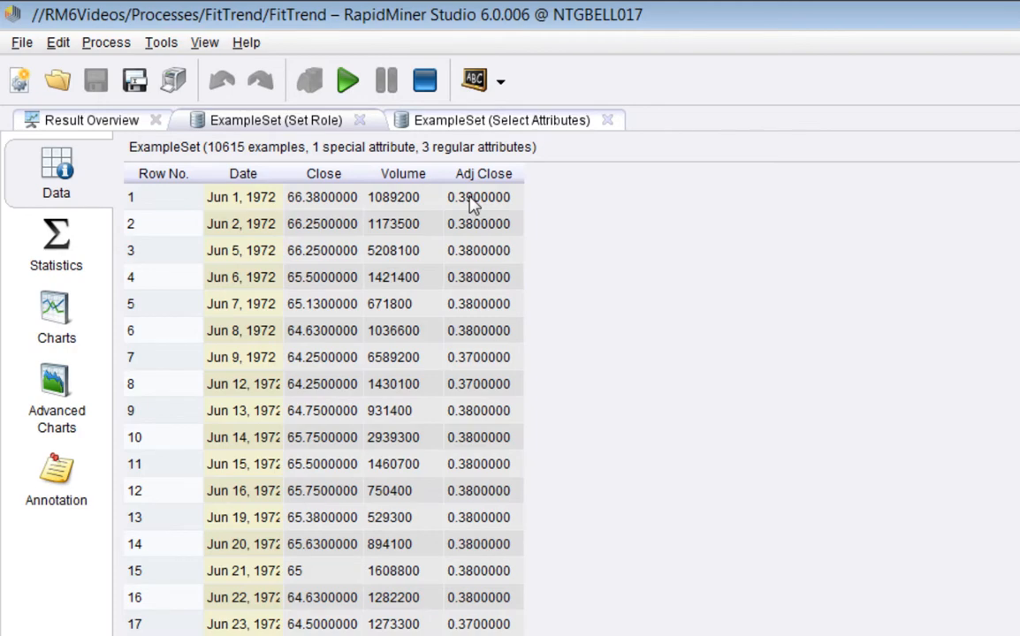
- Show the example set with the trend(Close) column
{"action": "left_click", "coordinate": [501, 120]}
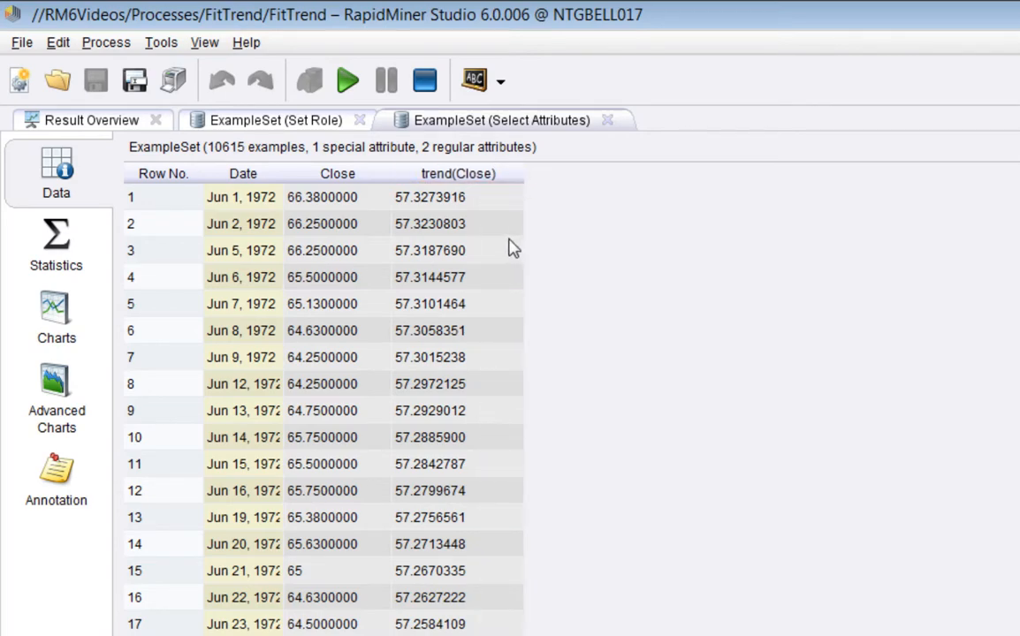
{"action": "mouse_move", "coordinate": [567, 250]}
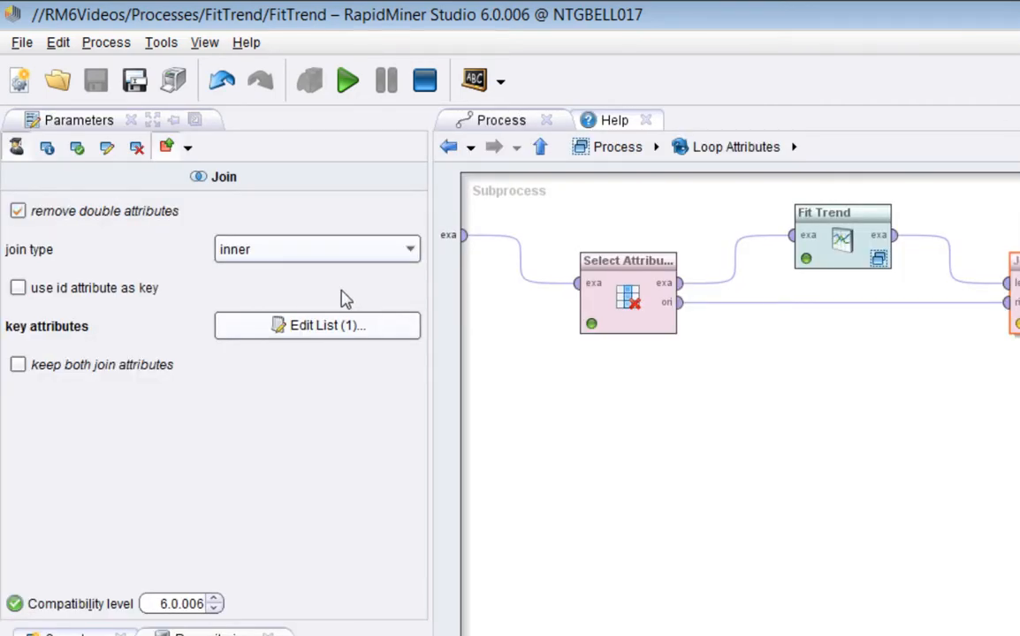
{"action": "left_click", "coordinate": [316, 325]}
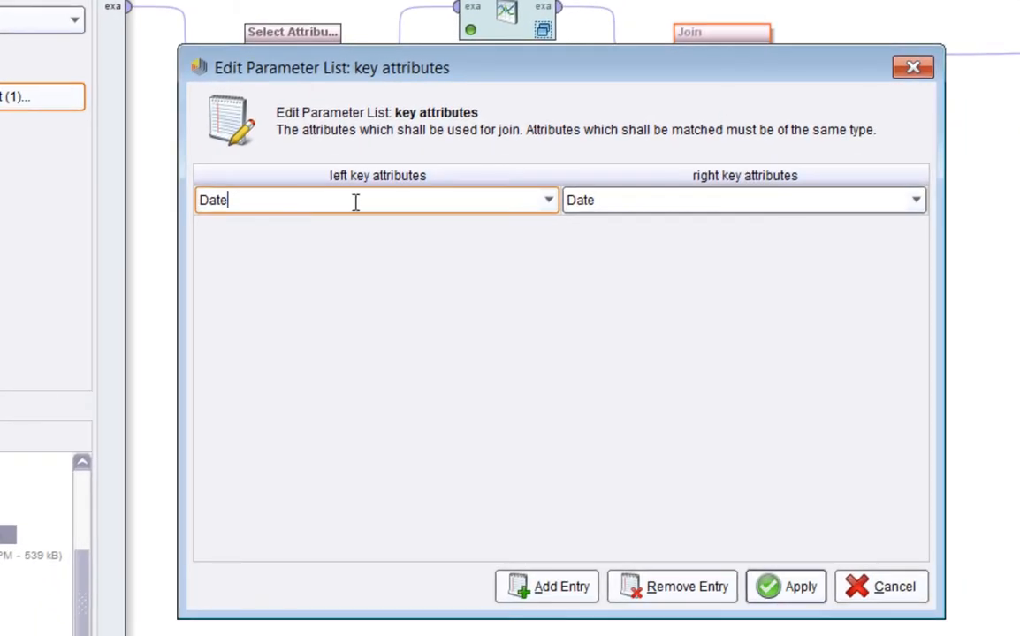
{"action": "mouse_move", "coordinate": [641, 207]}
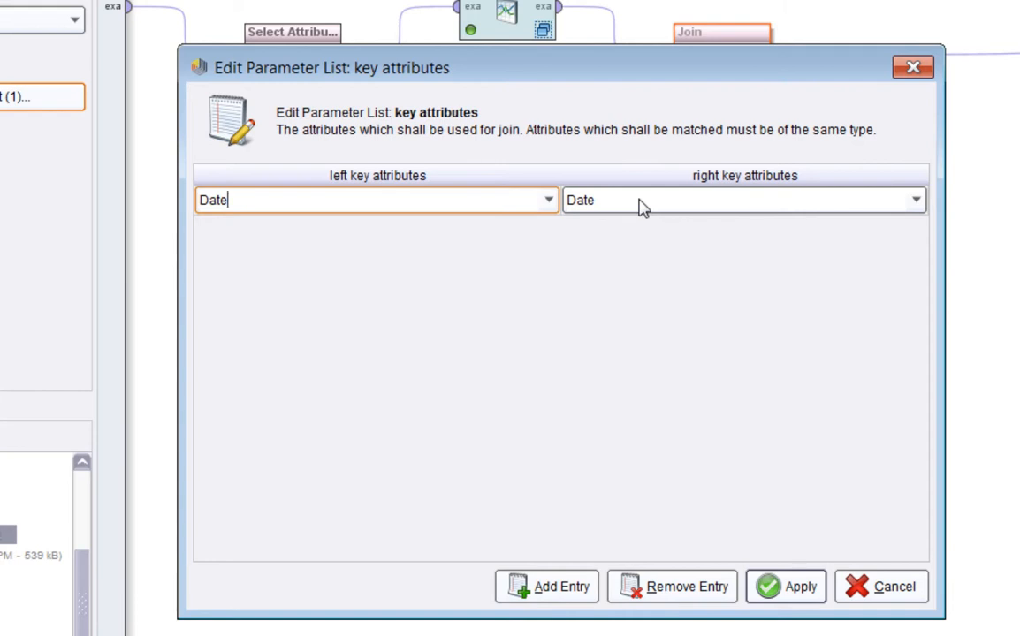
{"action": "mouse_move", "coordinate": [642, 206]}
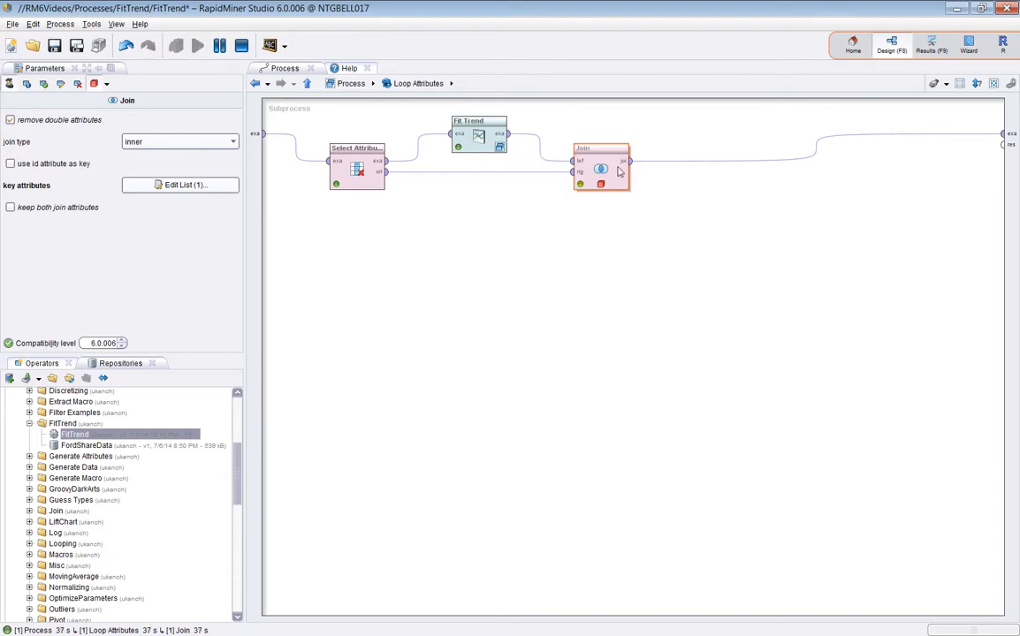
- Show the ExampleSet (Join) table with trend(Close) beside Date, Close, Volume, Adj Close
{"action": "left_click", "coordinate": [196, 41]}
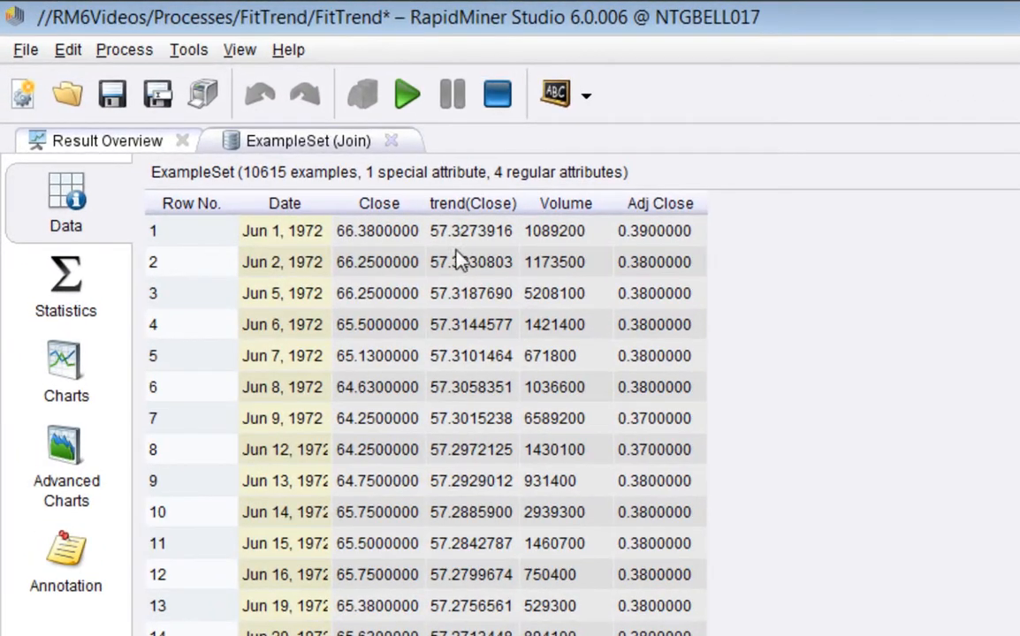
{"action": "mouse_move", "coordinate": [578, 237]}
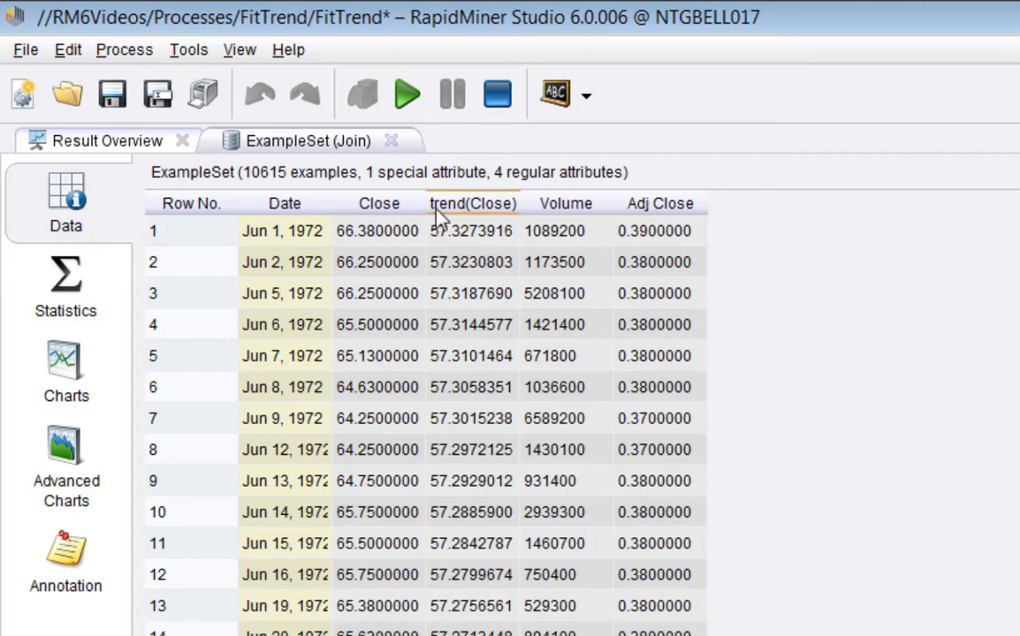
{"action": "mouse_move", "coordinate": [424, 234]}
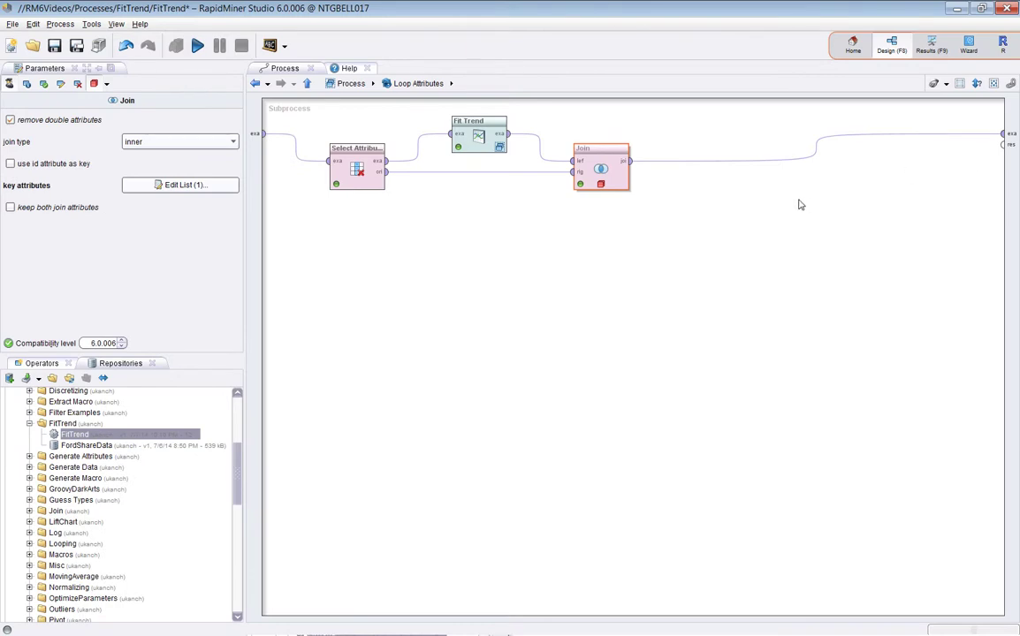
{"action": "mouse_move", "coordinate": [656, 116]}
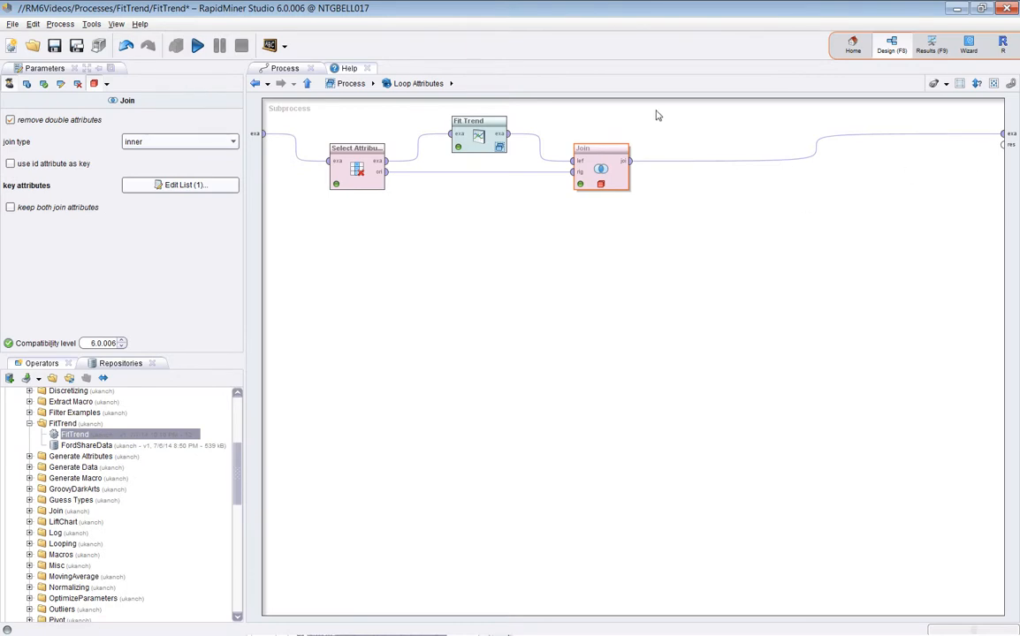
{"action": "mouse_move", "coordinate": [682, 213]}
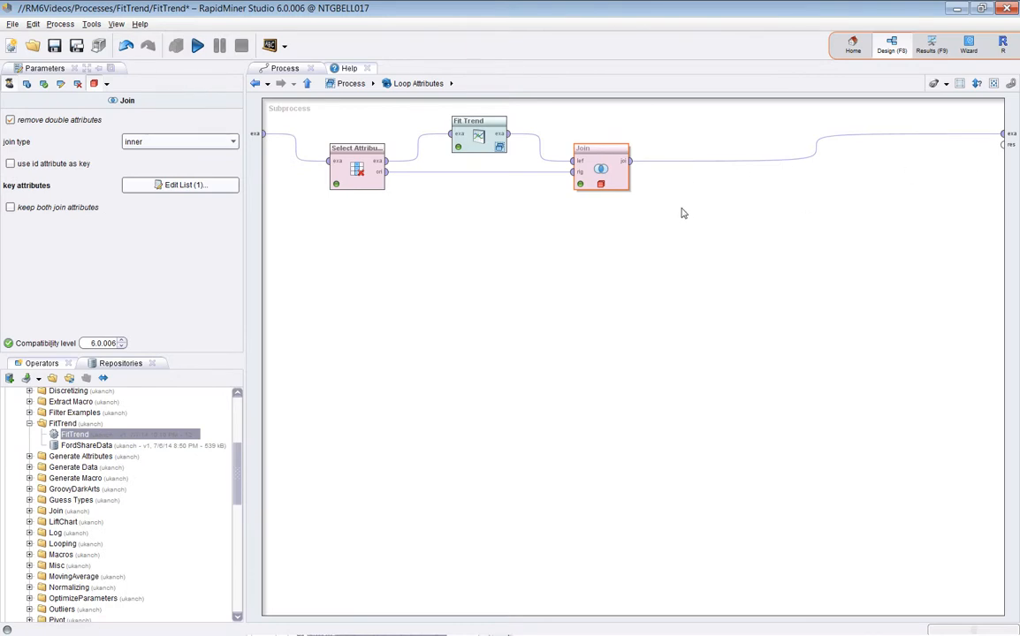
{"action": "mouse_move", "coordinate": [678, 207]}
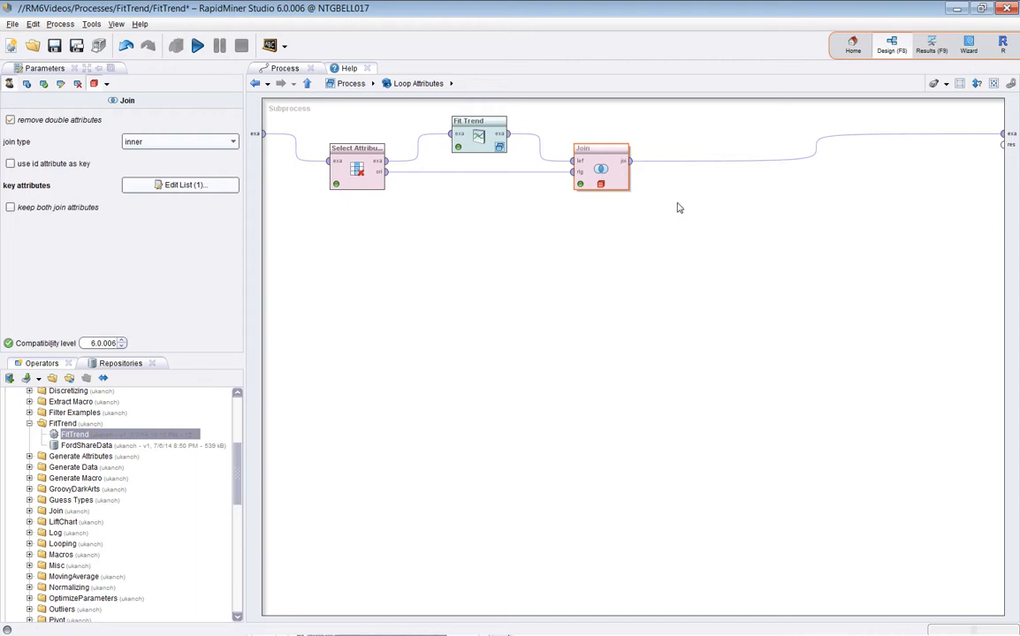
{"action": "mouse_move", "coordinate": [654, 183]}
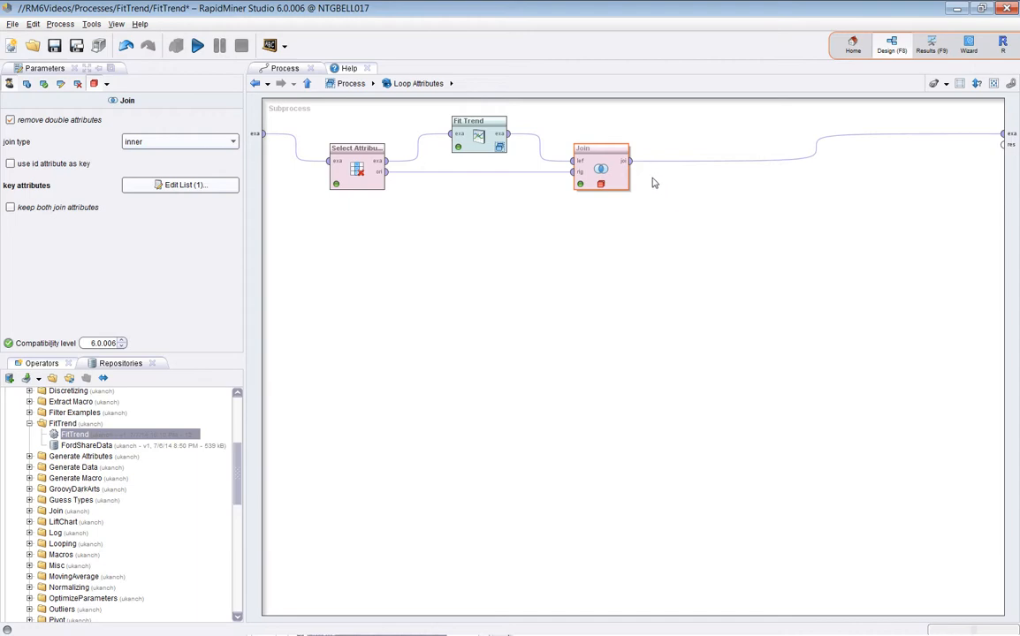
{"action": "mouse_move", "coordinate": [649, 210]}
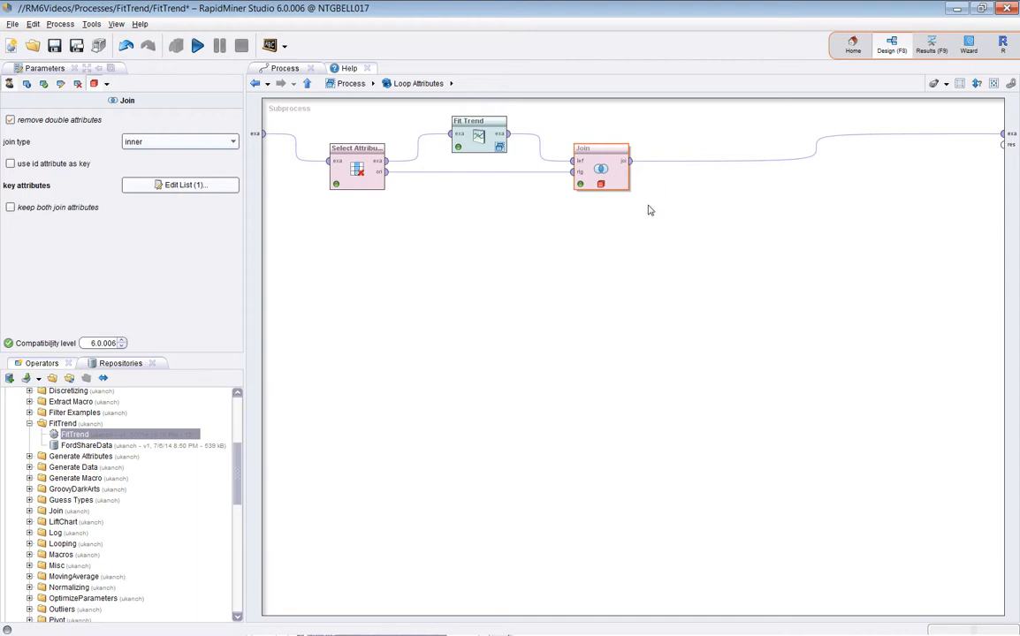
{"action": "mouse_move", "coordinate": [697, 228]}
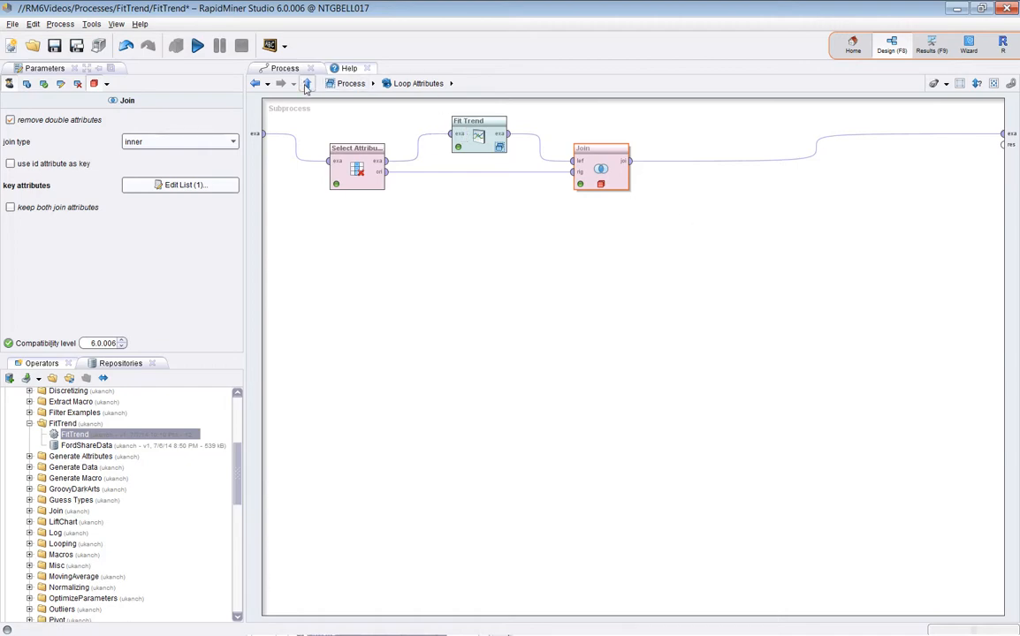
- Inspect the Join settings inside Loop Attributes, then return to the main process
{"action": "left_click", "coordinate": [306, 84]}
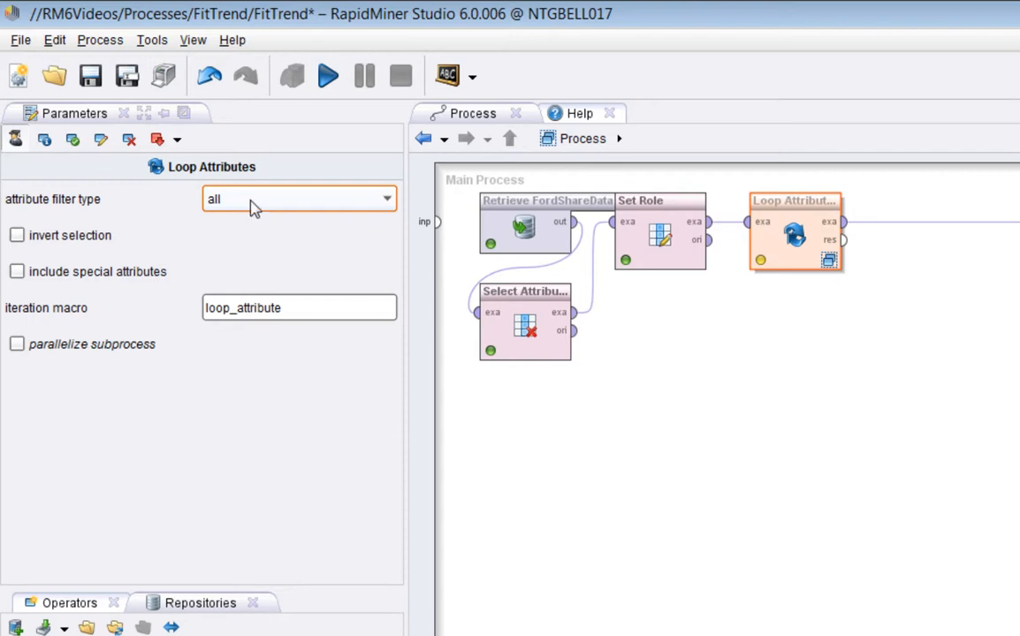
{"action": "mouse_move", "coordinate": [254, 205]}
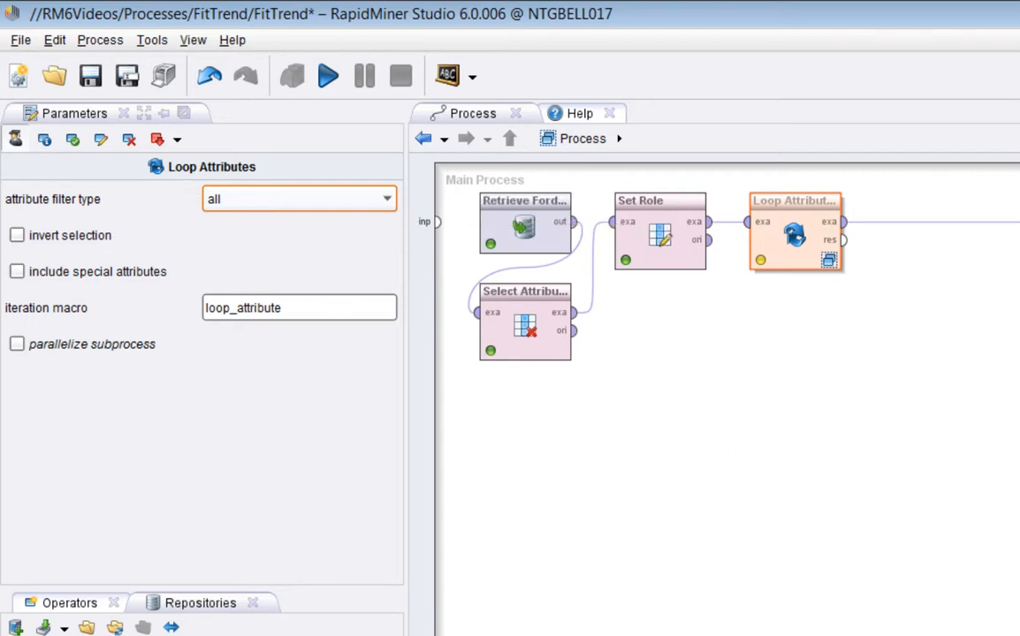
{"action": "mouse_move", "coordinate": [760, 247]}
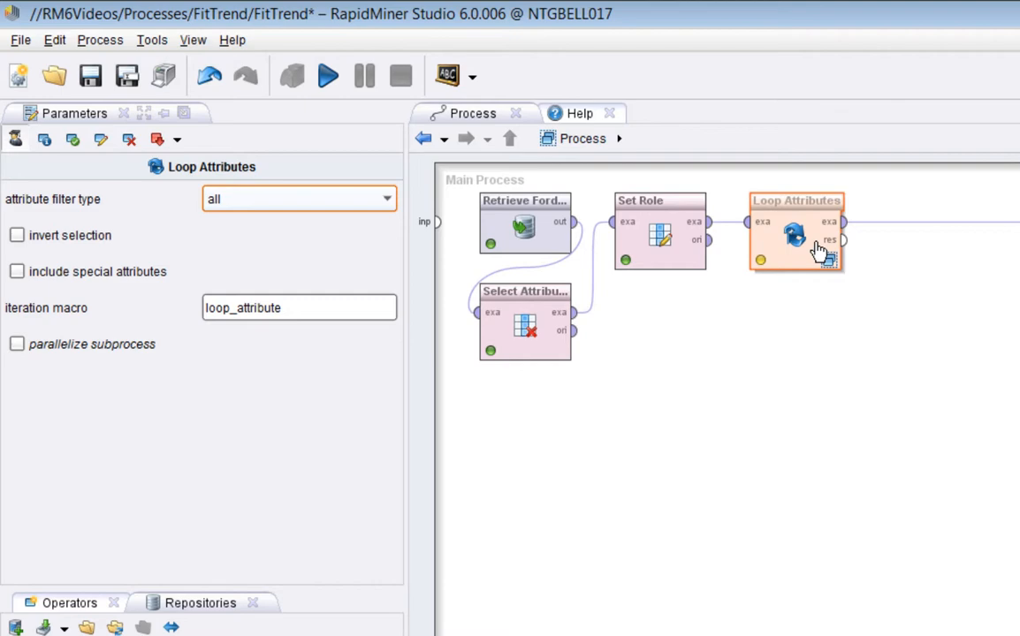
{"action": "double_click", "coordinate": [793, 234]}
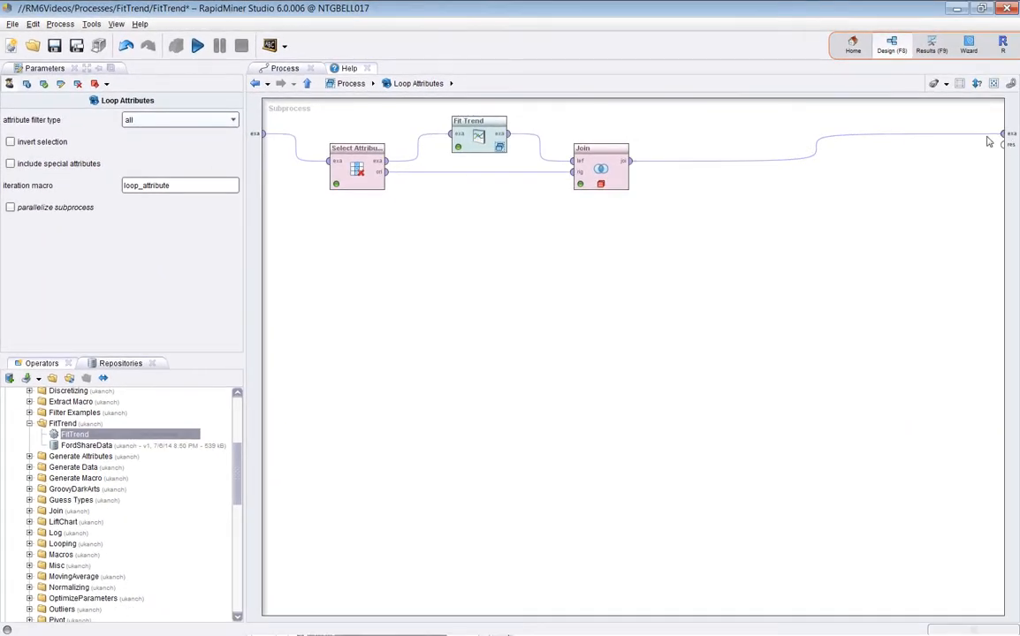
{"action": "left_click", "coordinate": [599, 168]}
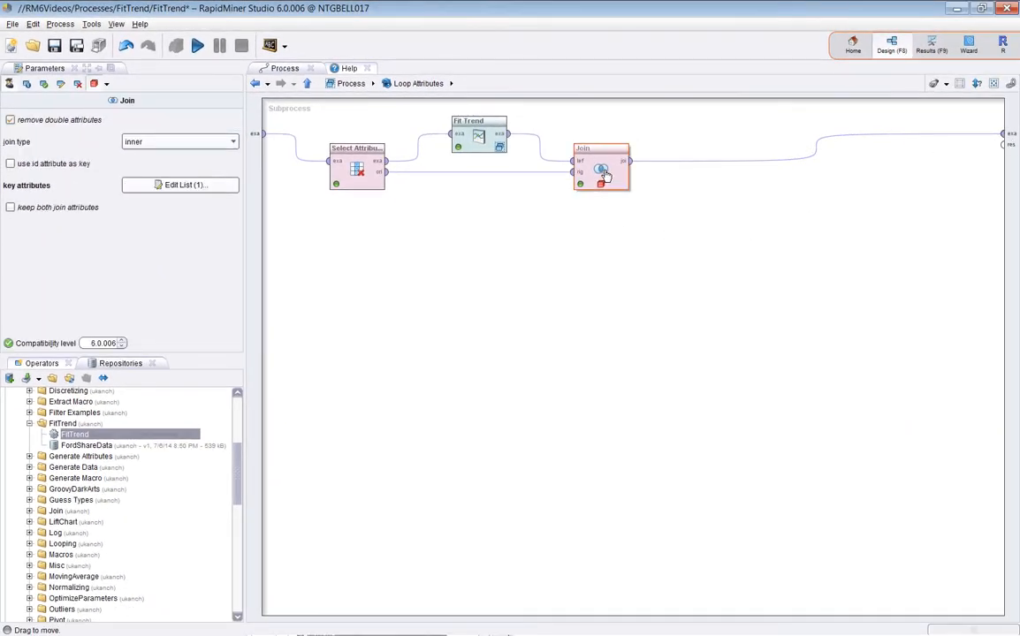
{"action": "right_click", "coordinate": [600, 167]}
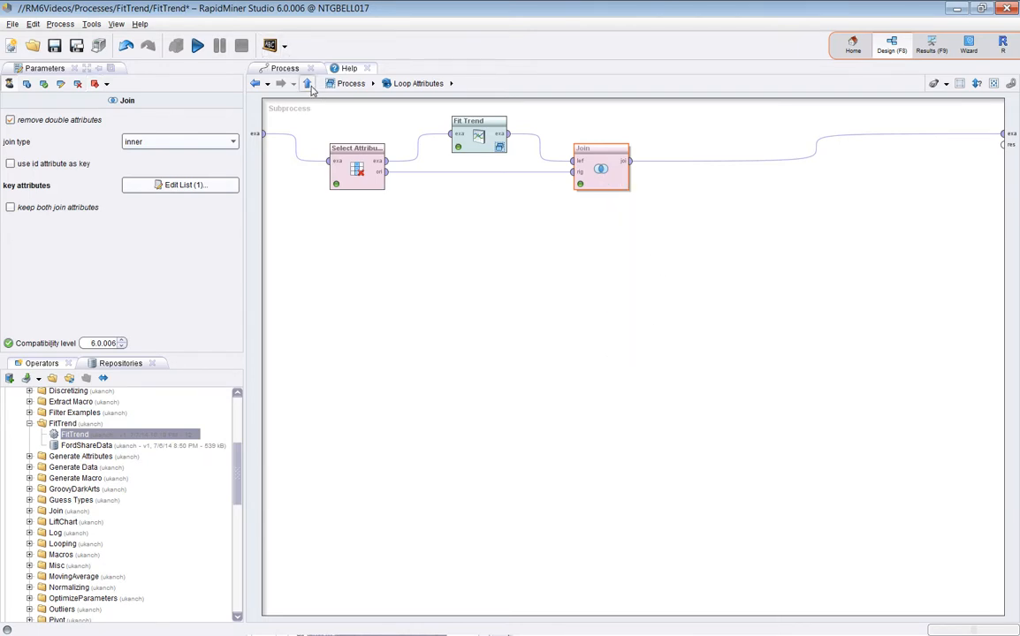
{"action": "left_click", "coordinate": [311, 84]}
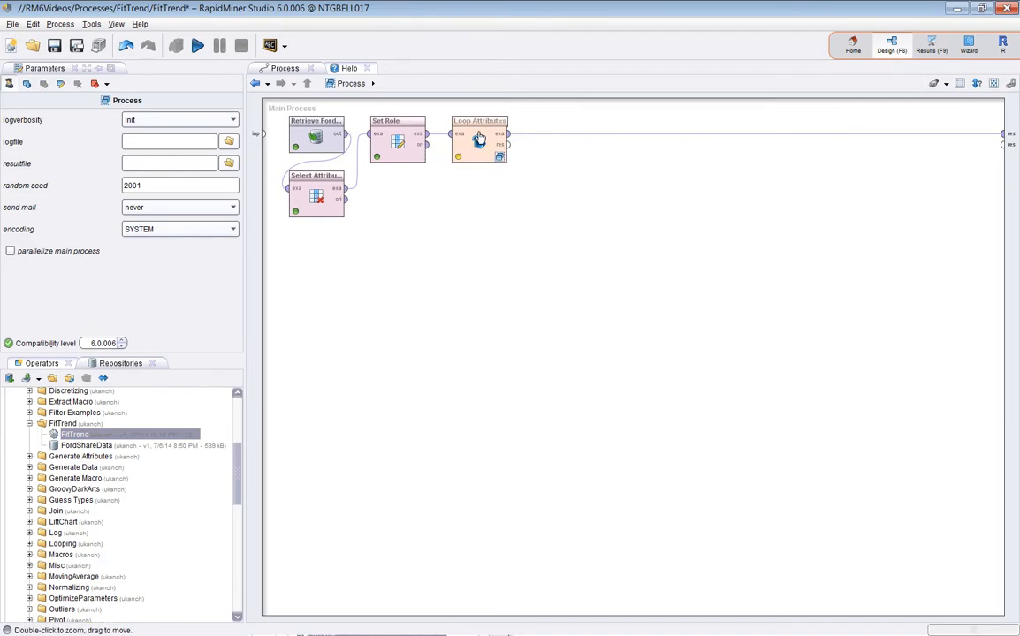
- Run the process and view trend columns for Close, Adj Close and Volume
{"action": "left_click", "coordinate": [479, 141]}
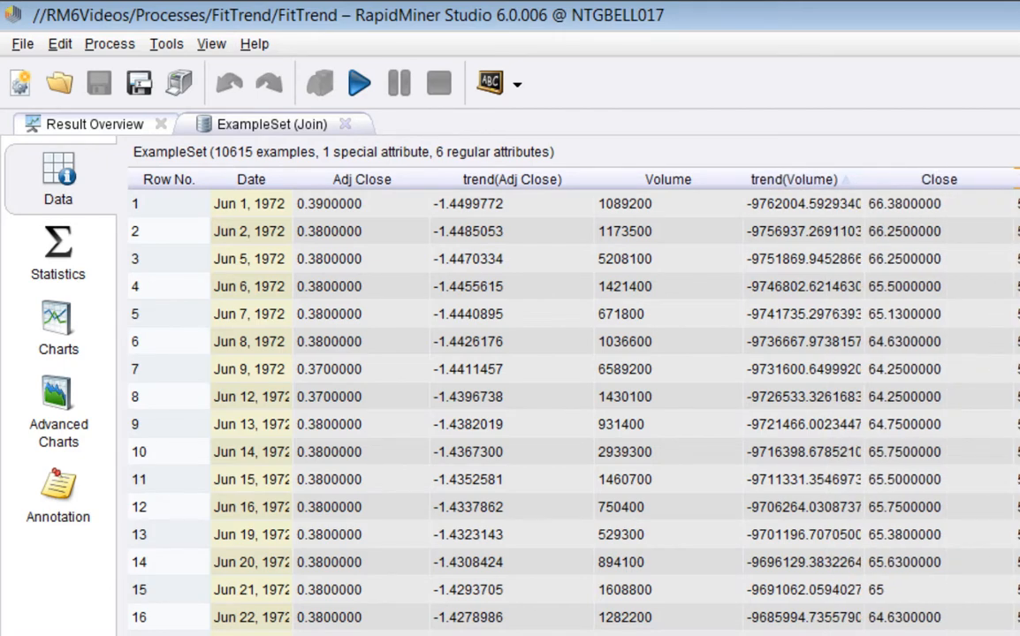
{"action": "left_click", "coordinate": [58, 327]}
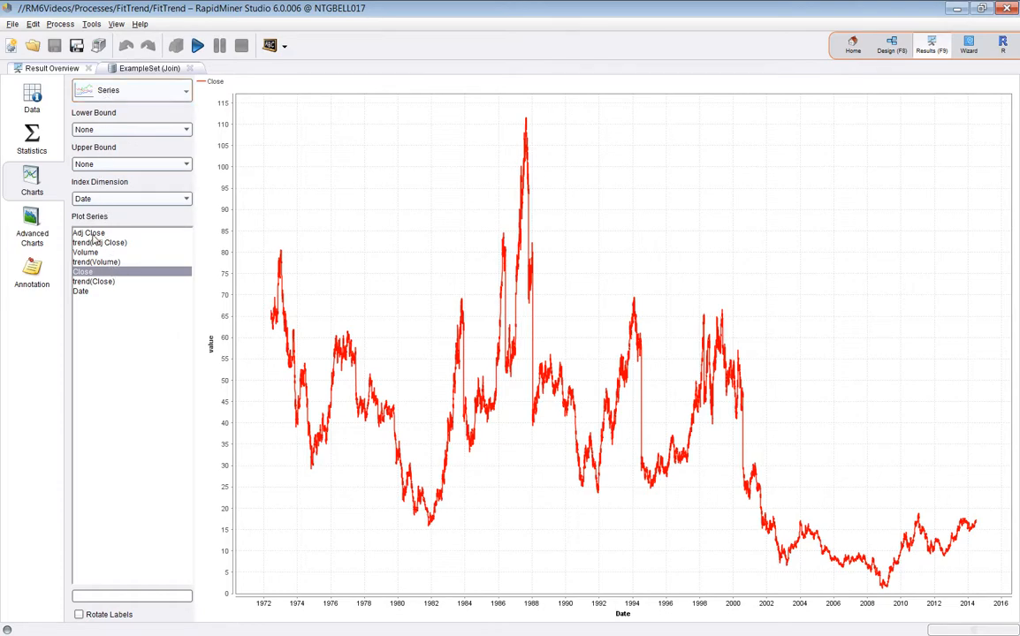
- Chart Adj Close, Volume and Close with their linear trend lines, then return to Design
{"action": "left_click", "coordinate": [88, 233]}
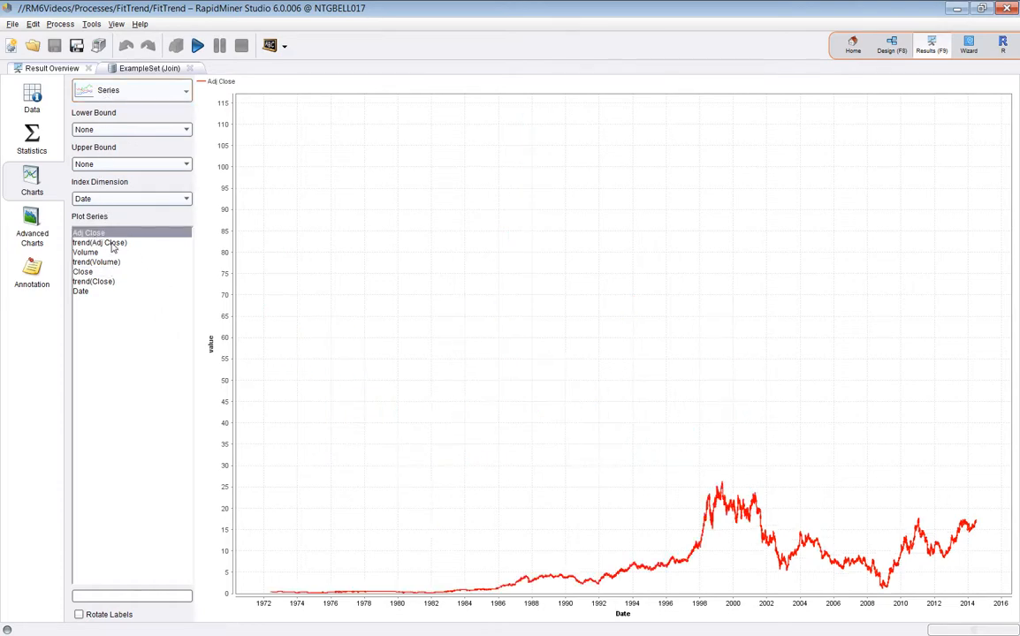
{"action": "left_click", "coordinate": [99, 242]}
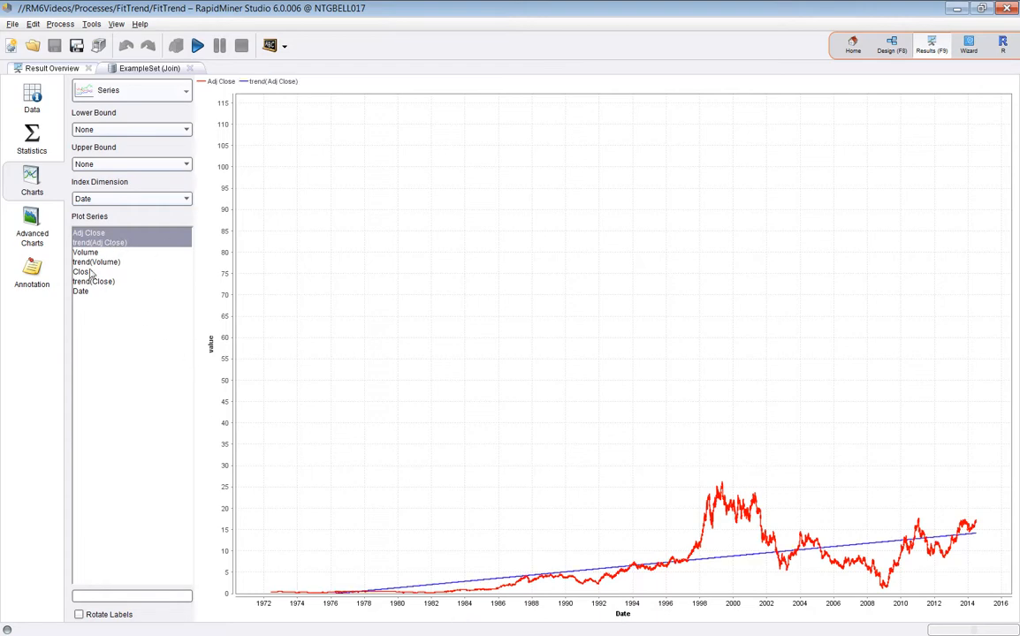
{"action": "left_click", "coordinate": [85, 252]}
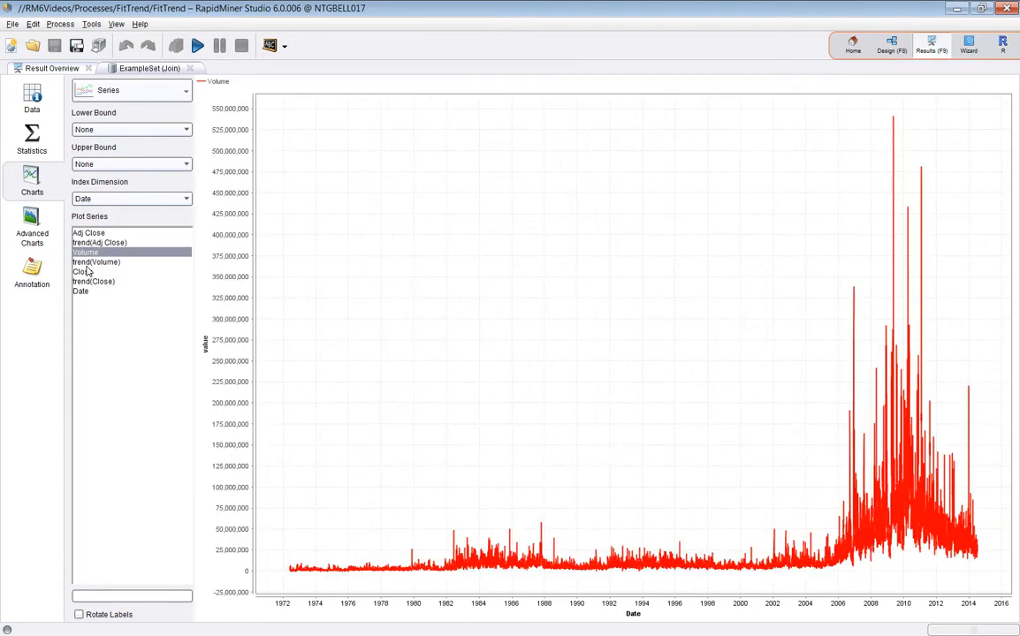
{"action": "left_click", "coordinate": [97, 261]}
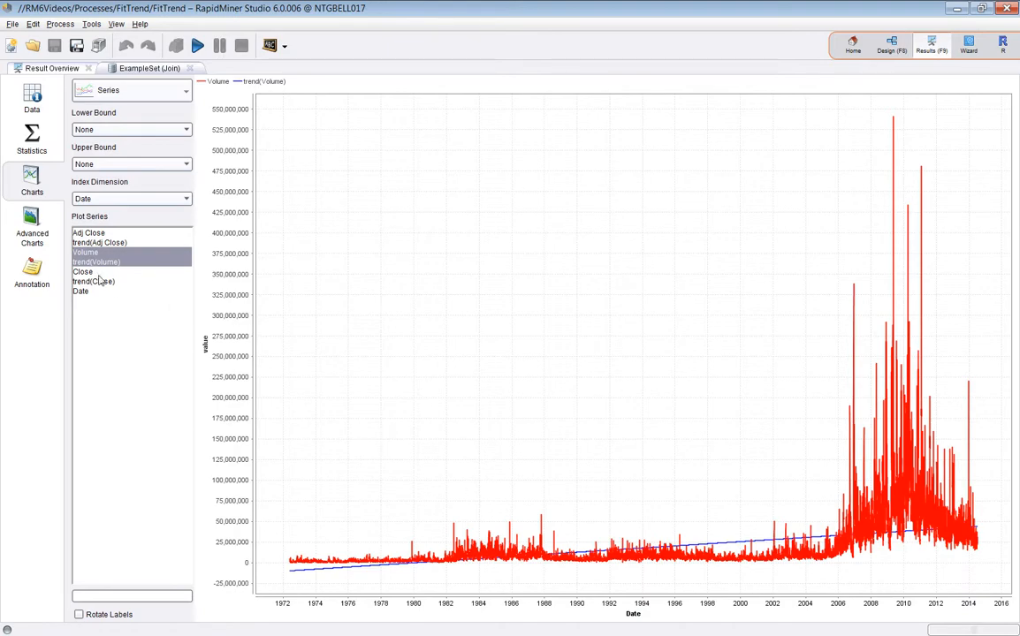
{"action": "left_click", "coordinate": [82, 273]}
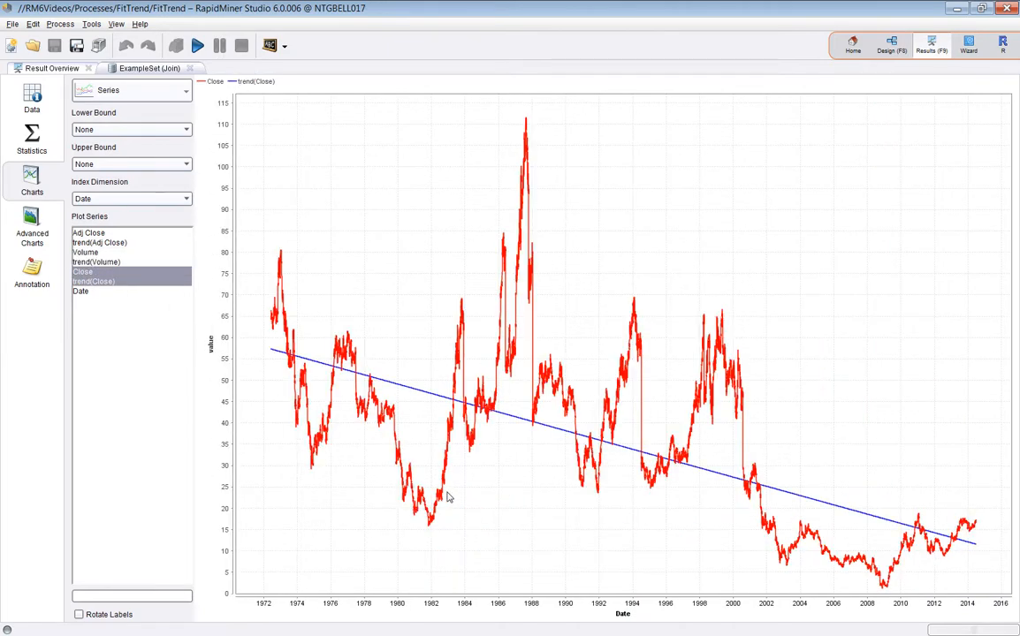
{"action": "left_click", "coordinate": [88, 232]}
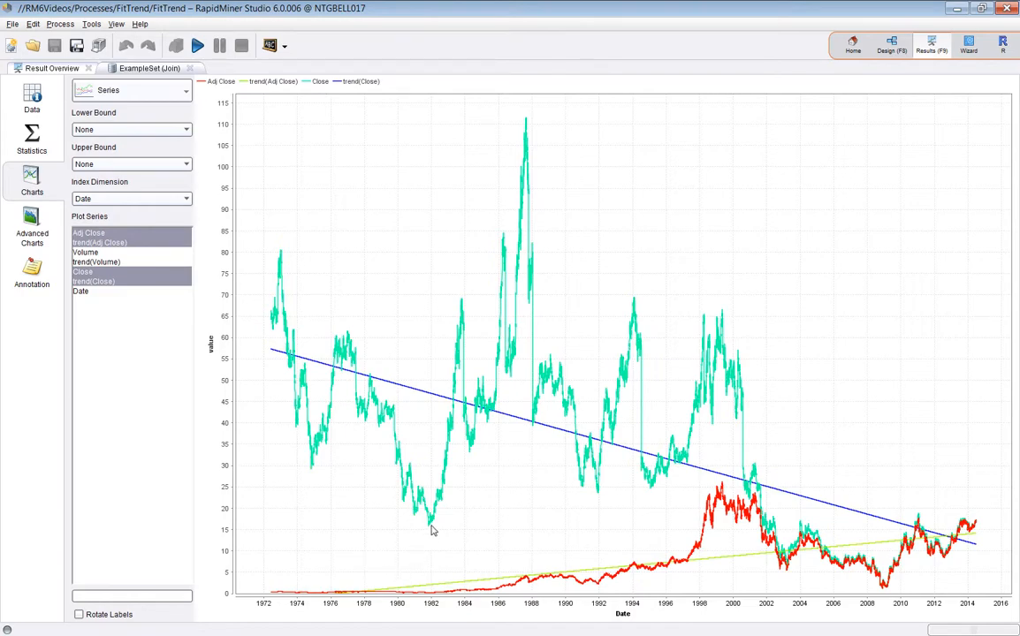
{"action": "mouse_move", "coordinate": [949, 555]}
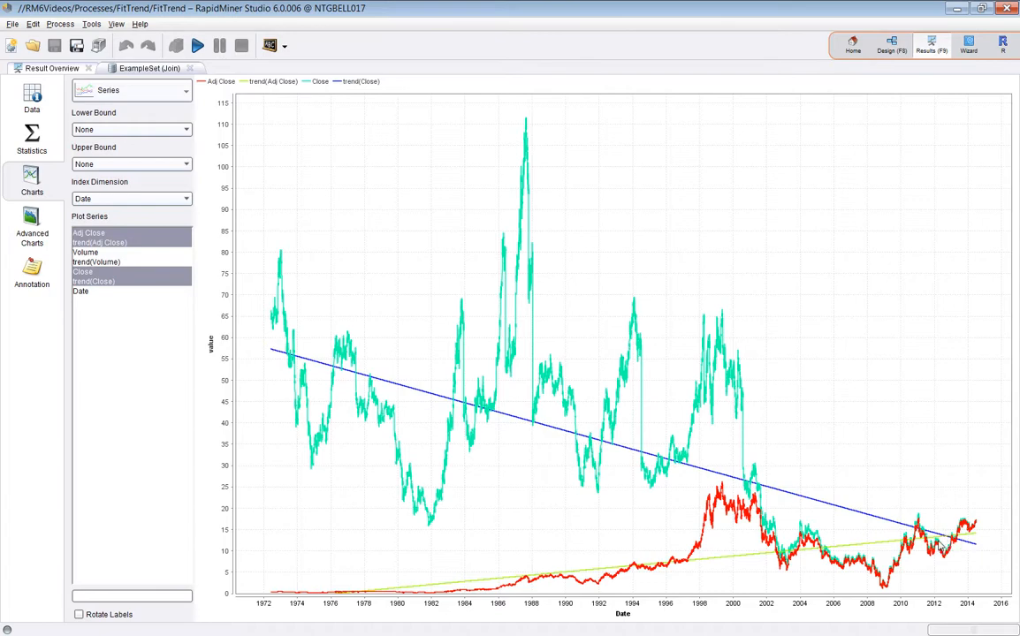
{"action": "mouse_move", "coordinate": [710, 243]}
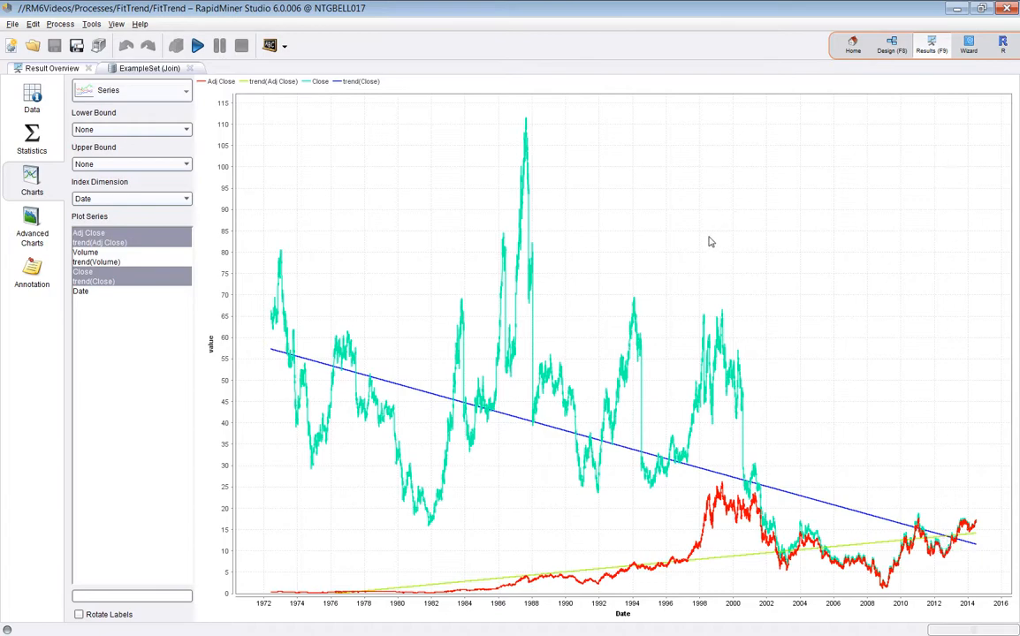
{"action": "mouse_move", "coordinate": [448, 625]}
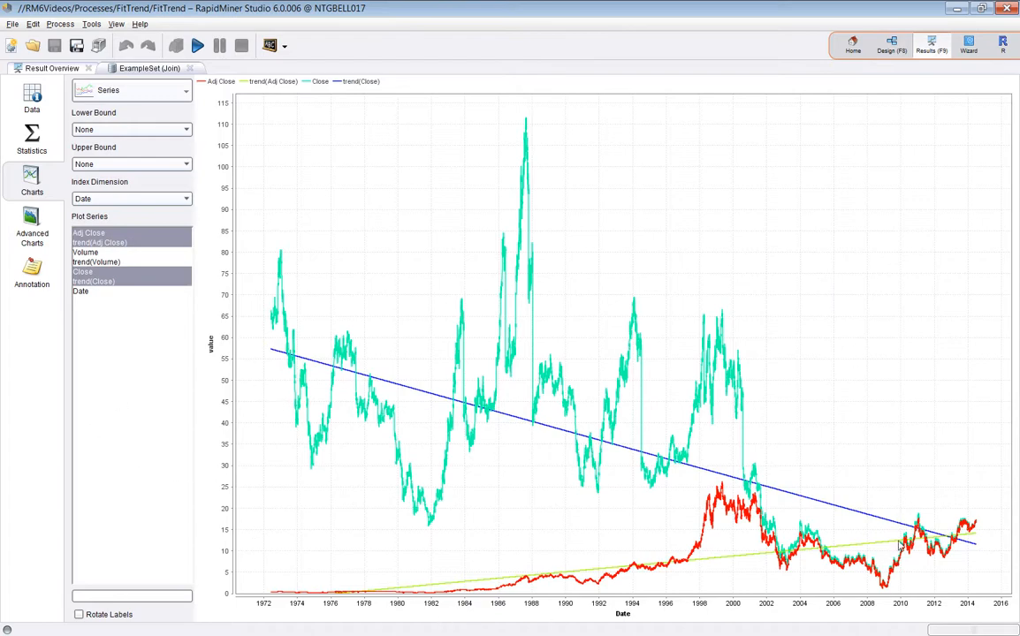
{"action": "mouse_move", "coordinate": [240, 256]}
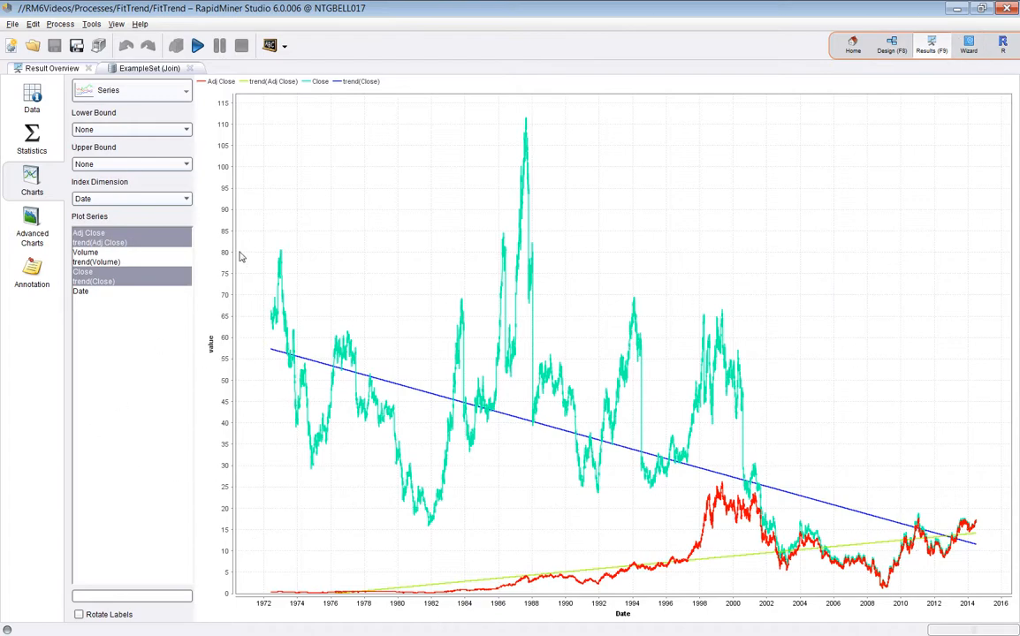
{"action": "mouse_move", "coordinate": [605, 121]}
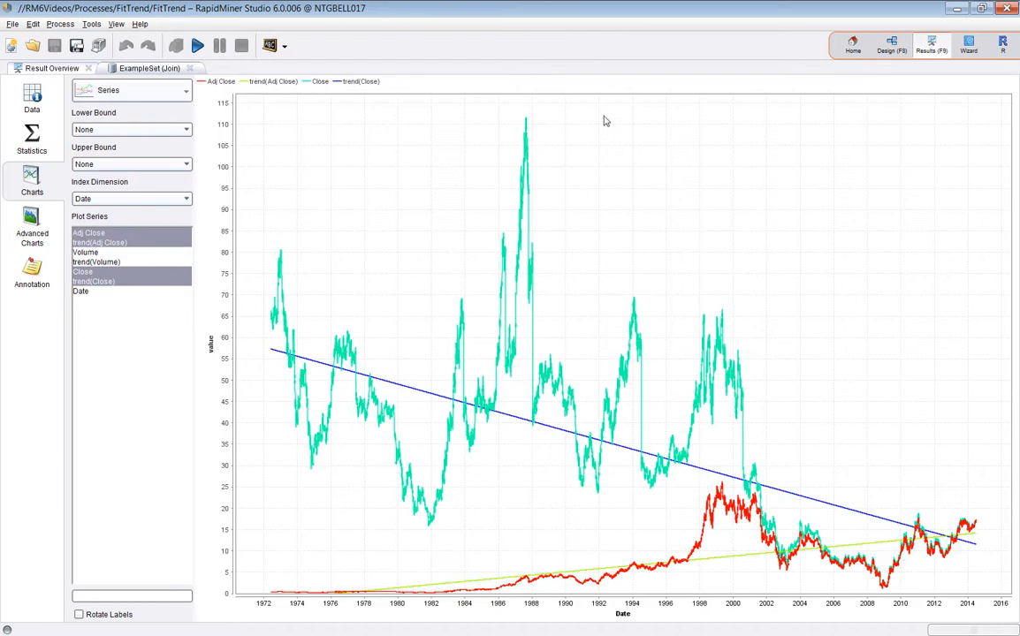
{"action": "left_click", "coordinate": [893, 49]}
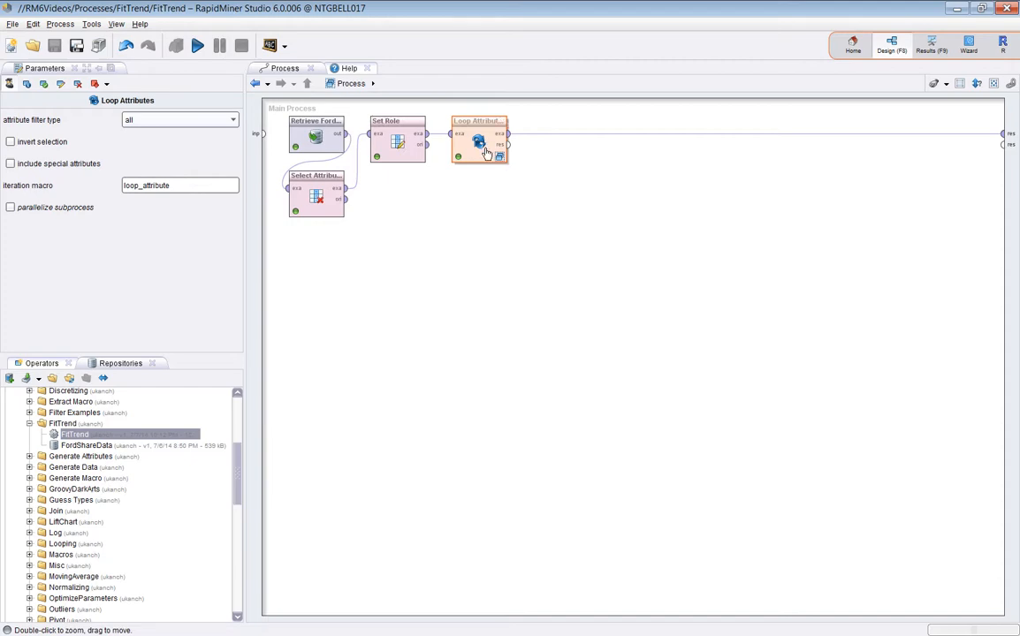
- Open Loop Attributes and then the Fit Trend regression subprocess
{"action": "double_click", "coordinate": [479, 139]}
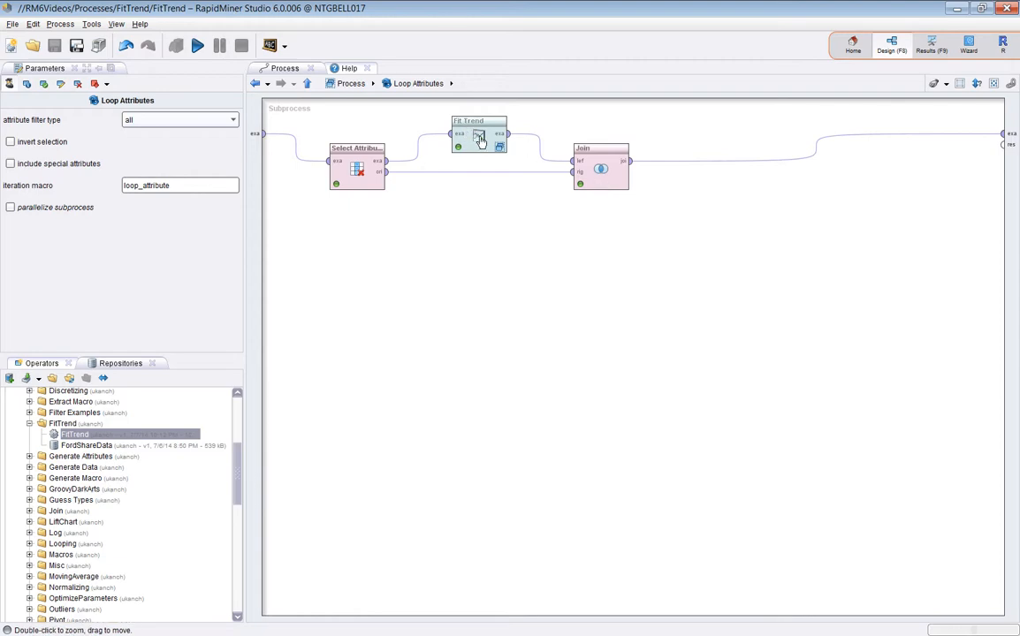
{"action": "left_click", "coordinate": [477, 134]}
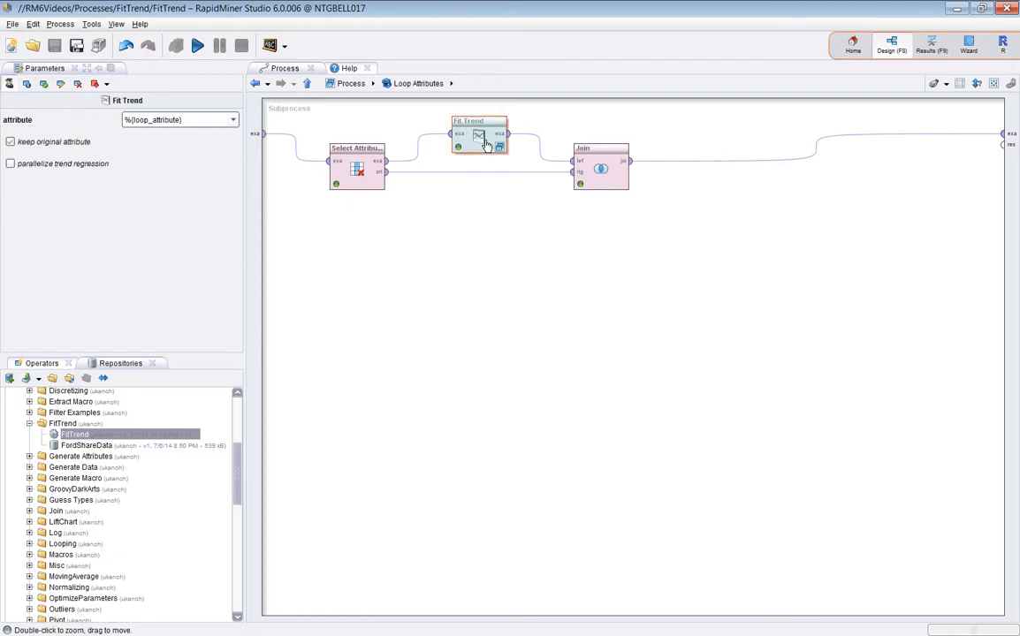
{"action": "double_click", "coordinate": [478, 134]}
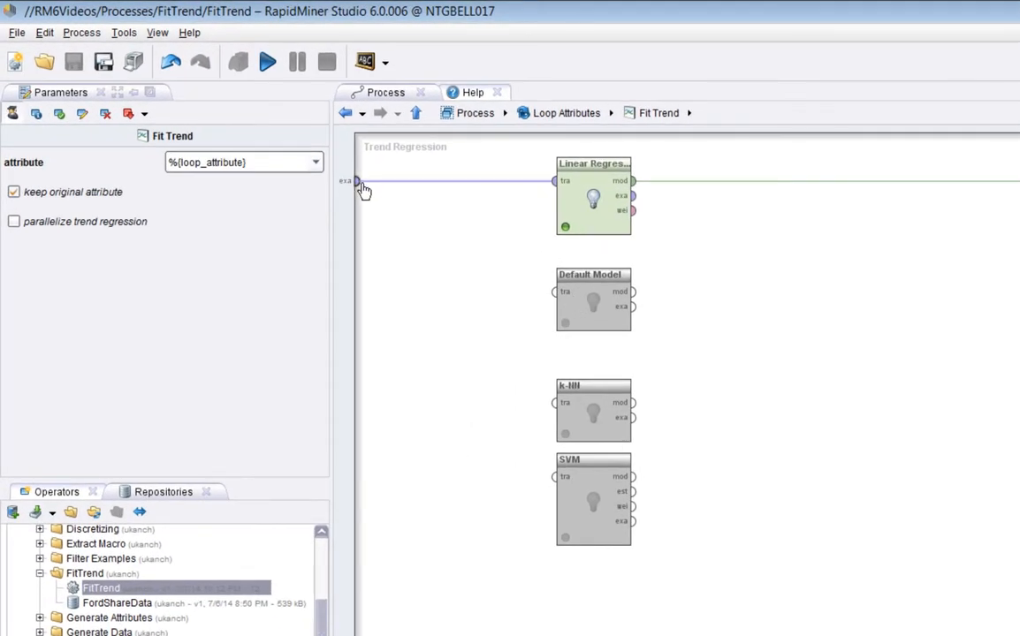
- Wire Default Model between the input data and model output, using the average method
{"action": "left_click_drag", "start_coordinate": [350, 181], "coordinate": [555, 292]}
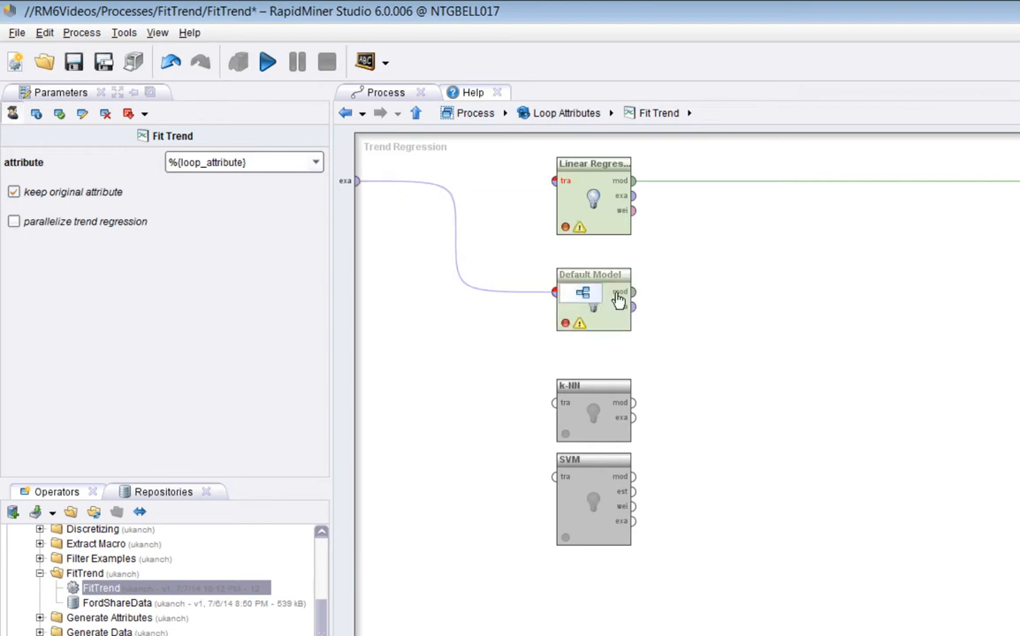
{"action": "left_click", "coordinate": [593, 301]}
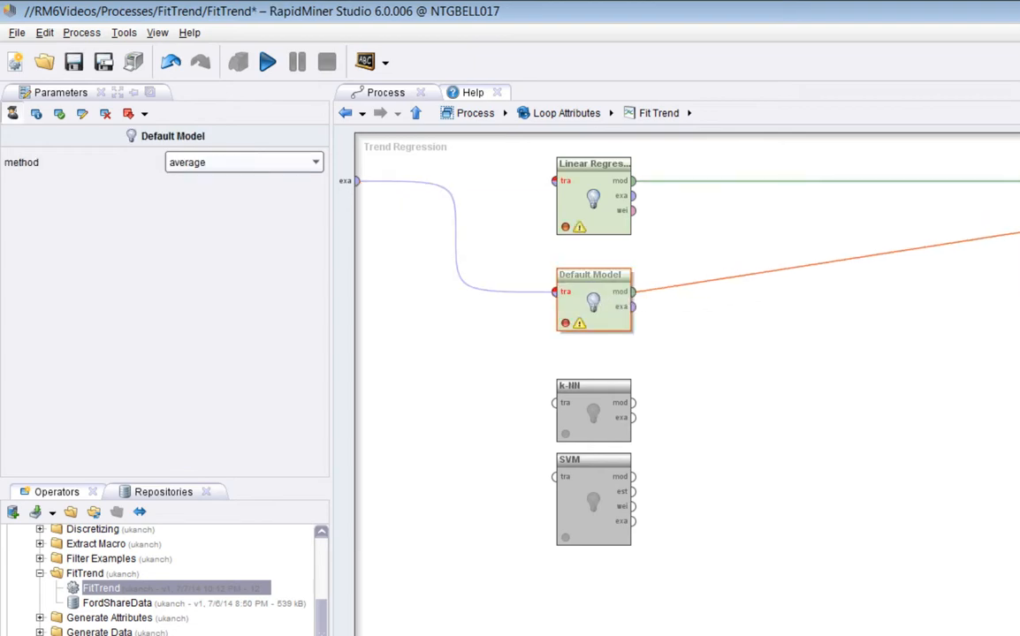
{"action": "left_click", "coordinate": [593, 196]}
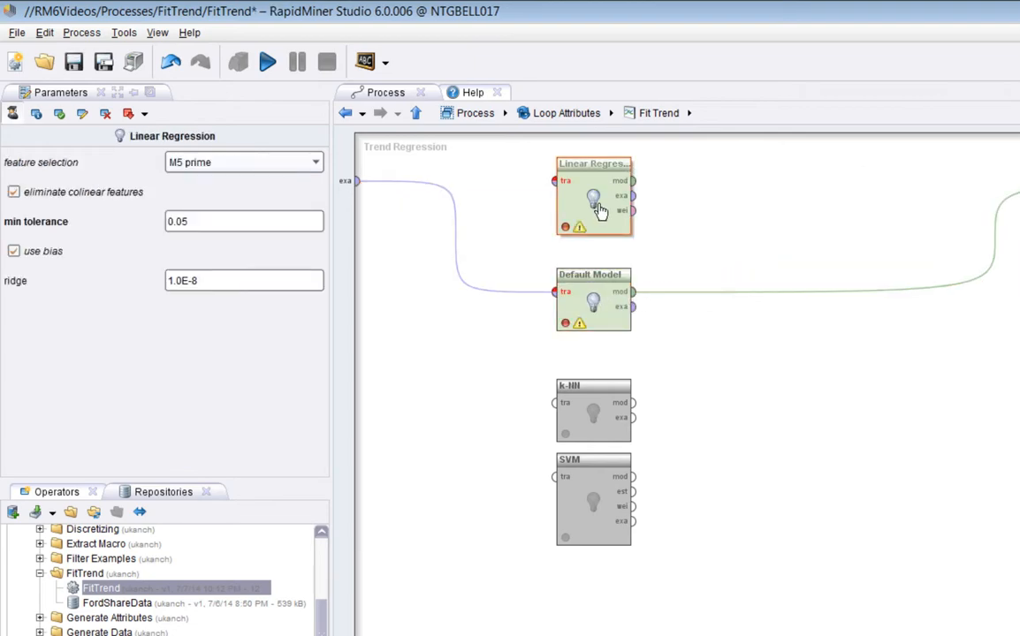
{"action": "left_click", "coordinate": [592, 300]}
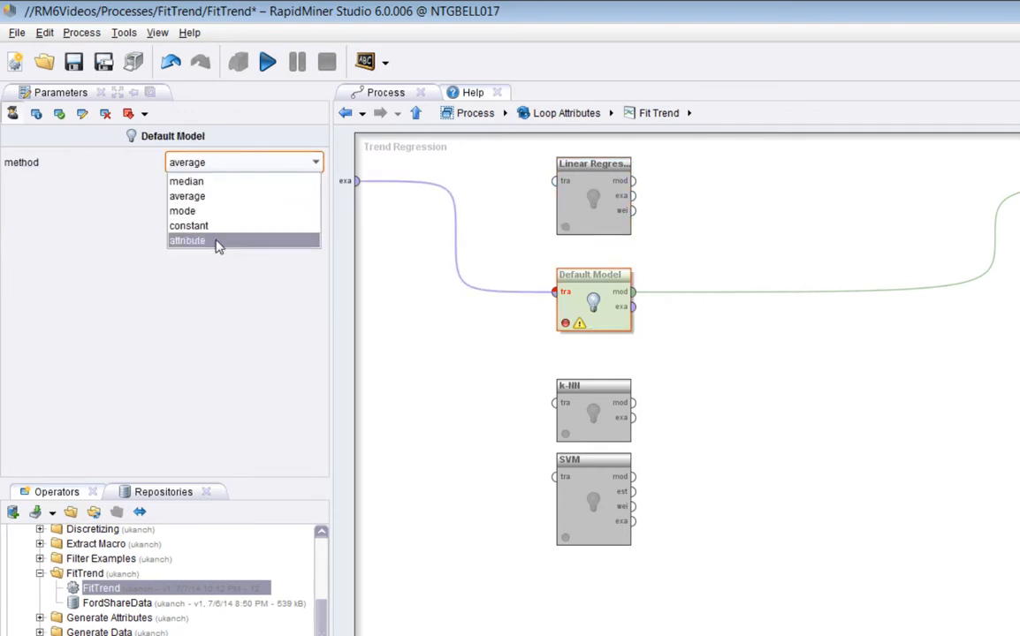
{"action": "mouse_move", "coordinate": [210, 197]}
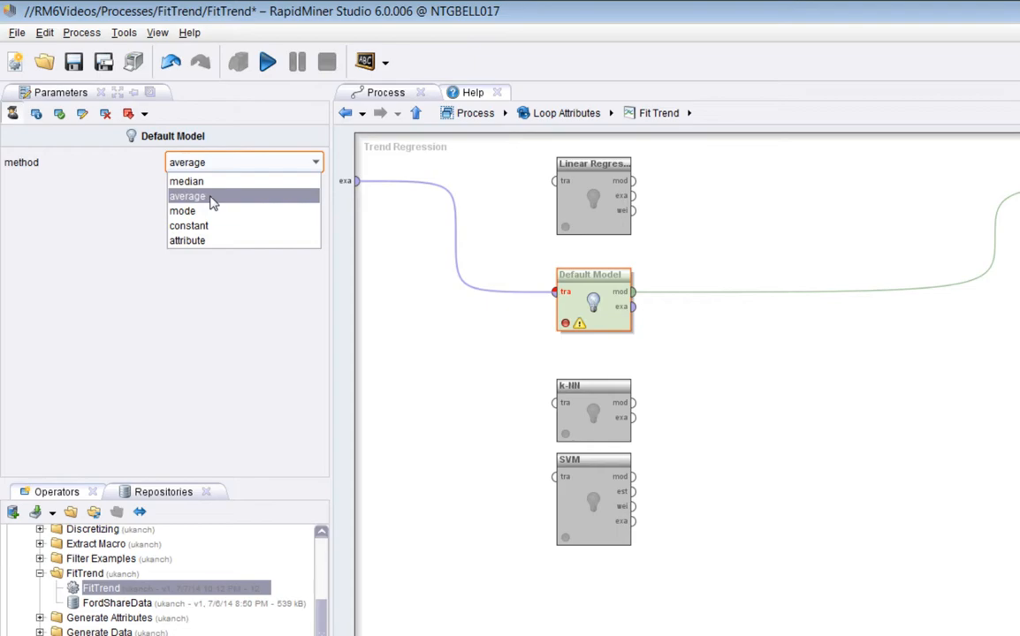
{"action": "left_click", "coordinate": [187, 196]}
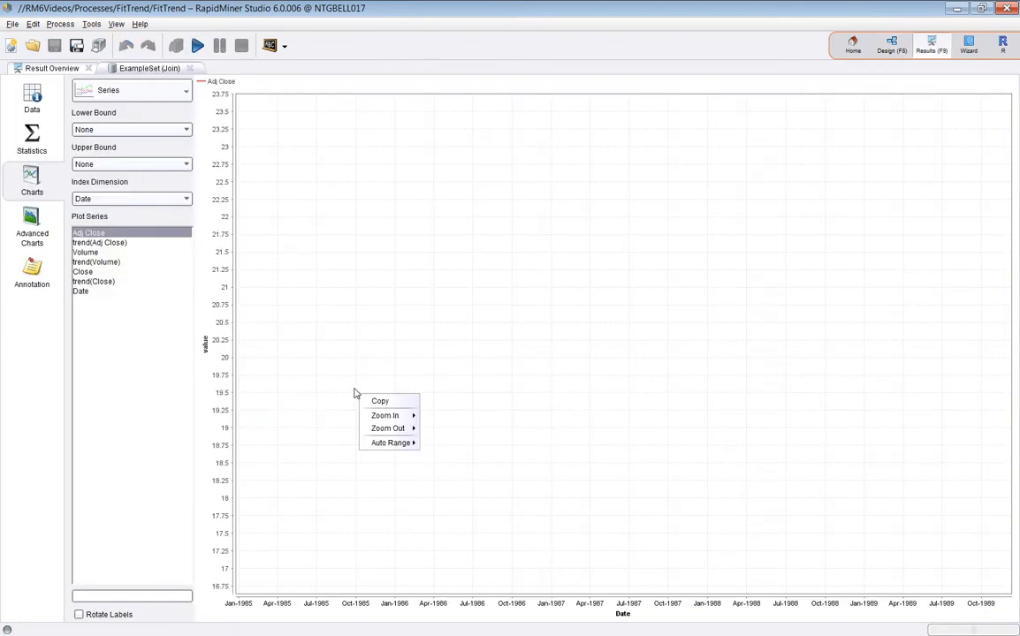
- Chart Adj Close, Volume and Close over the full date range, each with its flat trend line
{"action": "left_click", "coordinate": [384, 443]}
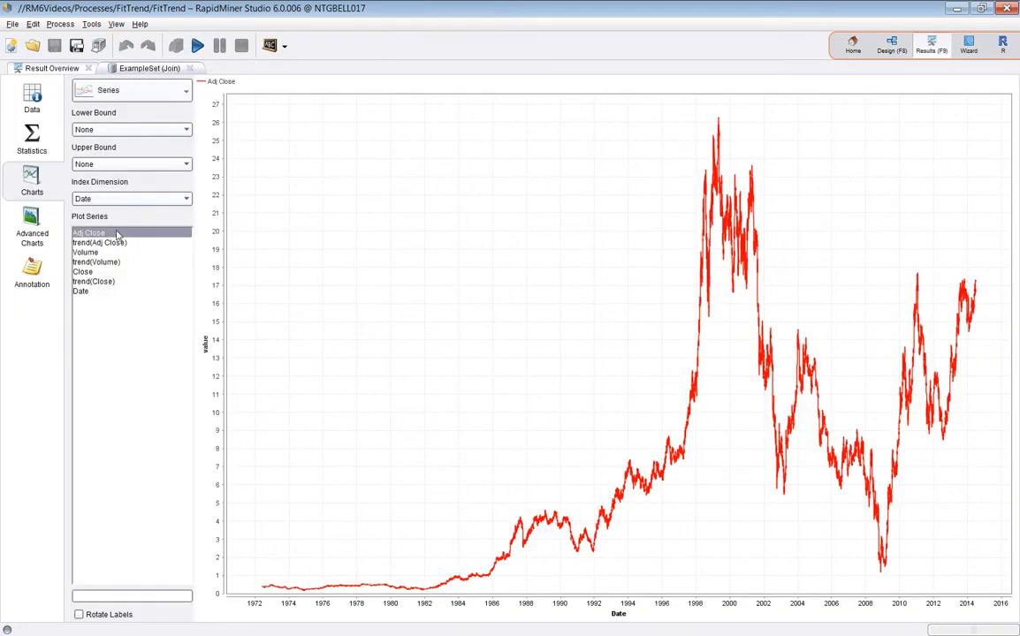
{"action": "mouse_move", "coordinate": [104, 247]}
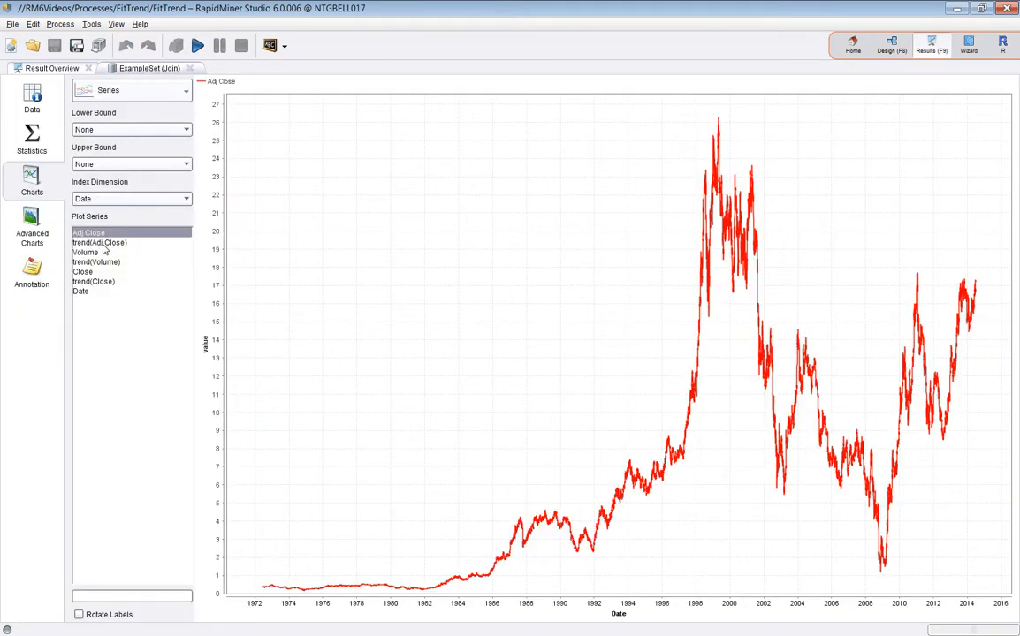
{"action": "left_click", "coordinate": [101, 242]}
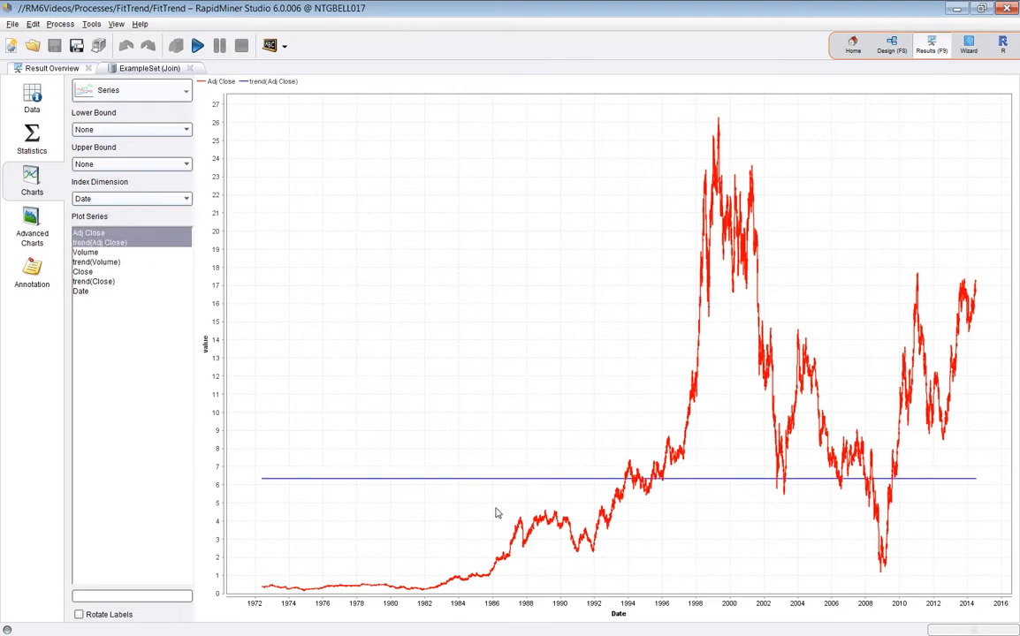
{"action": "mouse_move", "coordinate": [270, 484]}
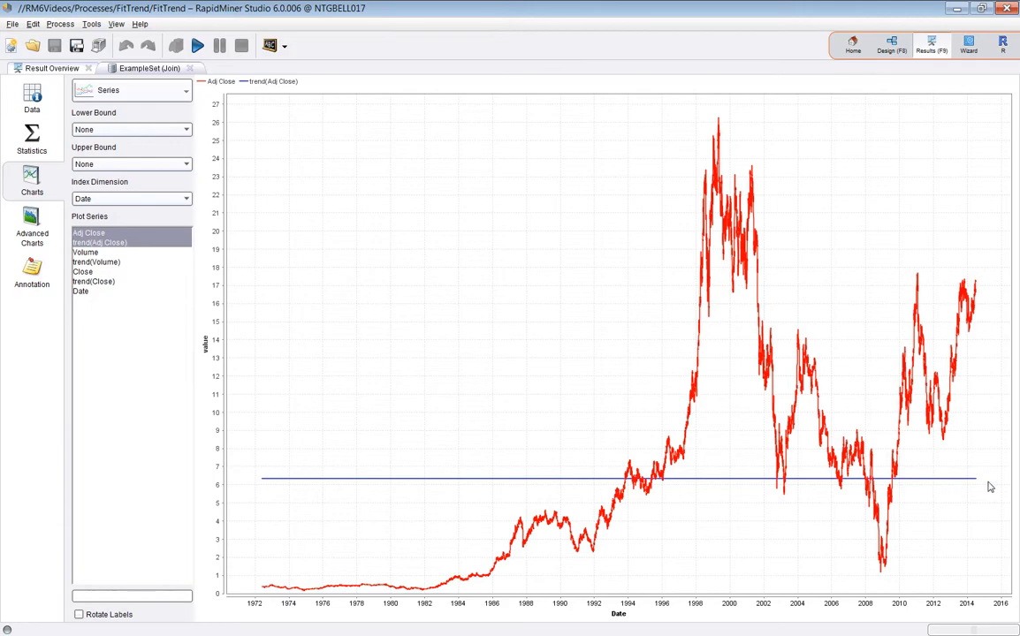
{"action": "mouse_move", "coordinate": [60, 274]}
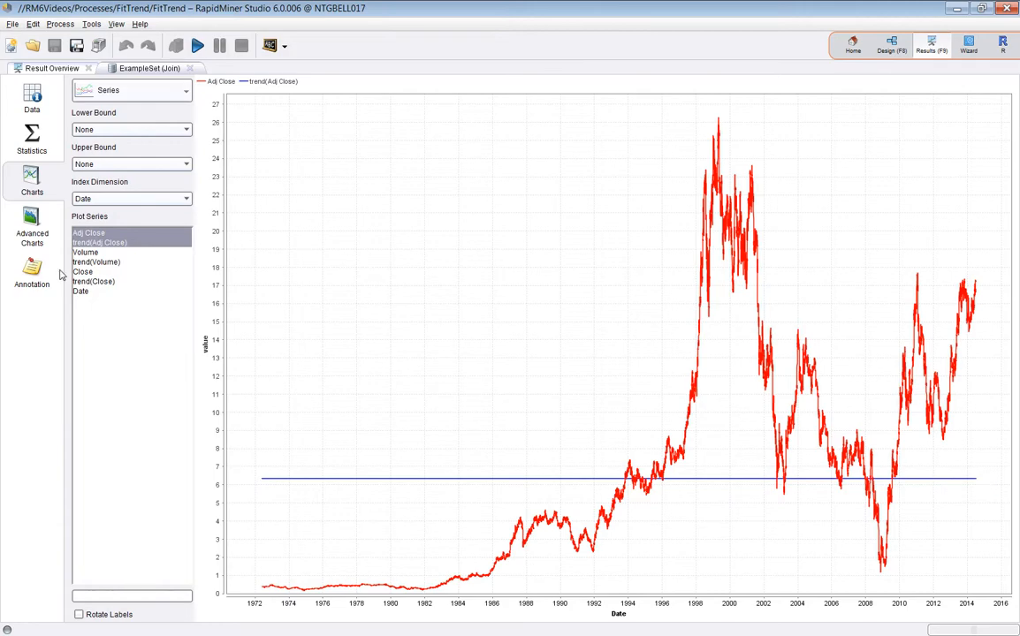
{"action": "left_click", "coordinate": [85, 252]}
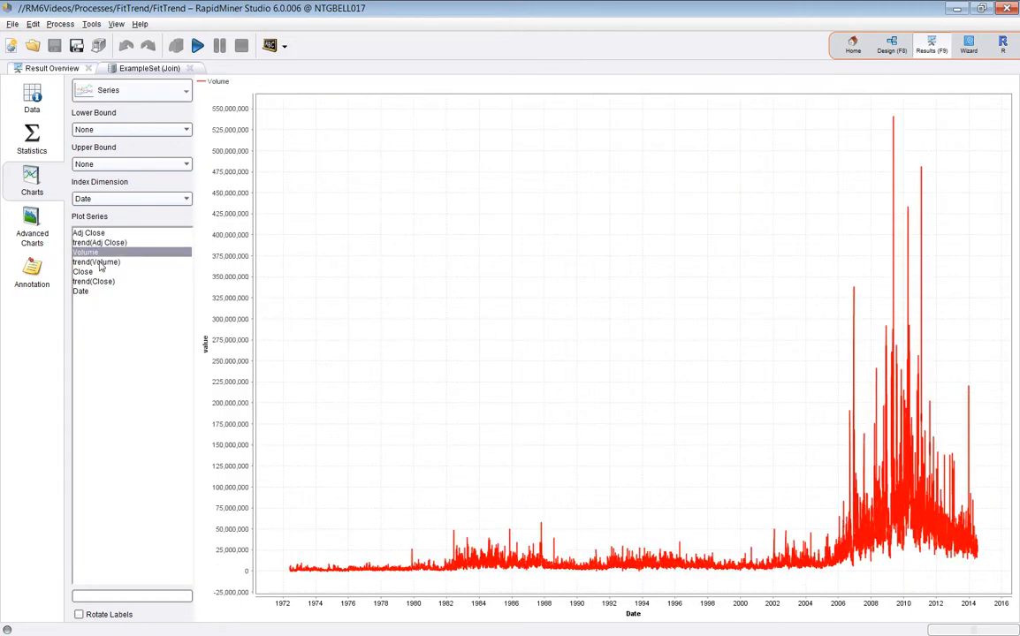
{"action": "left_click", "coordinate": [96, 262]}
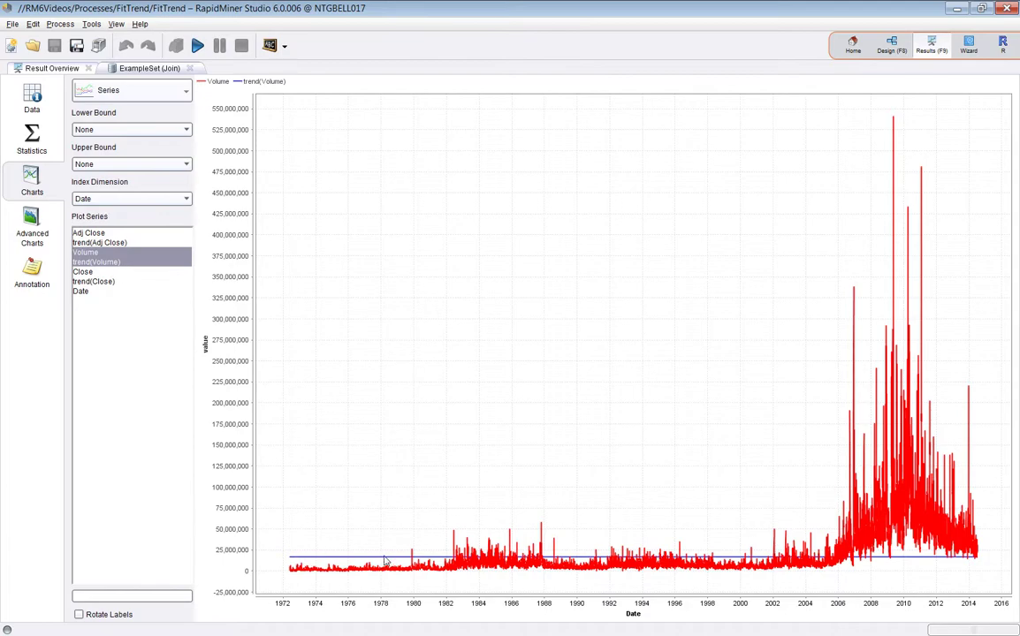
{"action": "left_click", "coordinate": [82, 271]}
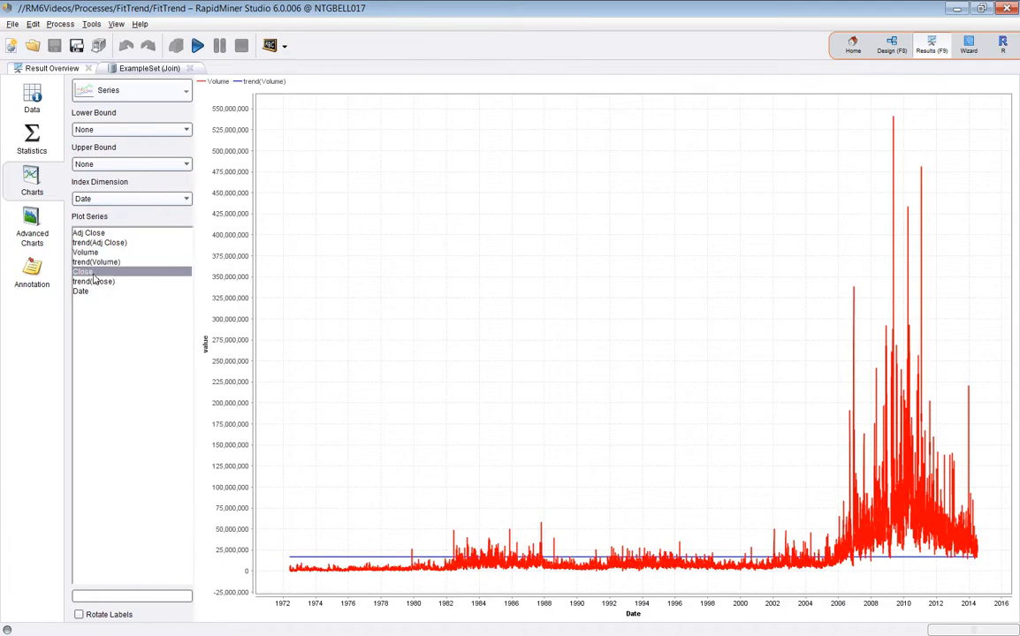
{"action": "left_click", "coordinate": [92, 273]}
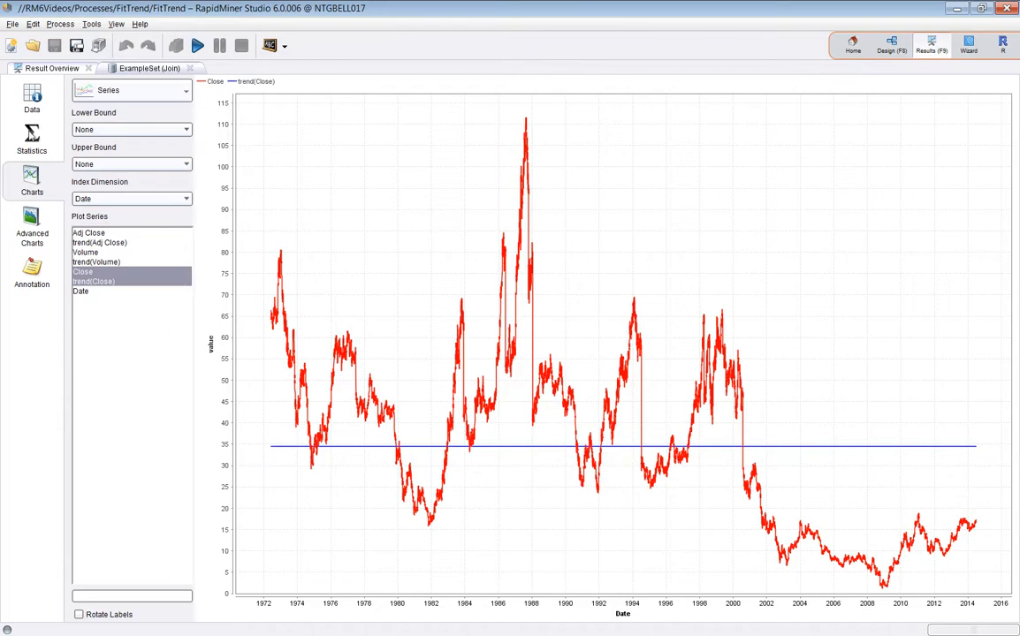
{"action": "left_click", "coordinate": [35, 141]}
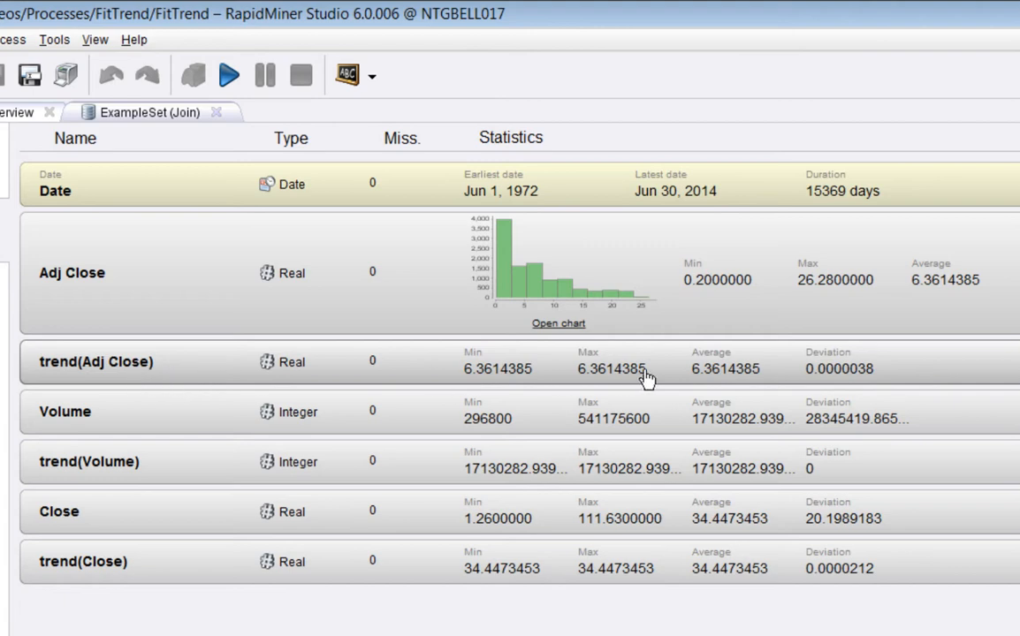
{"action": "mouse_move", "coordinate": [607, 380]}
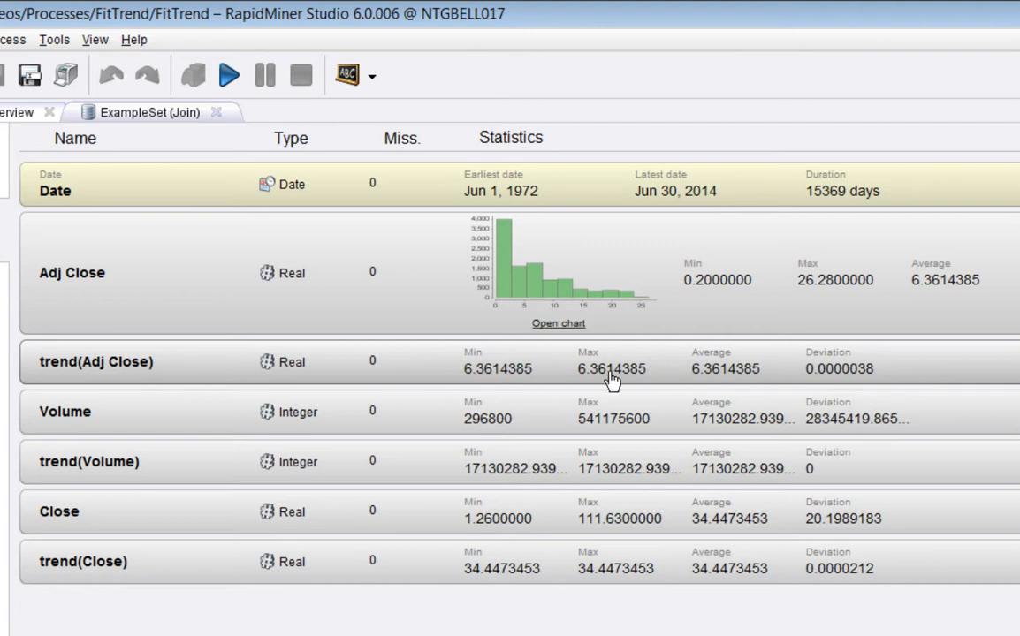
{"action": "mouse_move", "coordinate": [461, 481]}
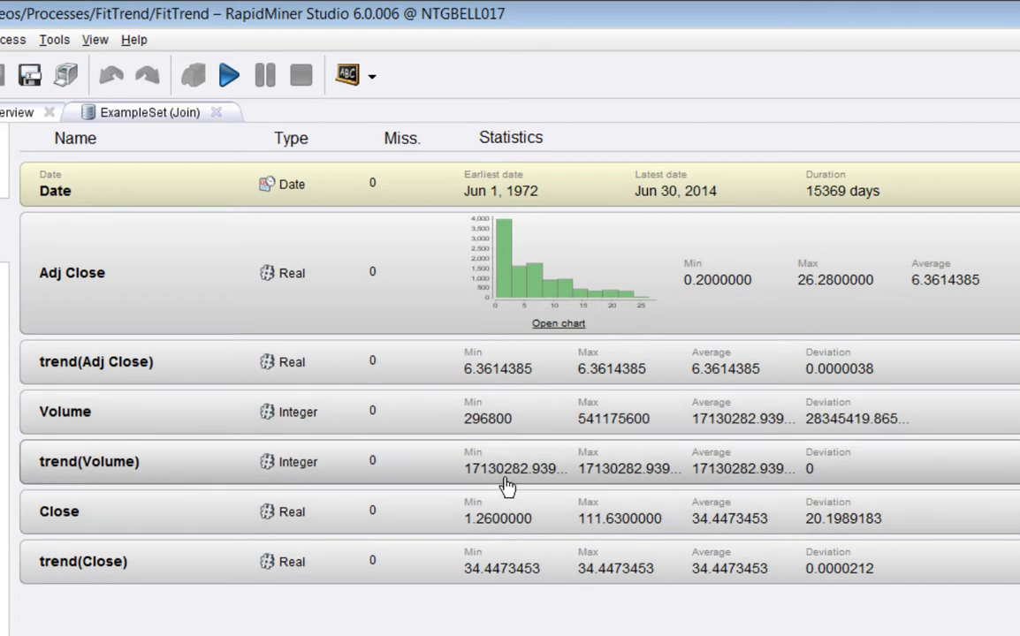
{"action": "mouse_move", "coordinate": [773, 477]}
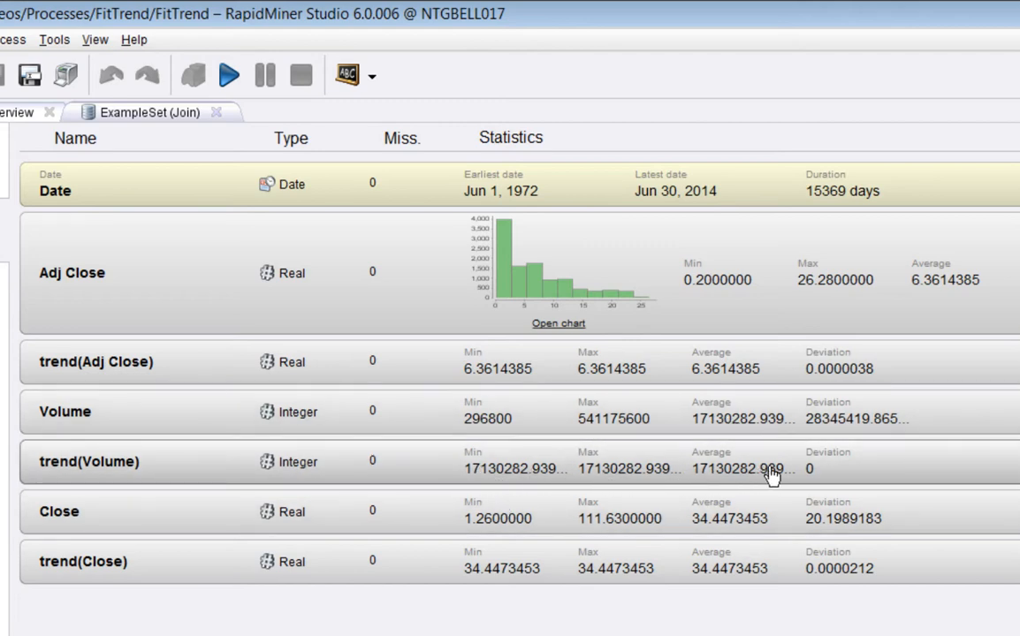
{"action": "mouse_move", "coordinate": [614, 596]}
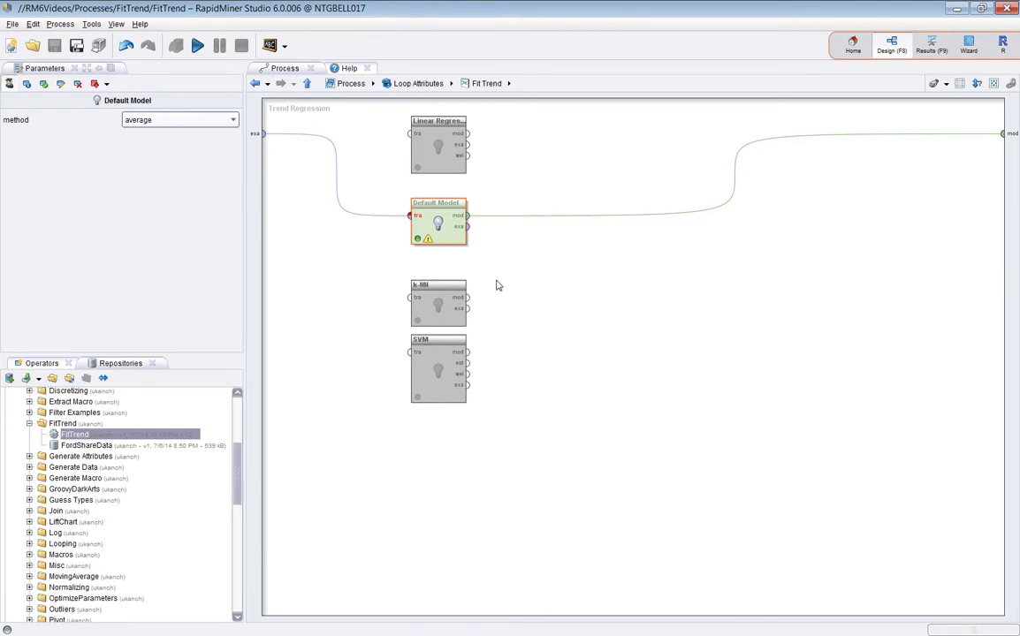
{"action": "mouse_move", "coordinate": [520, 267]}
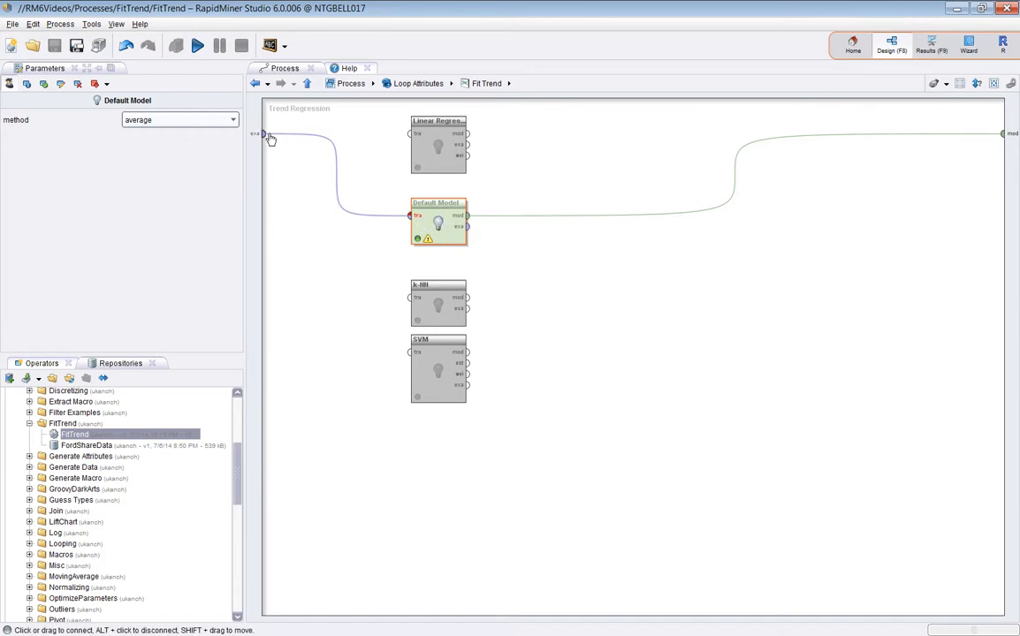
- Connect the k-NN learner (k=200) as Fit Trend's model and run the process
{"action": "left_click", "coordinate": [438, 303]}
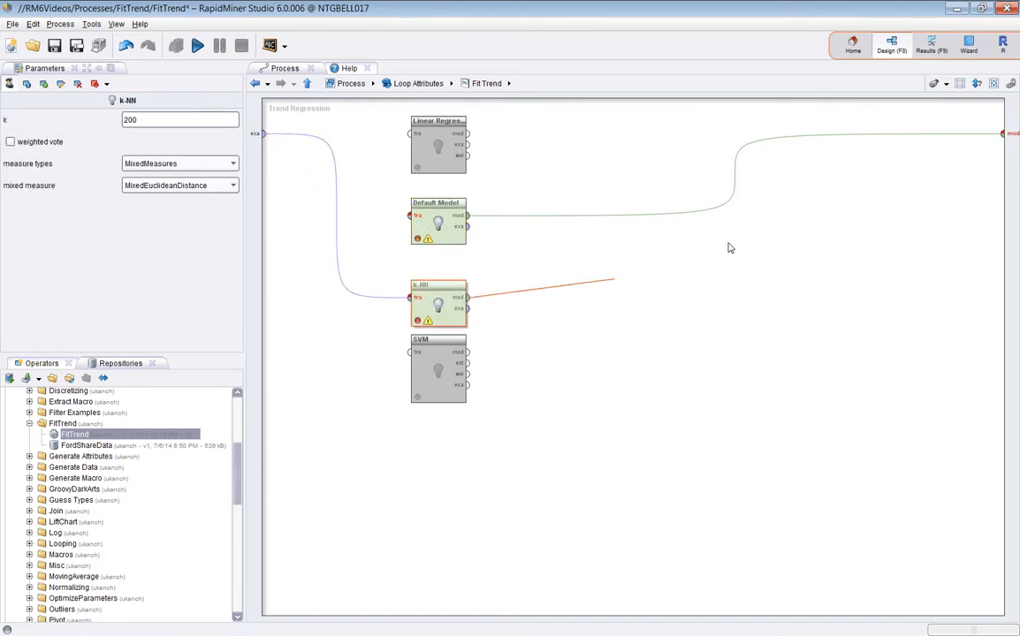
{"action": "left_click_drag", "start_coordinate": [468, 296], "coordinate": [1001, 134]}
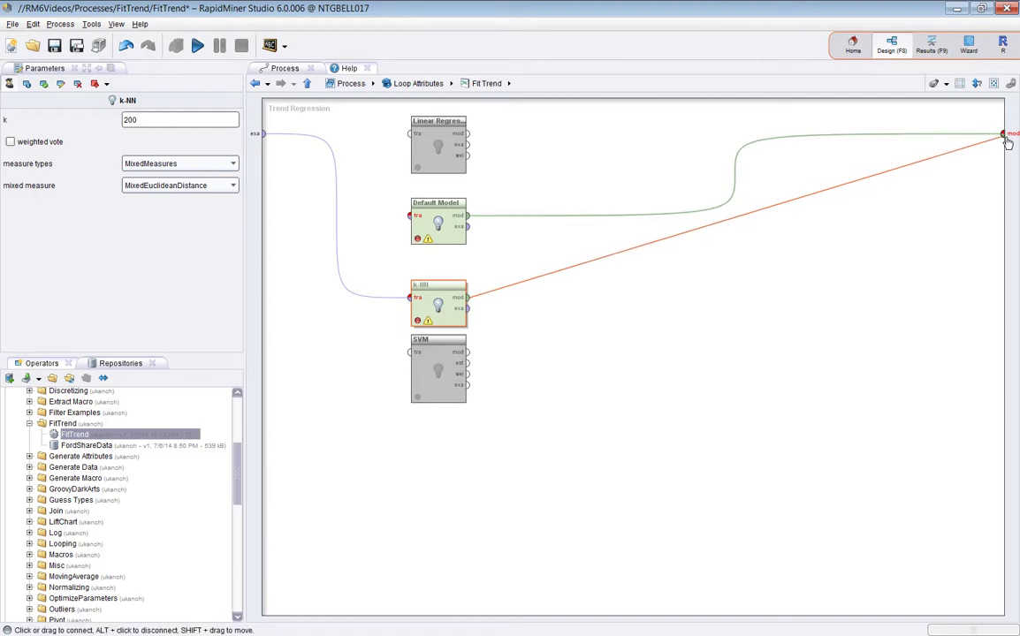
{"action": "left_click", "coordinate": [438, 222]}
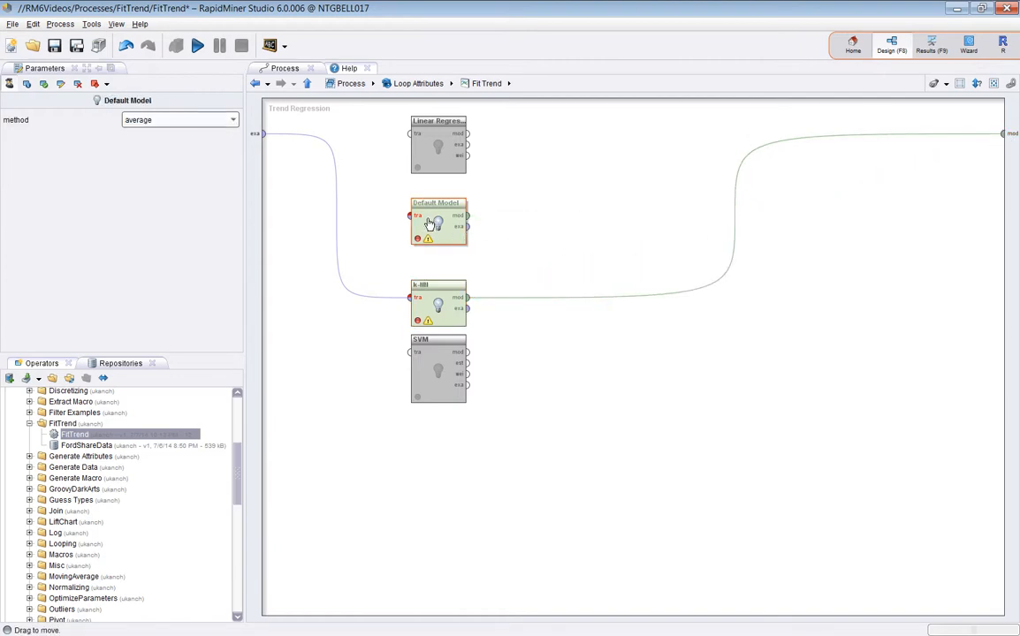
{"action": "left_click", "coordinate": [437, 305]}
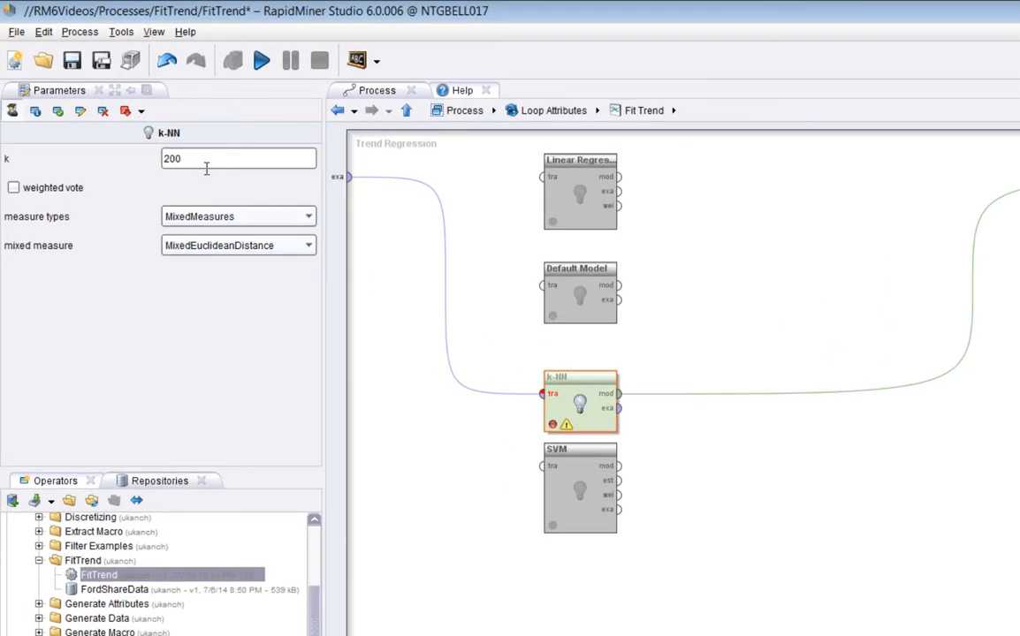
{"action": "mouse_move", "coordinate": [269, 253]}
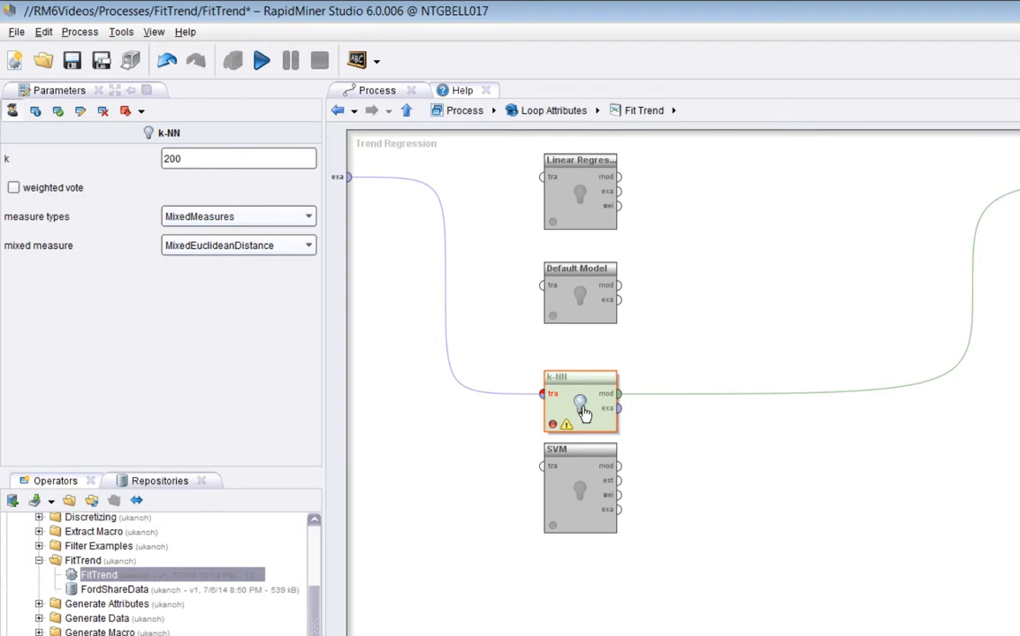
{"action": "mouse_move", "coordinate": [584, 418]}
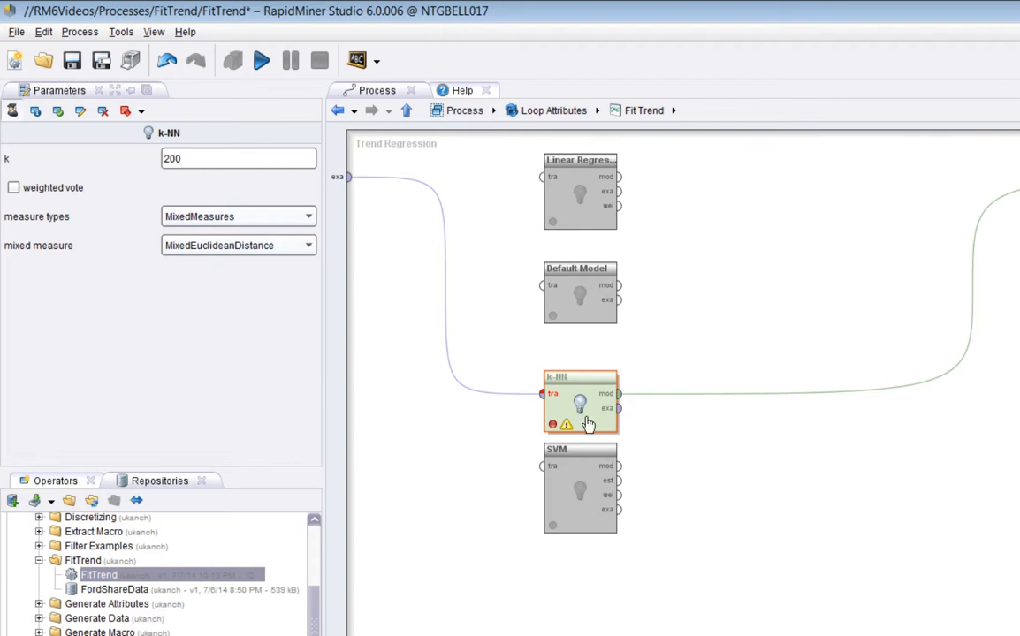
{"action": "mouse_move", "coordinate": [723, 328]}
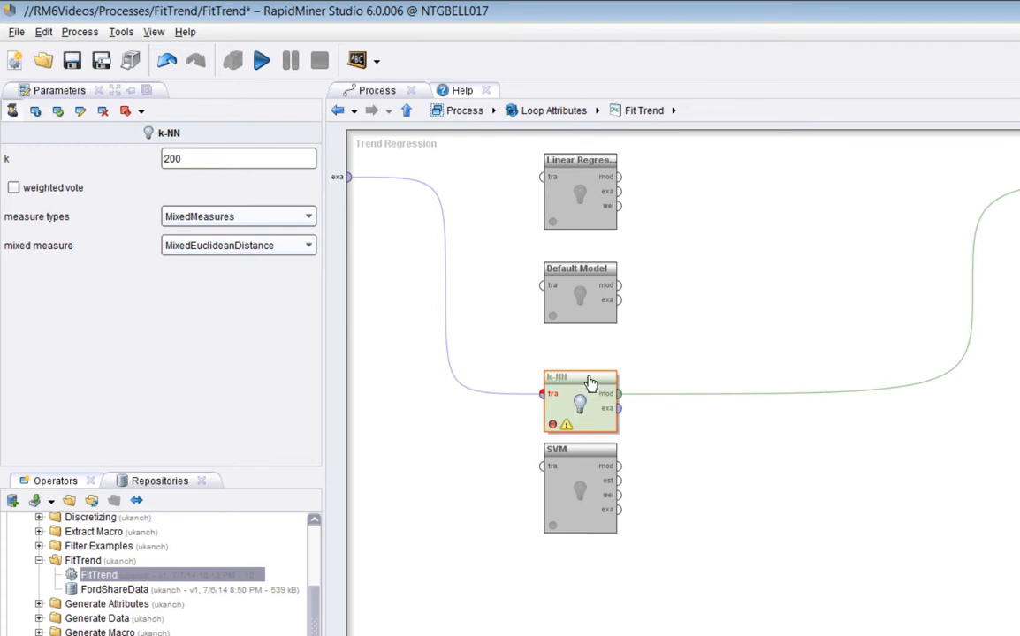
{"action": "mouse_move", "coordinate": [588, 427]}
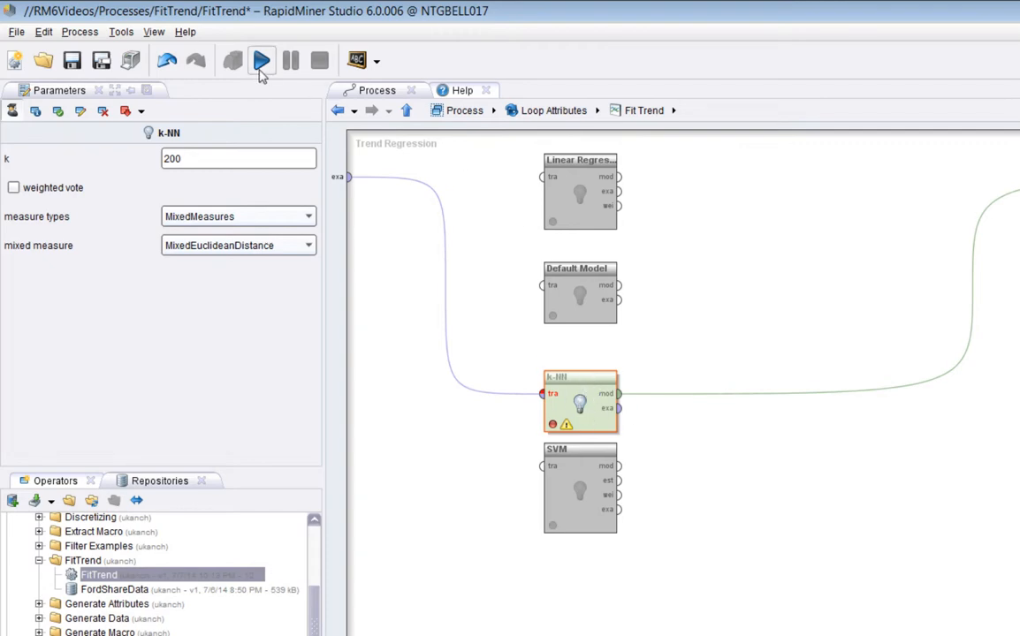
{"action": "left_click", "coordinate": [259, 61]}
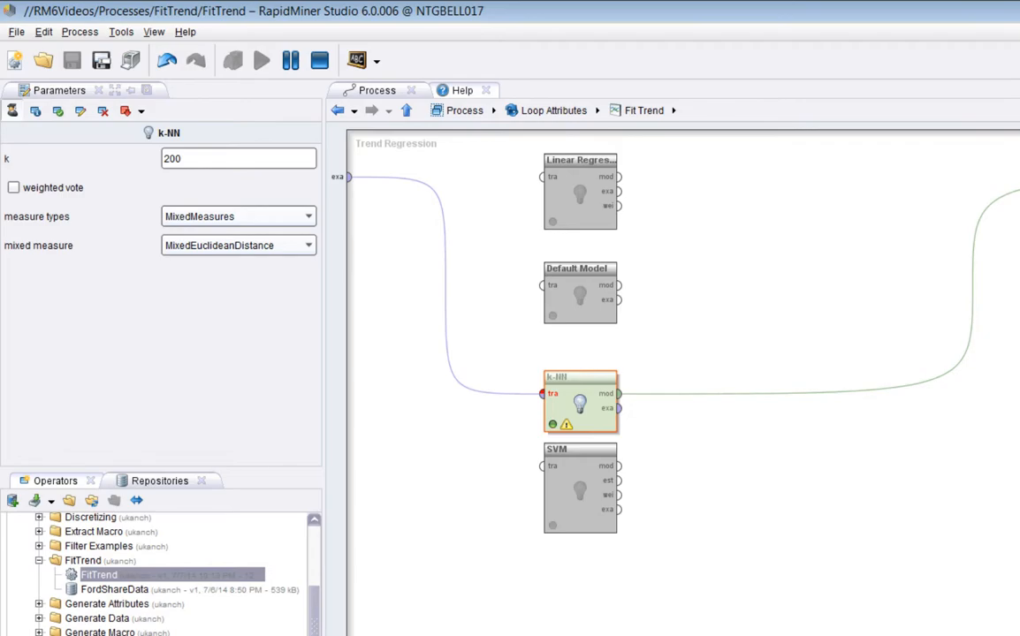
{"action": "left_click", "coordinate": [259, 60]}
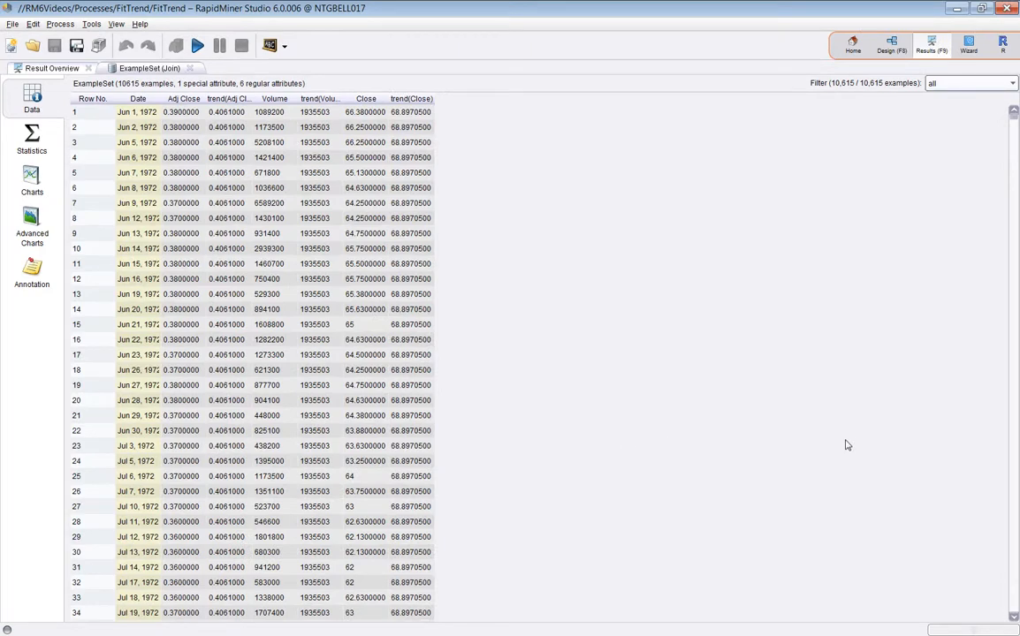
{"action": "mouse_move", "coordinate": [69, 210]}
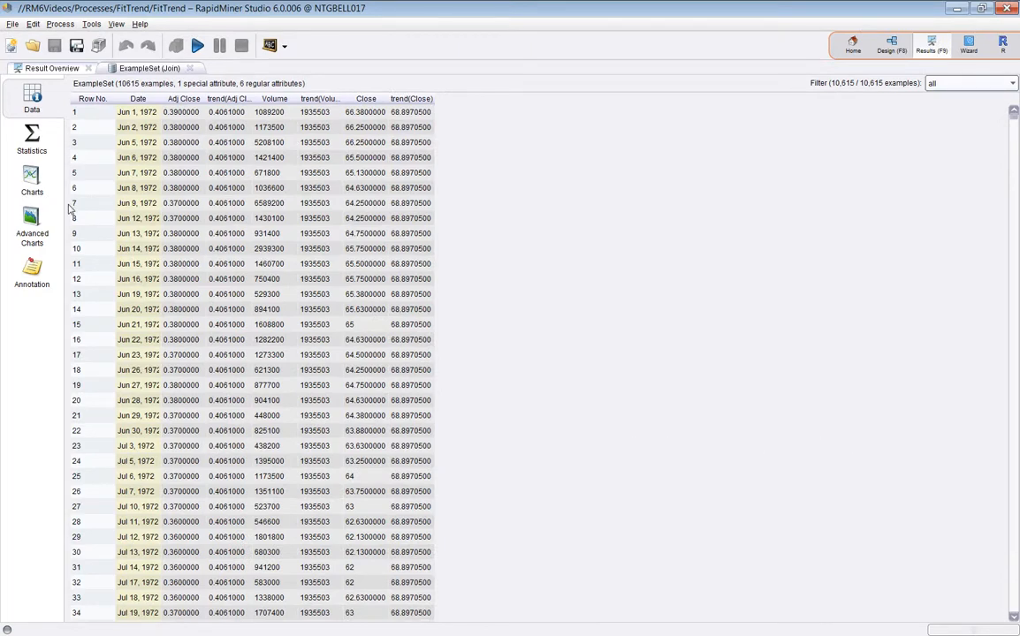
- Switch the k-NN results to the chart view
{"action": "left_click", "coordinate": [32, 177]}
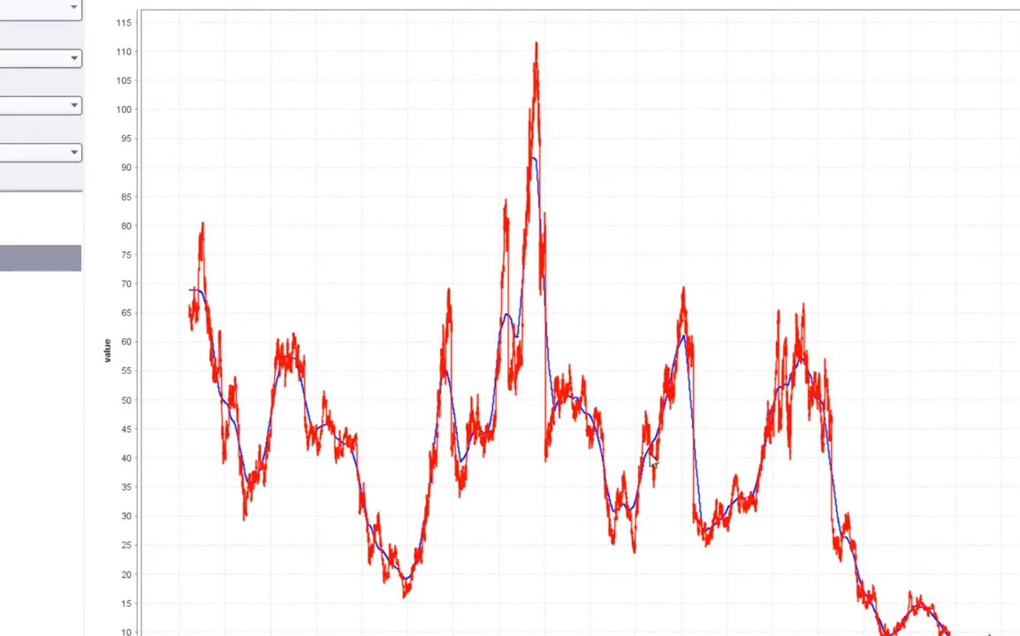
{"action": "mouse_move", "coordinate": [596, 342]}
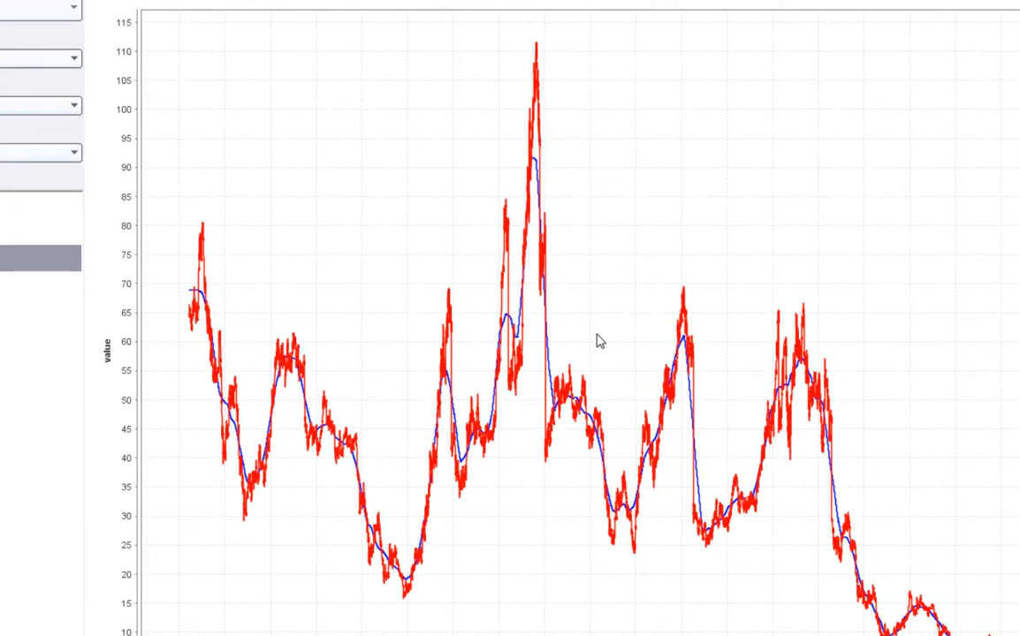
{"action": "mouse_move", "coordinate": [452, 276]}
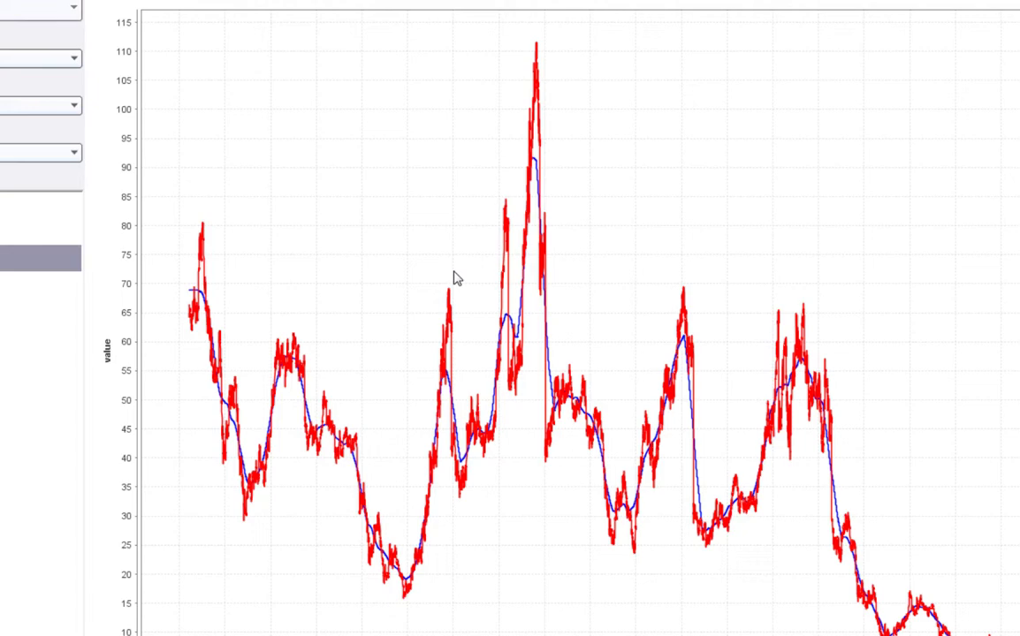
{"action": "mouse_move", "coordinate": [739, 326]}
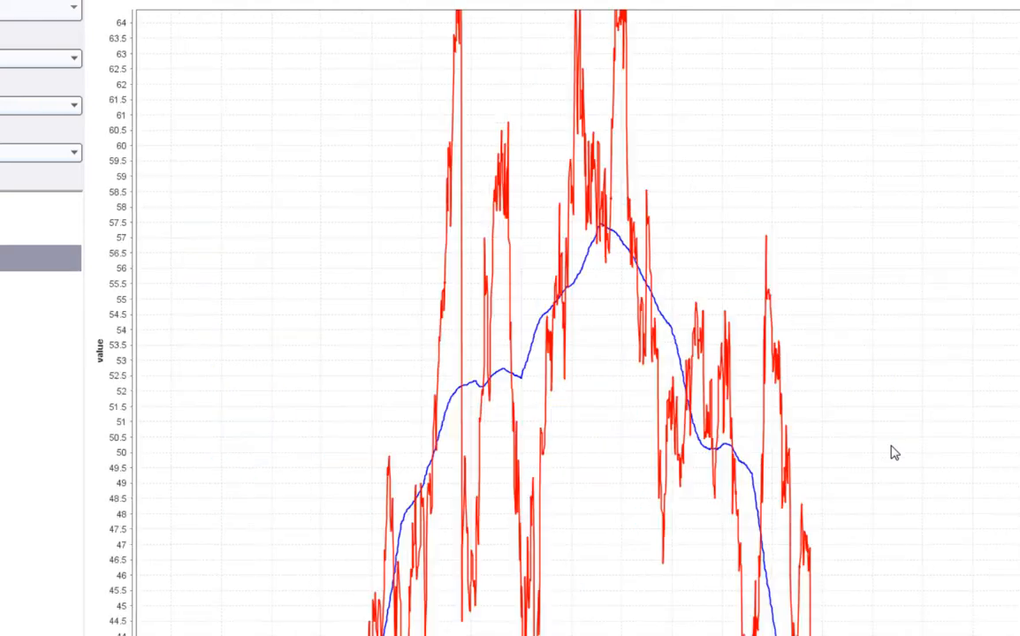
{"action": "mouse_move", "coordinate": [492, 408]}
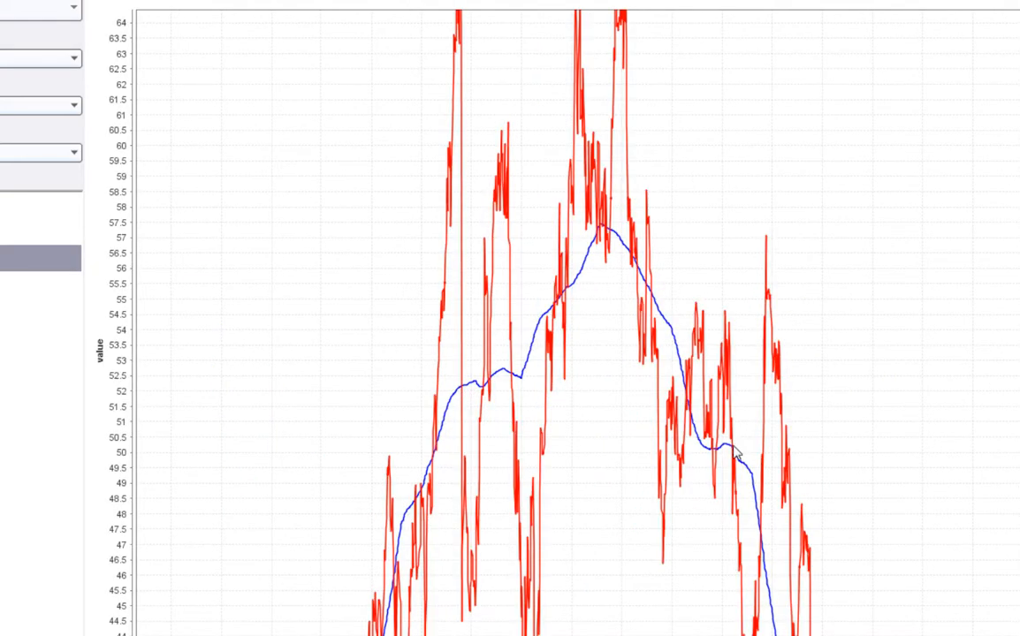
{"action": "mouse_move", "coordinate": [354, 185]}
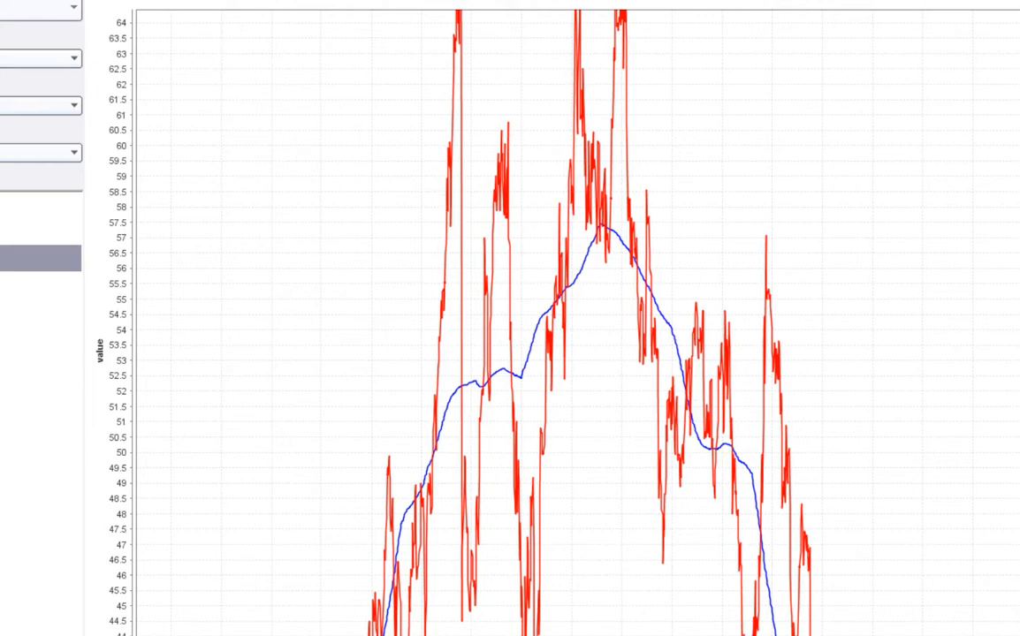
{"action": "mouse_move", "coordinate": [975, 55]}
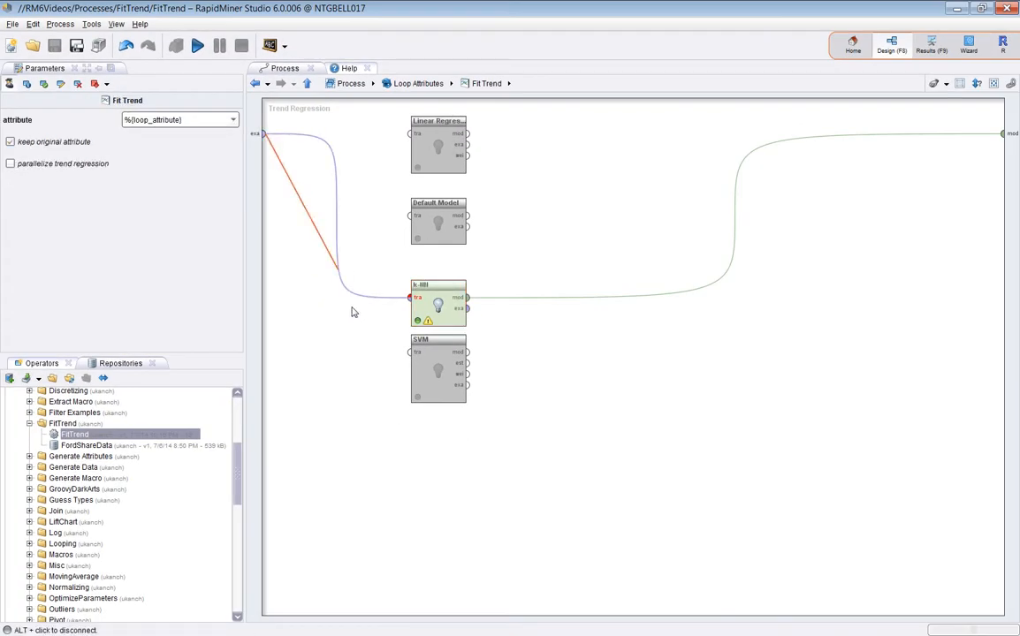
- Connect the incoming examples to the other learner operator
{"action": "left_click", "coordinate": [439, 369]}
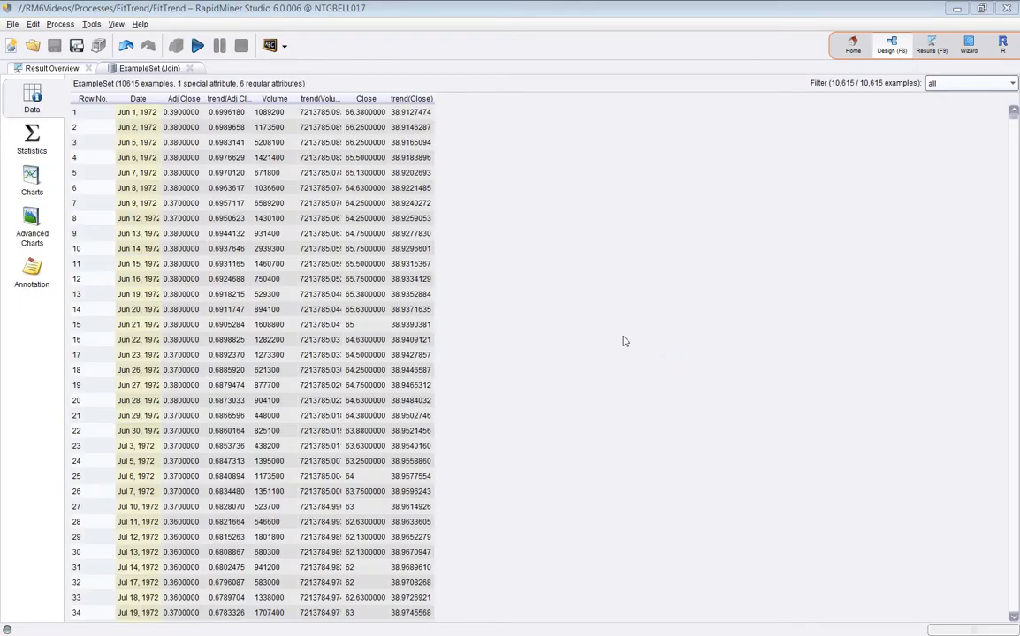
{"action": "mouse_move", "coordinate": [512, 130]}
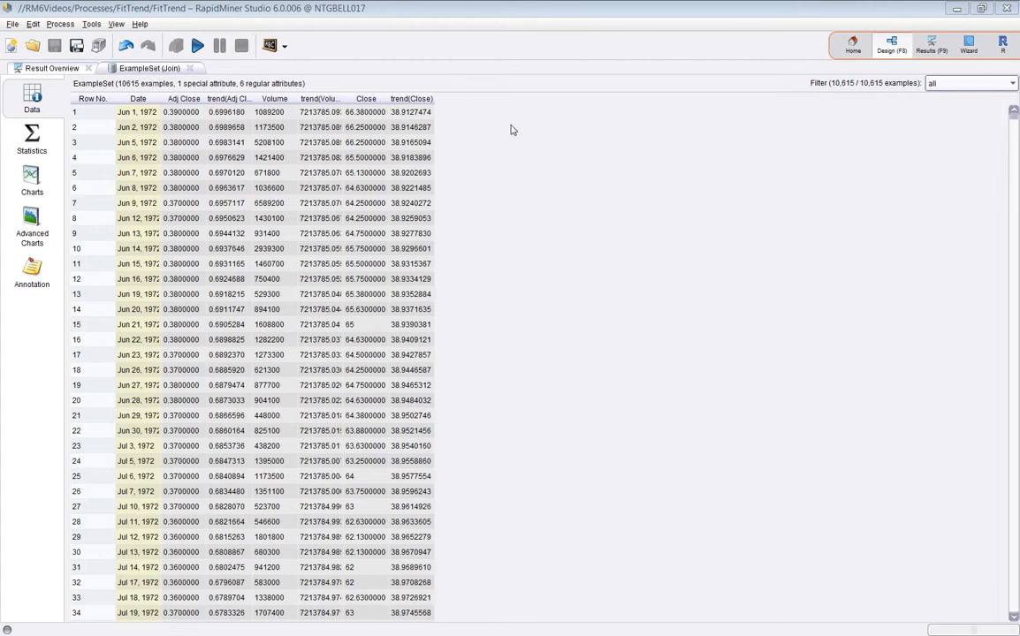
- Chart Adj Close, Volume and Close against Date, each paired with its trend curve
{"action": "left_click", "coordinate": [32, 194]}
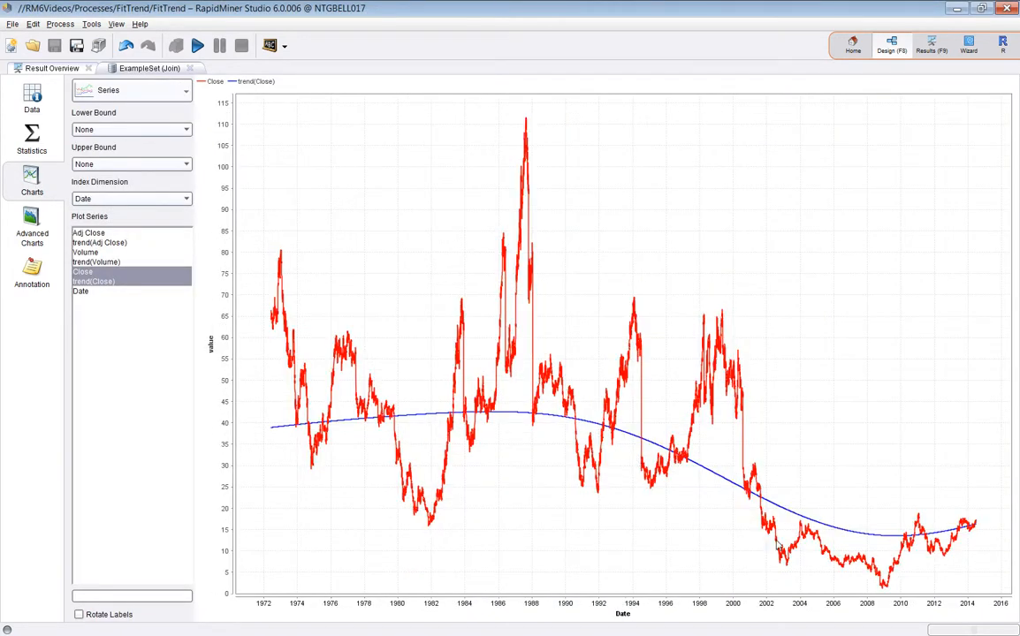
{"action": "mouse_move", "coordinate": [464, 535]}
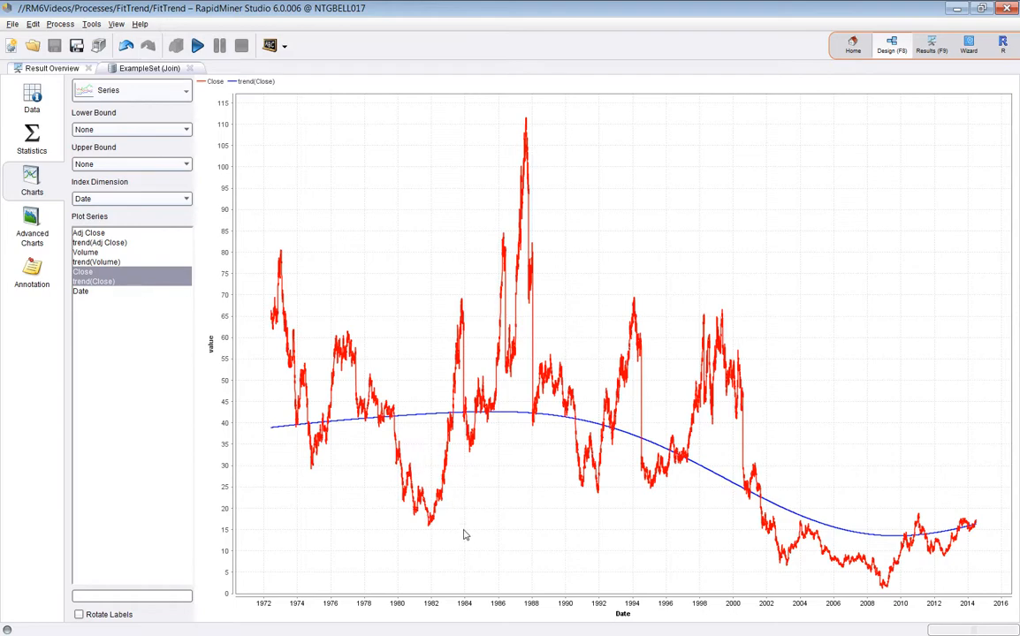
{"action": "mouse_move", "coordinate": [275, 364]}
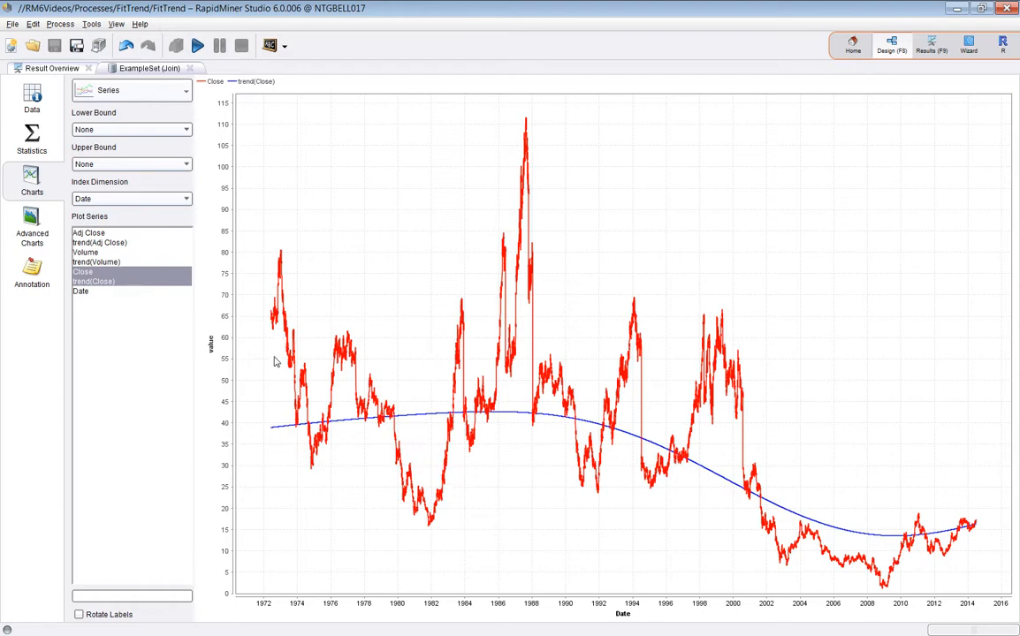
{"action": "mouse_move", "coordinate": [452, 528]}
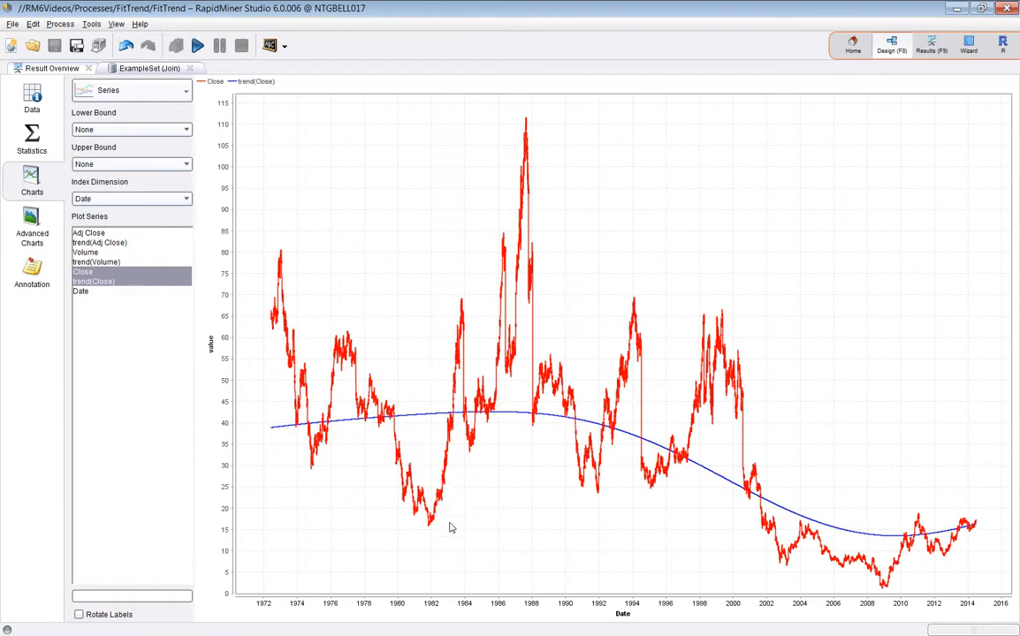
{"action": "left_click", "coordinate": [88, 232]}
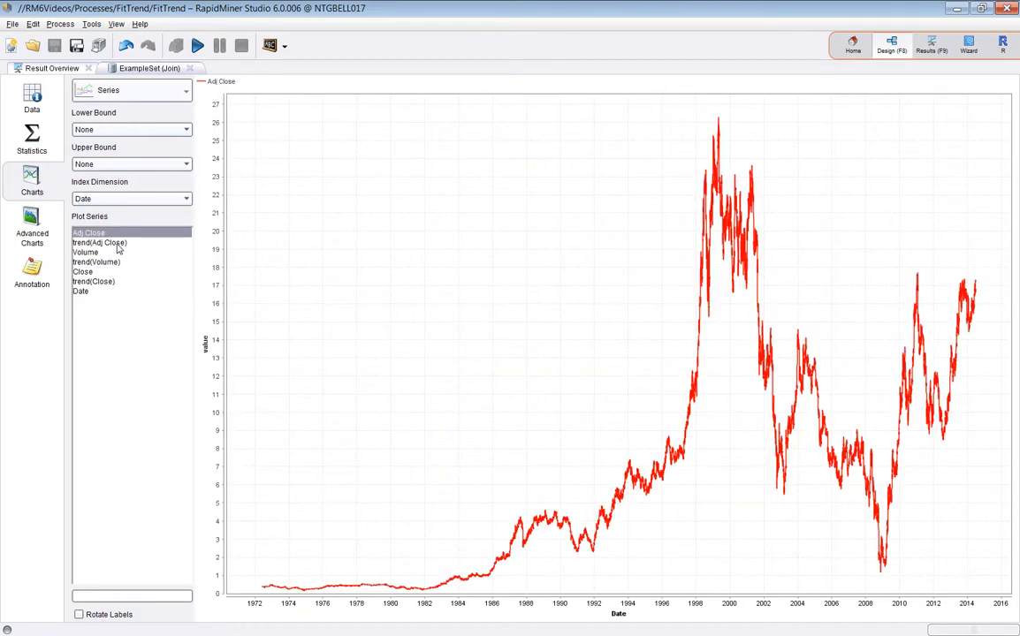
{"action": "left_click", "coordinate": [100, 242]}
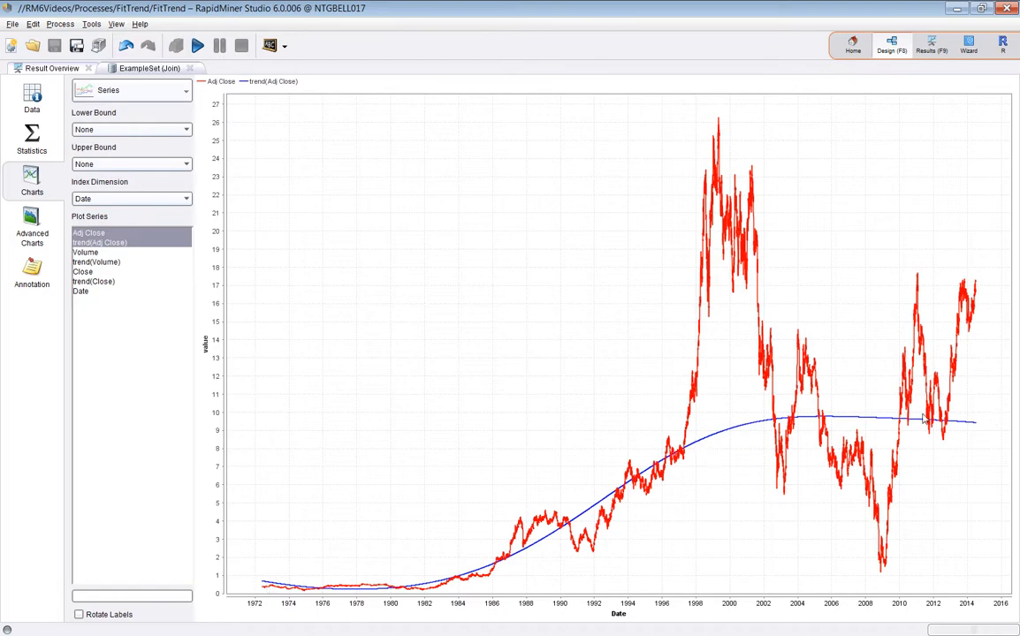
{"action": "left_click", "coordinate": [95, 262]}
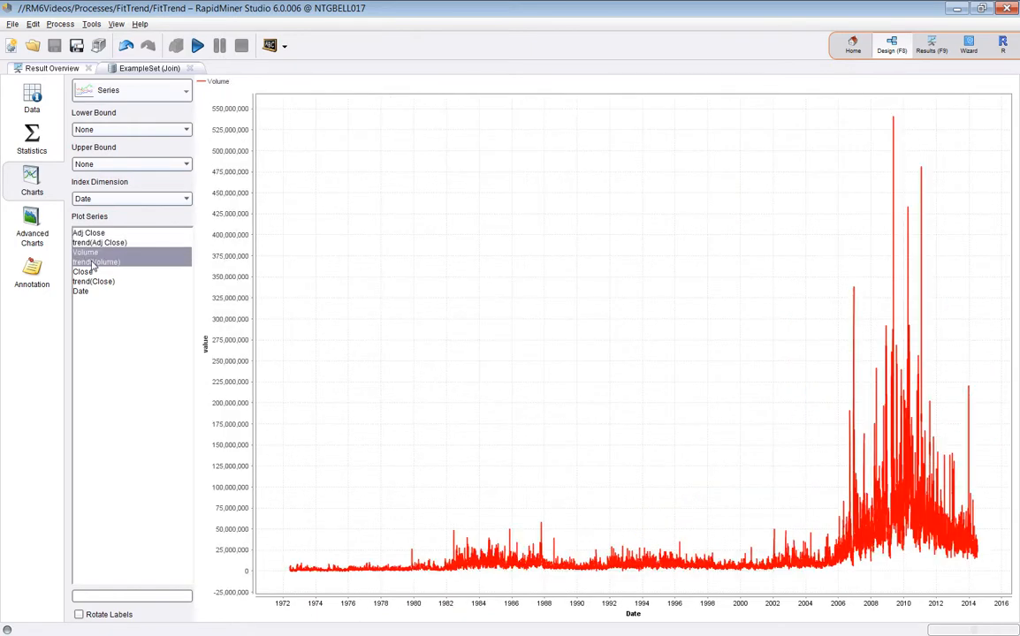
{"action": "left_click", "coordinate": [96, 262]}
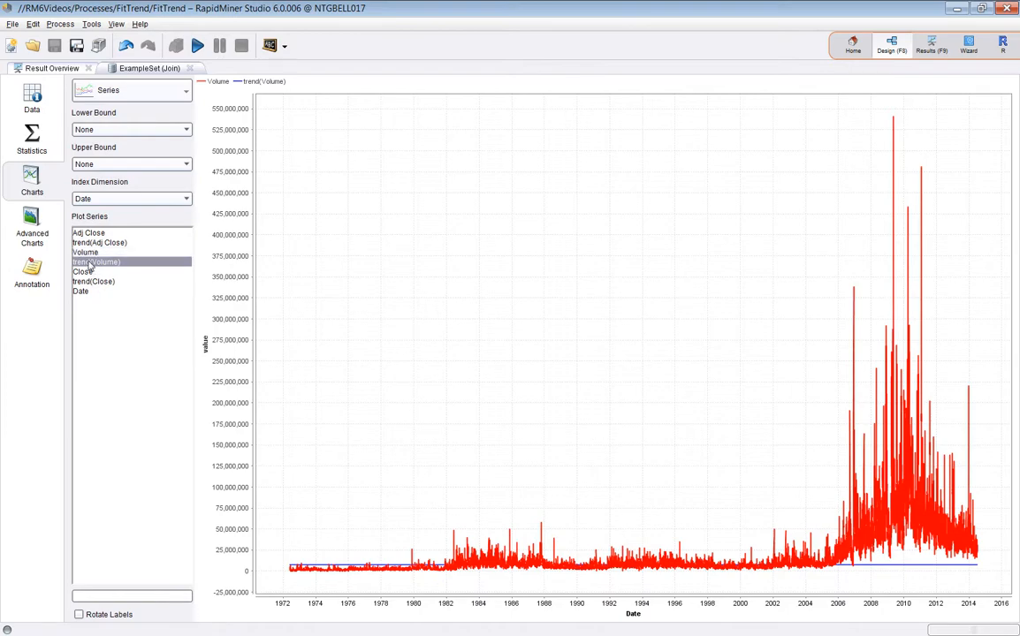
{"action": "left_click", "coordinate": [95, 262]}
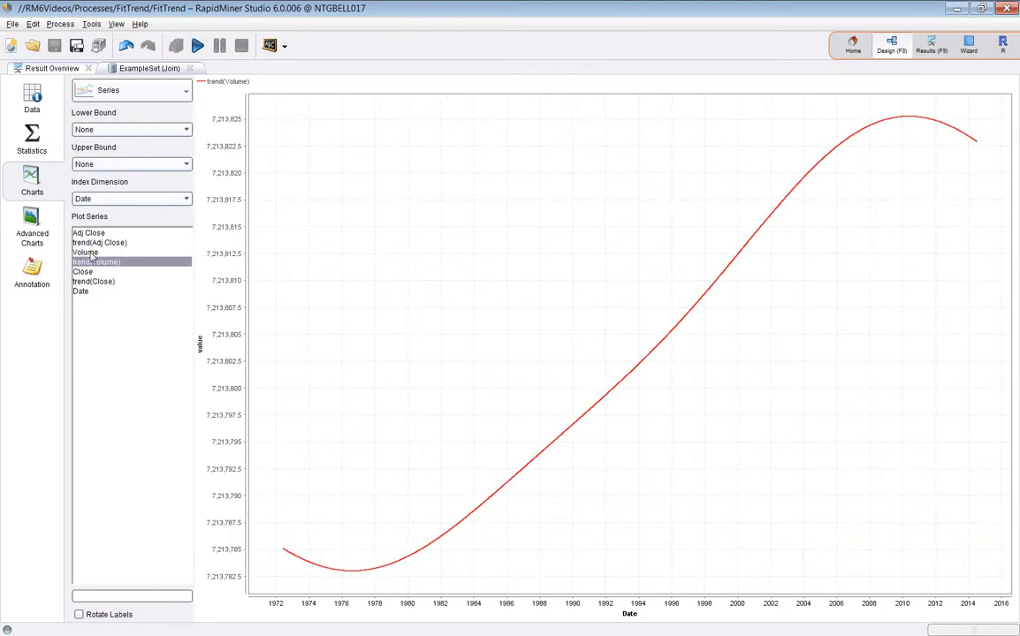
{"action": "left_click", "coordinate": [85, 252]}
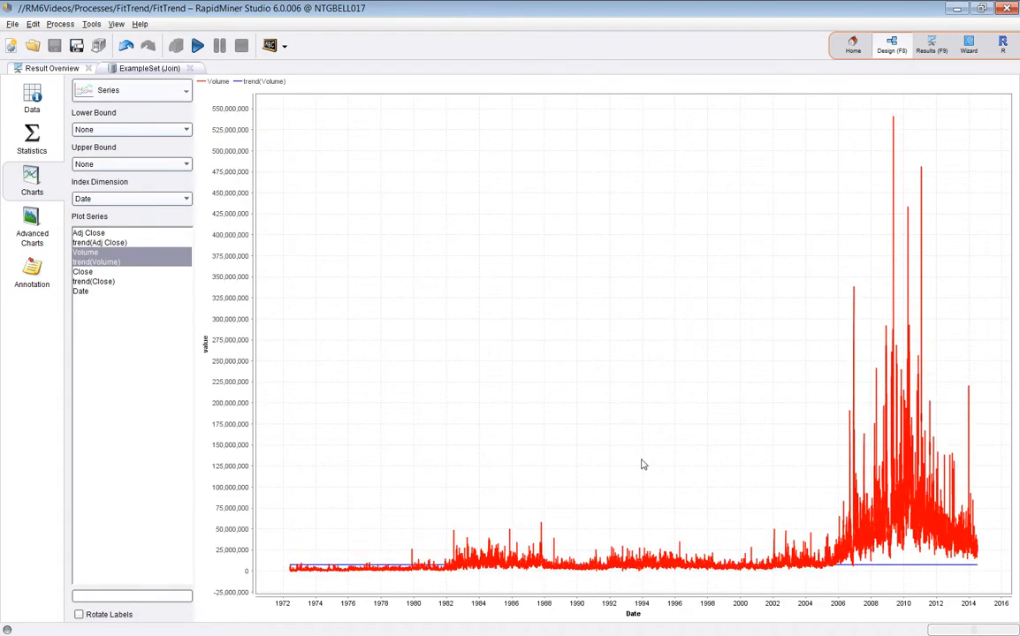
{"action": "mouse_move", "coordinate": [81, 278]}
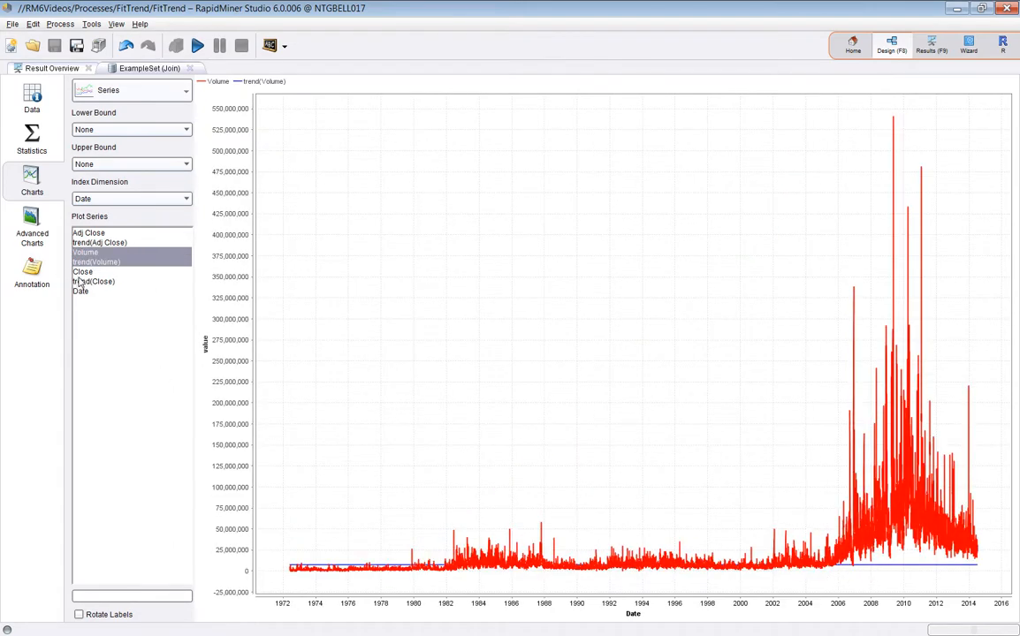
{"action": "left_click", "coordinate": [83, 271]}
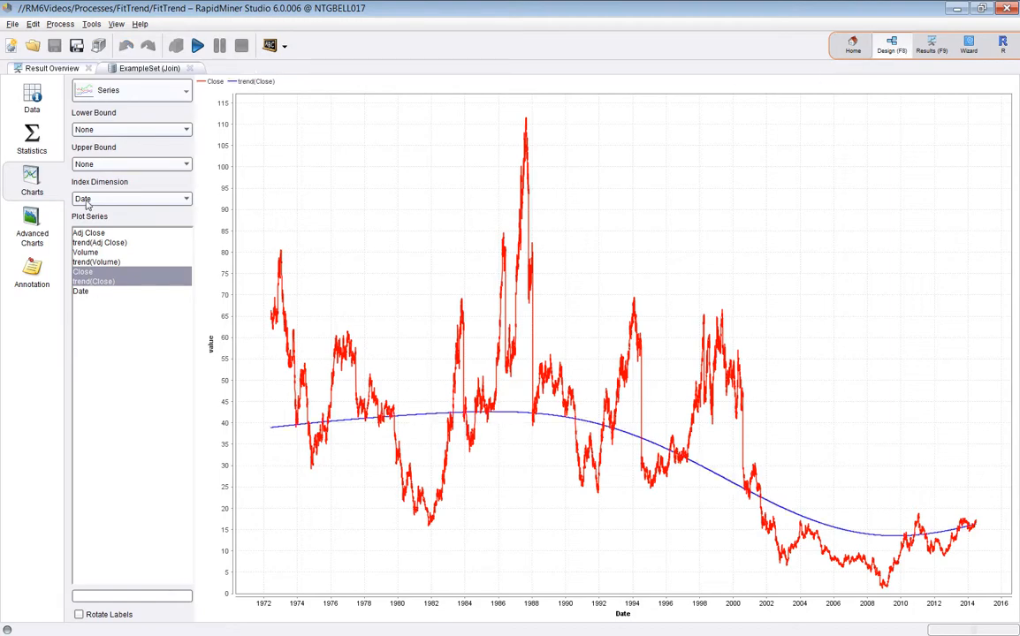
- Return to Design and open Loop Attributes and its Fit Trend subprocess
{"action": "left_click", "coordinate": [891, 46]}
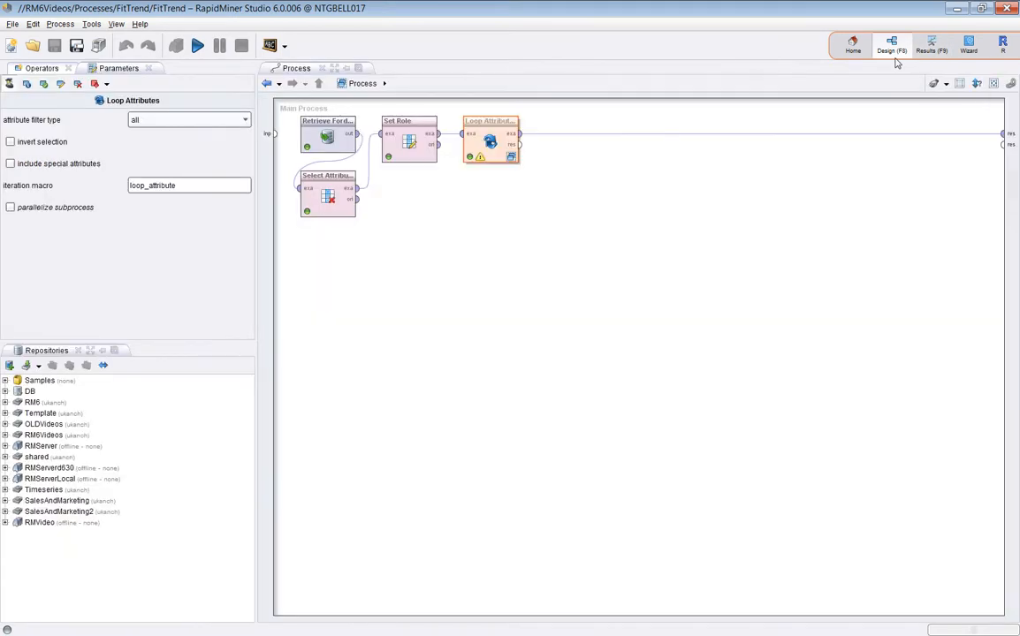
{"action": "mouse_move", "coordinate": [519, 151]}
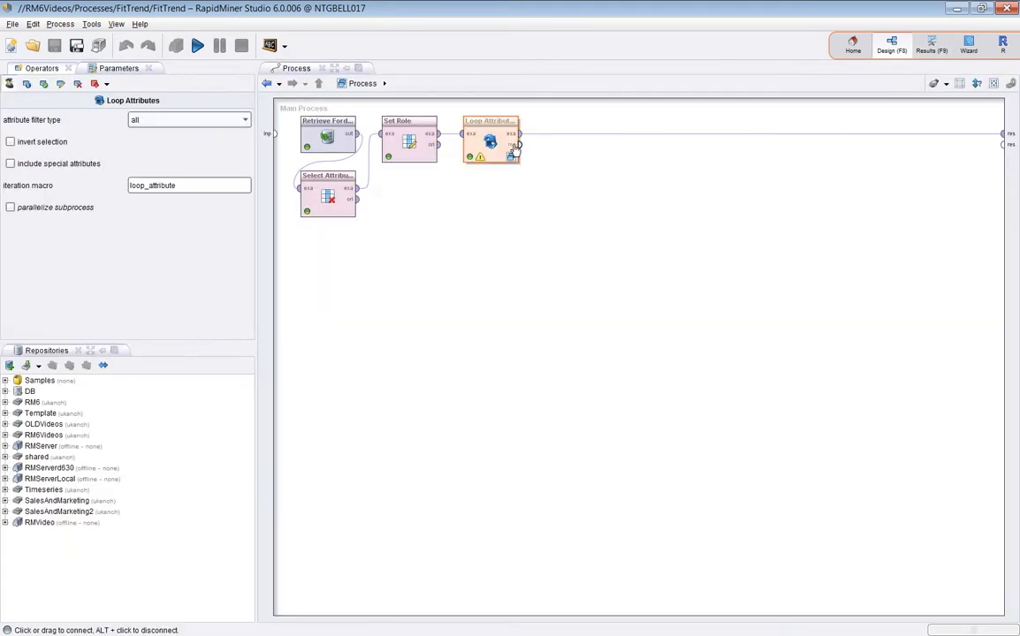
{"action": "double_click", "coordinate": [492, 137]}
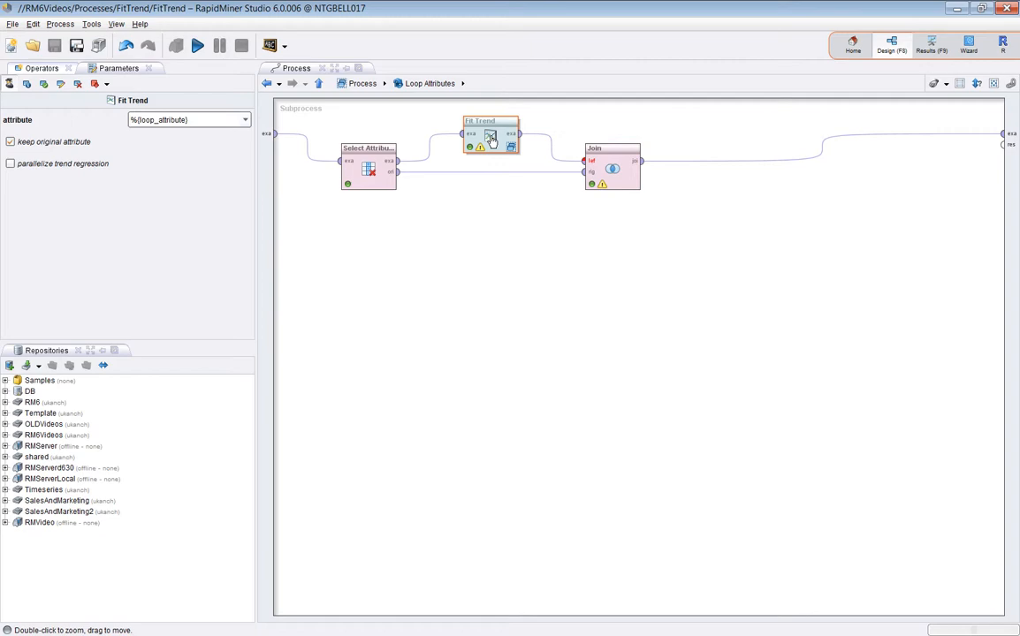
{"action": "double_click", "coordinate": [490, 140]}
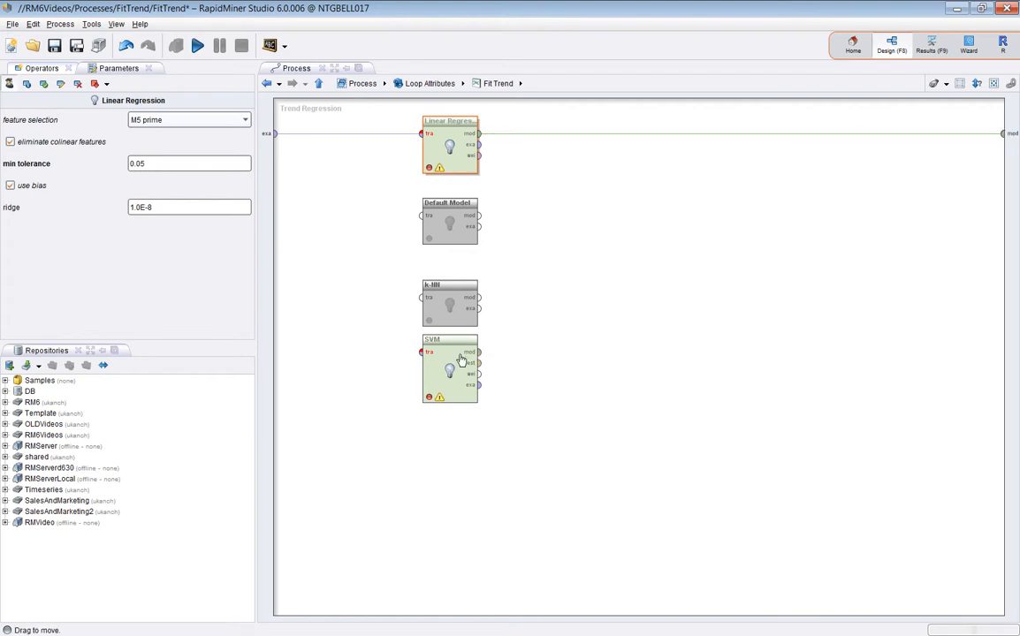
- Inspect the SVM learner, go back to Loop Attributes, and rerun the process
{"action": "left_click", "coordinate": [450, 369]}
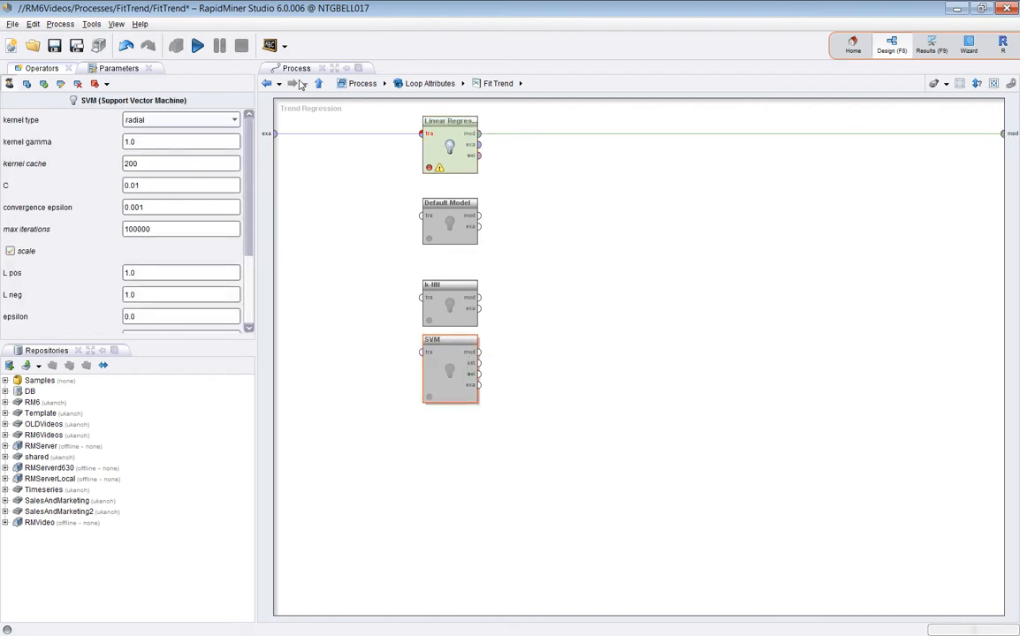
{"action": "left_click", "coordinate": [425, 83]}
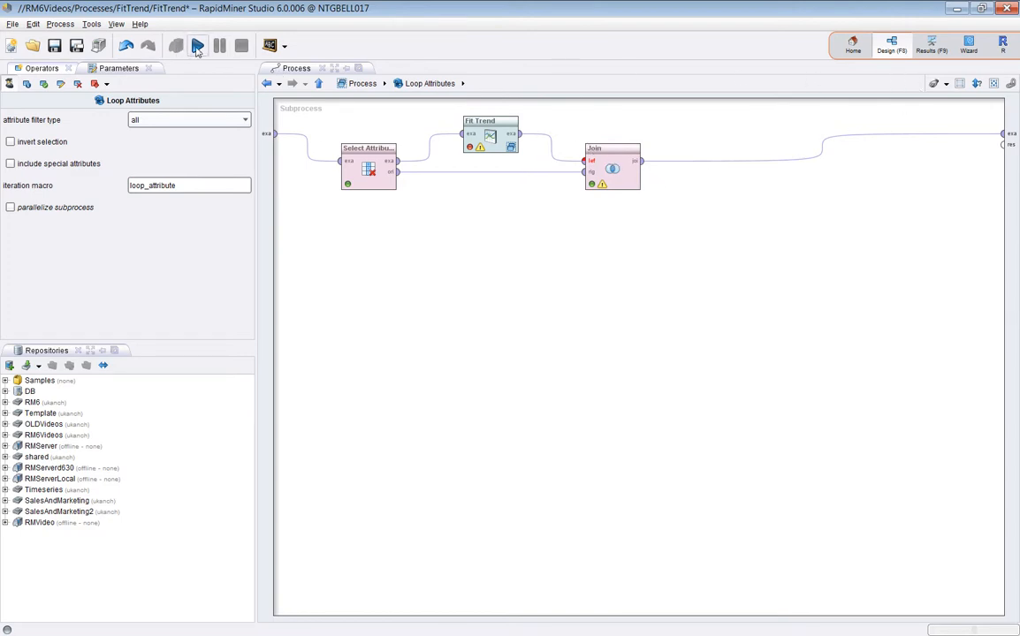
{"action": "left_click", "coordinate": [199, 44]}
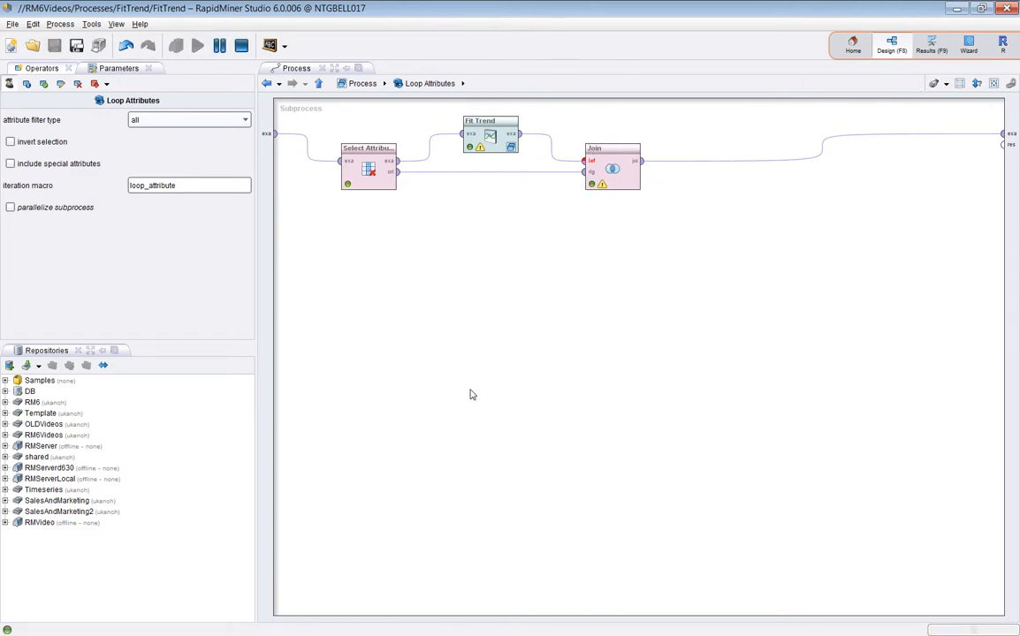
{"action": "left_click", "coordinate": [200, 44]}
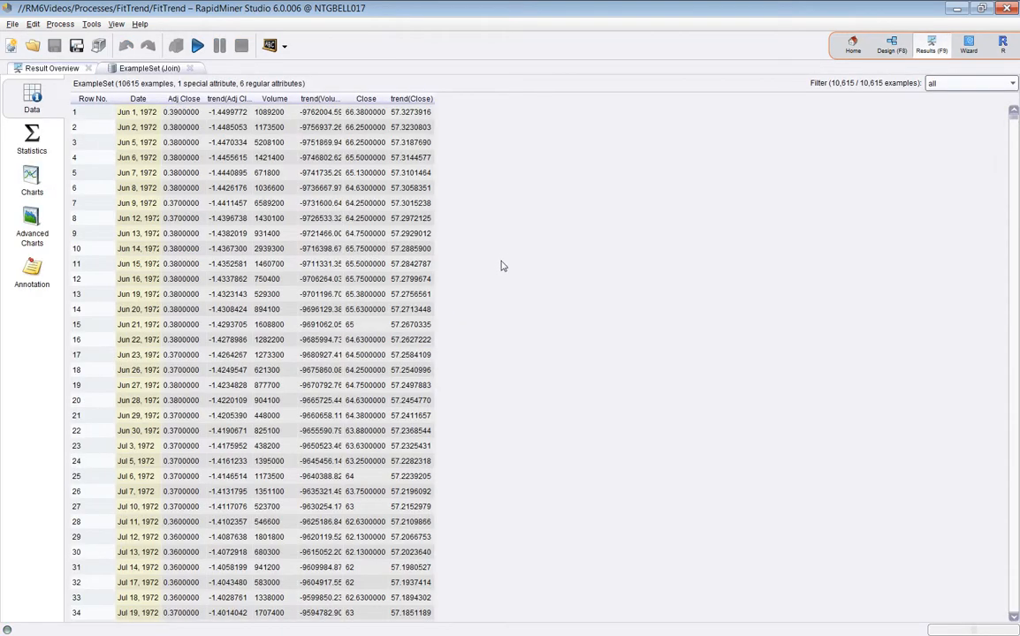
- Chart Close with its downward trend(Close) line against Date, then return to Design
{"action": "left_click", "coordinate": [32, 186]}
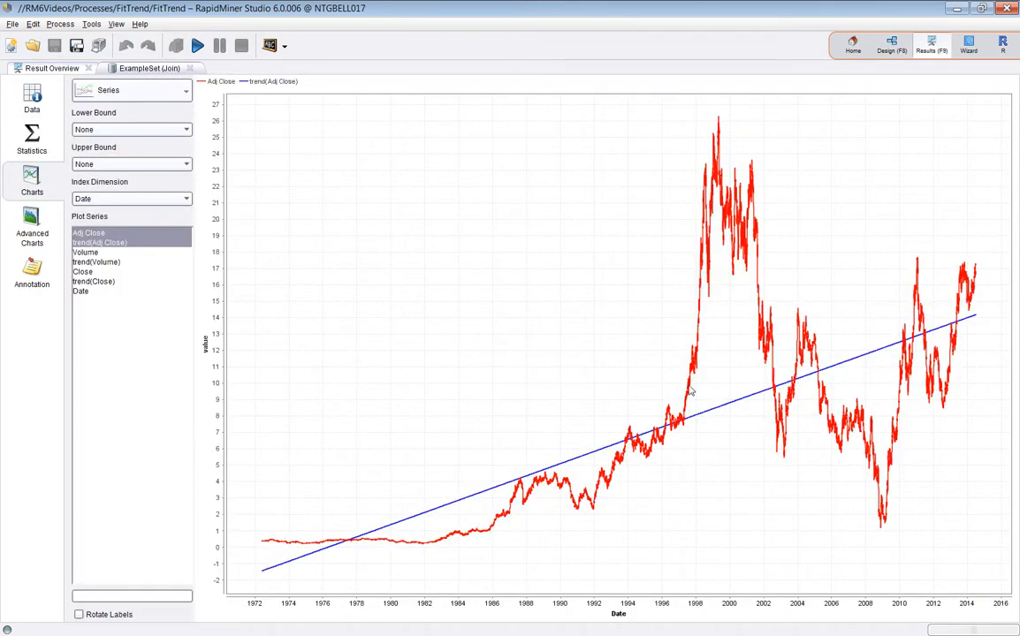
{"action": "mouse_move", "coordinate": [921, 378]}
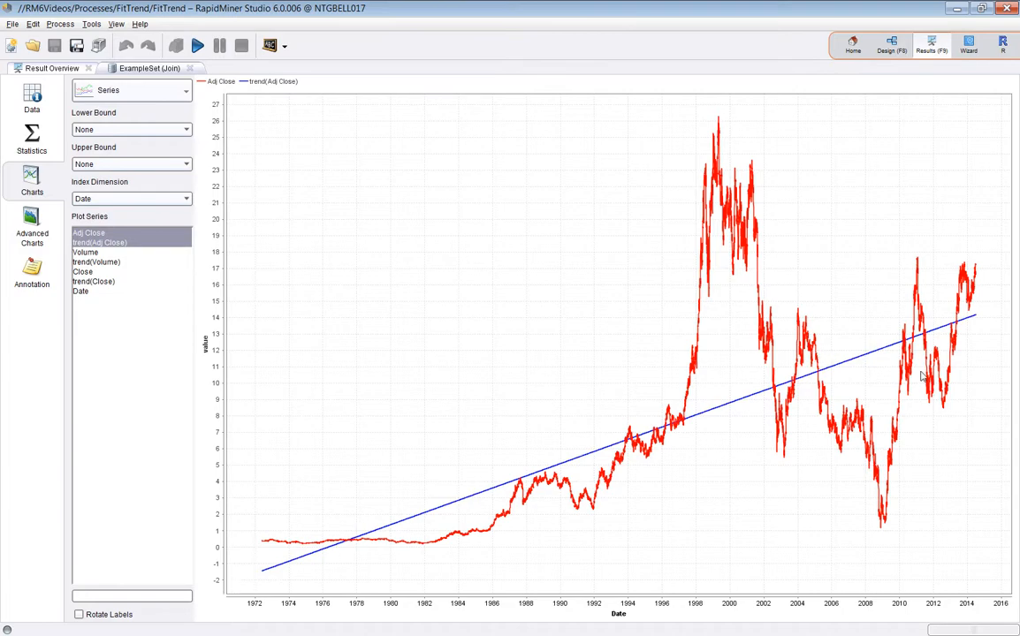
{"action": "left_click", "coordinate": [85, 252]}
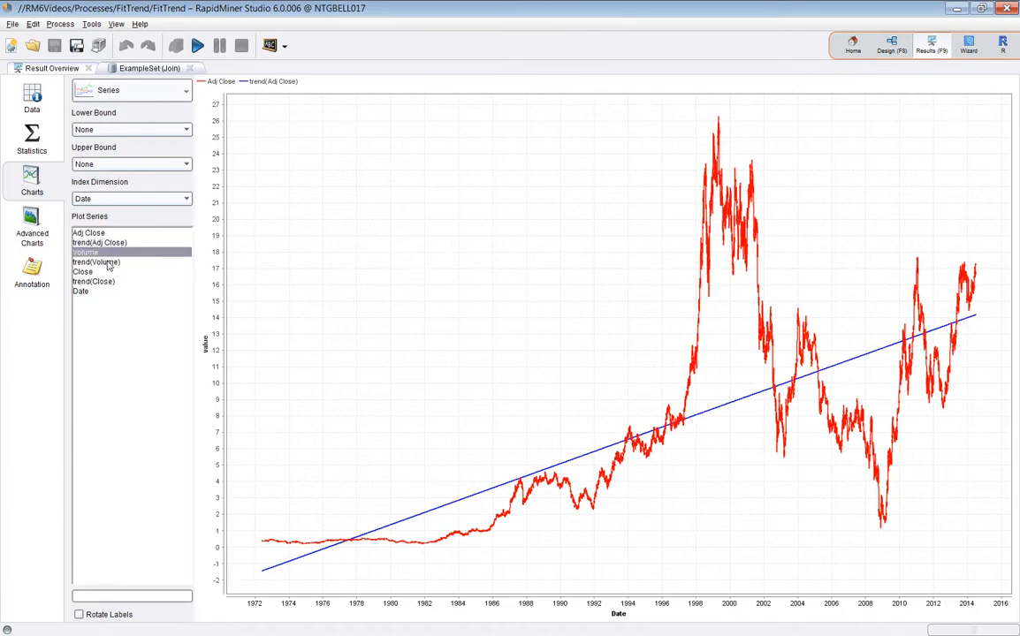
{"action": "left_click", "coordinate": [82, 271]}
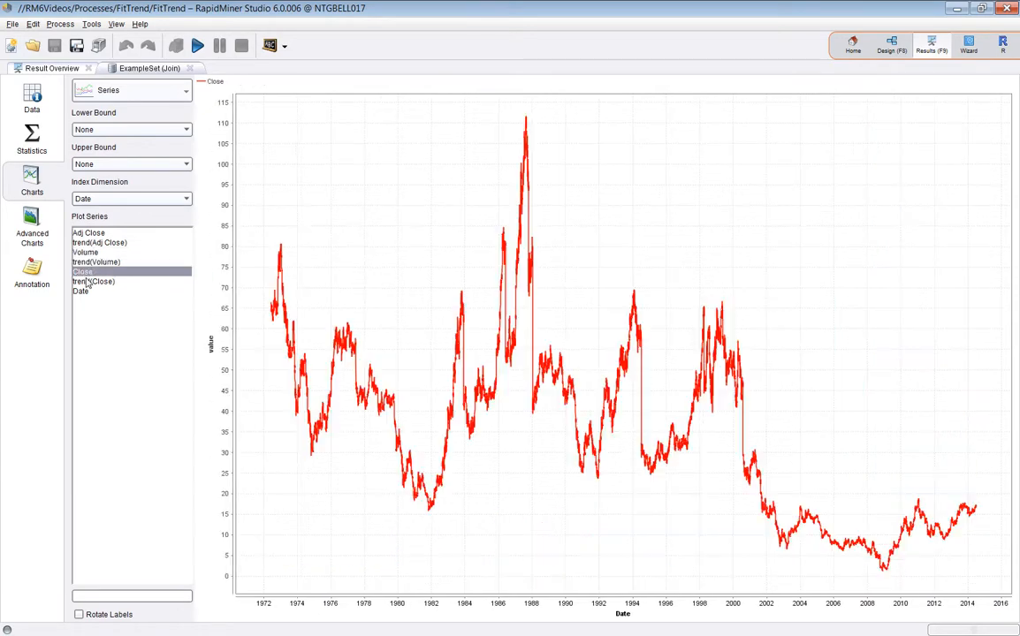
{"action": "left_click", "coordinate": [98, 283]}
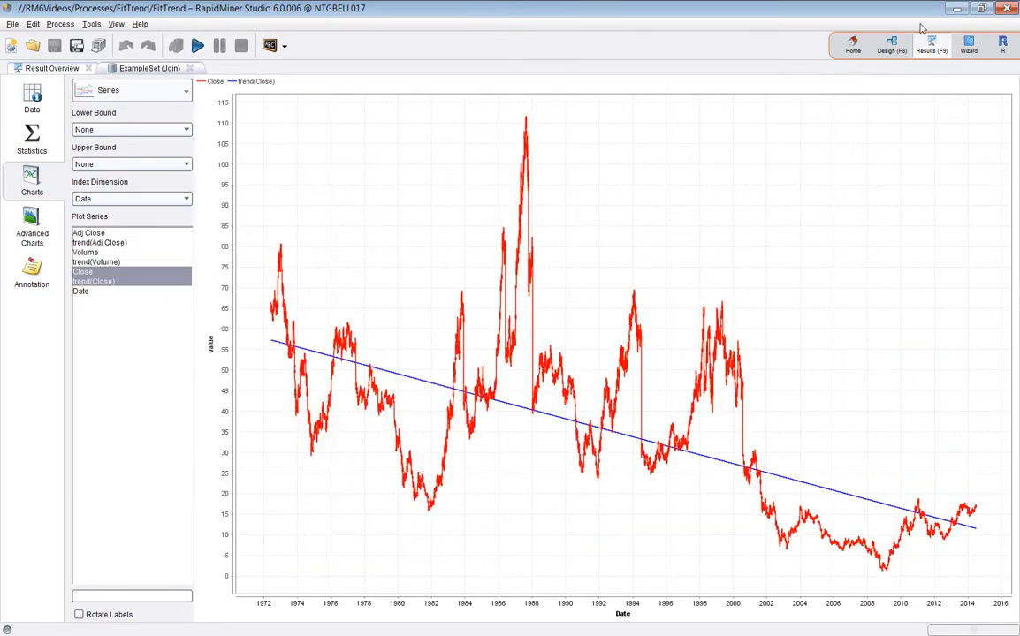
{"action": "left_click", "coordinate": [892, 48]}
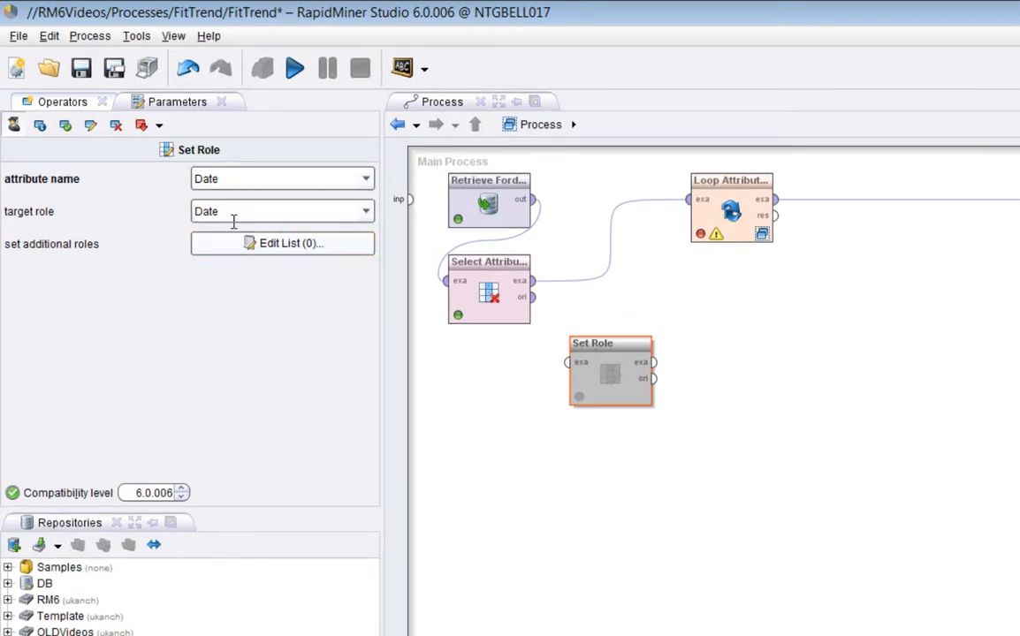
{"action": "mouse_move", "coordinate": [289, 219]}
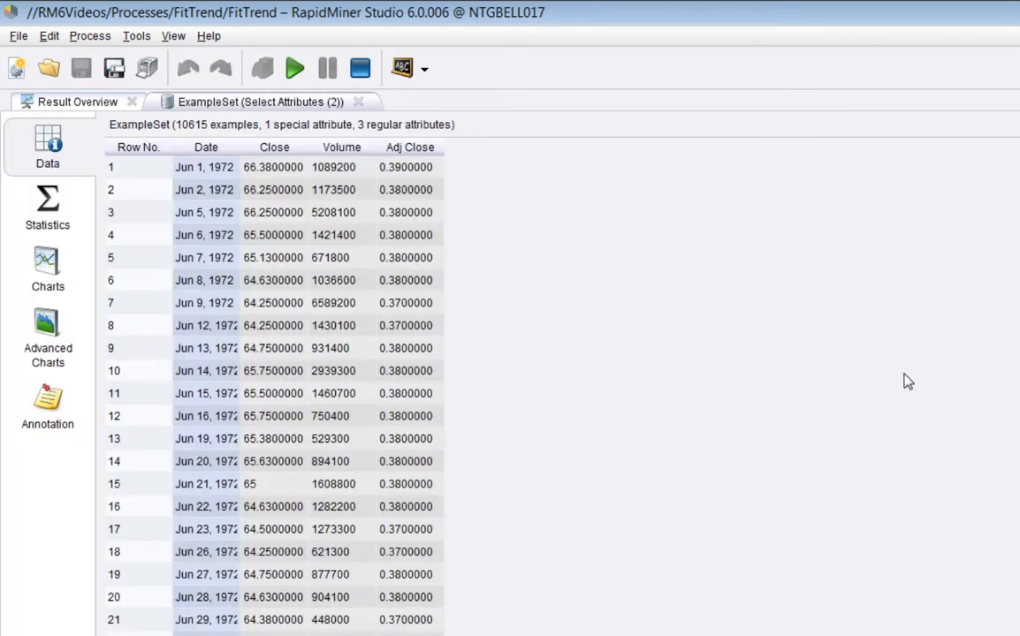
{"action": "mouse_move", "coordinate": [47, 224]}
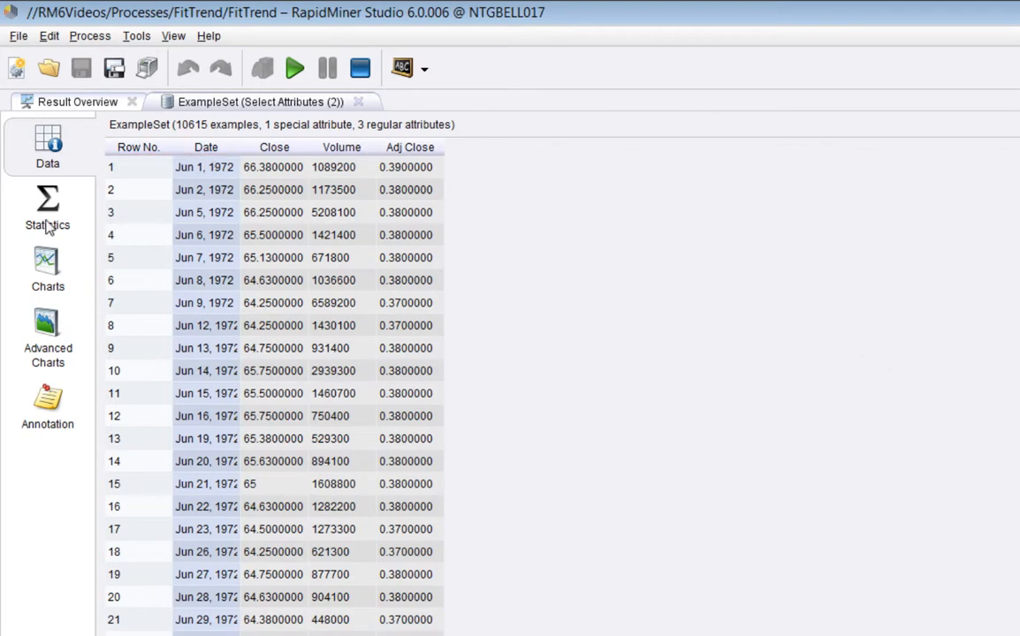
- View the summary statistics of the rerun output
{"action": "left_click", "coordinate": [47, 207]}
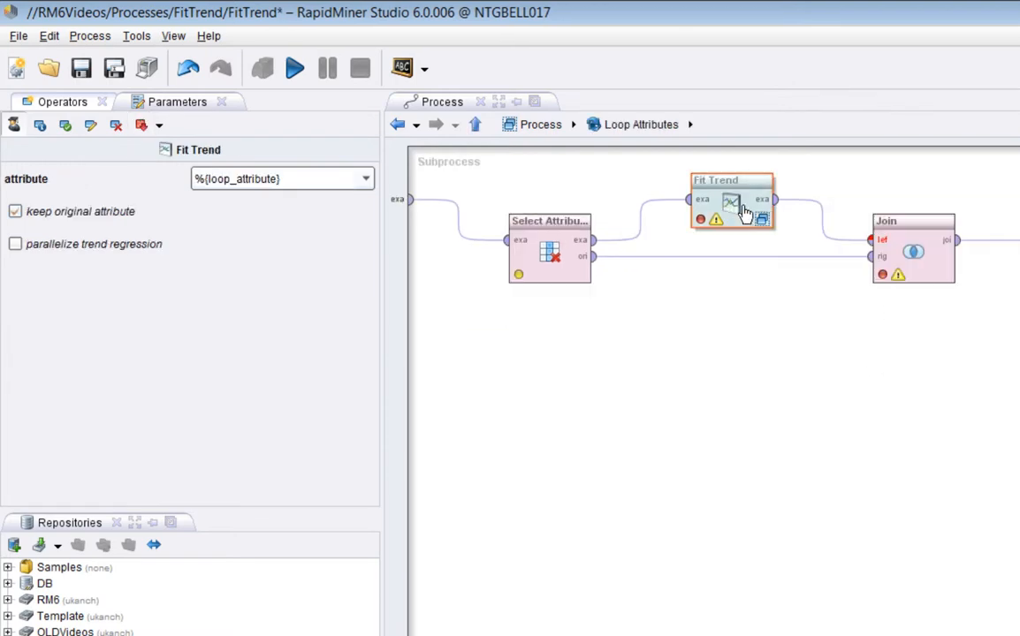
- Add a Breakpoint Before on Fit Trend and run the process until it pauses
{"action": "right_click", "coordinate": [732, 201]}
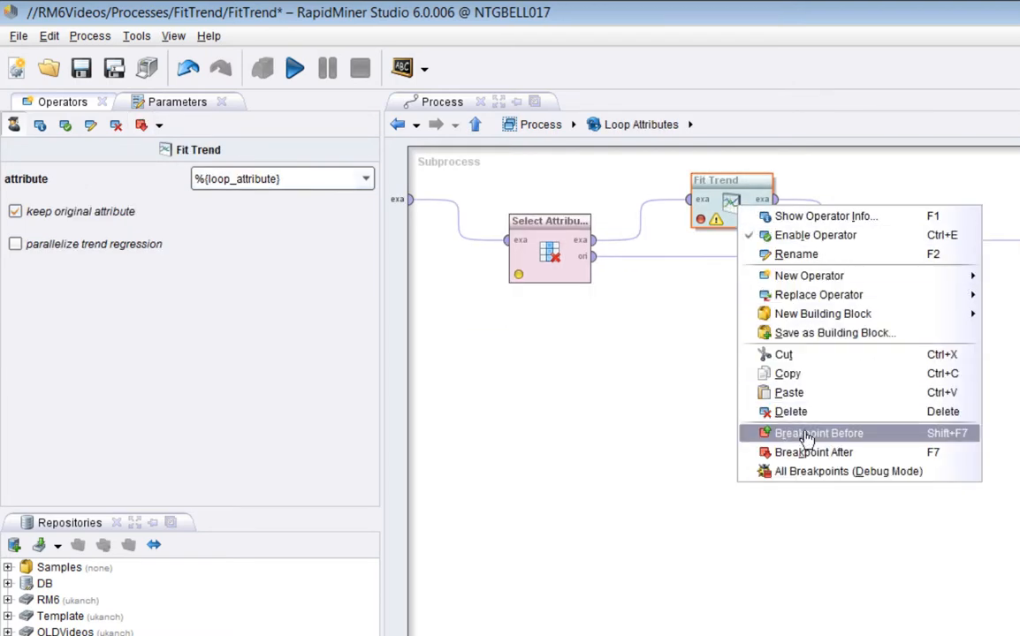
{"action": "left_click", "coordinate": [809, 453]}
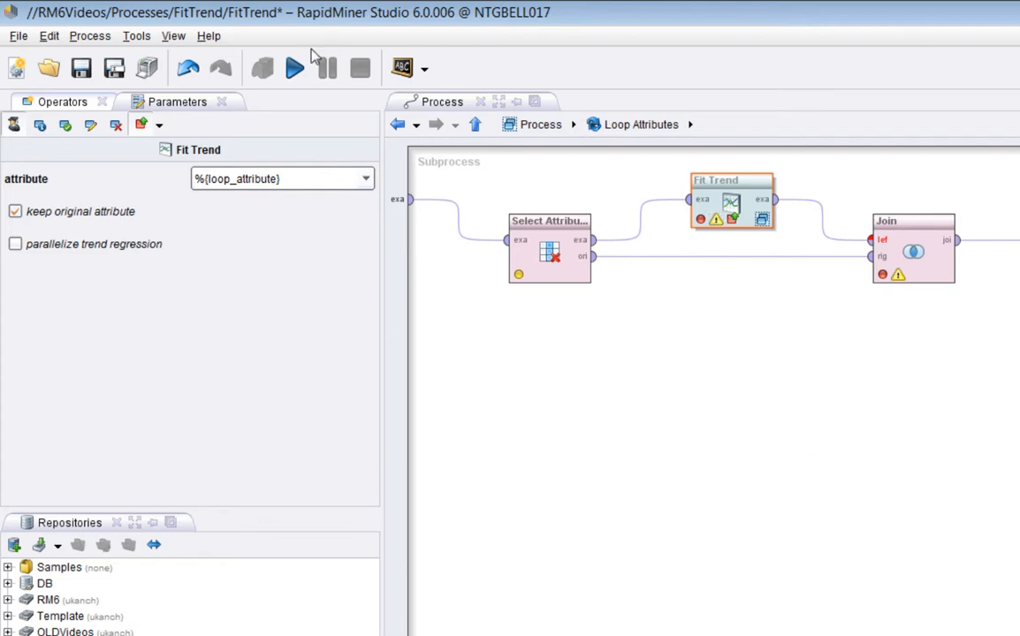
{"action": "left_click", "coordinate": [282, 68]}
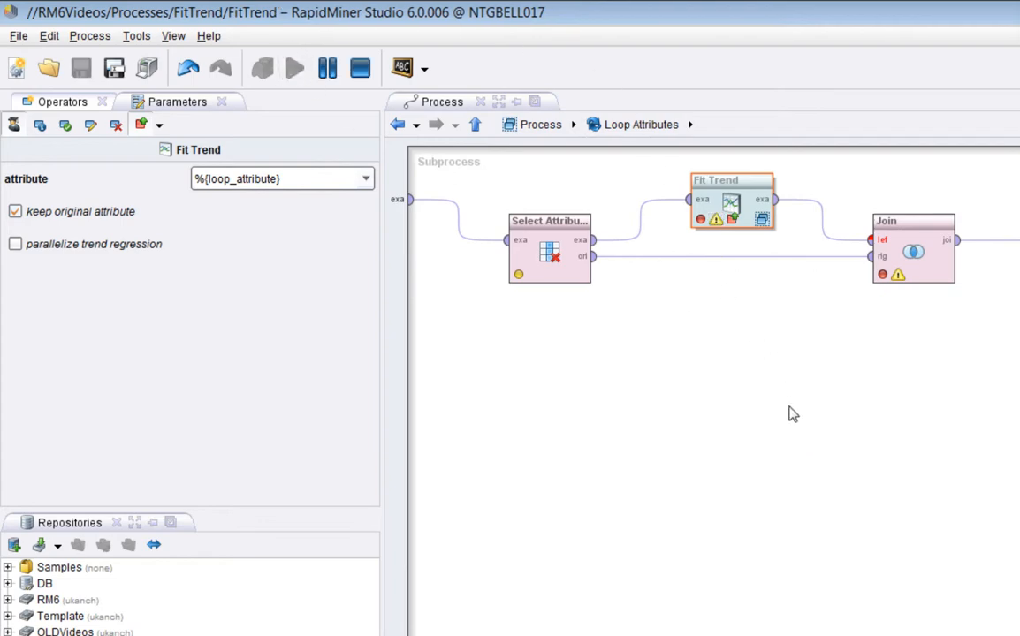
{"action": "left_click", "coordinate": [296, 68]}
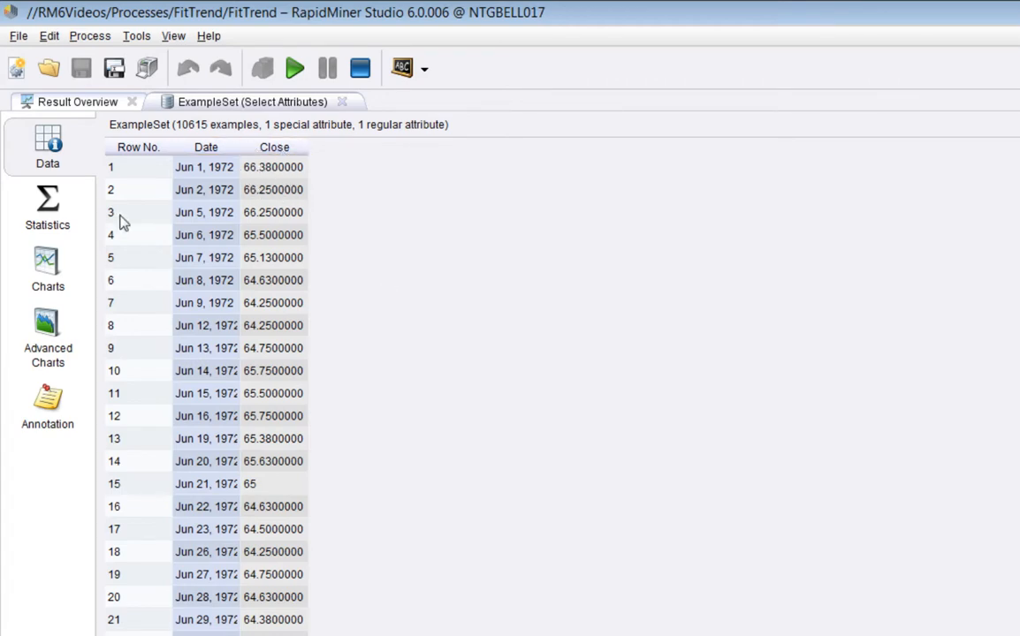
- Set a breakpoint on Linear Regression inside Fit Trend and resume, showing 10,615 Close-labelled examples
{"action": "left_click", "coordinate": [47, 207]}
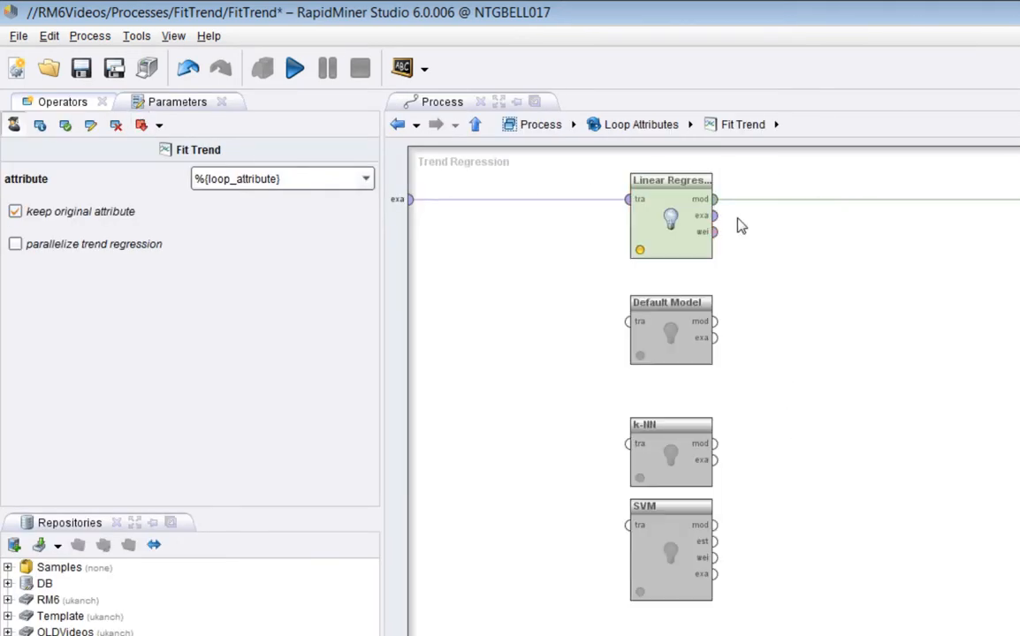
{"action": "left_click", "coordinate": [669, 217]}
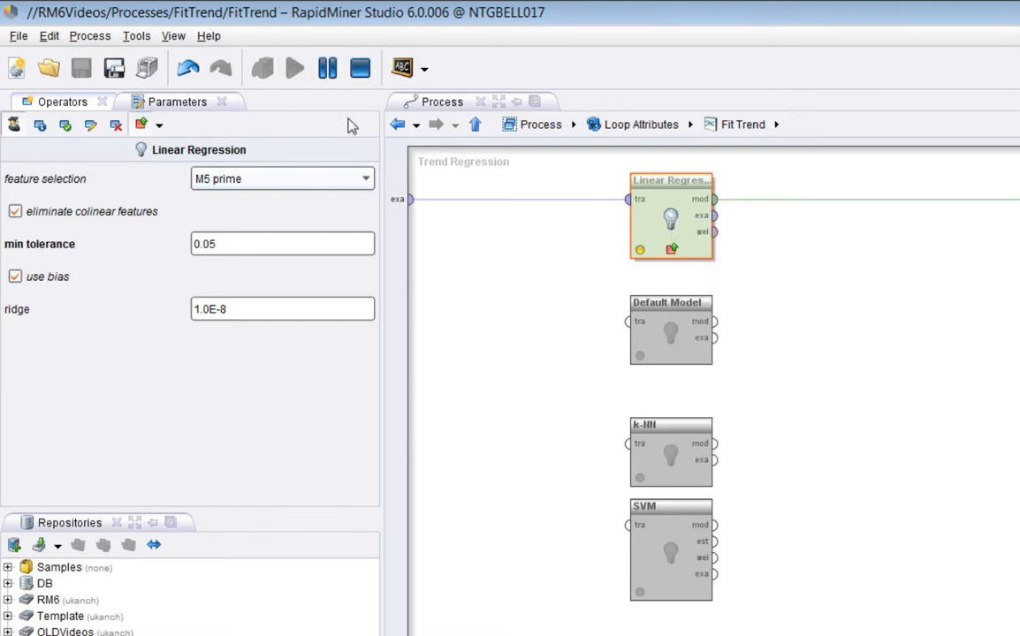
{"action": "left_click", "coordinate": [297, 68]}
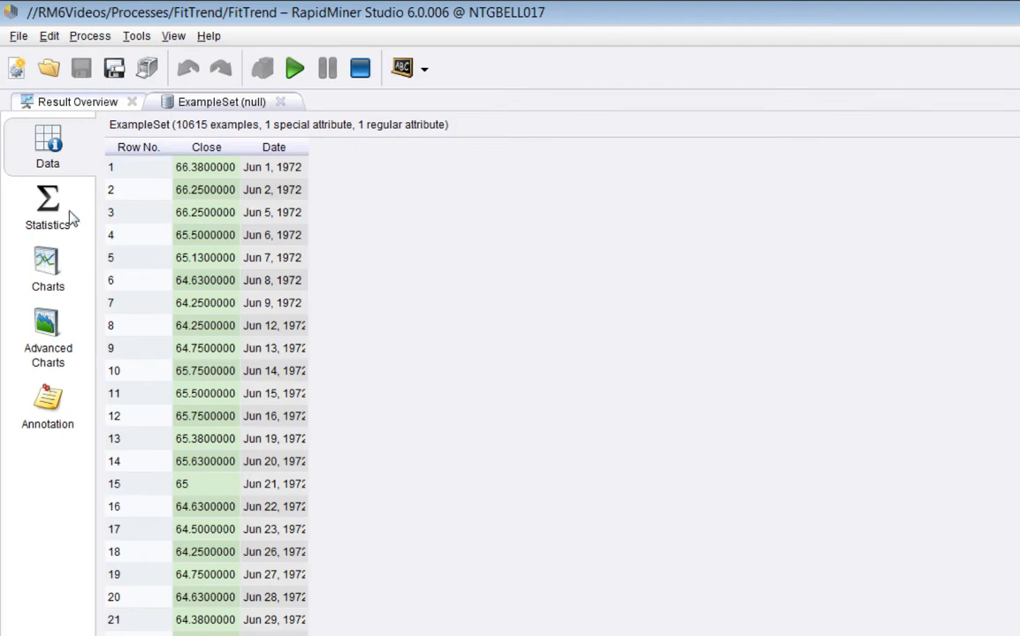
- Review statistics: Close is a real label from 1.26 to 111.63, Date spans 1972–2014
{"action": "left_click", "coordinate": [47, 203]}
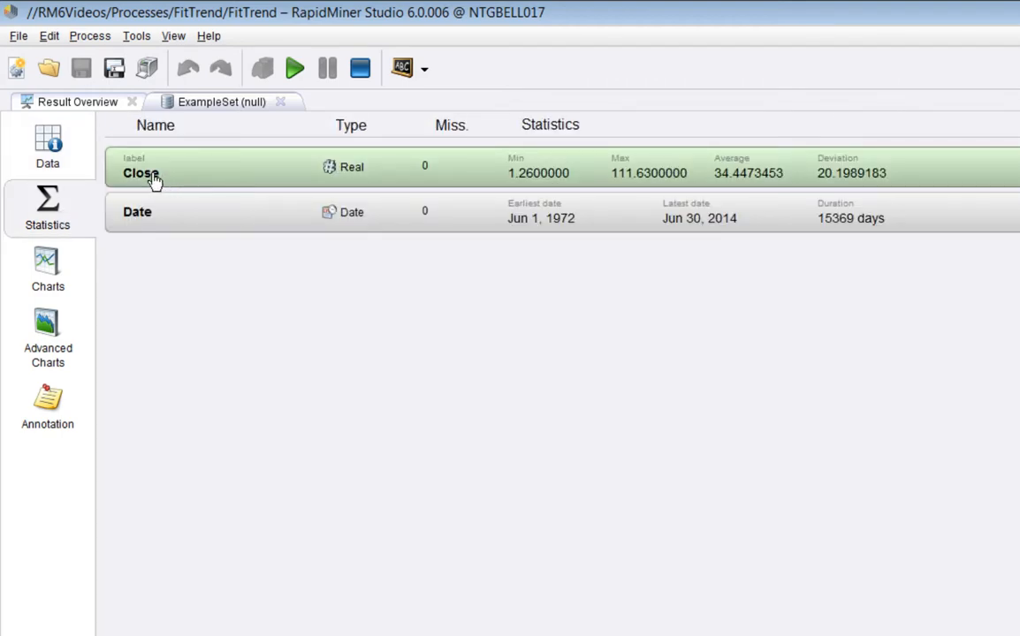
{"action": "mouse_move", "coordinate": [152, 212]}
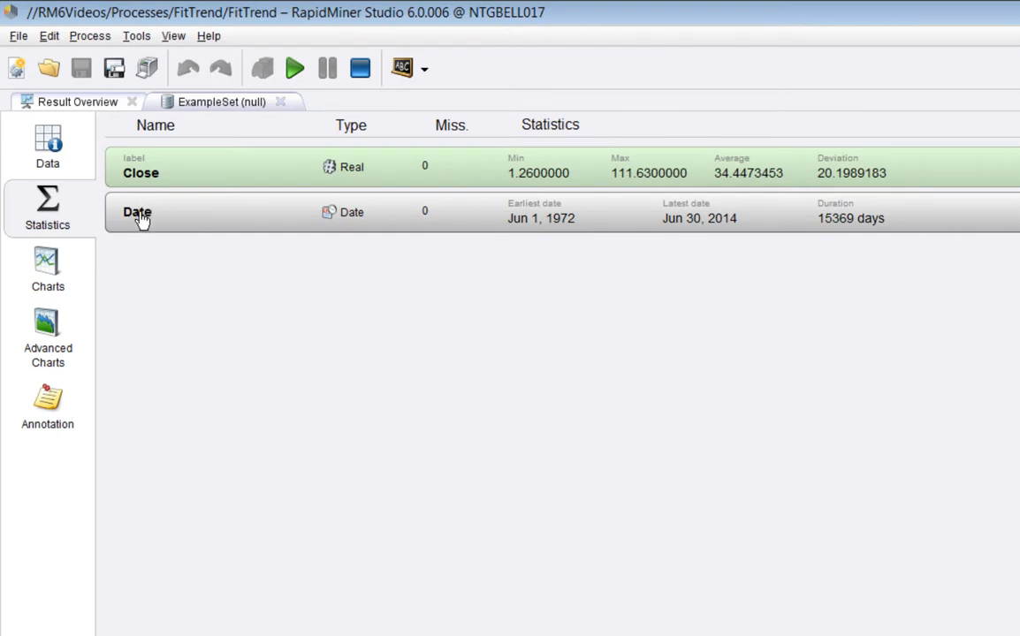
{"action": "mouse_move", "coordinate": [374, 38]}
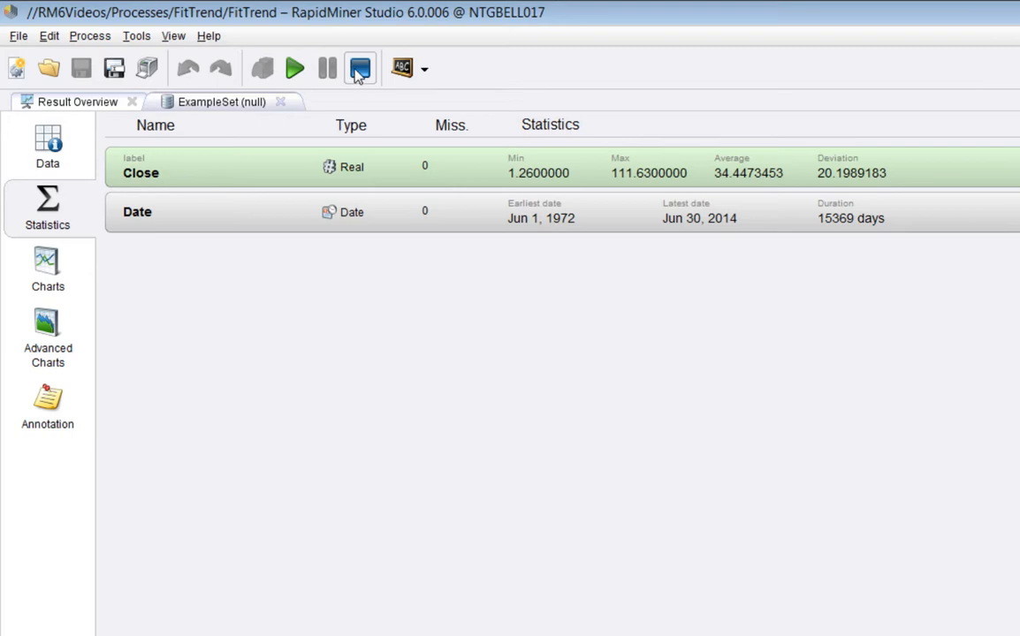
{"action": "mouse_move", "coordinate": [357, 68]}
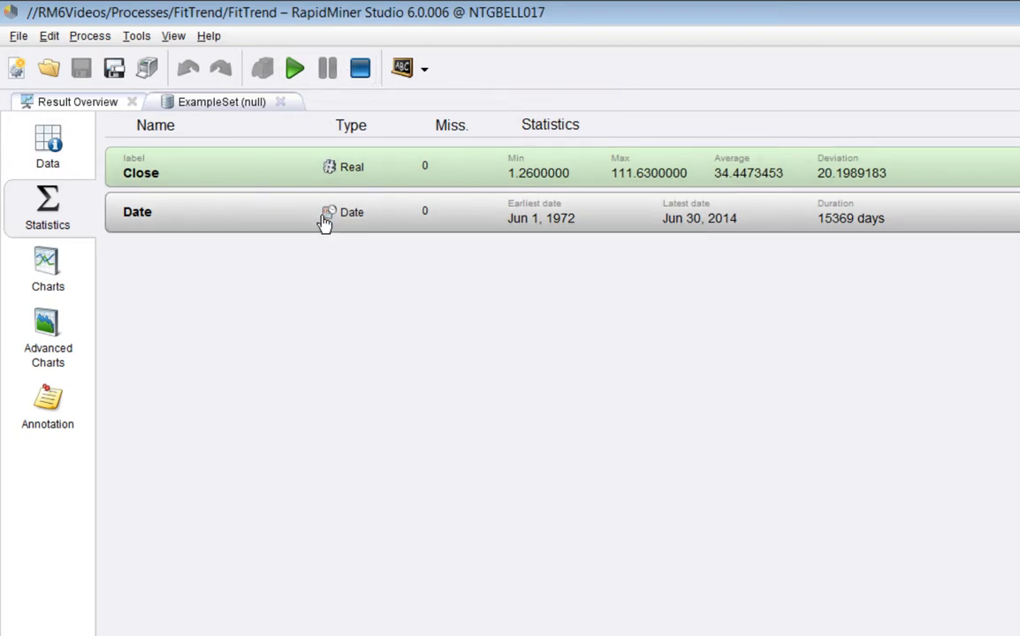
{"action": "mouse_move", "coordinate": [123, 232]}
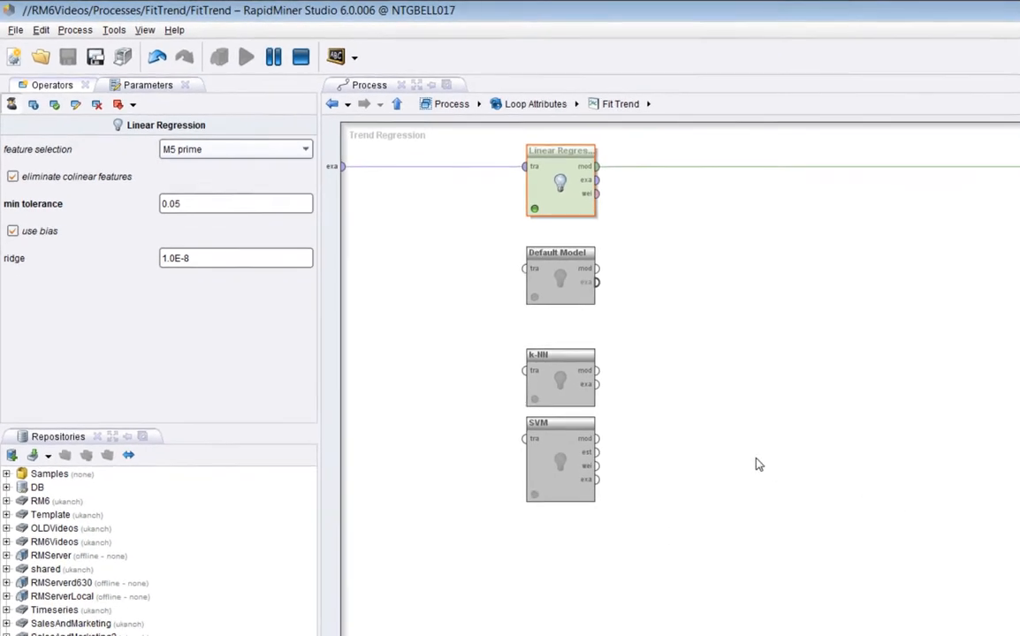
- Finish the paused run and chart Adj Close with its flat trend line by index
{"action": "left_click", "coordinate": [242, 57]}
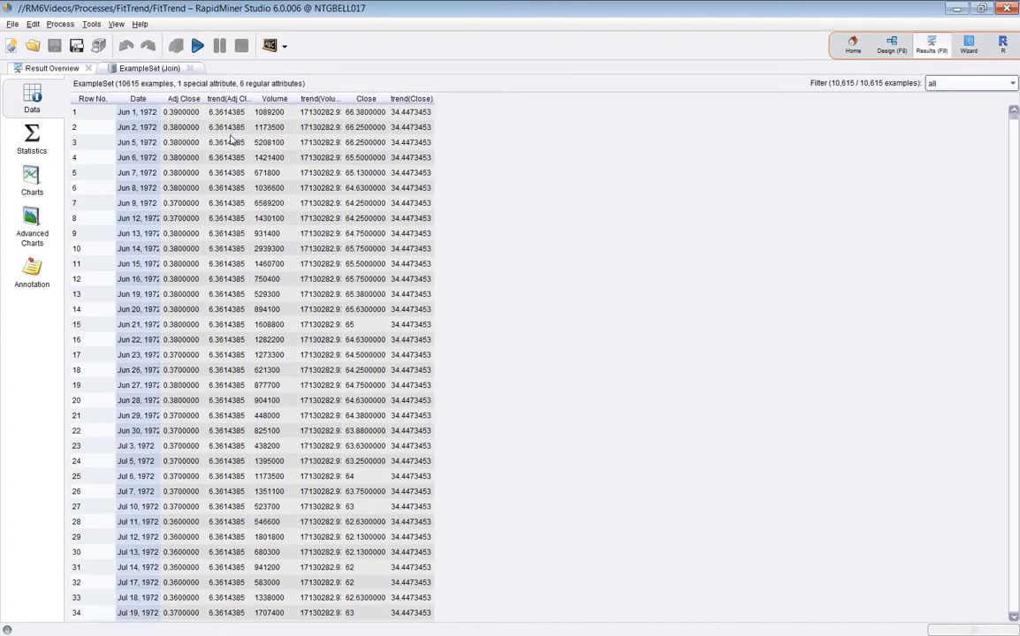
{"action": "left_click", "coordinate": [31, 174]}
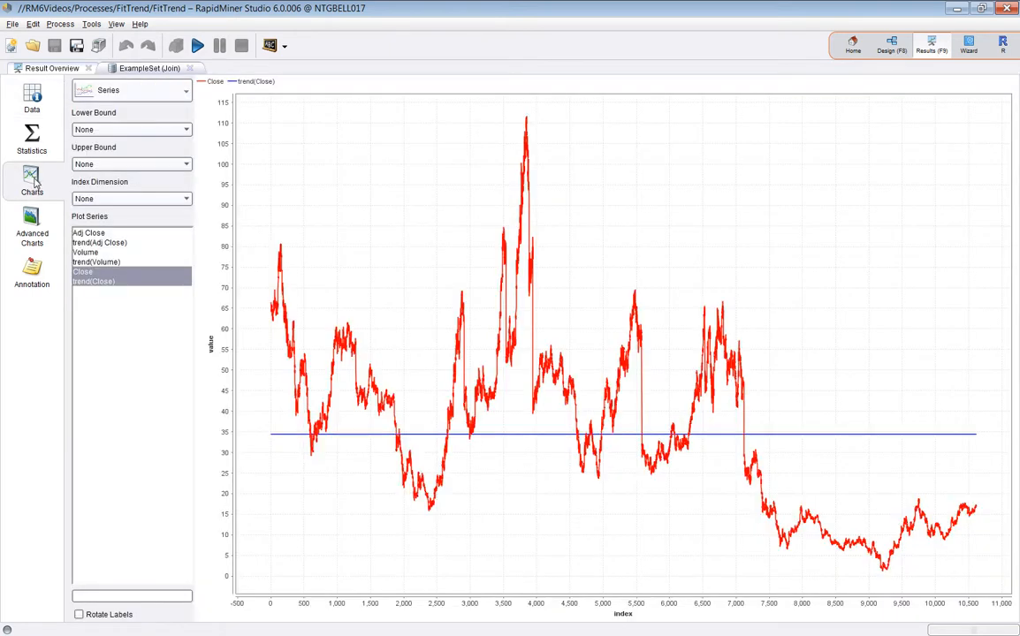
{"action": "mouse_move", "coordinate": [220, 422]}
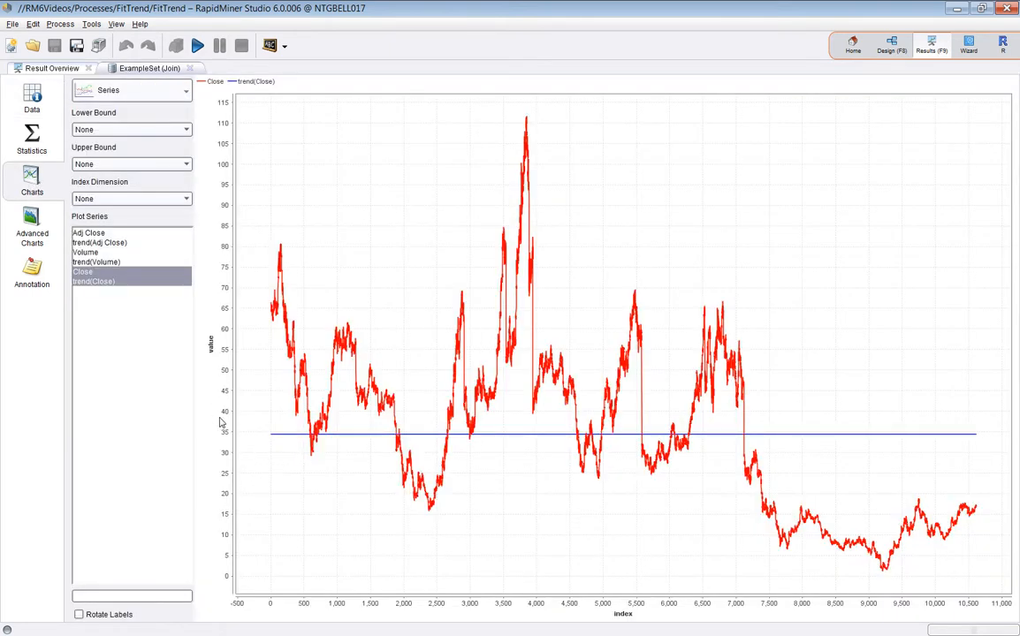
{"action": "mouse_move", "coordinate": [296, 444]}
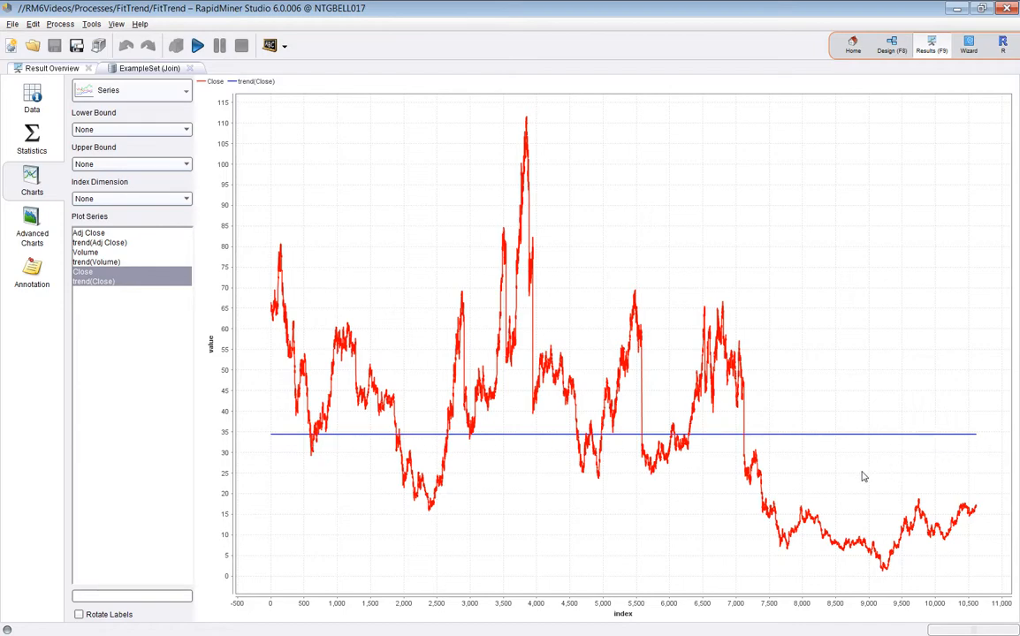
{"action": "mouse_move", "coordinate": [857, 429]}
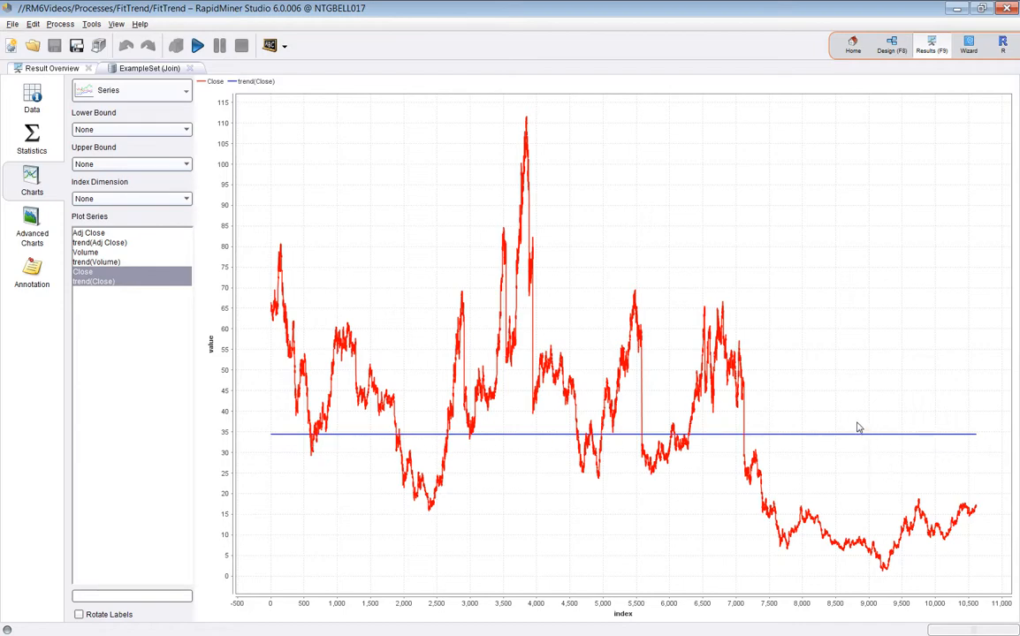
{"action": "mouse_move", "coordinate": [848, 421]}
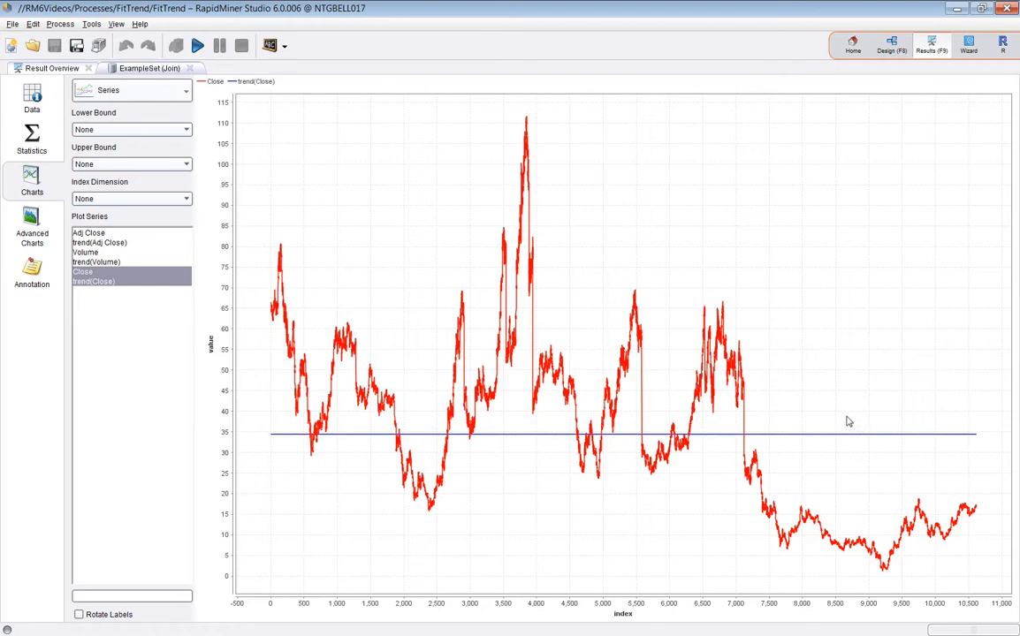
{"action": "mouse_move", "coordinate": [603, 244]}
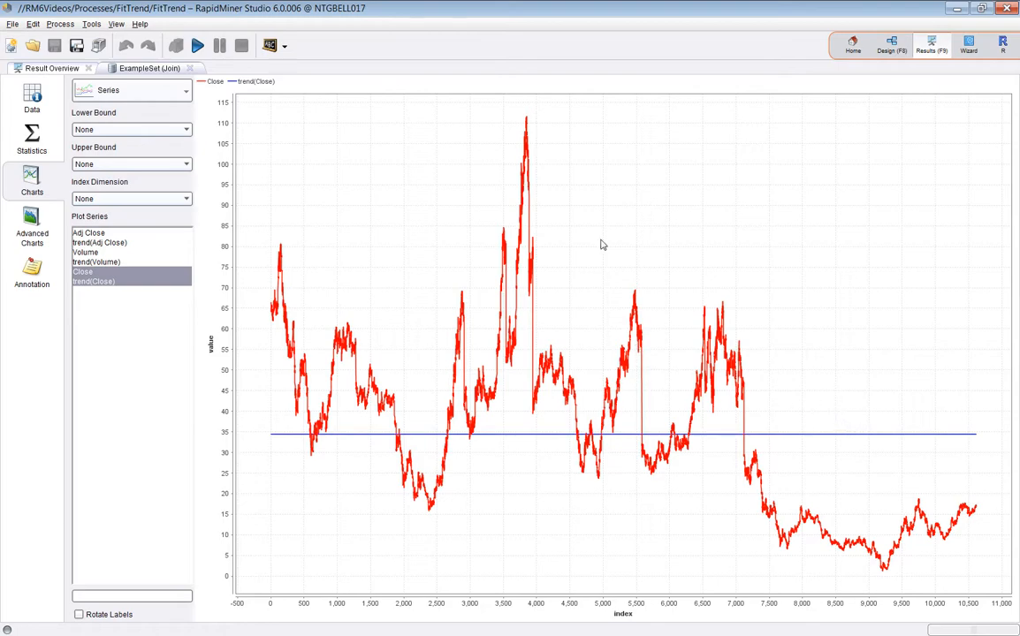
{"action": "mouse_move", "coordinate": [387, 171]}
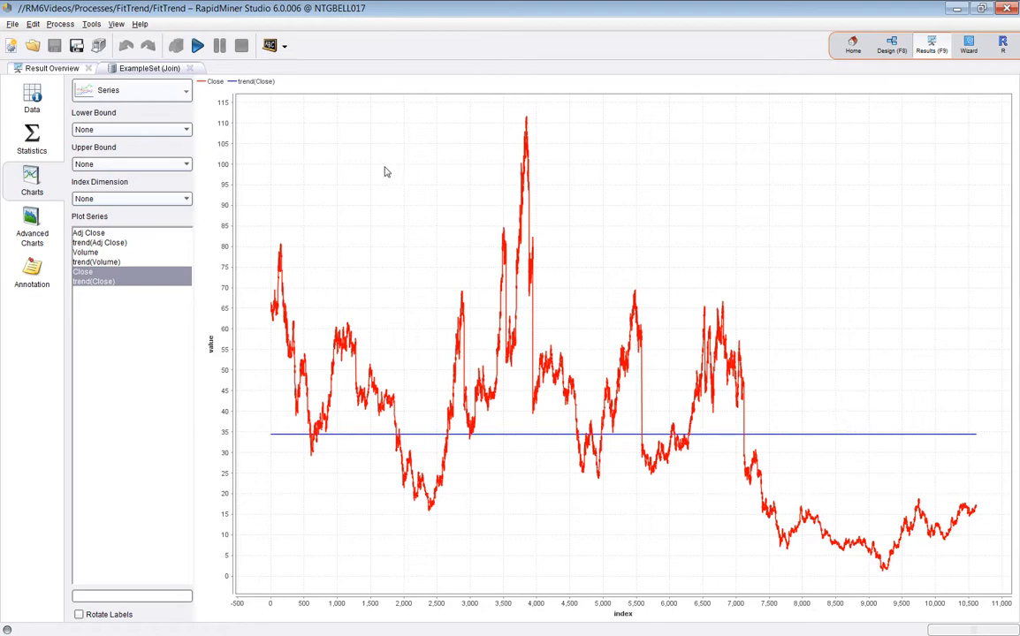
{"action": "mouse_move", "coordinate": [335, 257]}
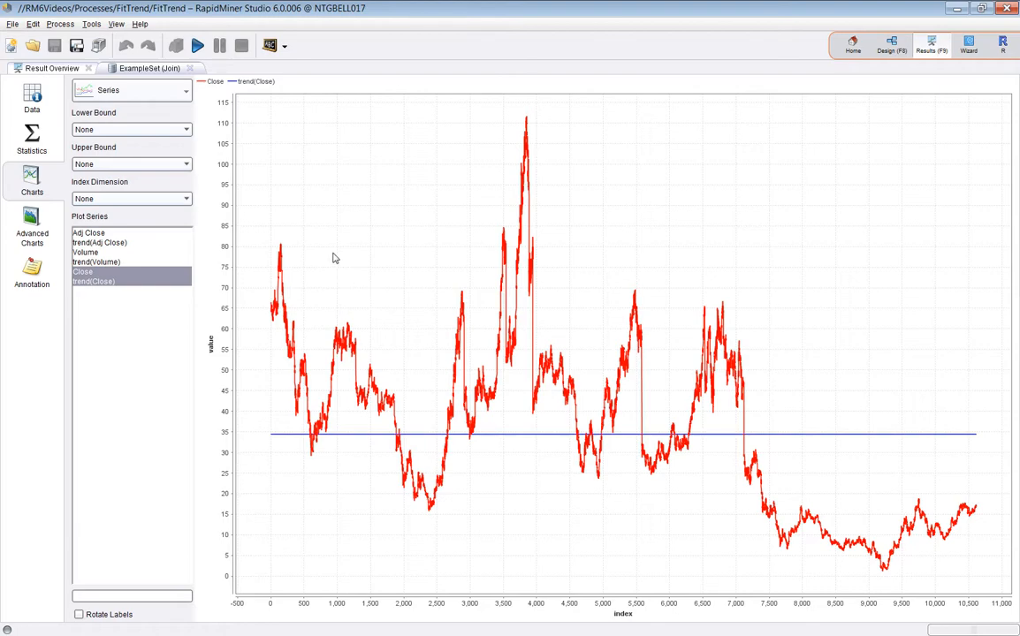
{"action": "mouse_move", "coordinate": [279, 447]}
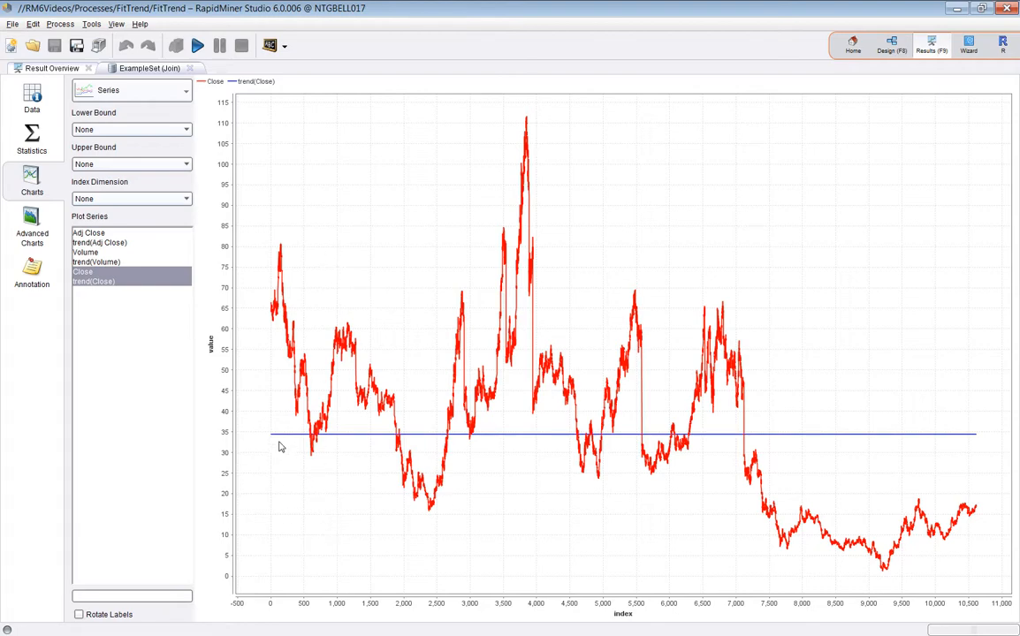
{"action": "mouse_move", "coordinate": [601, 298]}
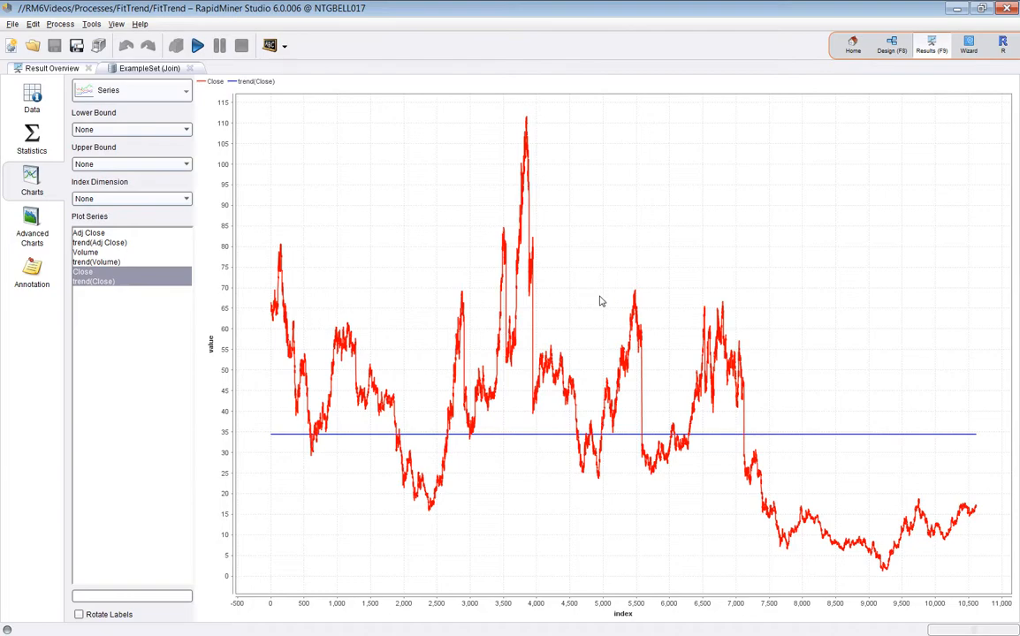
{"action": "mouse_move", "coordinate": [542, 160]}
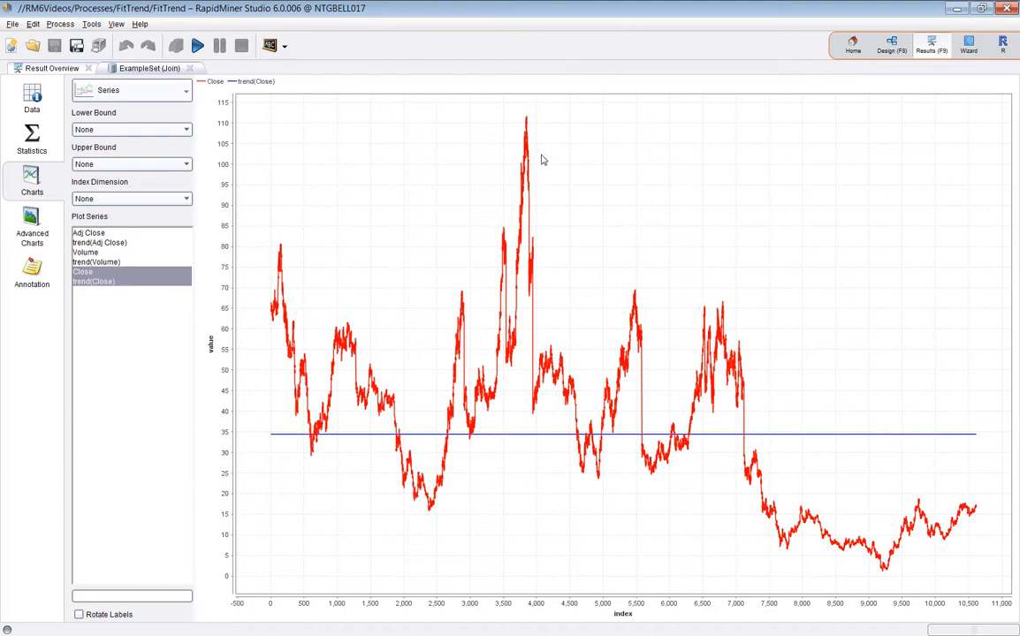
{"action": "mouse_move", "coordinate": [246, 422]}
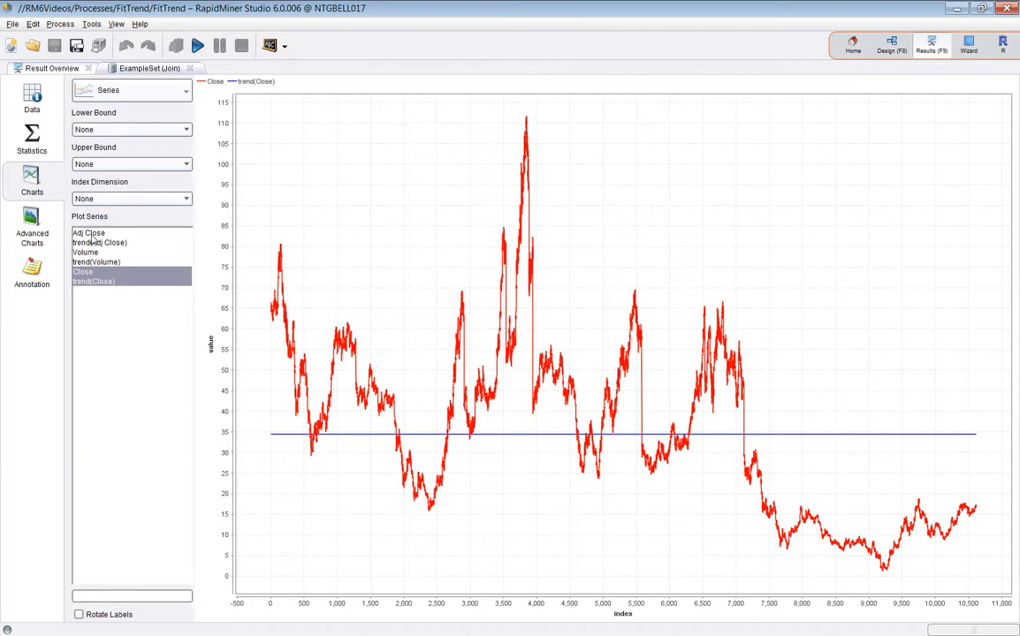
{"action": "left_click", "coordinate": [88, 233]}
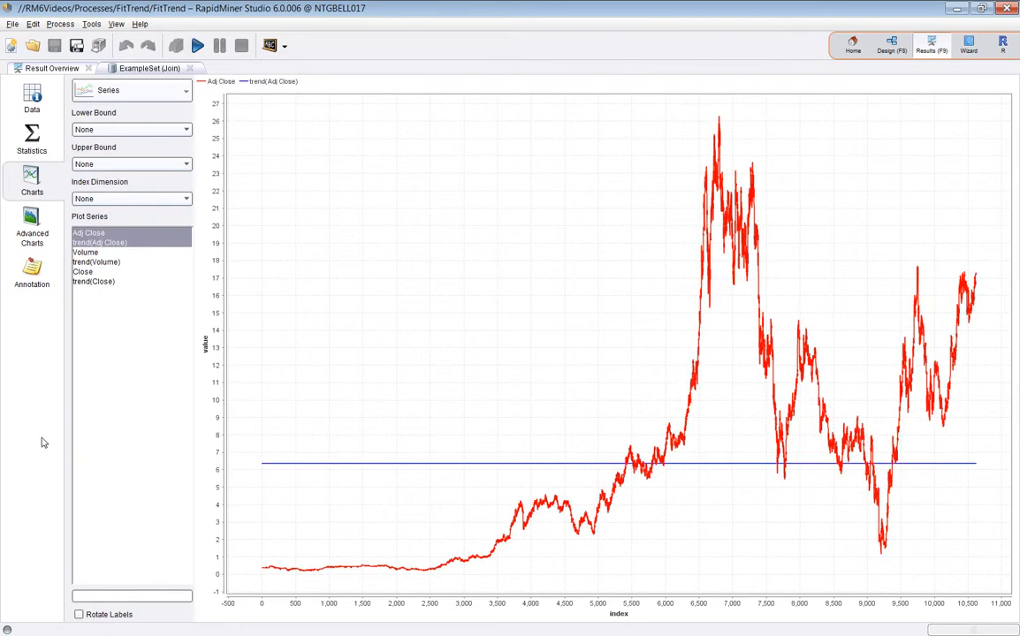
- Chart Volume with trend(Volume), then Close with trend(Close), and return to the process design
{"action": "left_click", "coordinate": [85, 252]}
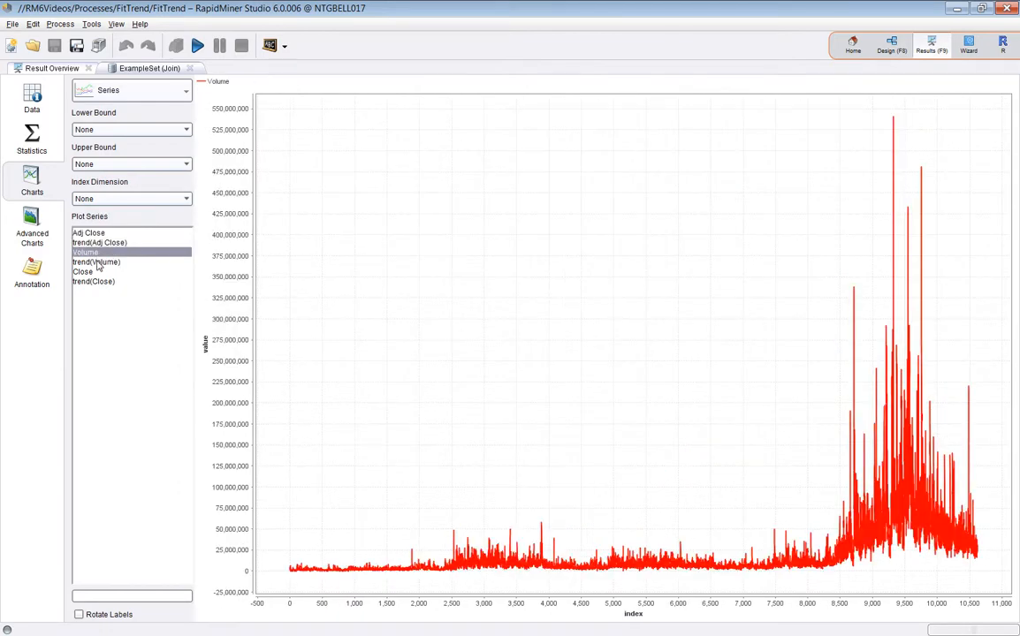
{"action": "left_click", "coordinate": [81, 272]}
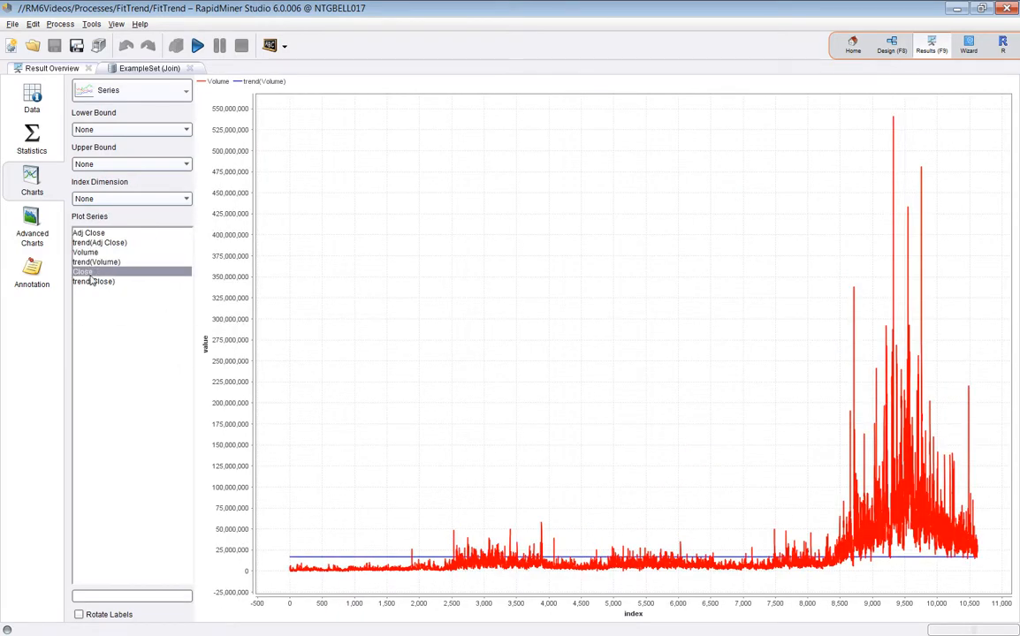
{"action": "left_click", "coordinate": [95, 281]}
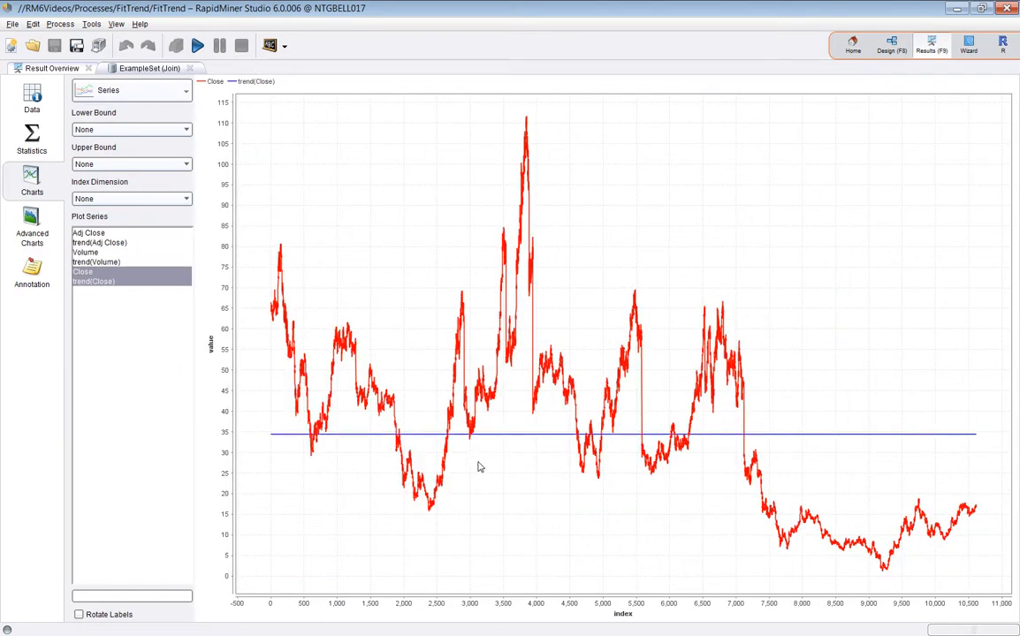
{"action": "mouse_move", "coordinate": [535, 451]}
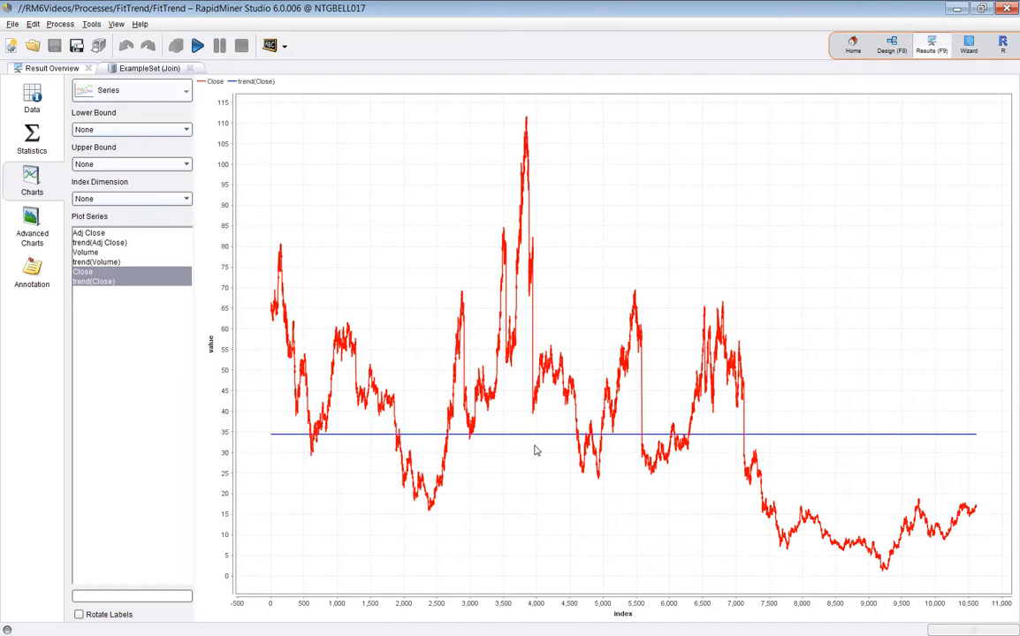
{"action": "mouse_move", "coordinate": [506, 270]}
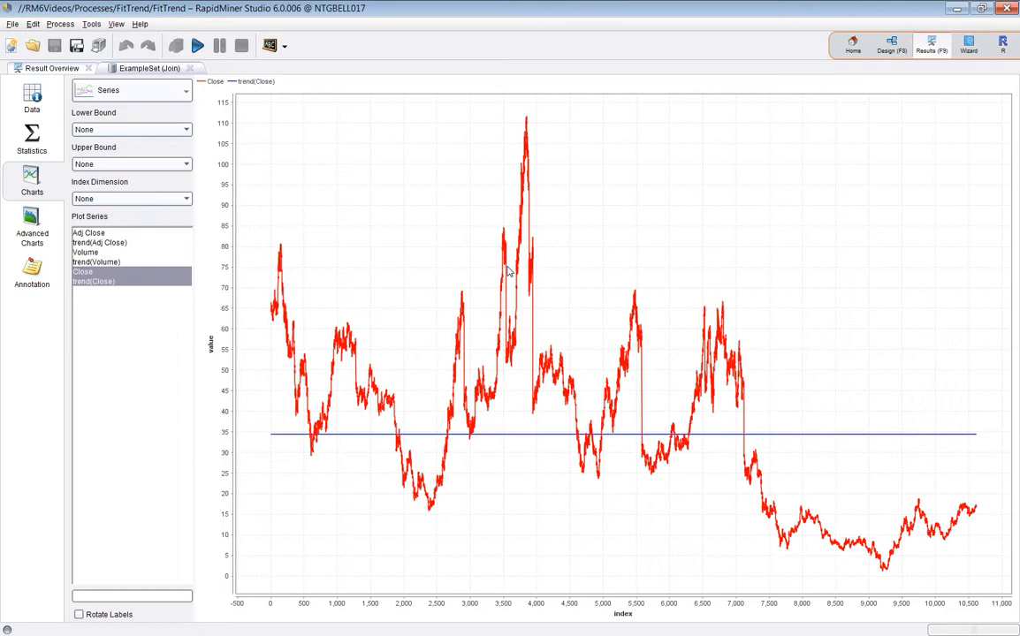
{"action": "mouse_move", "coordinate": [900, 76]}
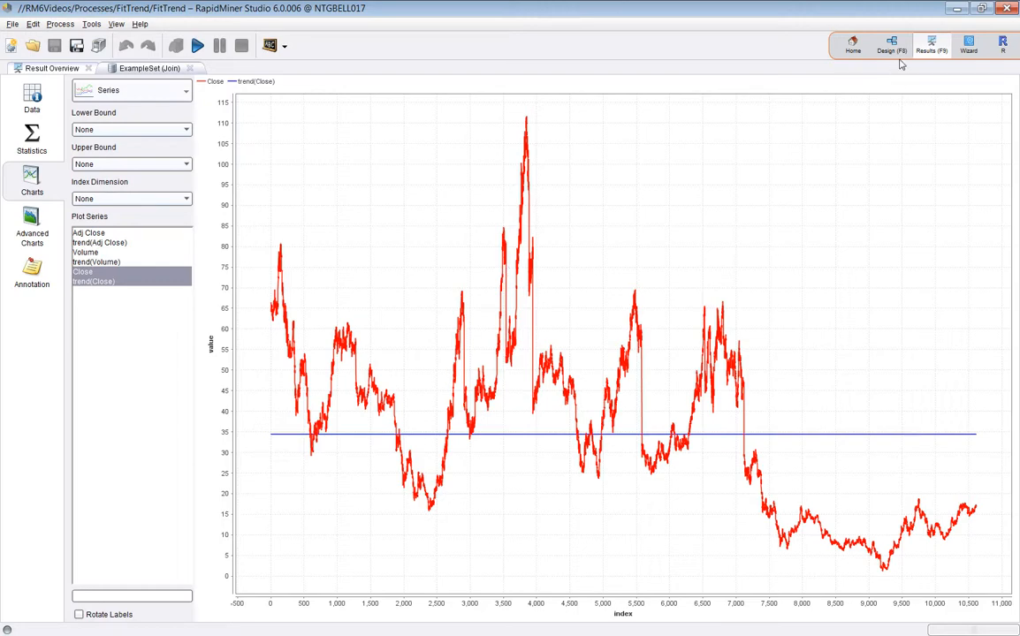
{"action": "mouse_move", "coordinate": [702, 218]}
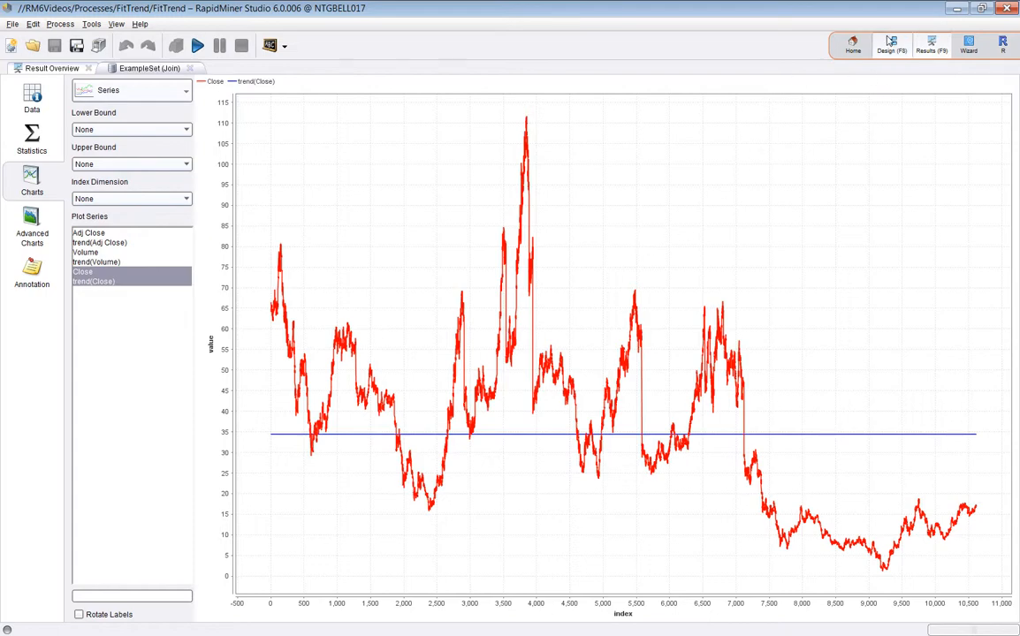
{"action": "left_click", "coordinate": [891, 49]}
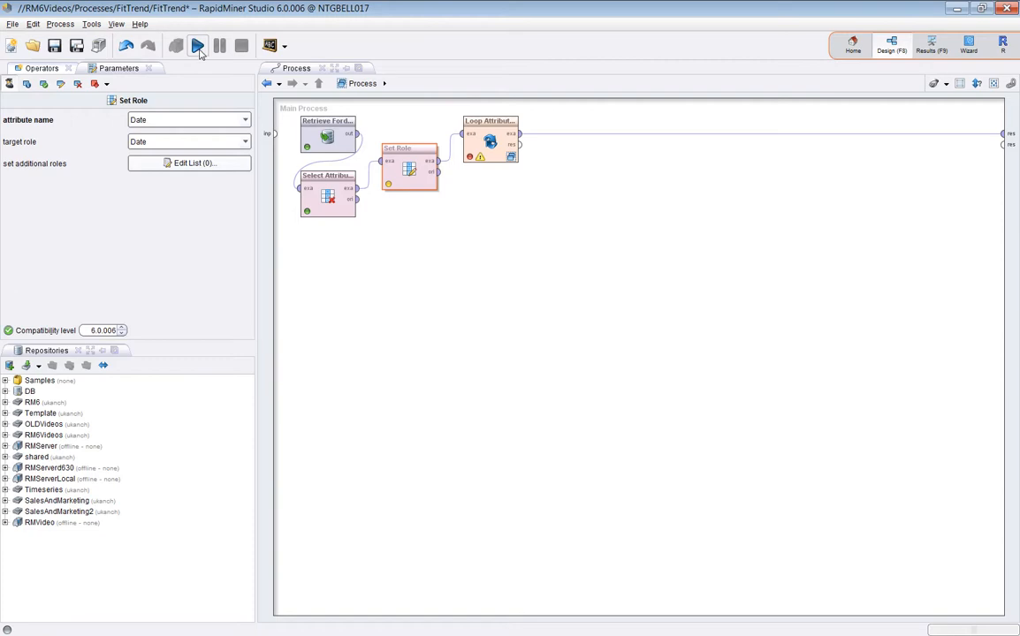
- Rerun the process, giving 10,615 examples with Date beside trend(Close) and trend(Adj Close)
{"action": "left_click", "coordinate": [199, 45]}
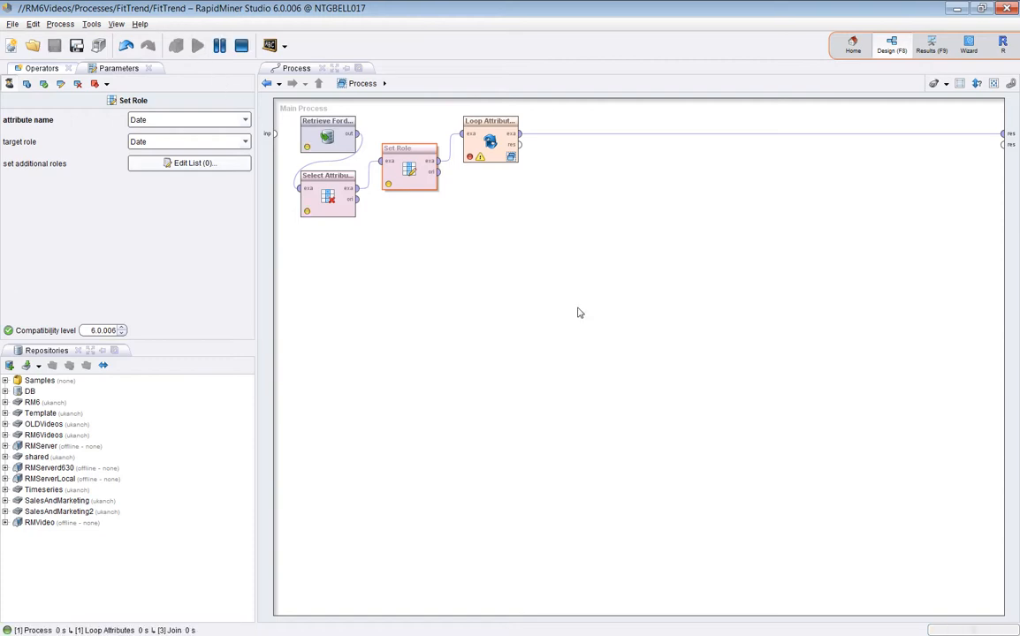
{"action": "left_click", "coordinate": [177, 45]}
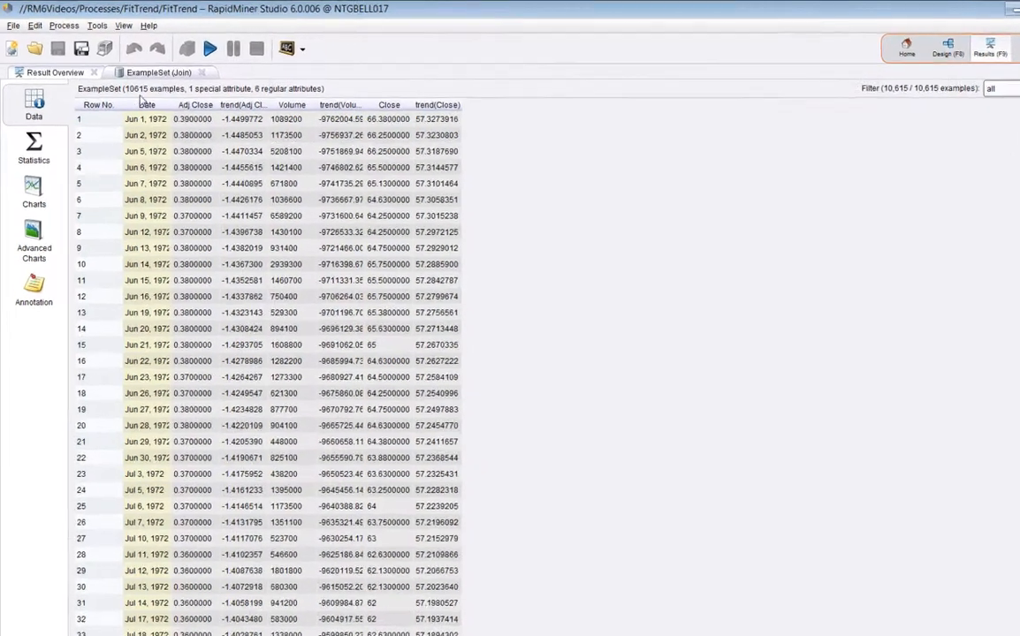
- Chart Adj Close, Close and their trend lines against Date: Close falling, Adj Close rising
{"action": "left_click", "coordinate": [33, 196]}
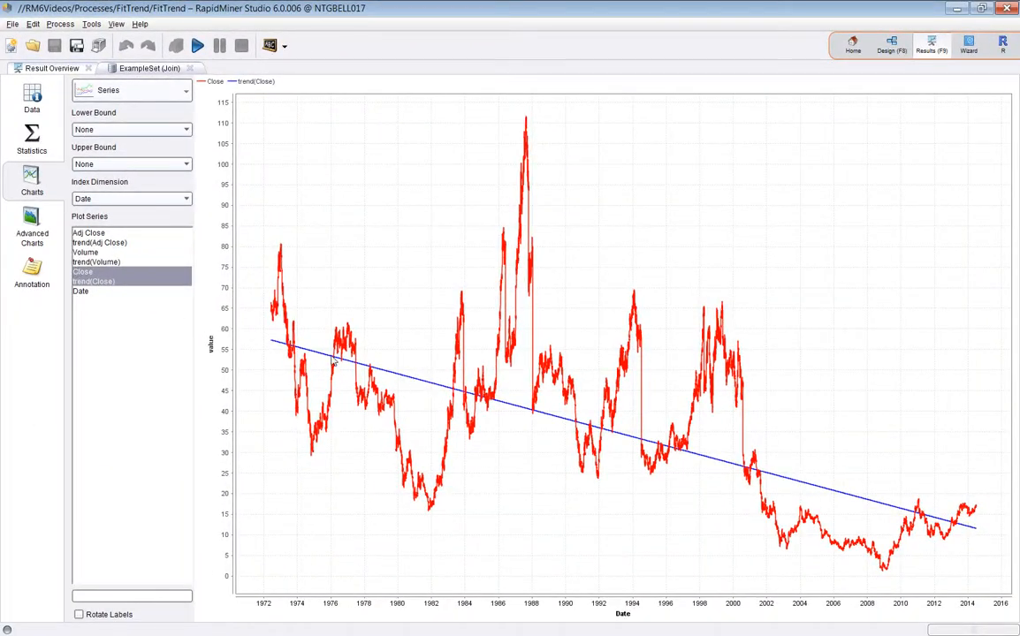
{"action": "left_click", "coordinate": [99, 242]}
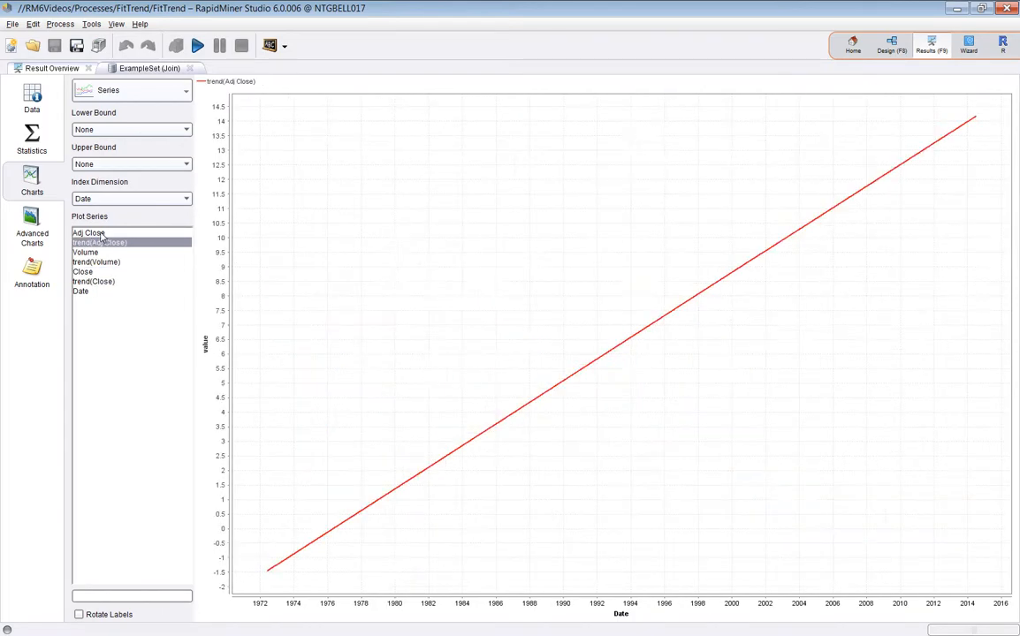
{"action": "left_click", "coordinate": [88, 231]}
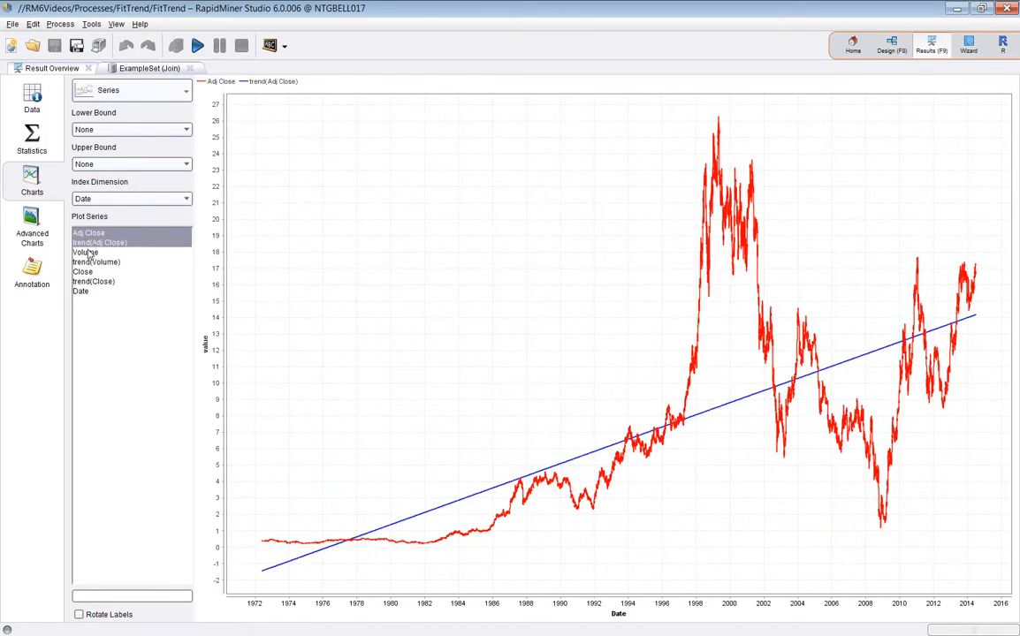
{"action": "left_click", "coordinate": [97, 254]}
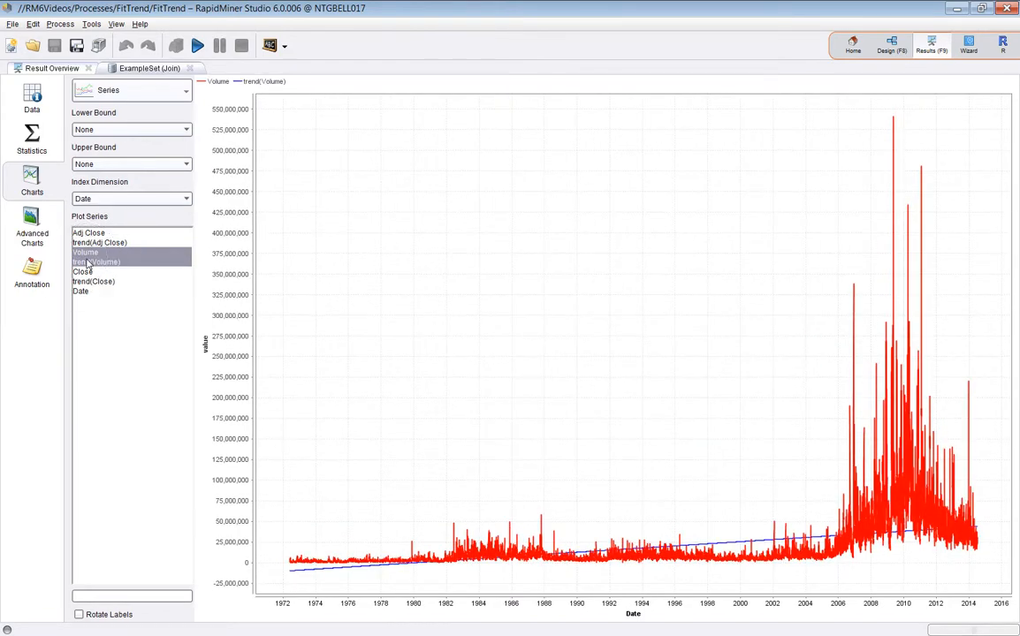
{"action": "left_click", "coordinate": [98, 232]}
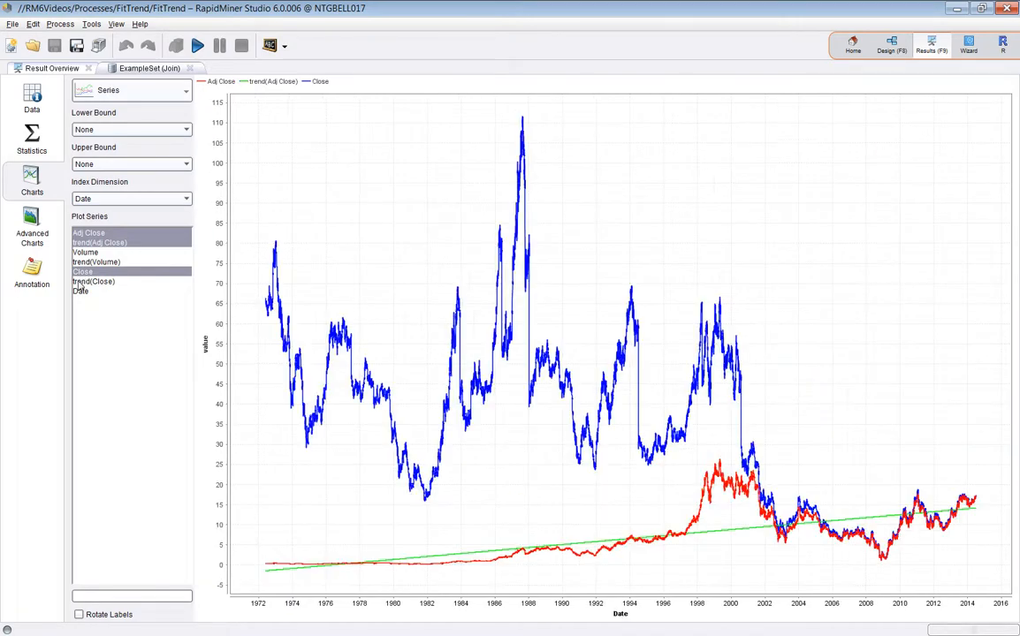
{"action": "left_click", "coordinate": [97, 281]}
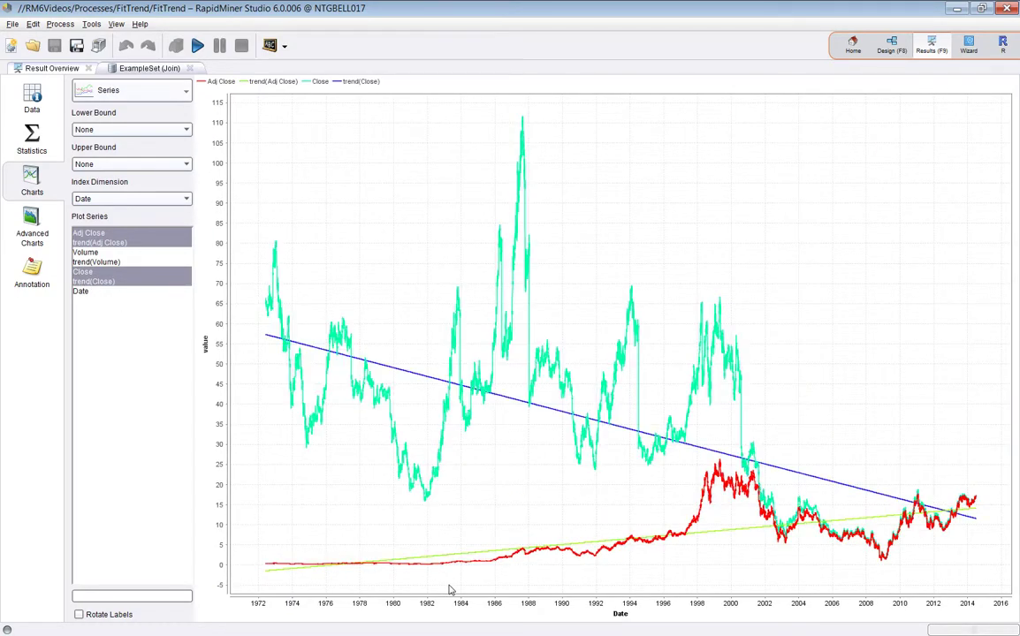